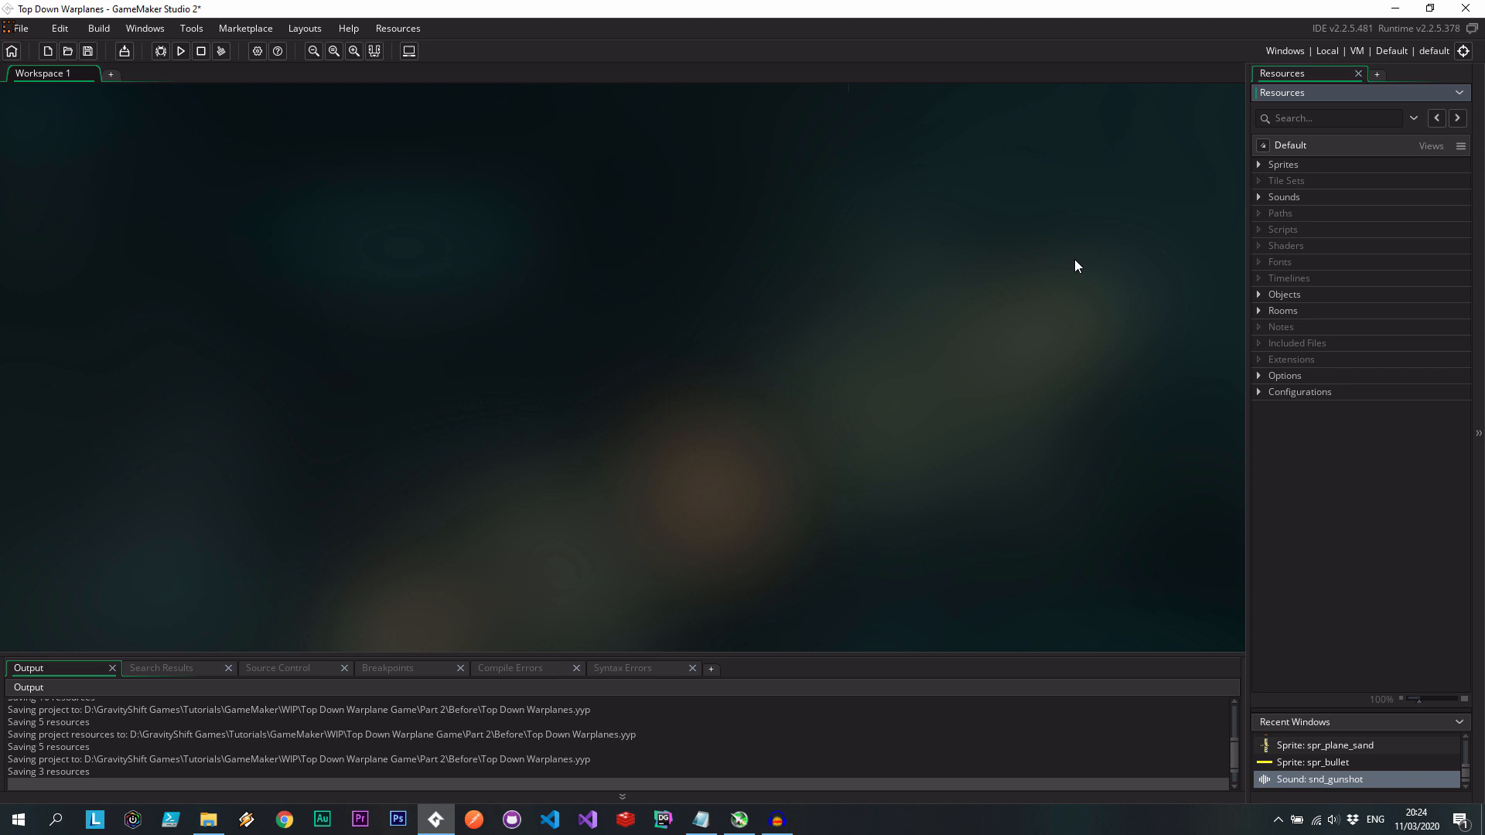
Open the spr_bullet sprite and snd_gunshot sound, and preview the gunshot.
click(1259, 164)
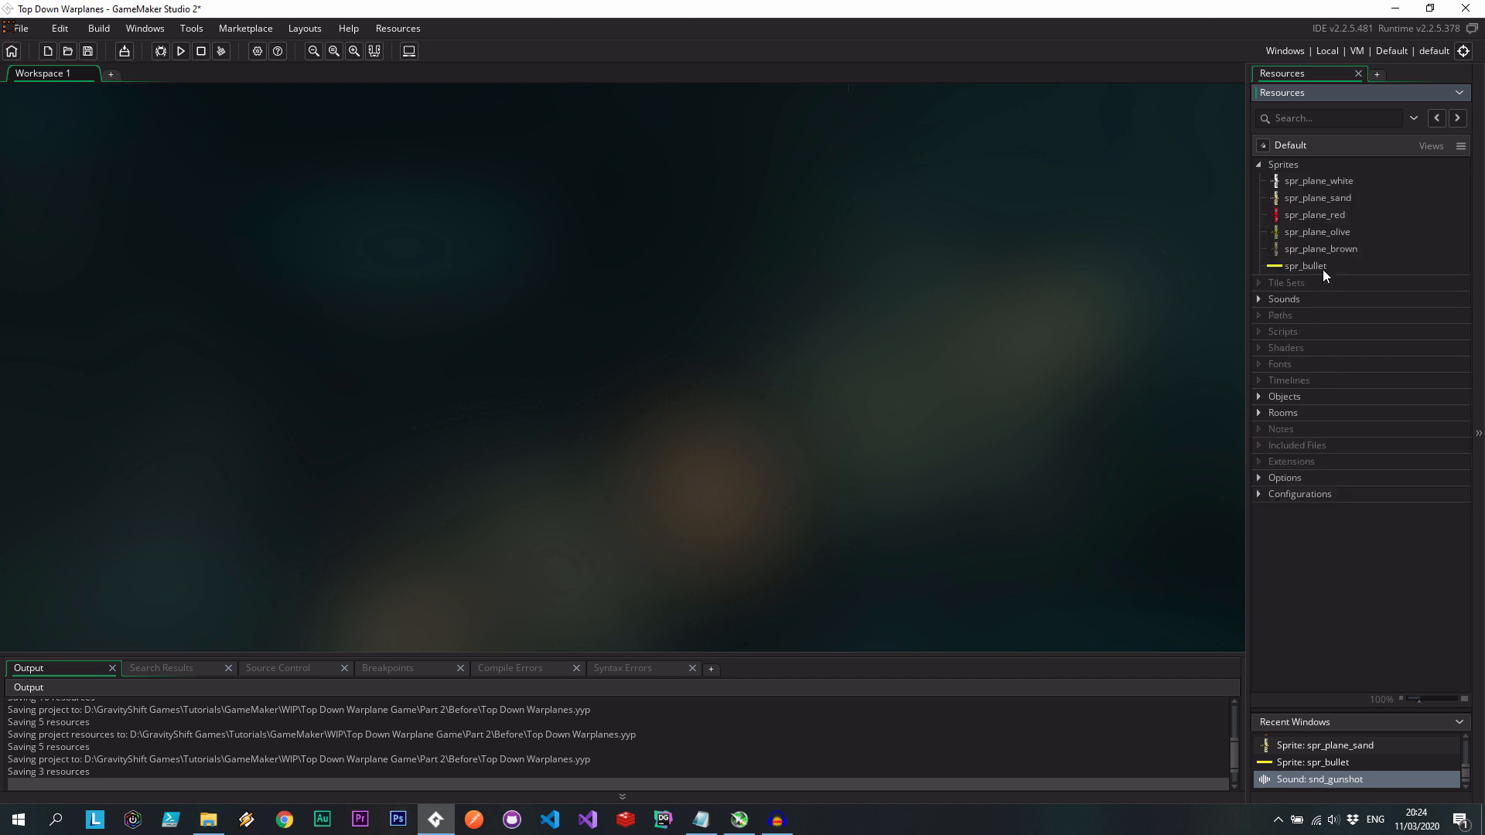
double_click(1306, 266)
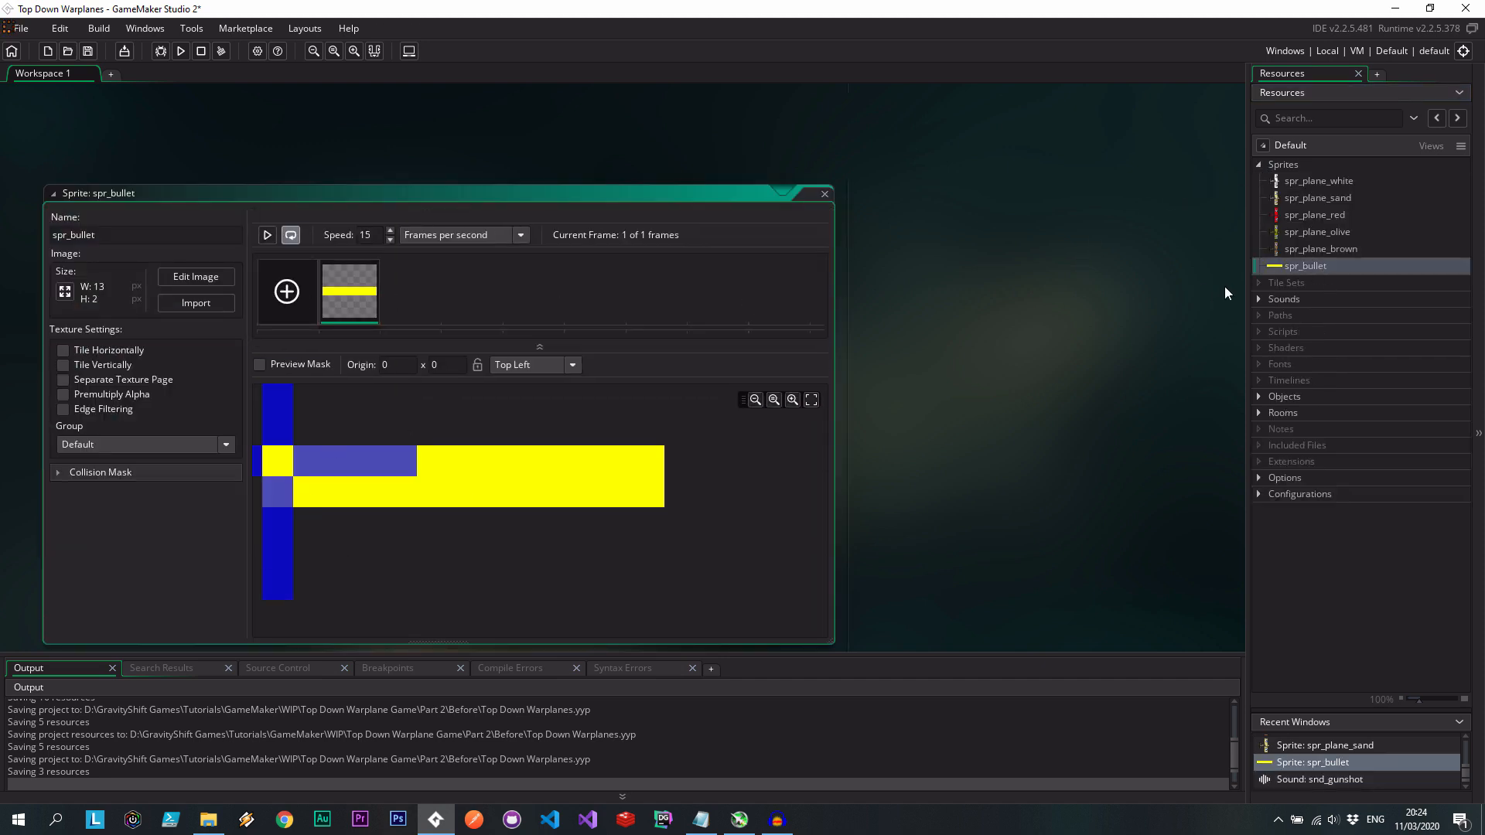
double_click(1319, 778)
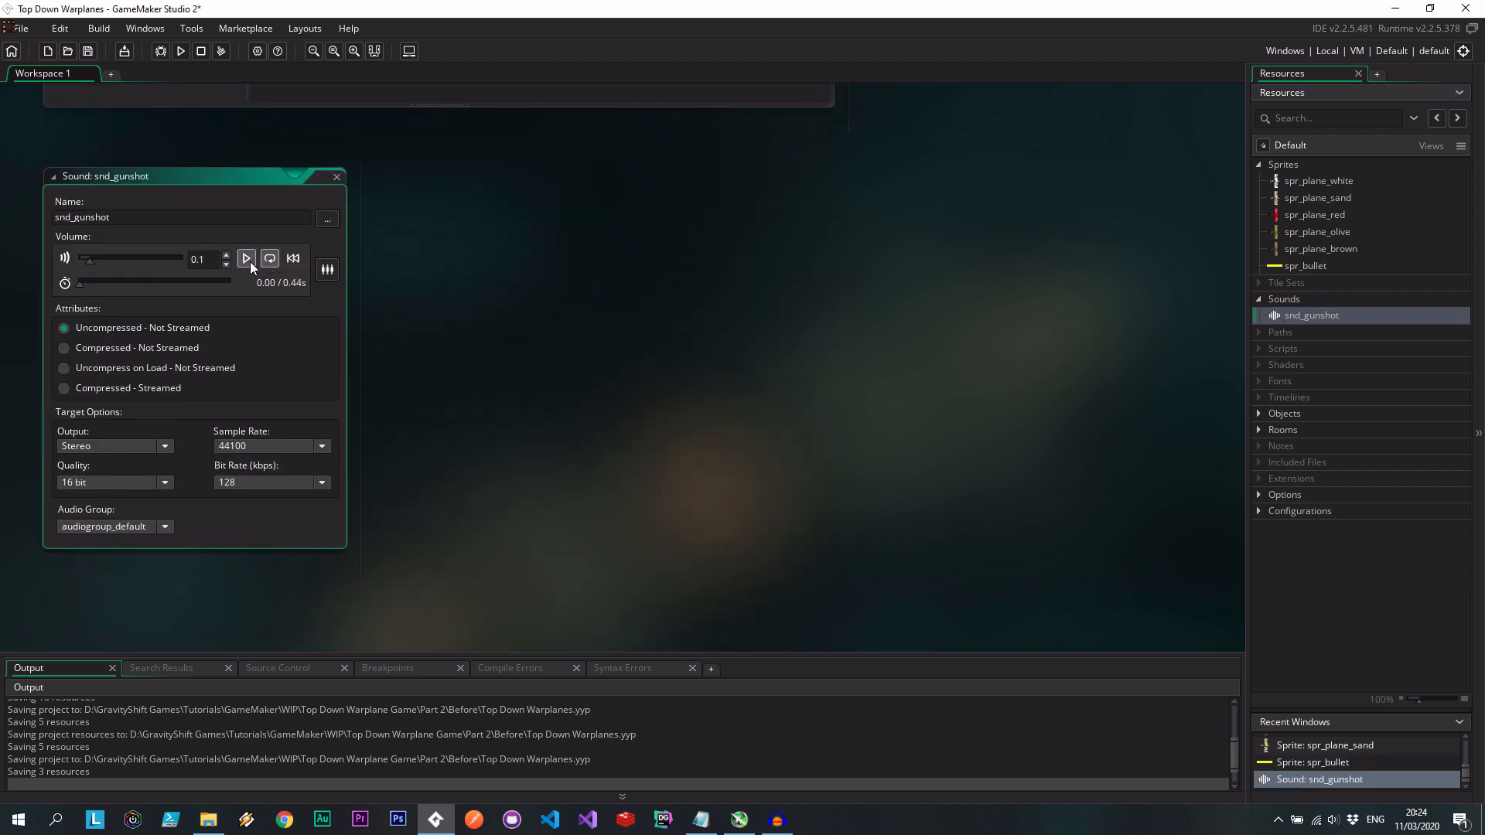
click(246, 258)
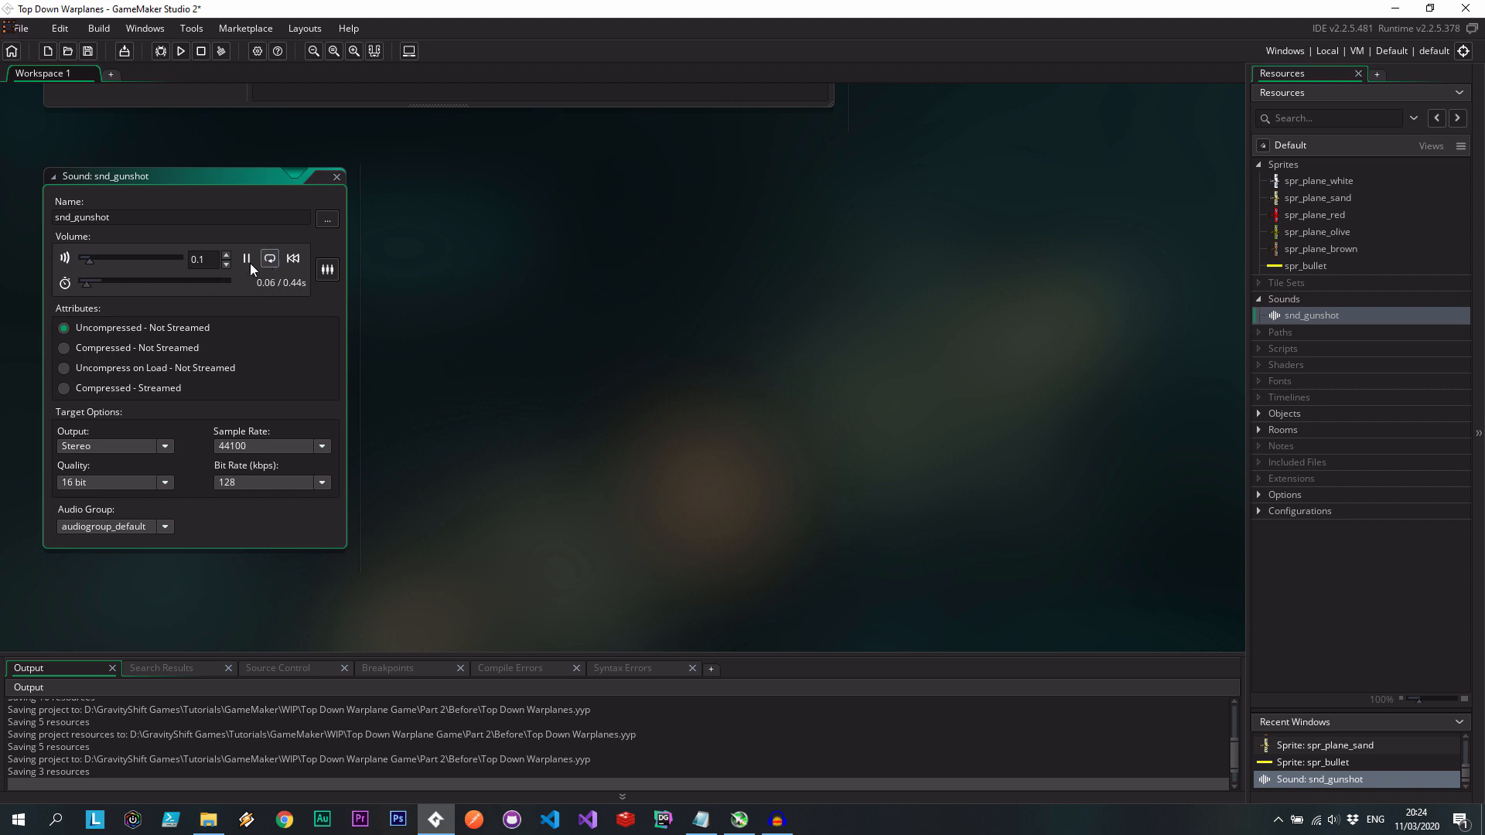
click(246, 258)
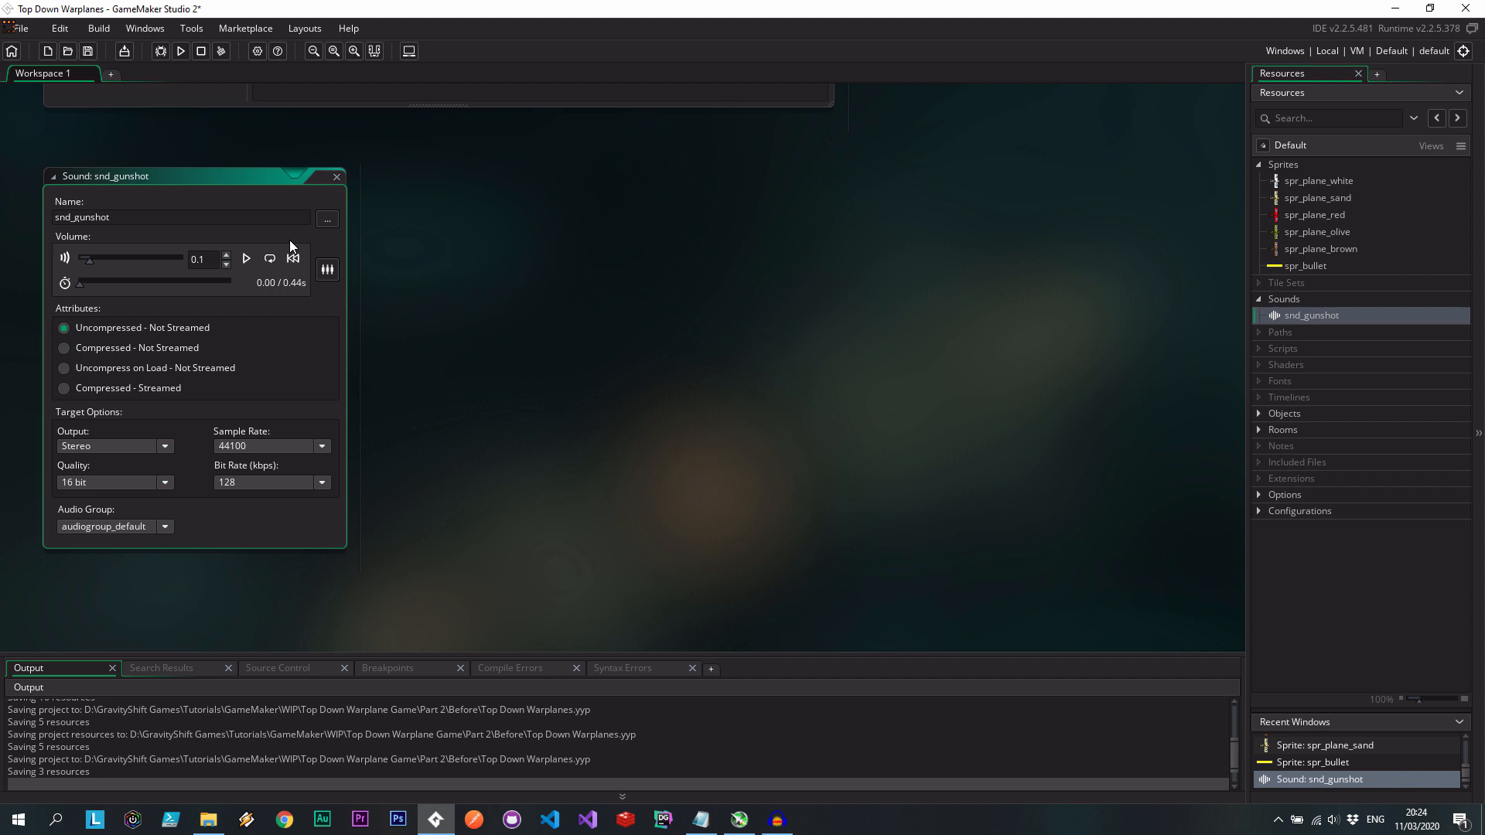
mouse_move(1254, 413)
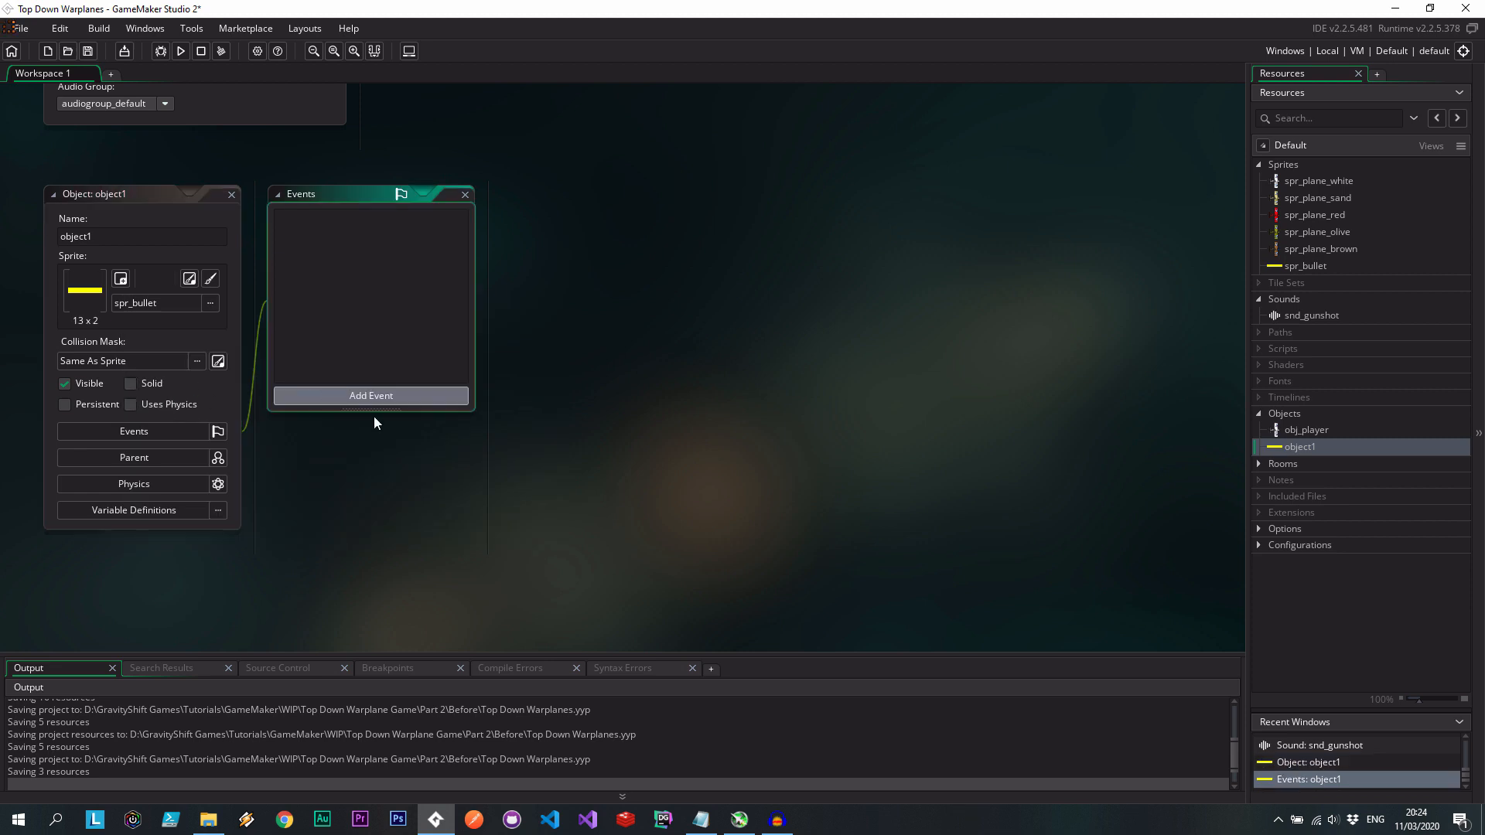
Add an object1 Step event: instance_destroy() when distance_to_point(xstart, ystart) exceeds 1000.
click(370, 395)
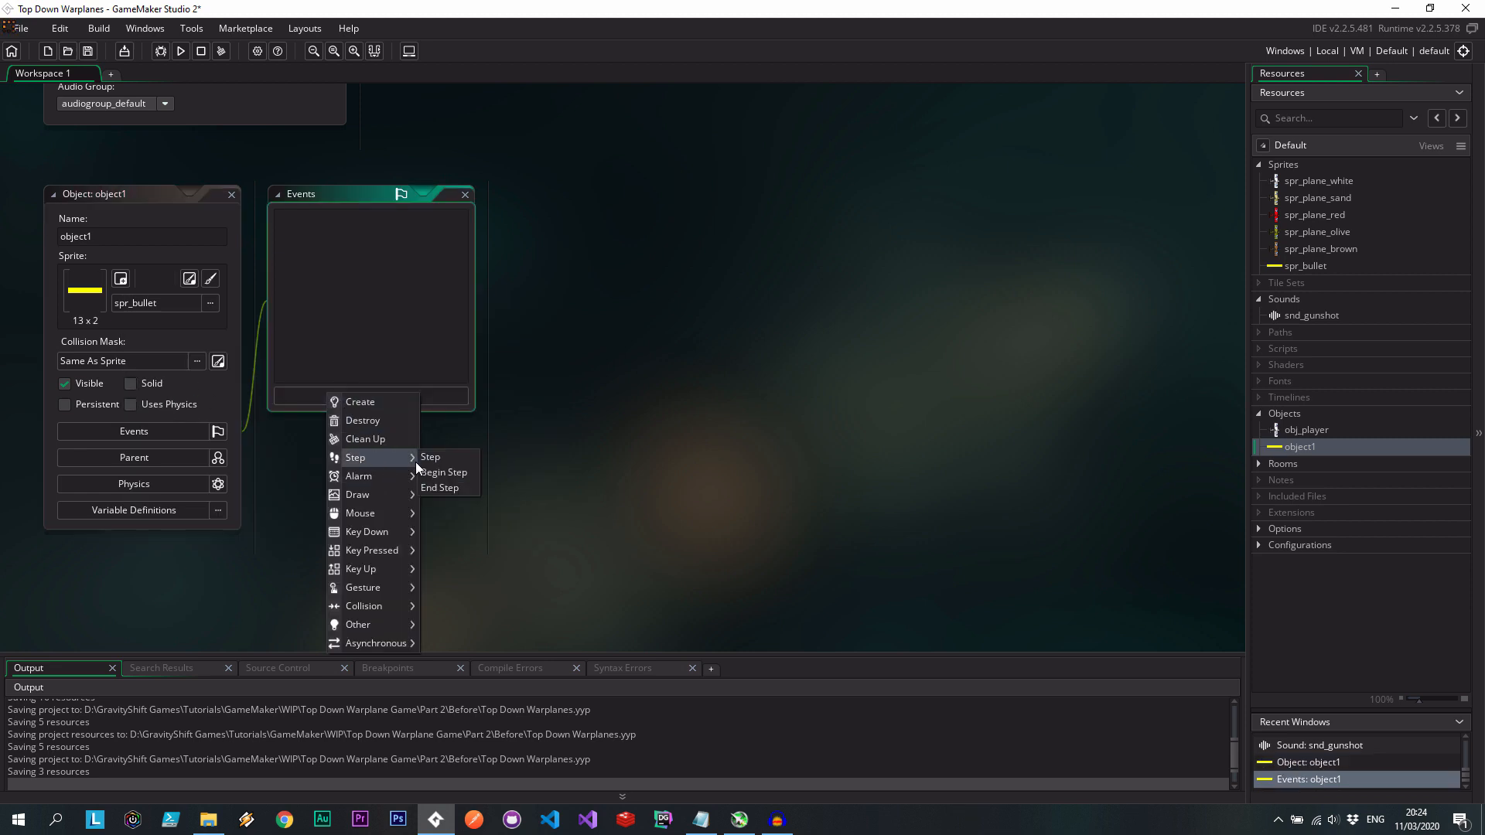
click(430, 456)
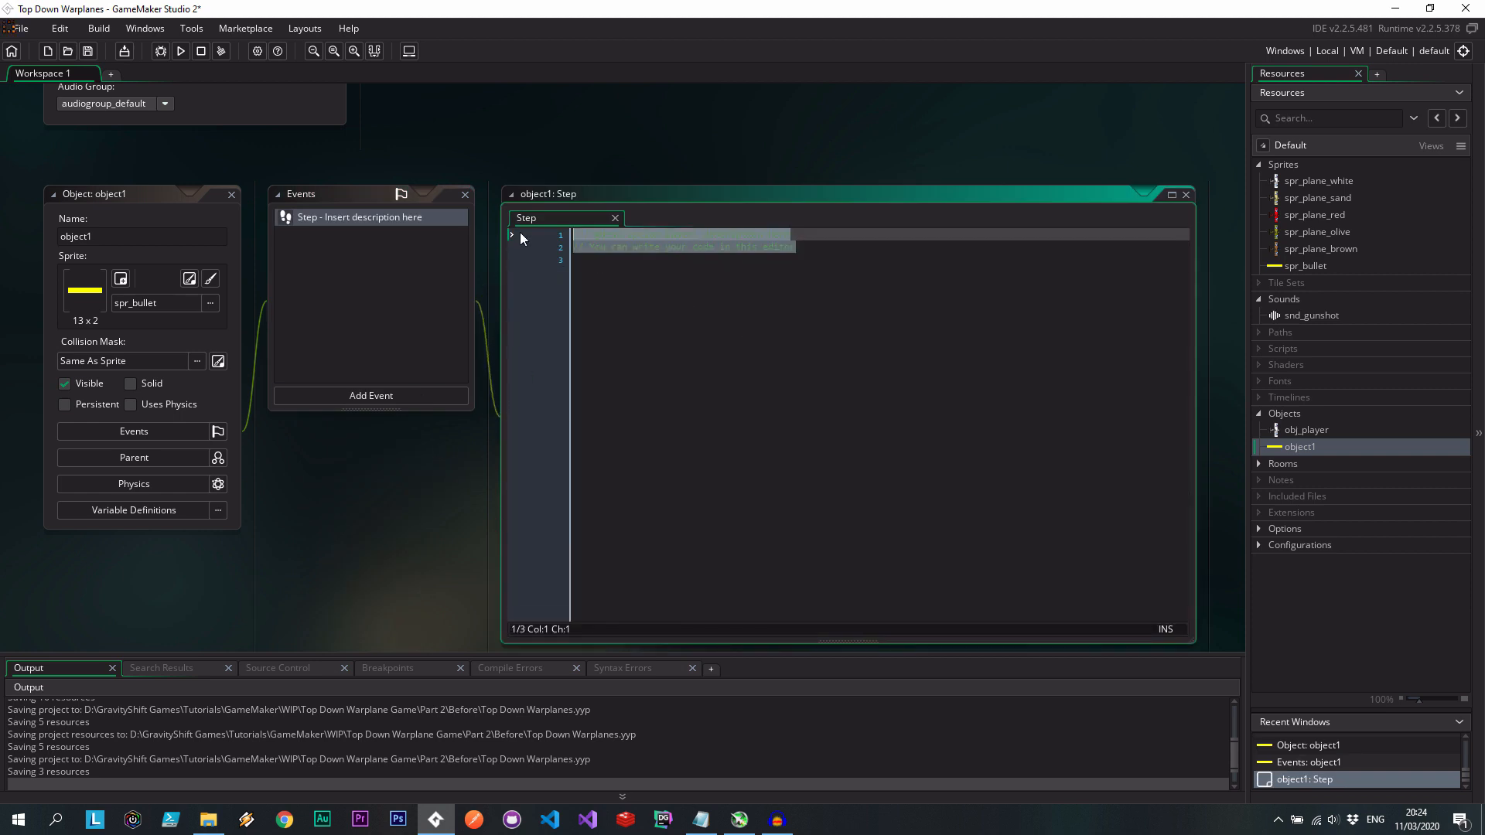
text(if ()
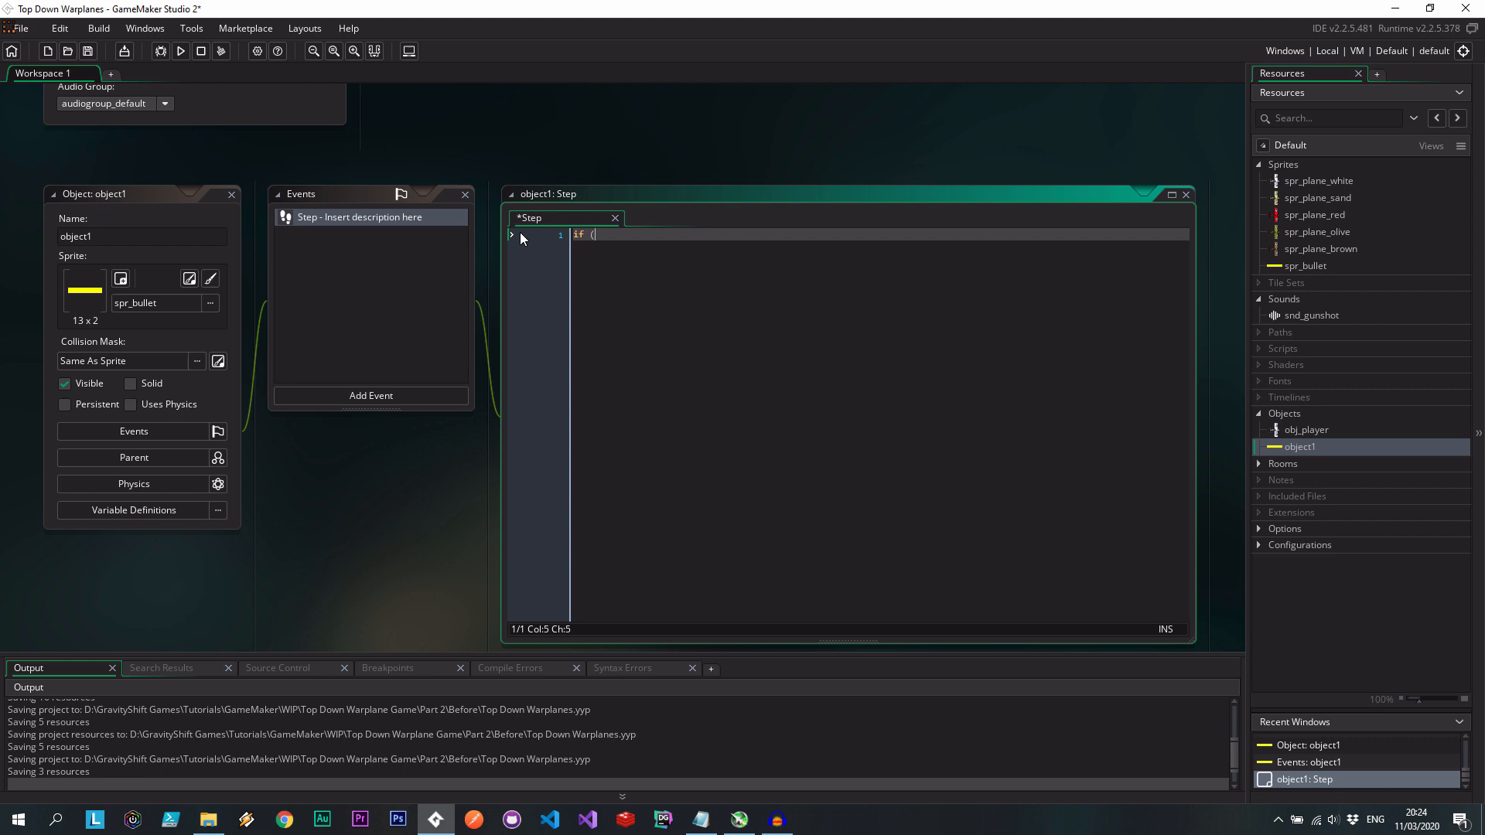
text(distance_)
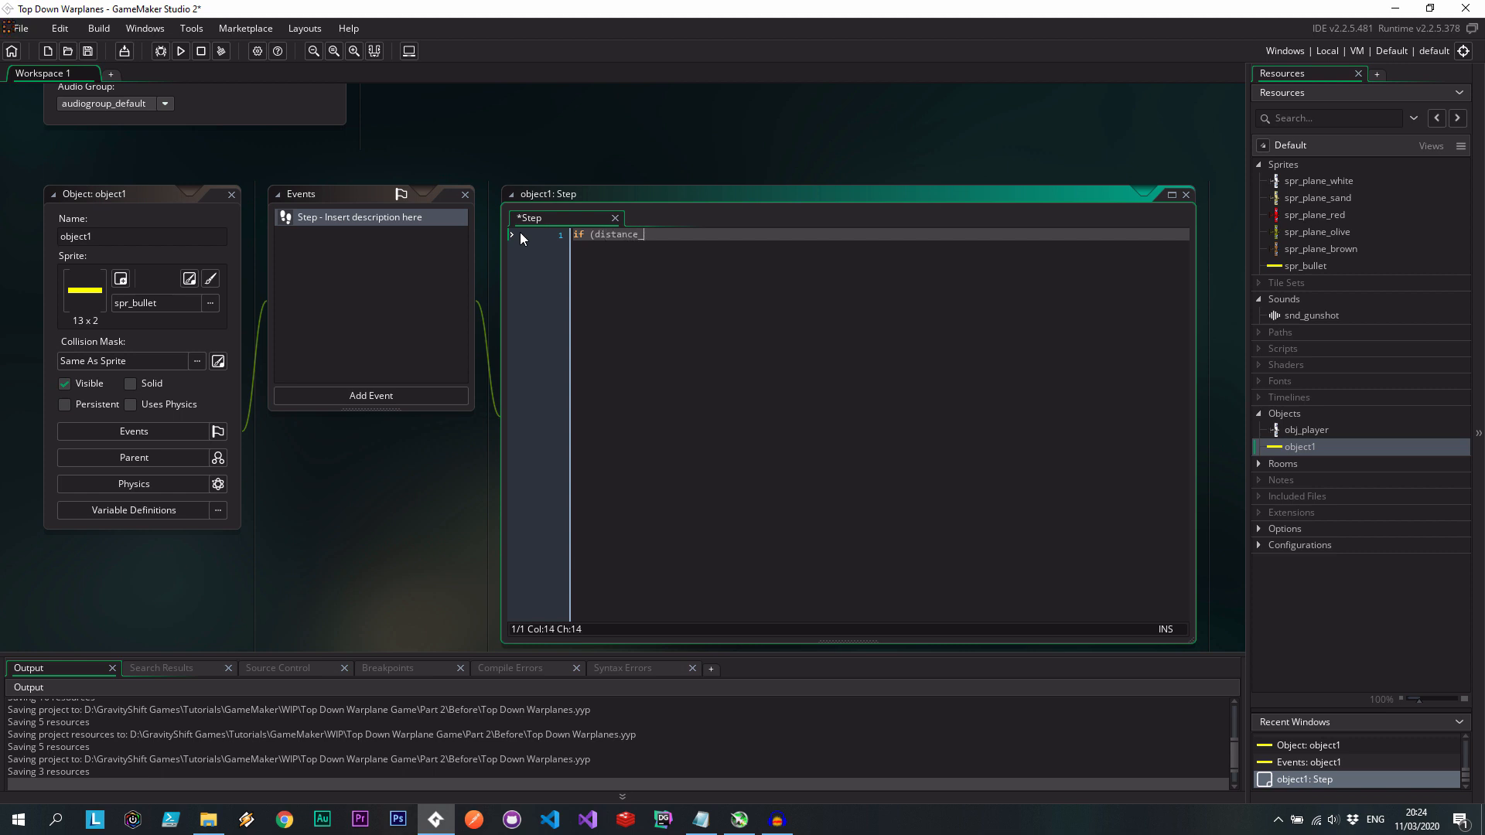
text(to_point)
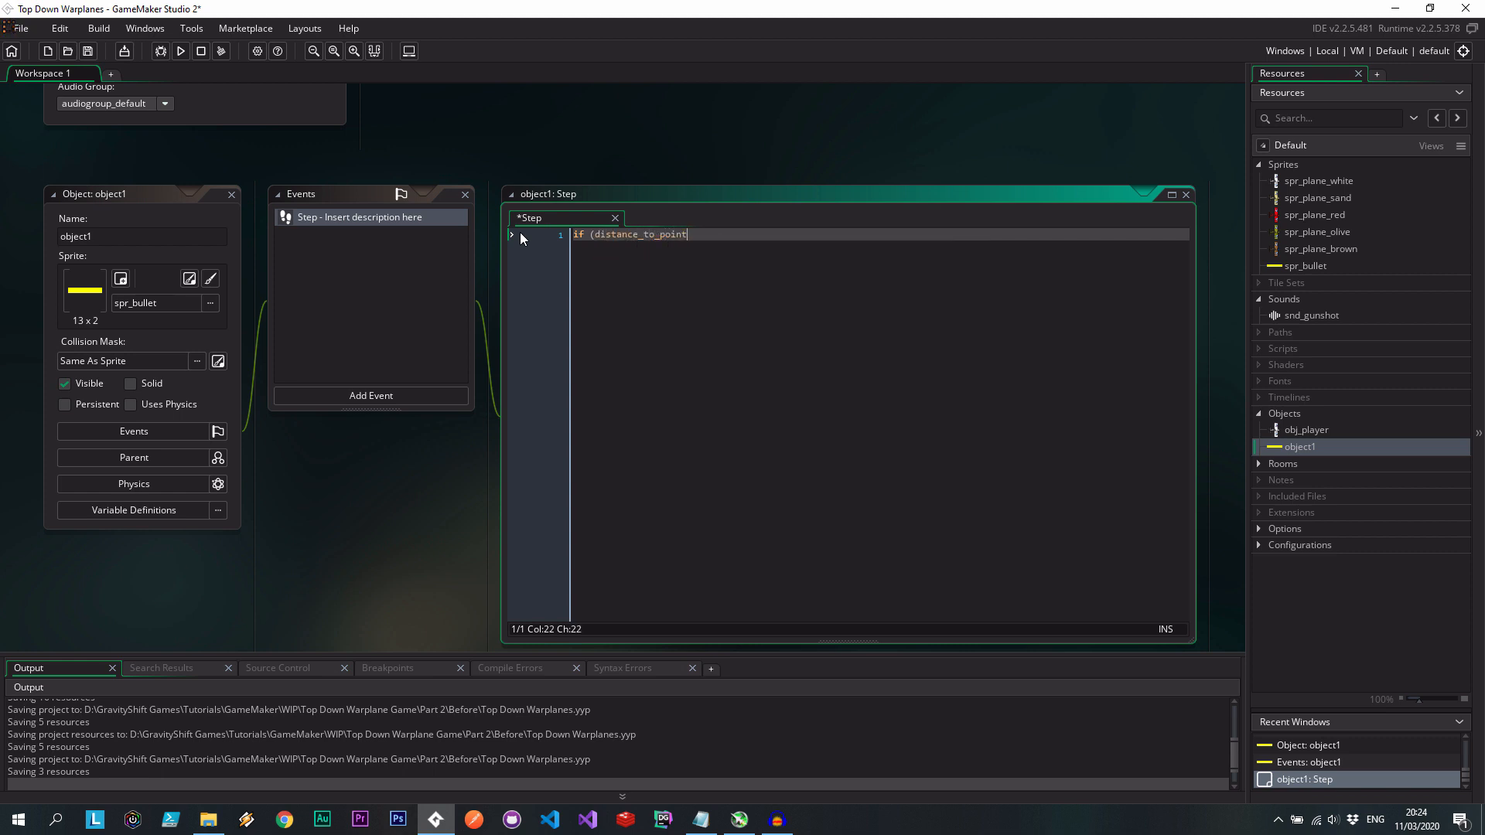
text((xstrat,)
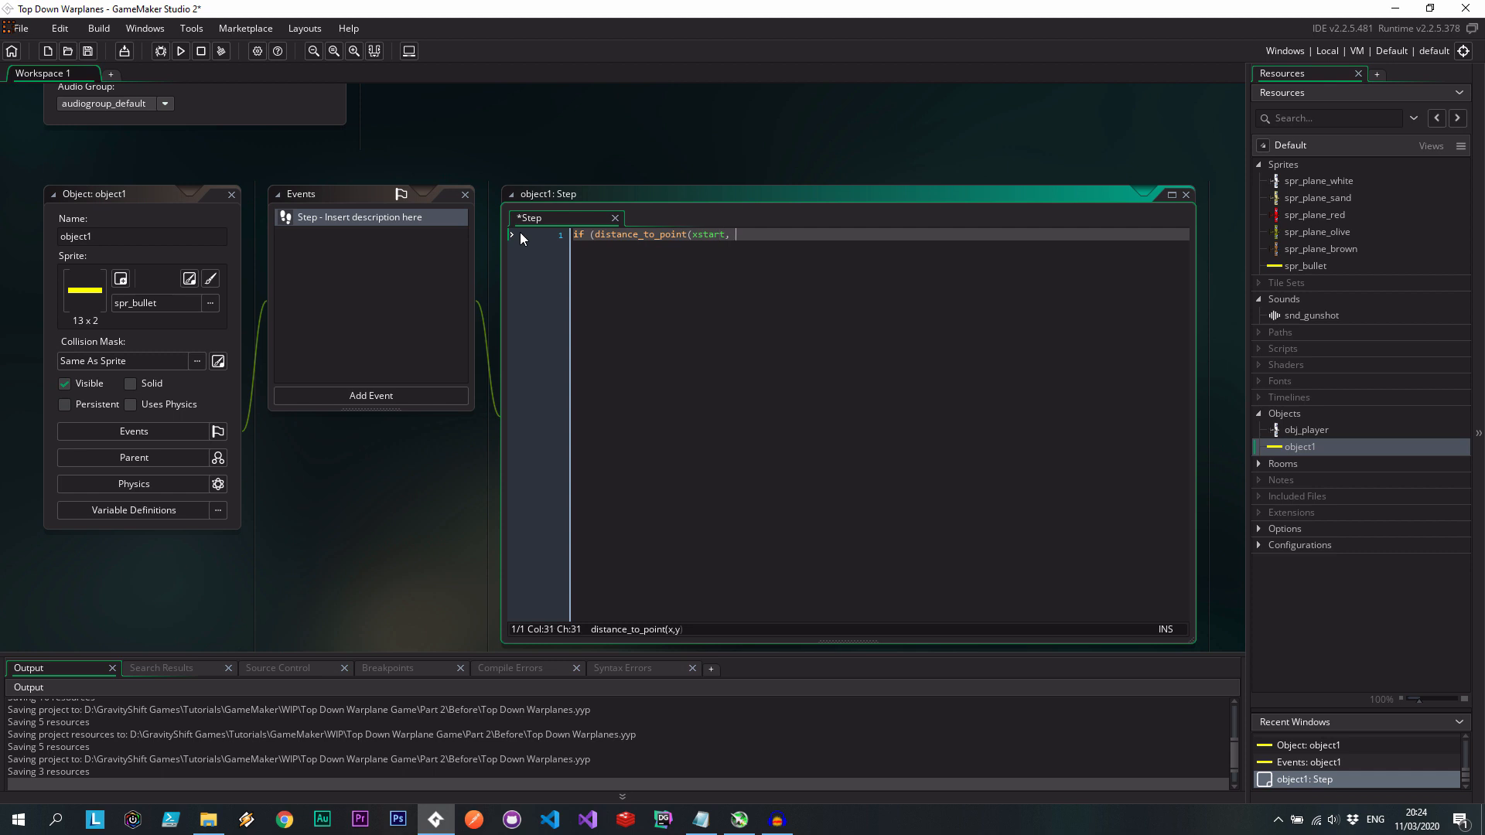
text(ystart))
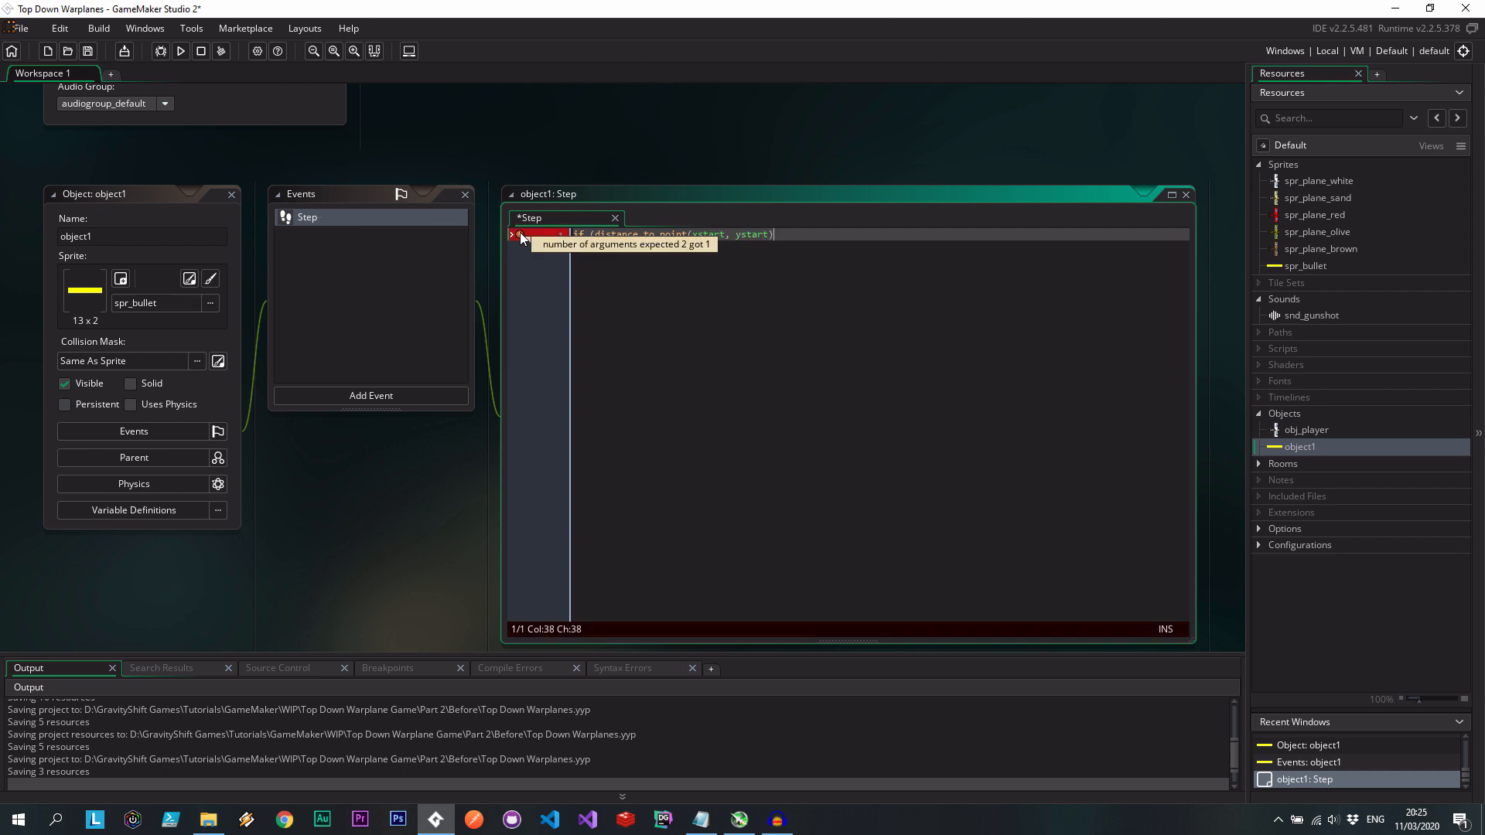
text(> 1000)
text({)
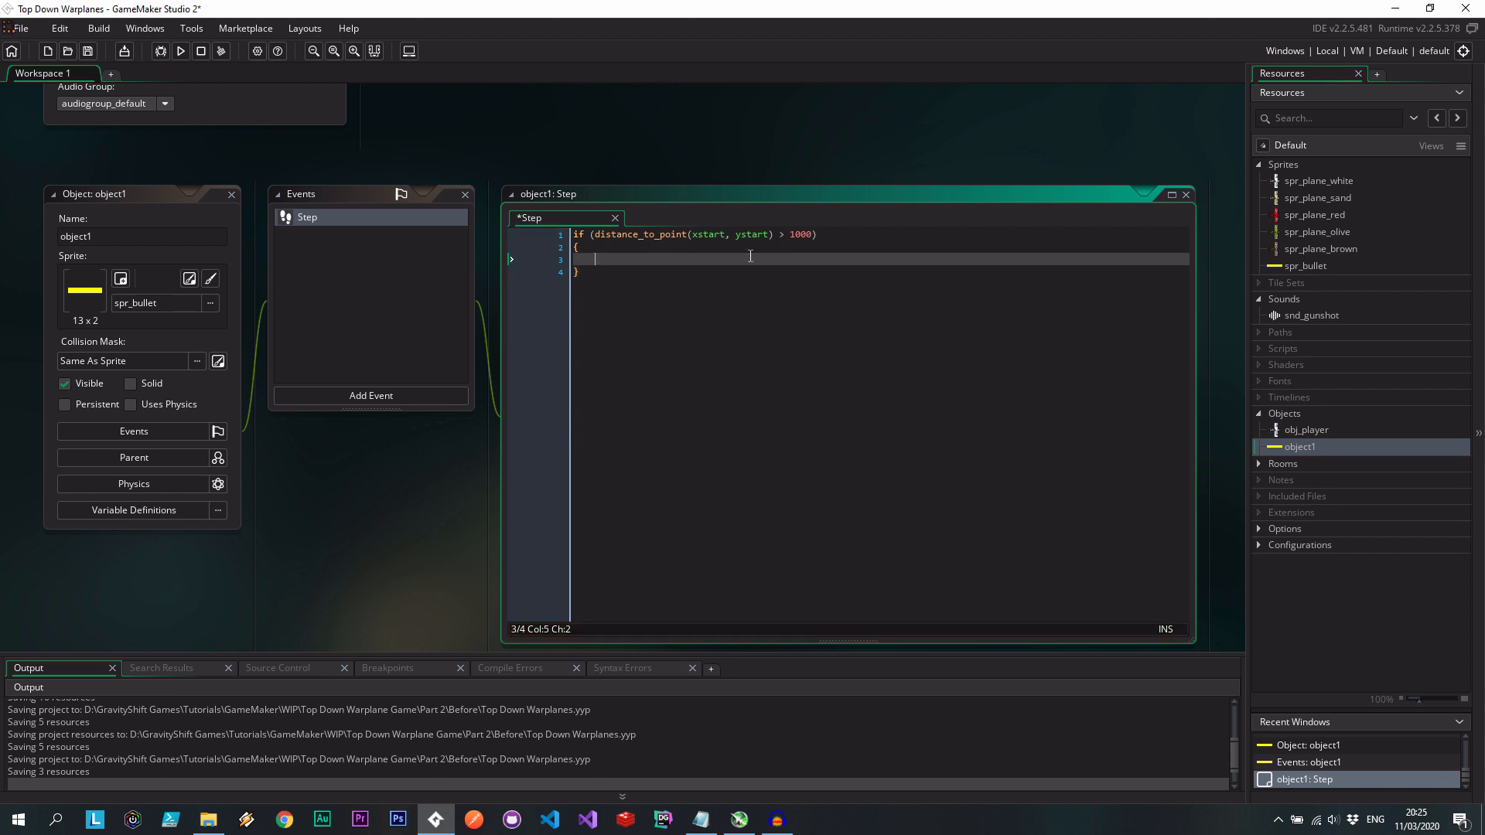
text(instance_dest)
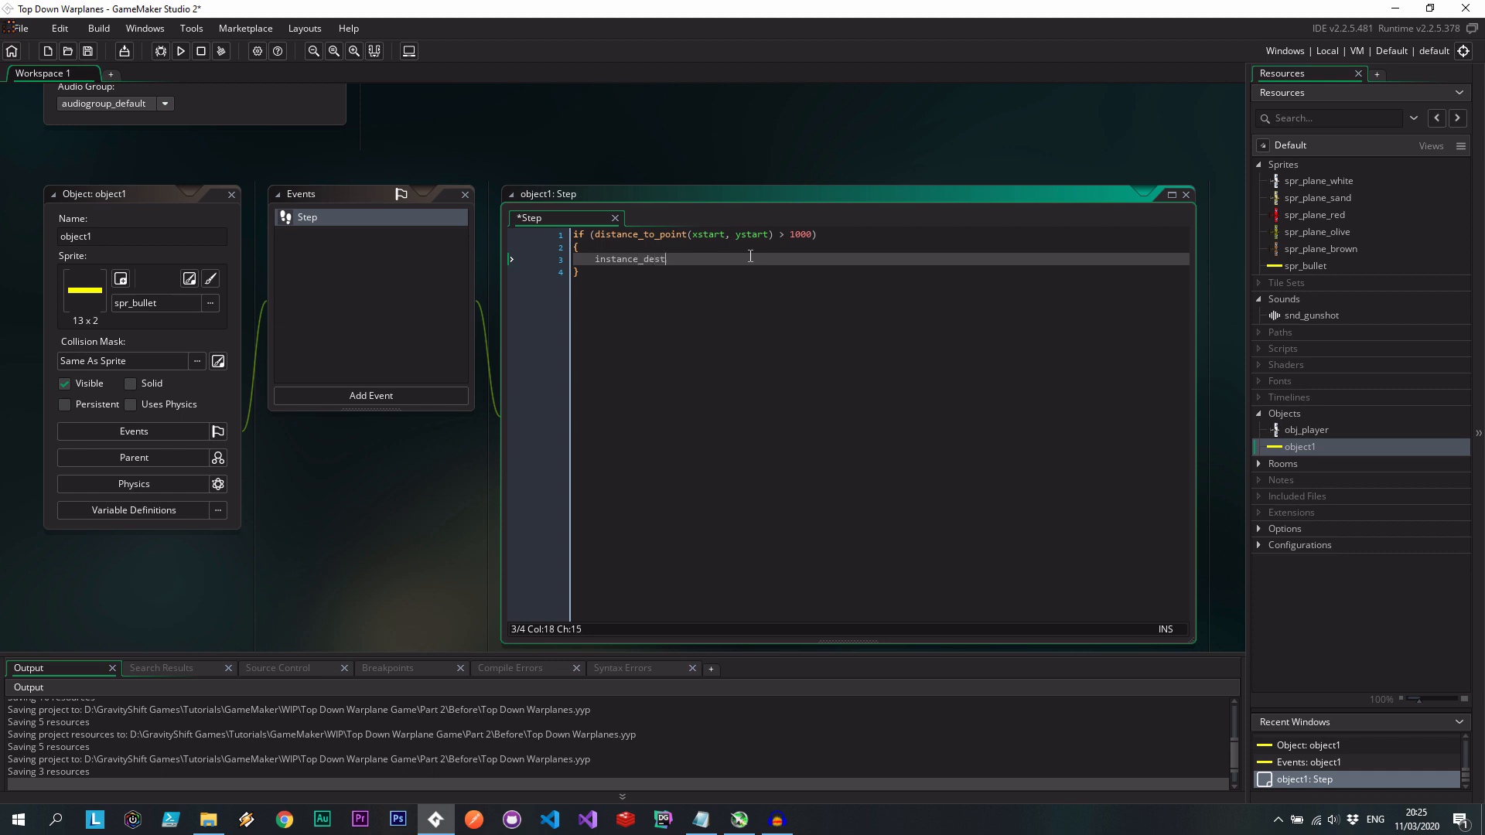
text(roy();)
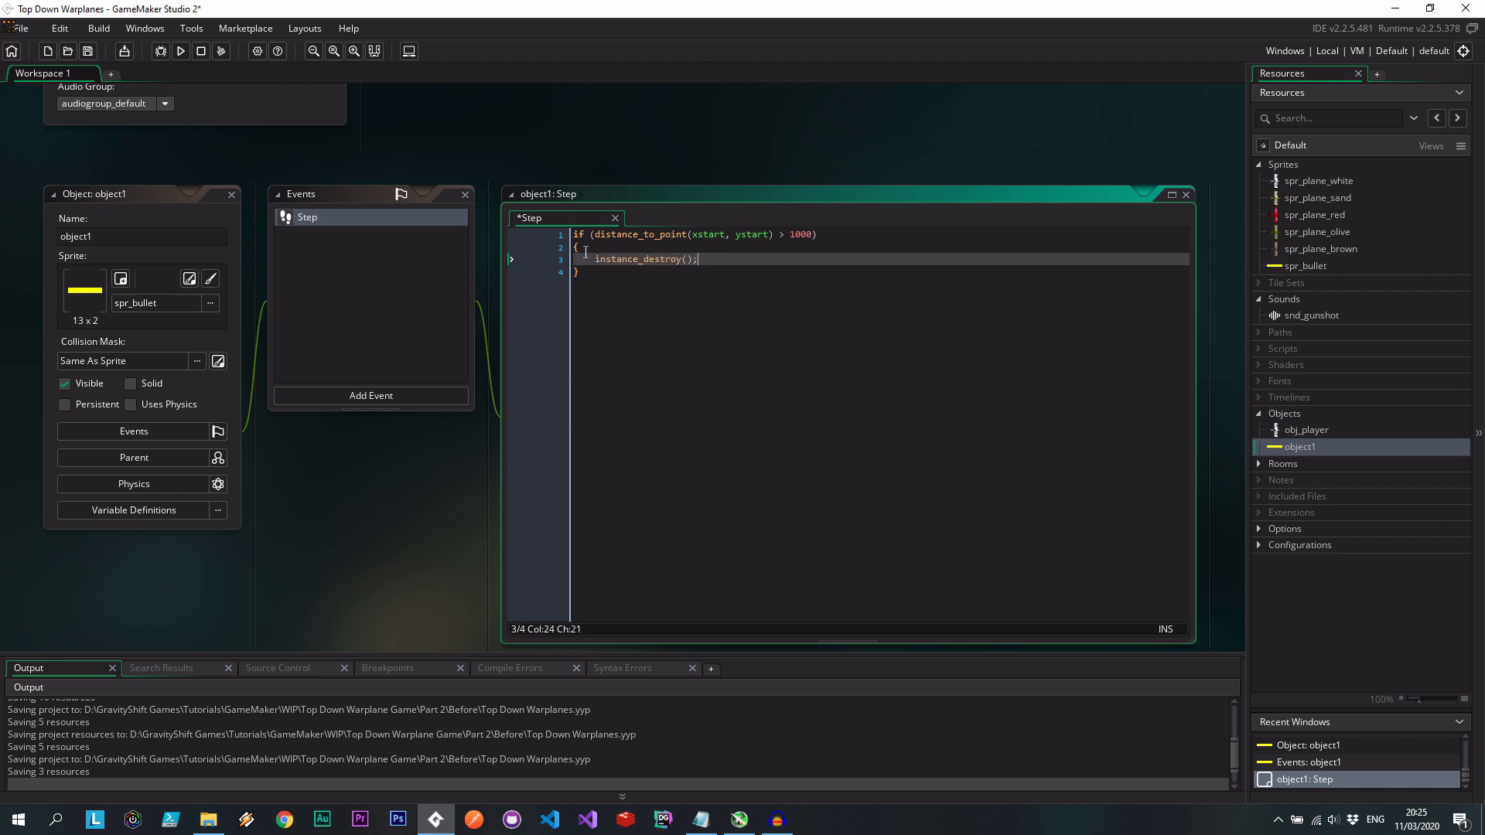
click(371, 395)
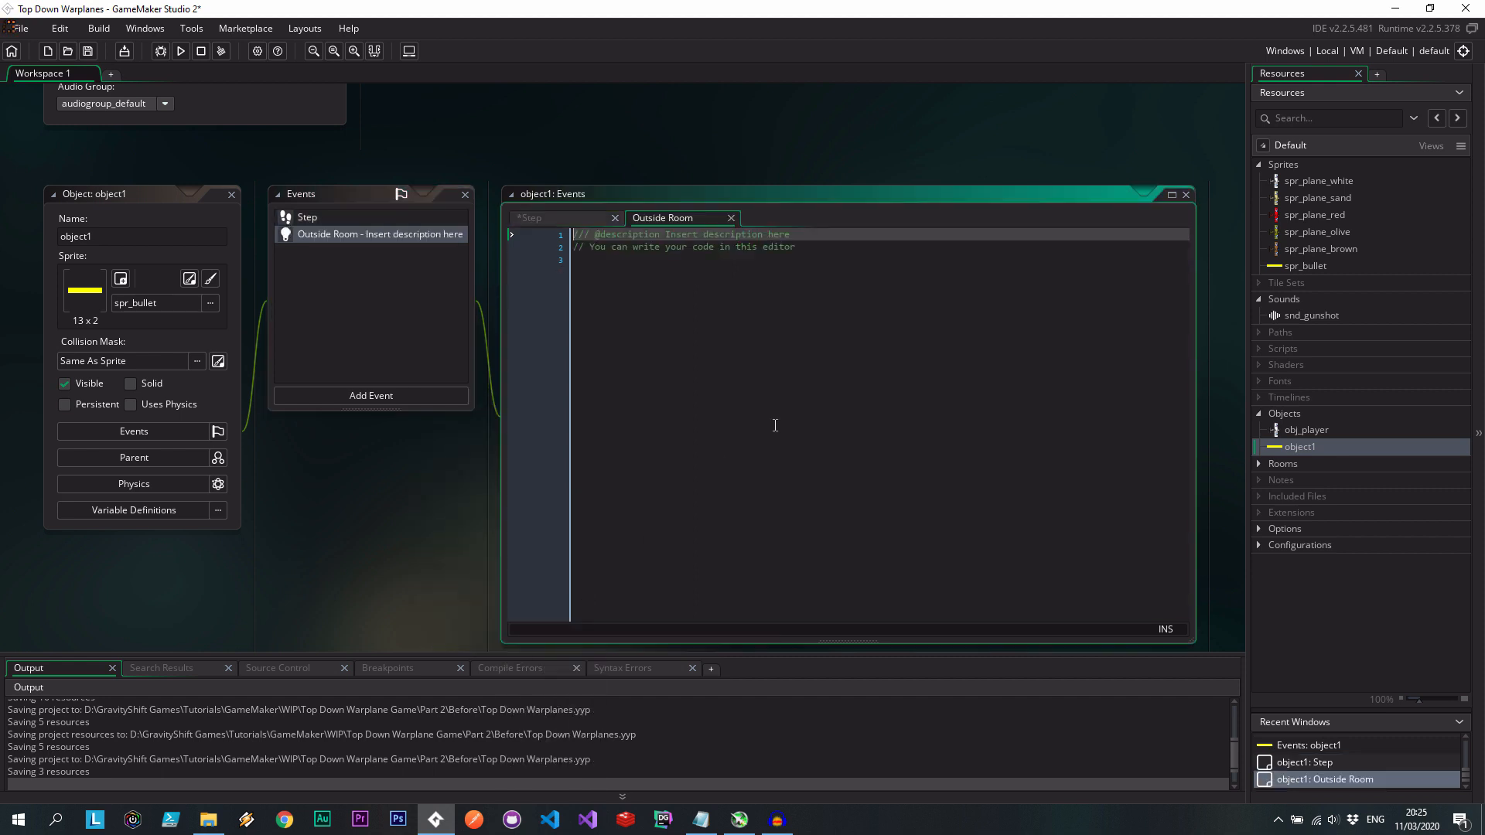
Add instance_destroy(); to the Outside Room event and expand the Rooms group.
text(instance_destroy();)
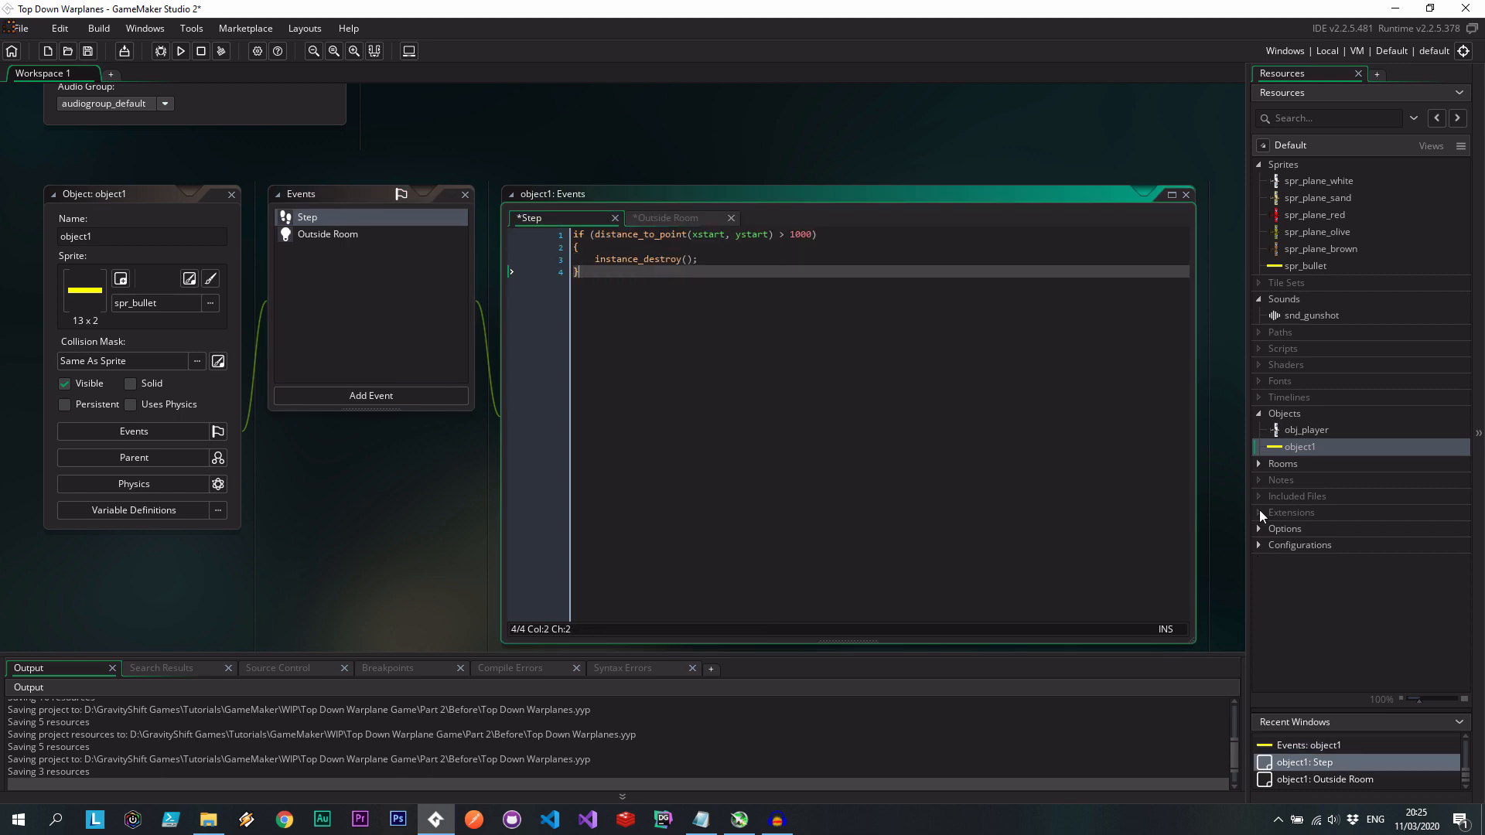
click(1257, 528)
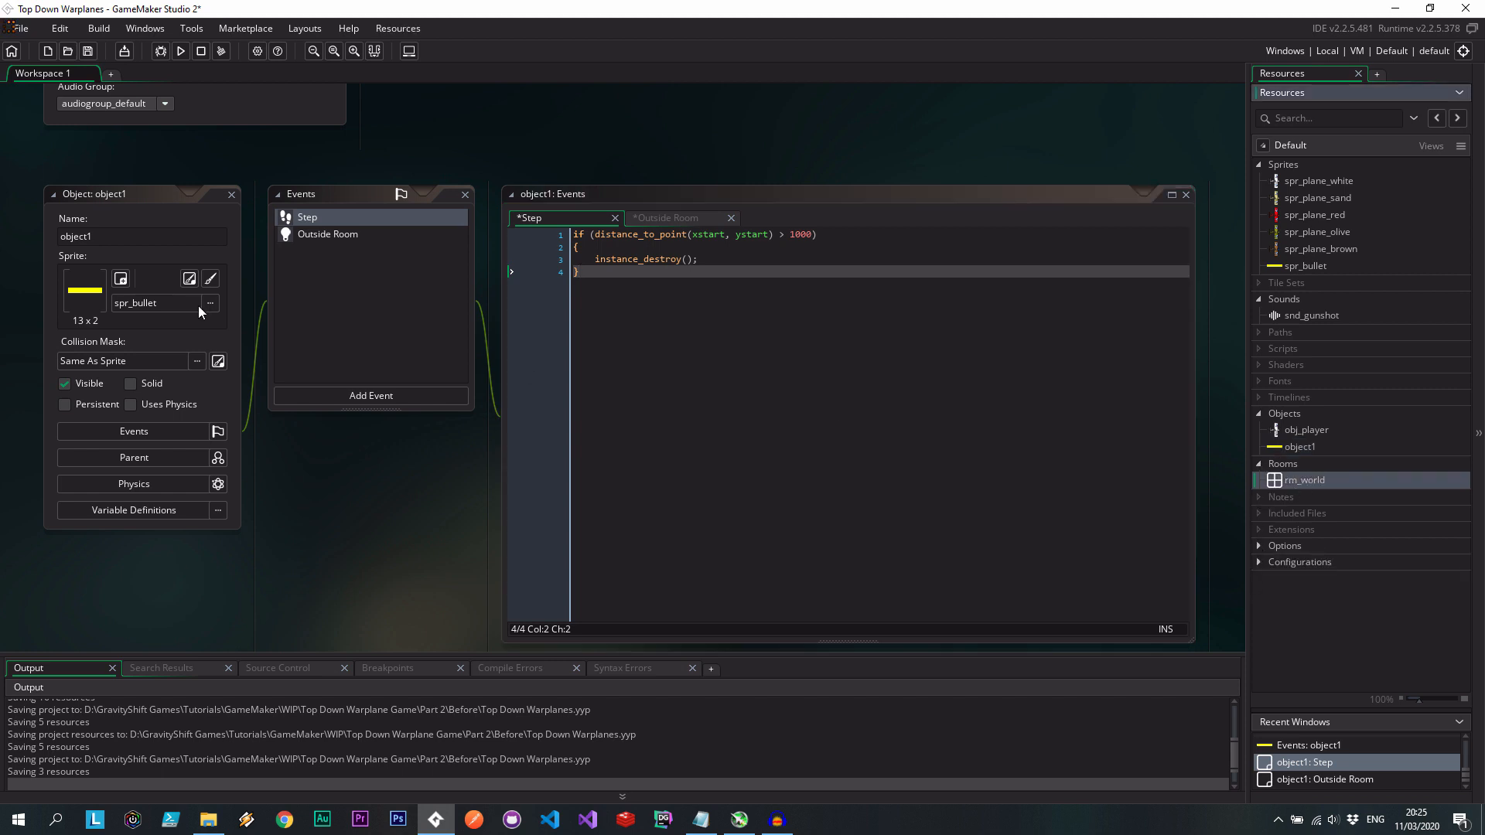
Open rm_world and add a new instance layer named Bullets.
double_click(1305, 480)
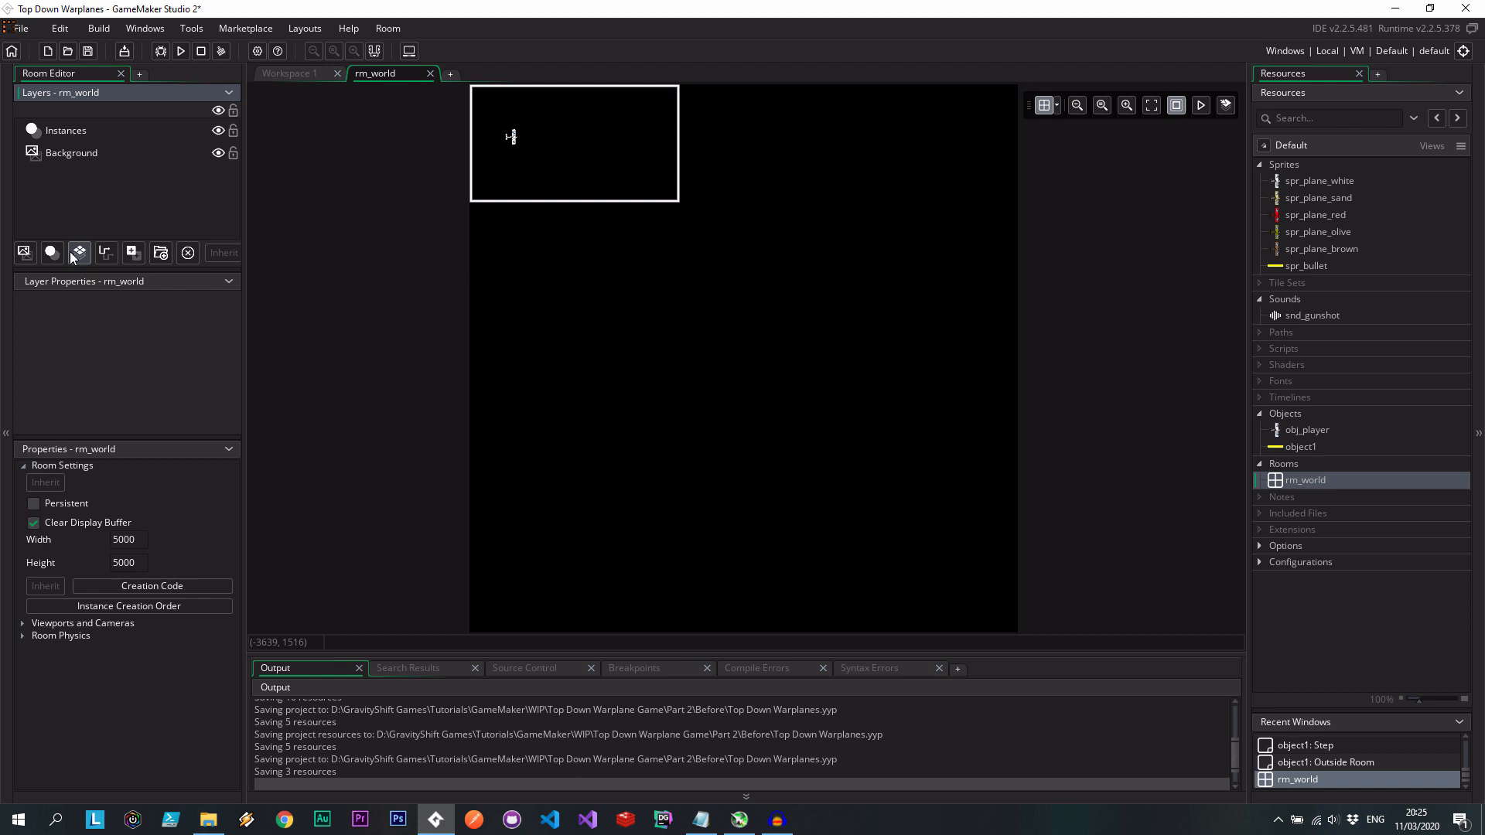
click(79, 253)
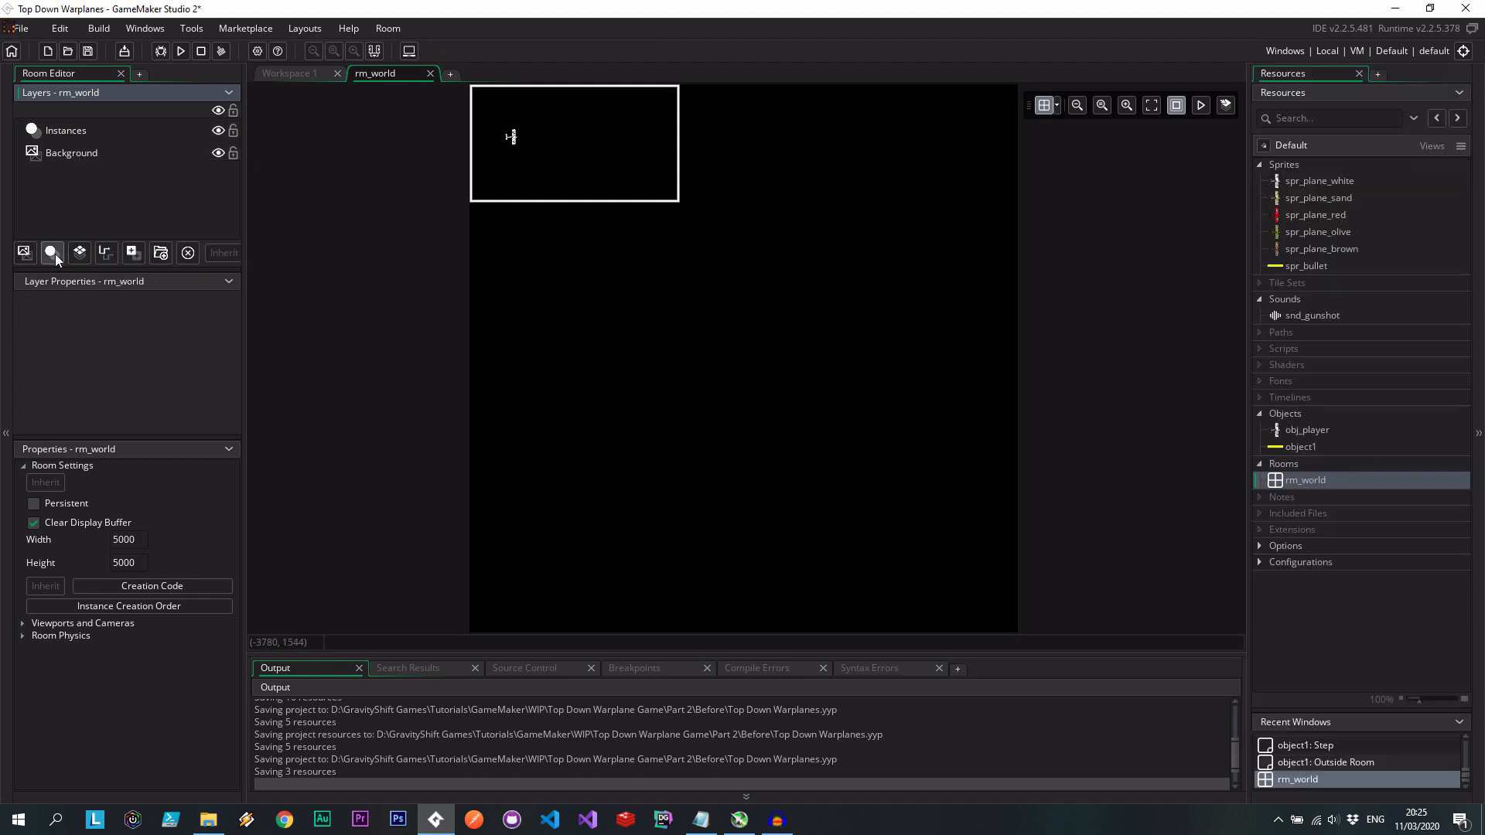
click(52, 253)
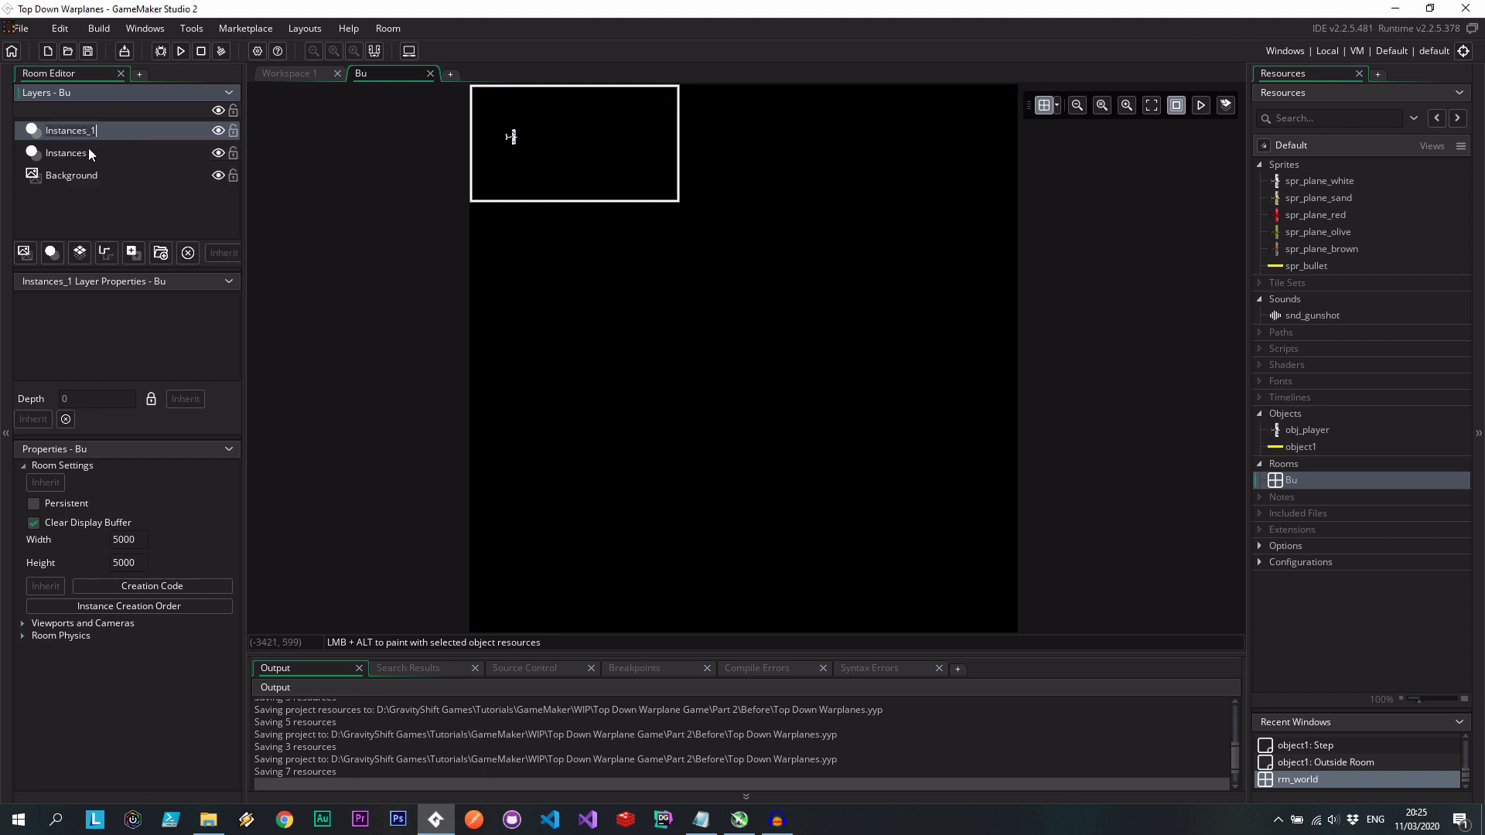
text(Bullets)
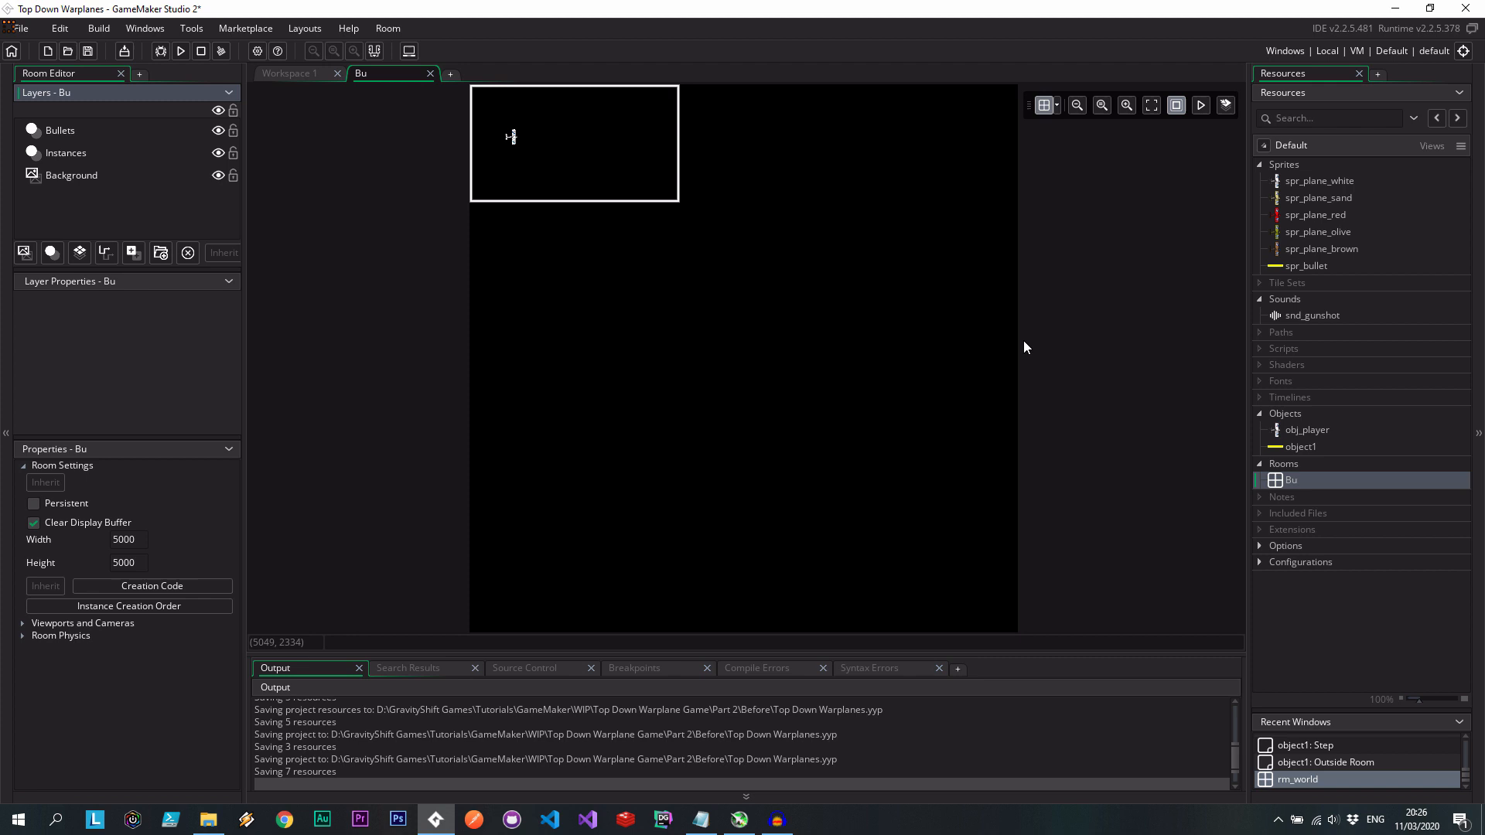
right_click(1300, 446)
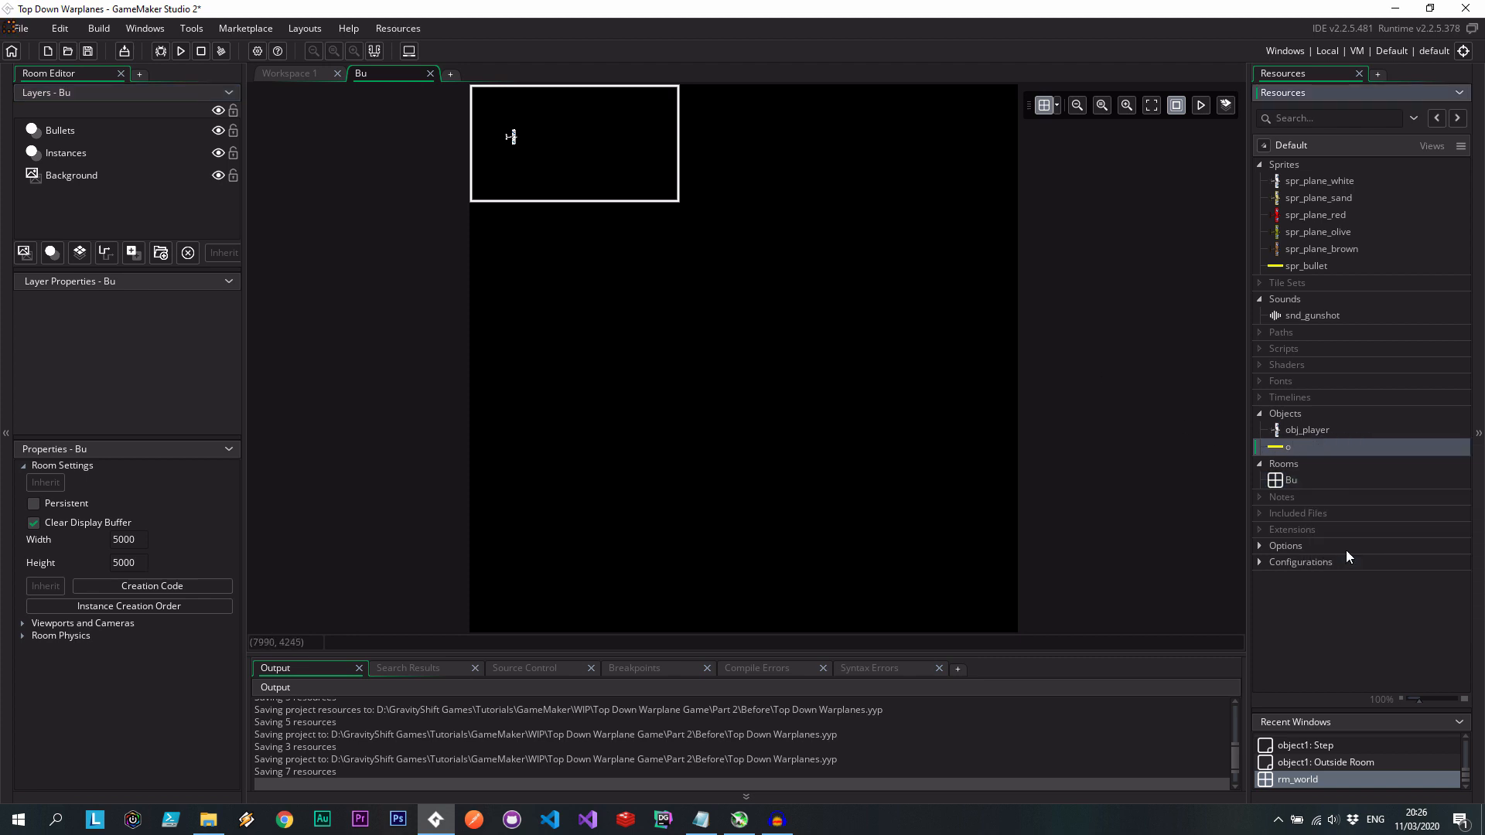
text(obj_bullet)
text(///@)
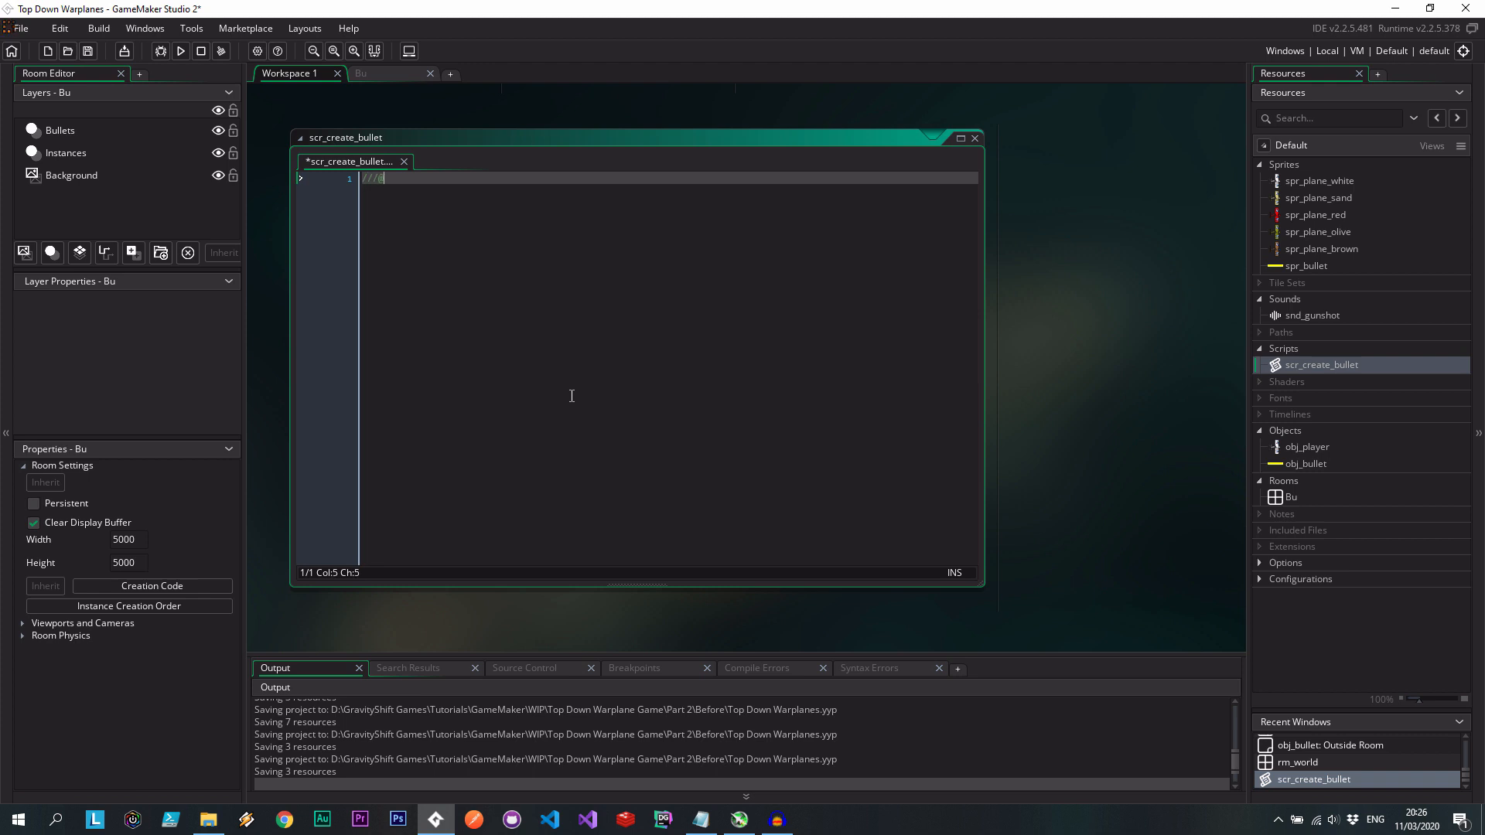
text(descri)
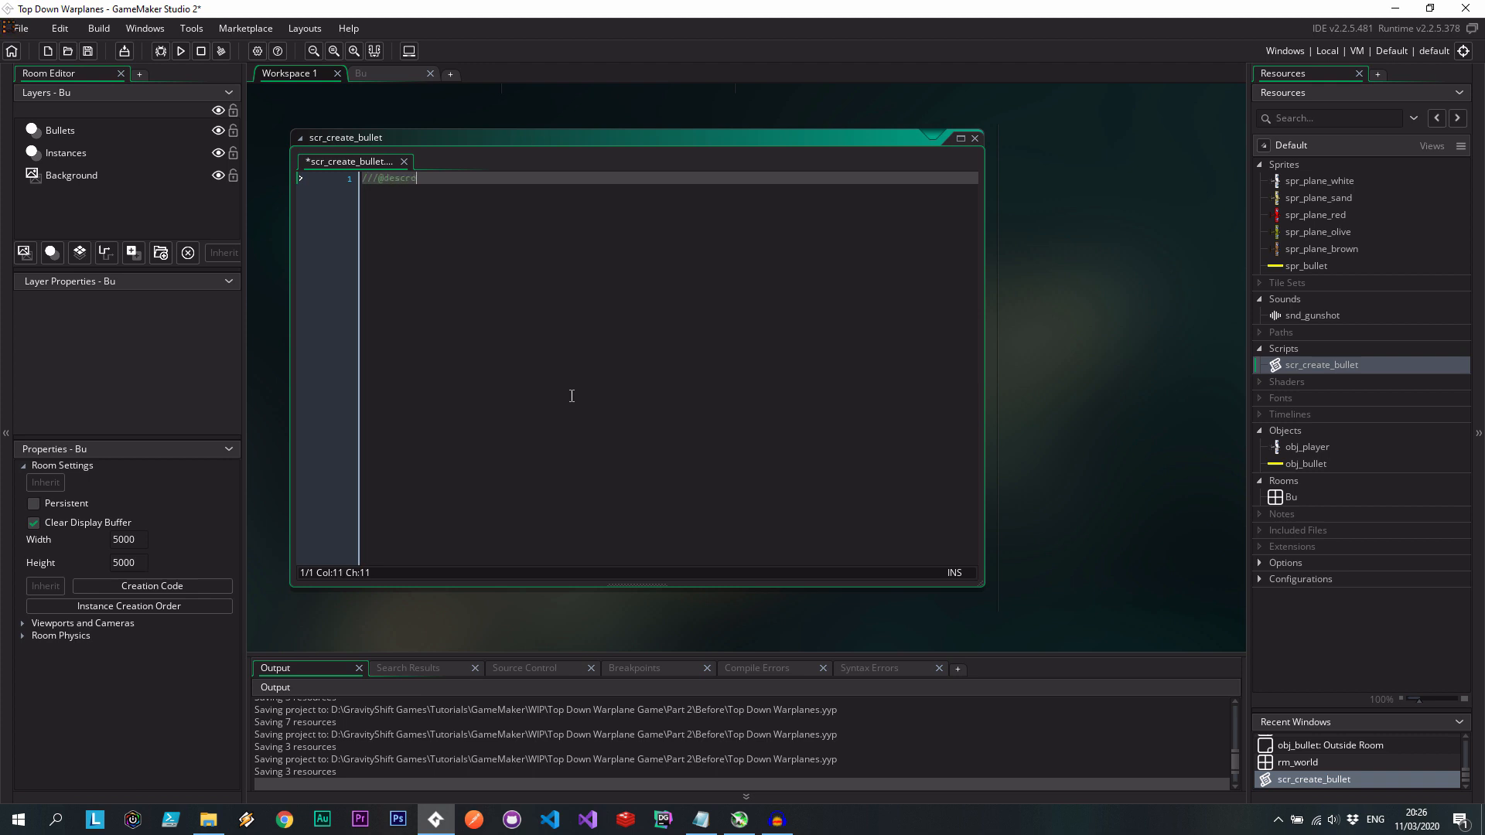
key(Backspace)
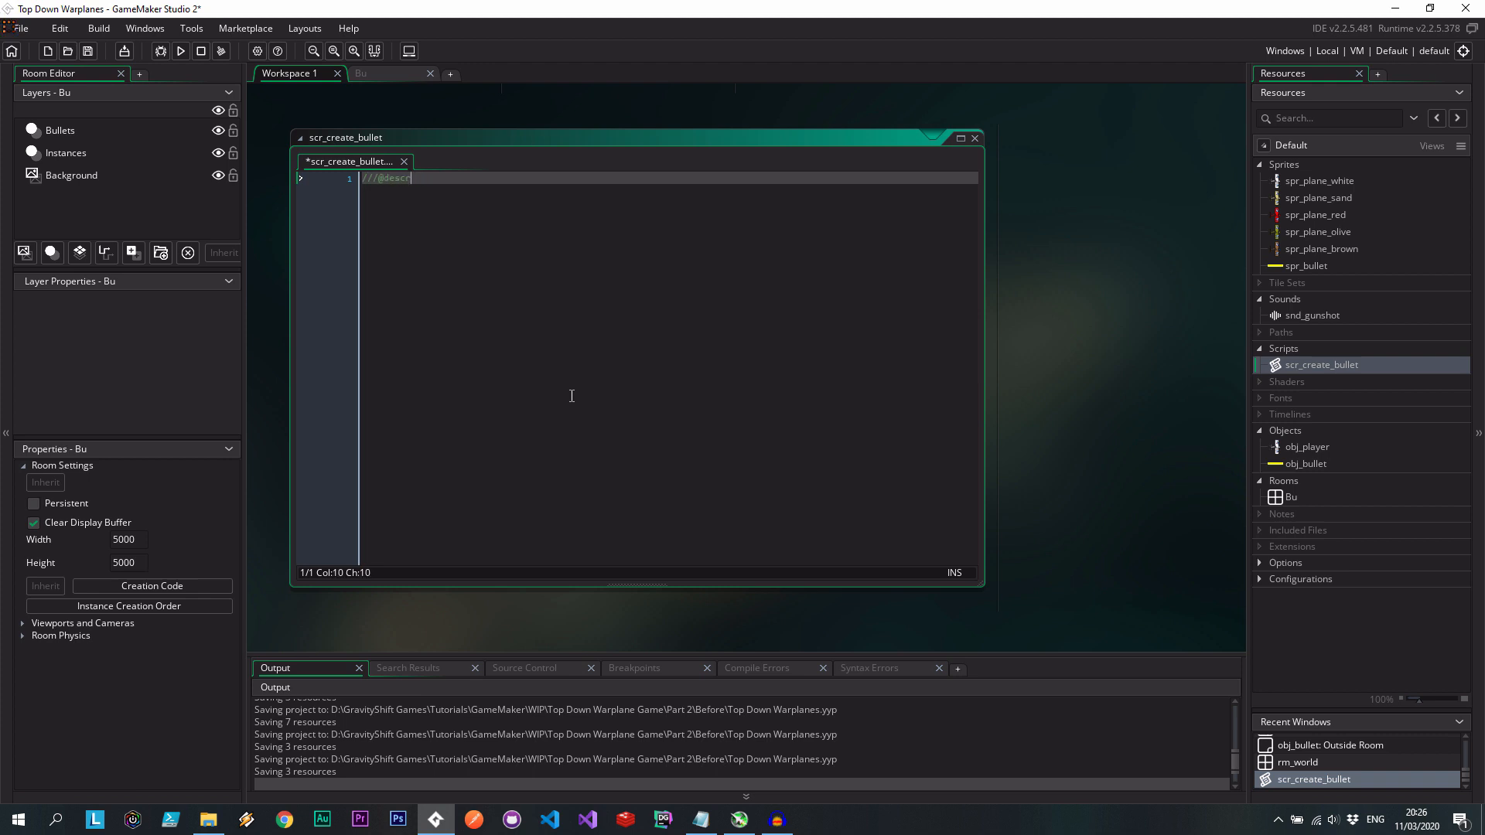
text(iption)
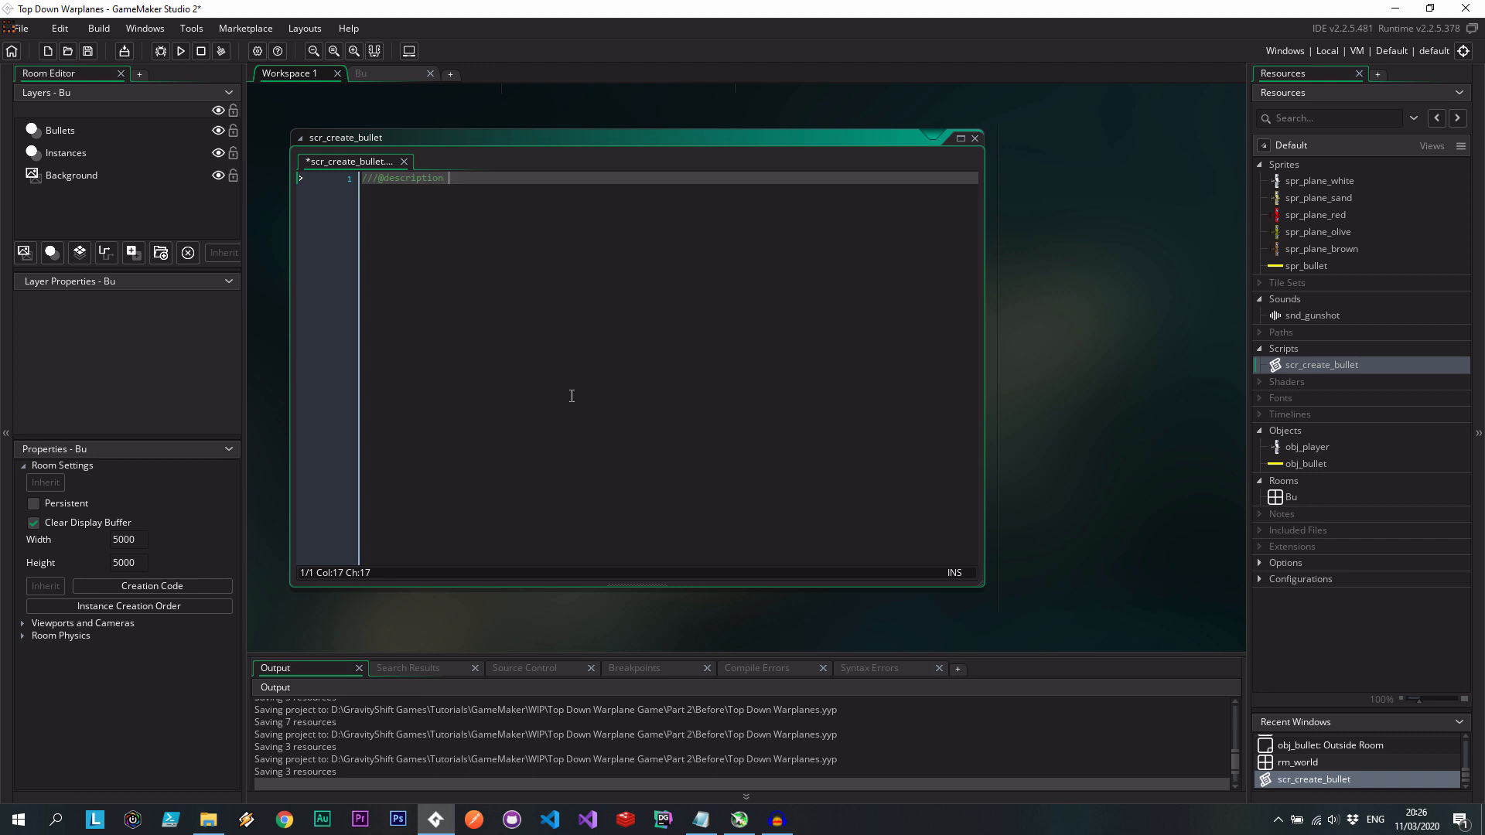
text(scr_)
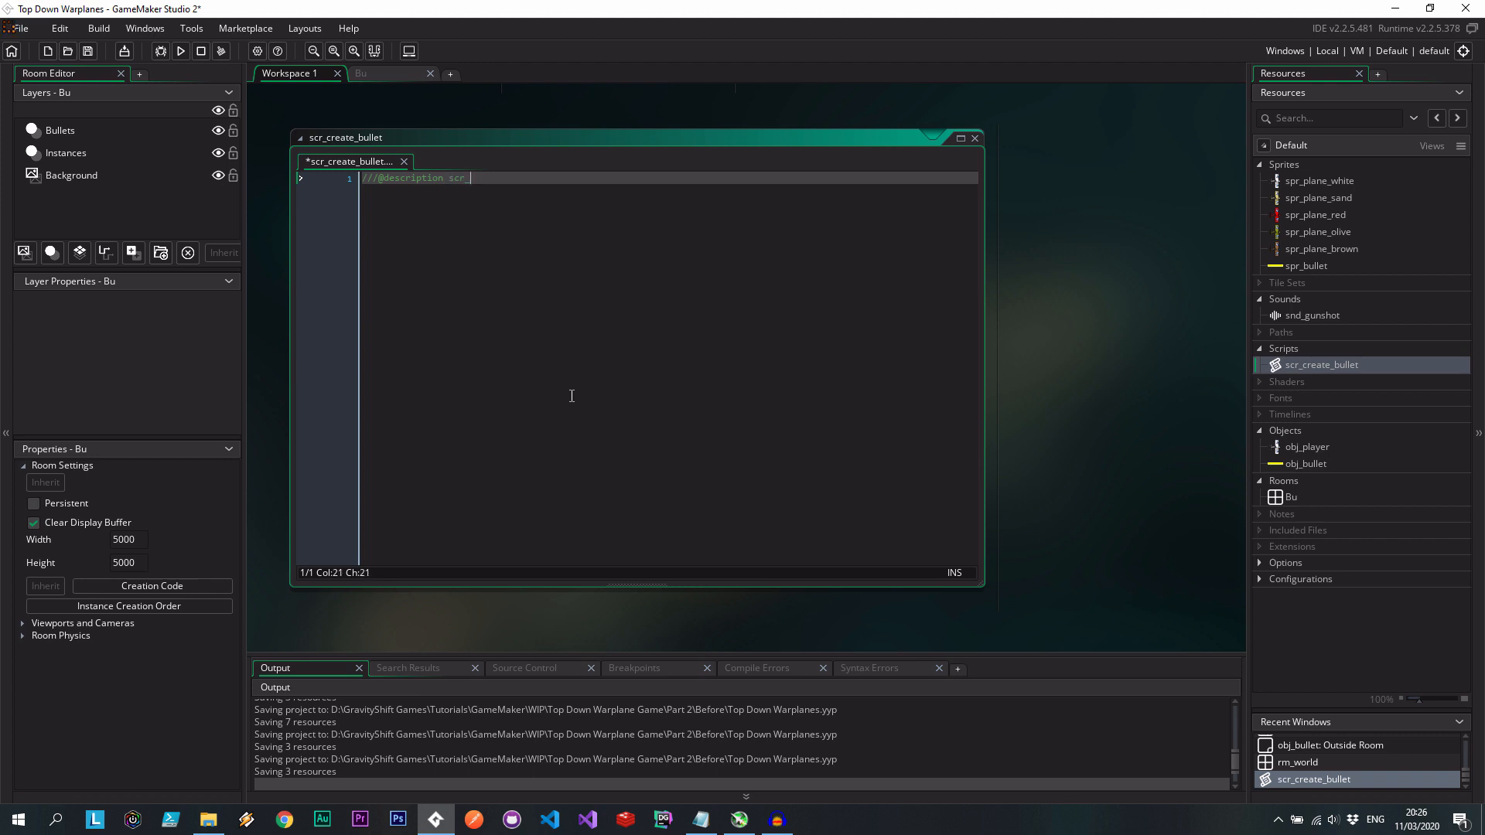
text(create_)
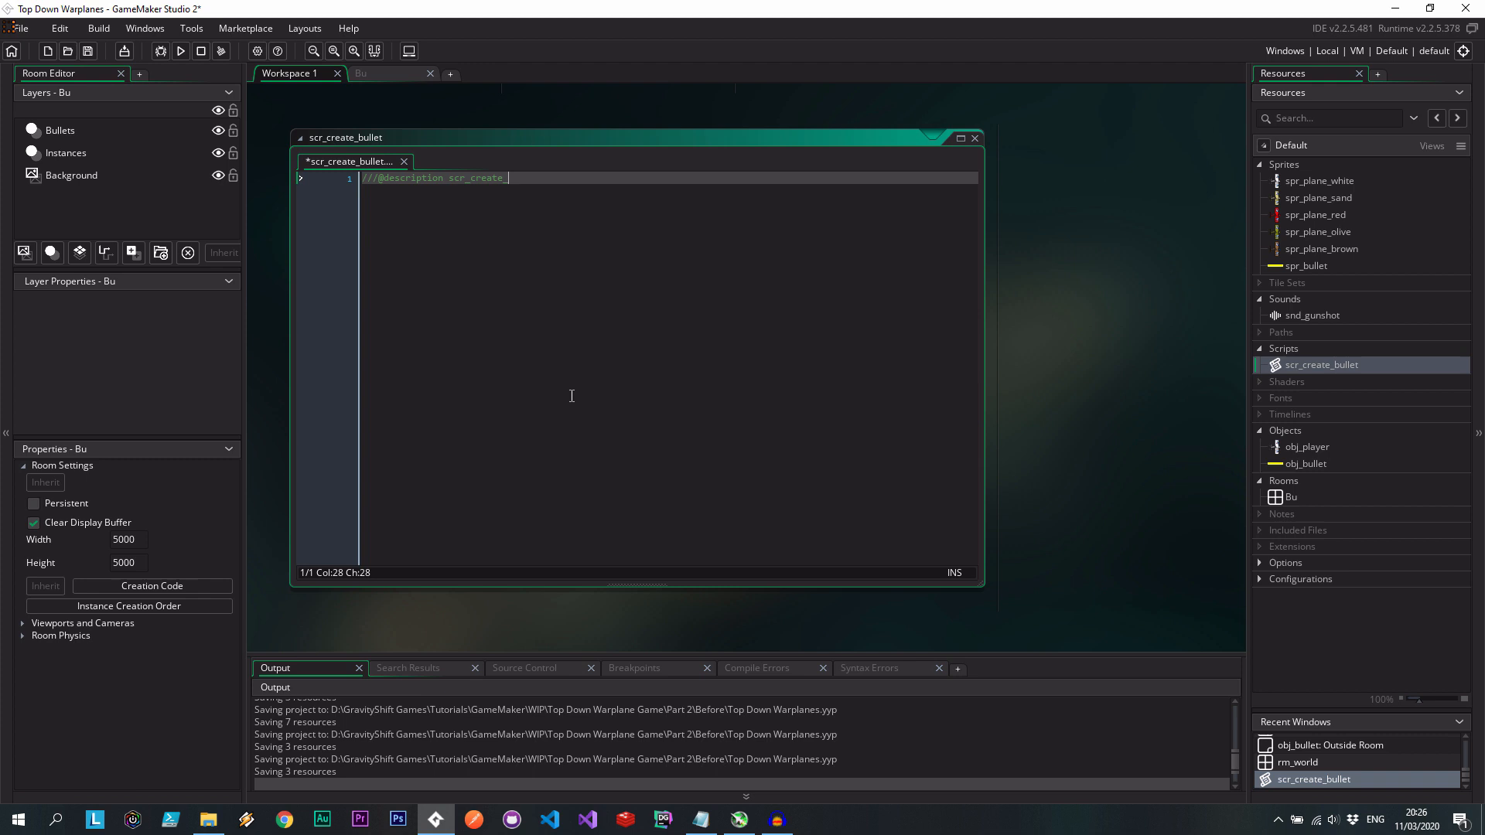
text(bullet)
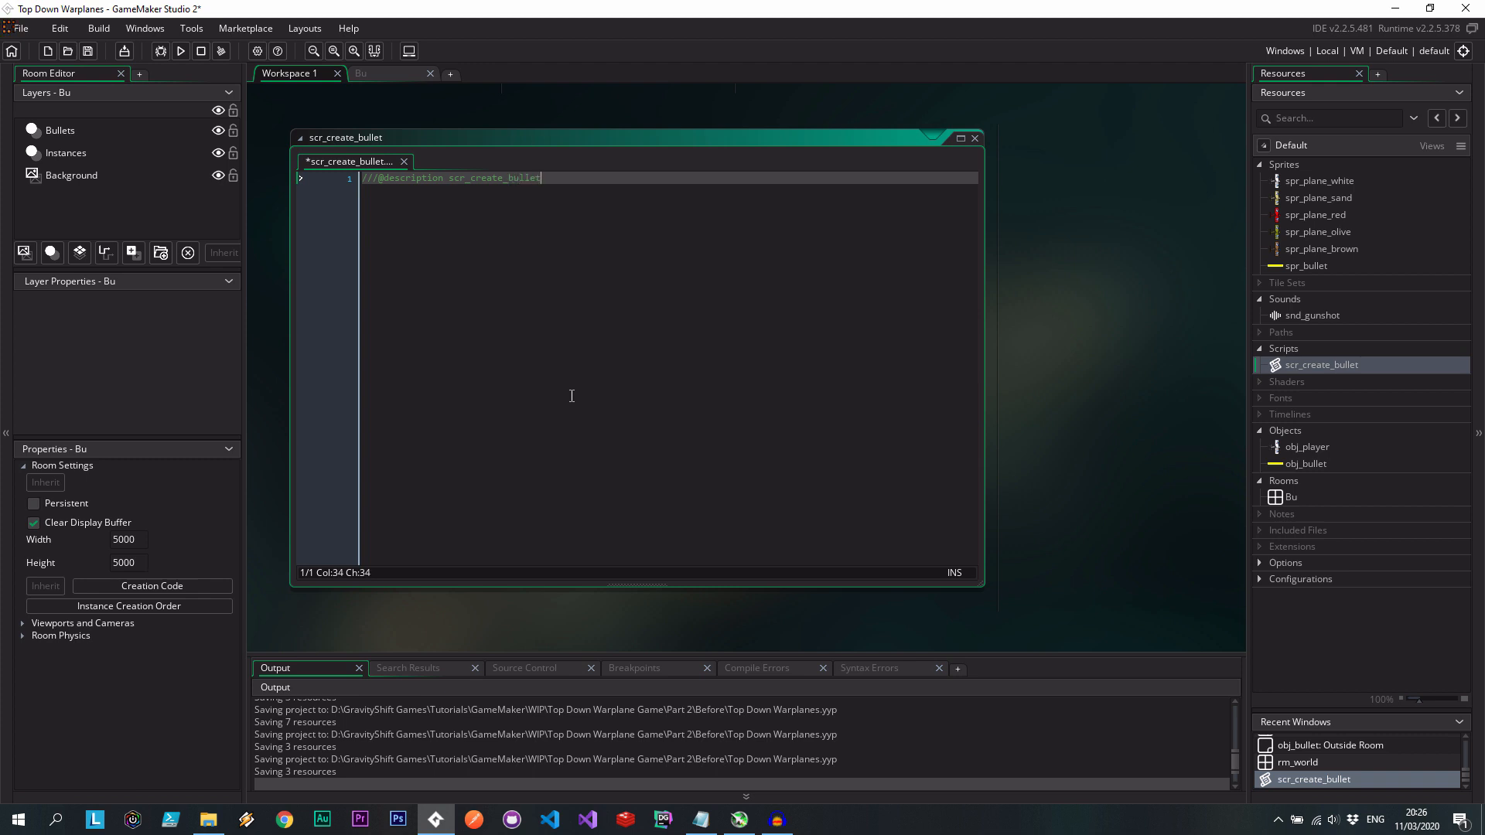
text((of)
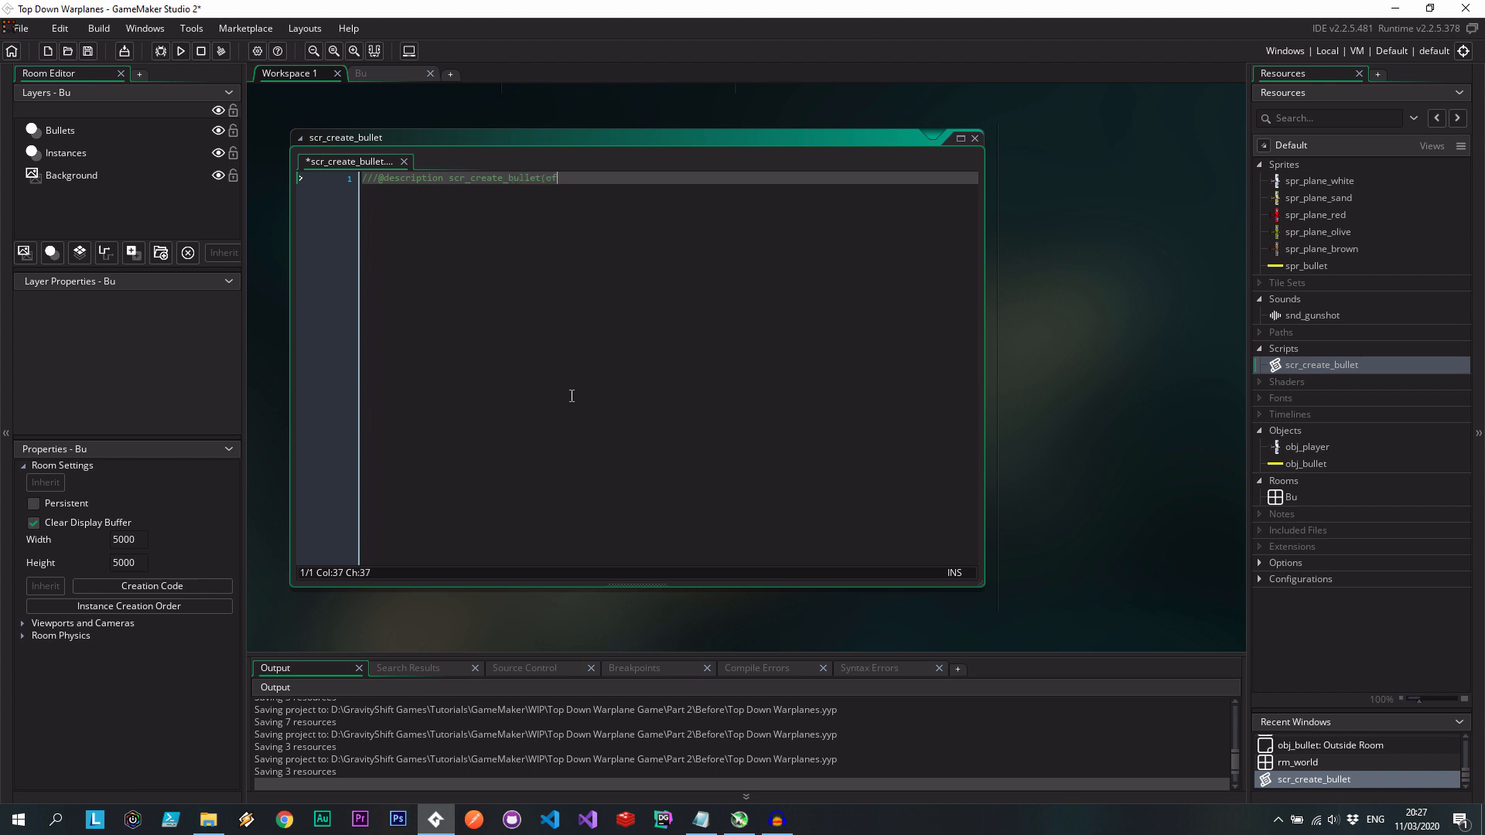
text(fsetX,)
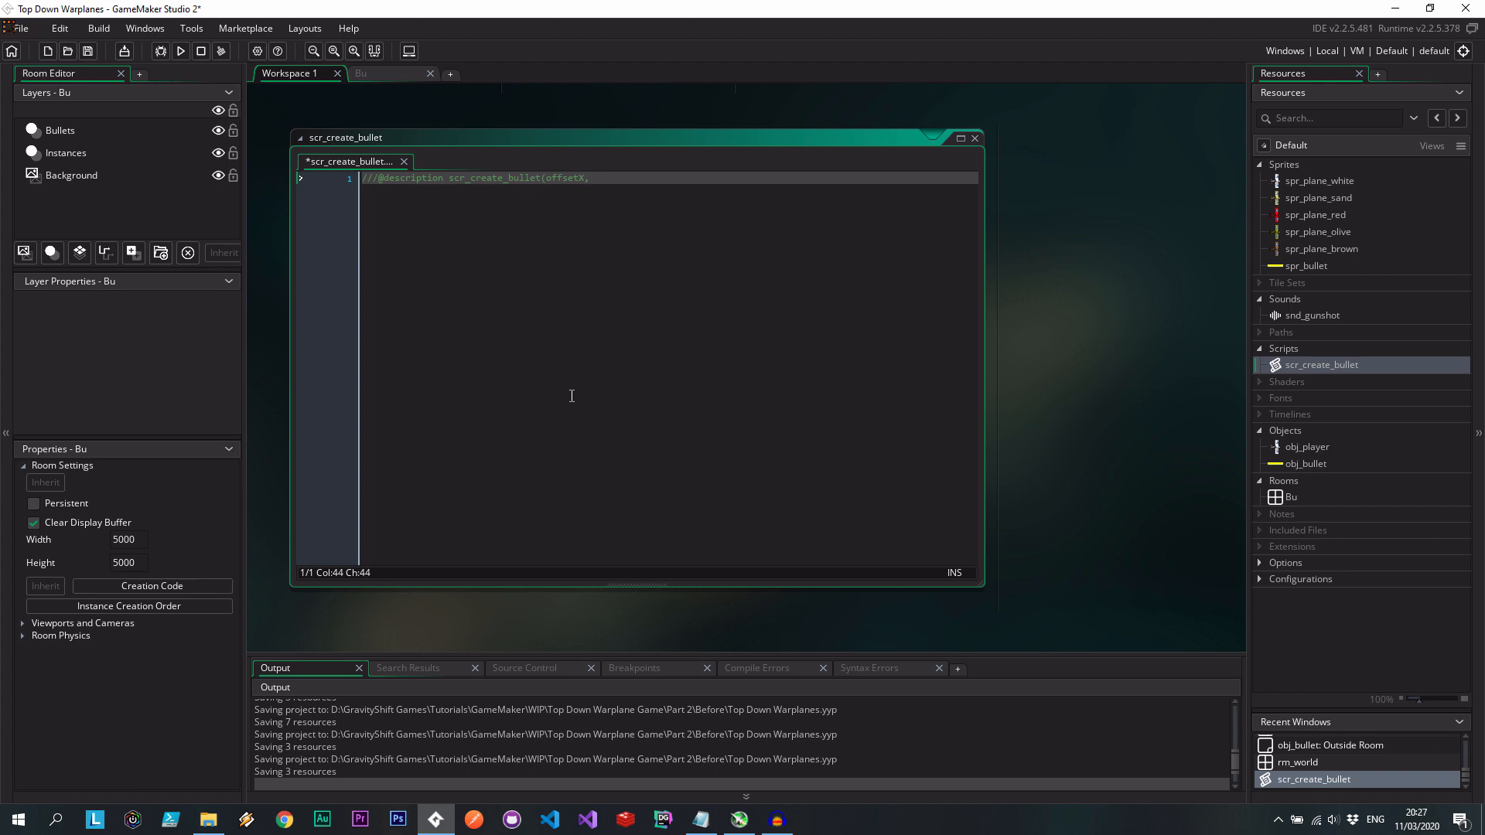
text(offsetY,)
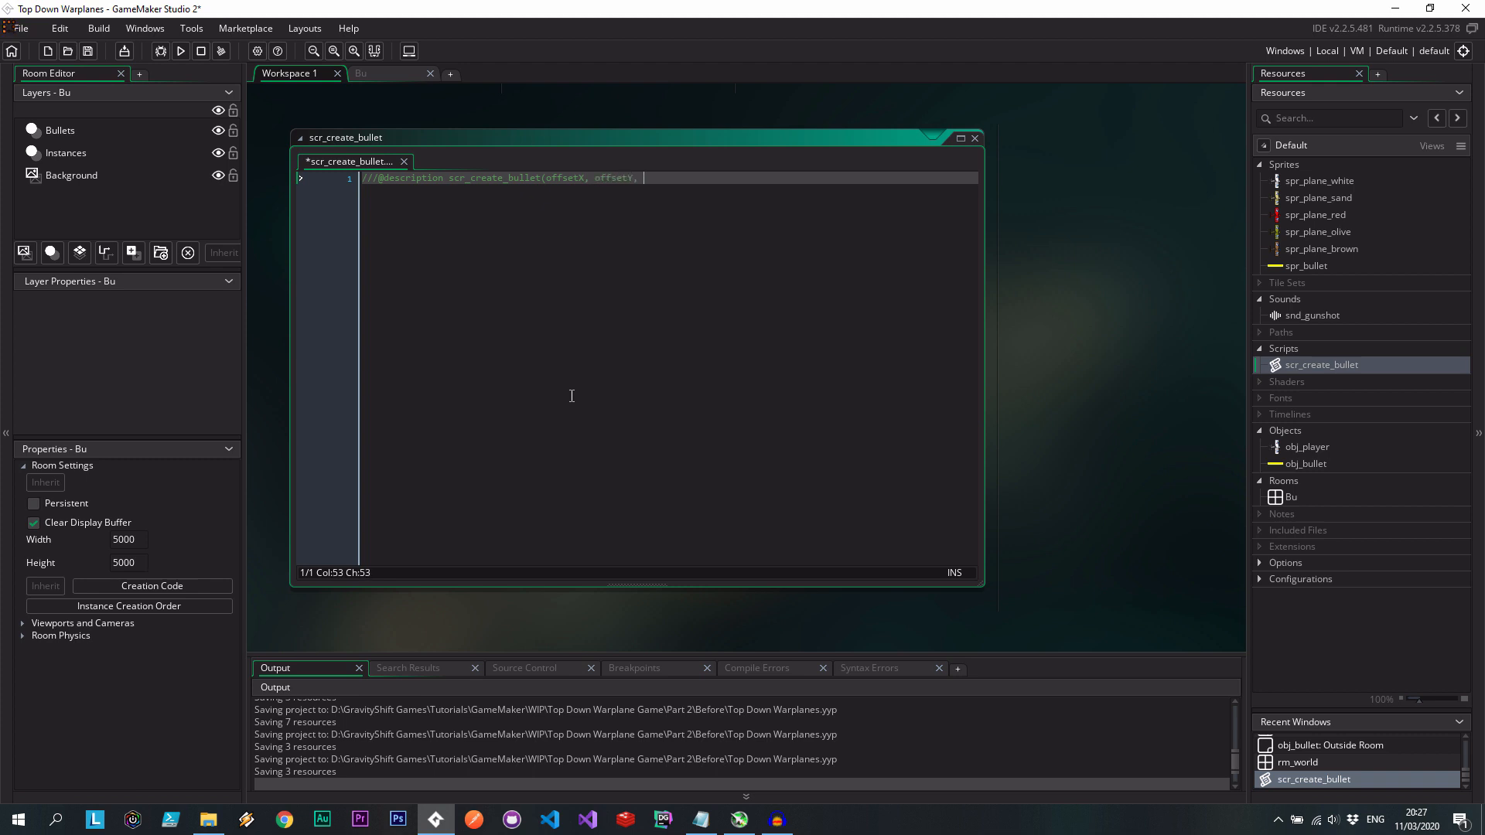
text(imageAngle, direction)
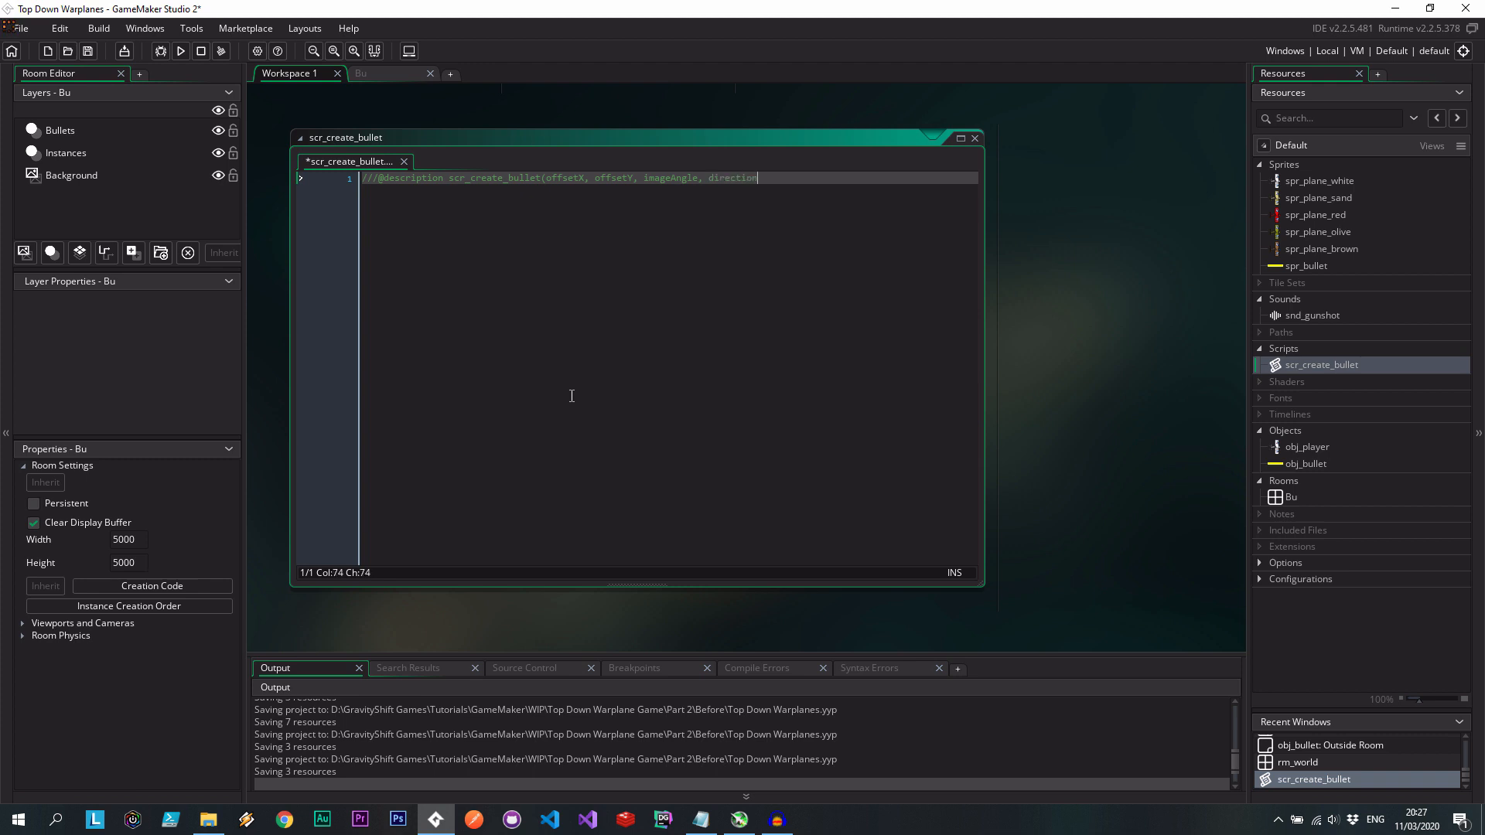
text(, bulletSpeed)
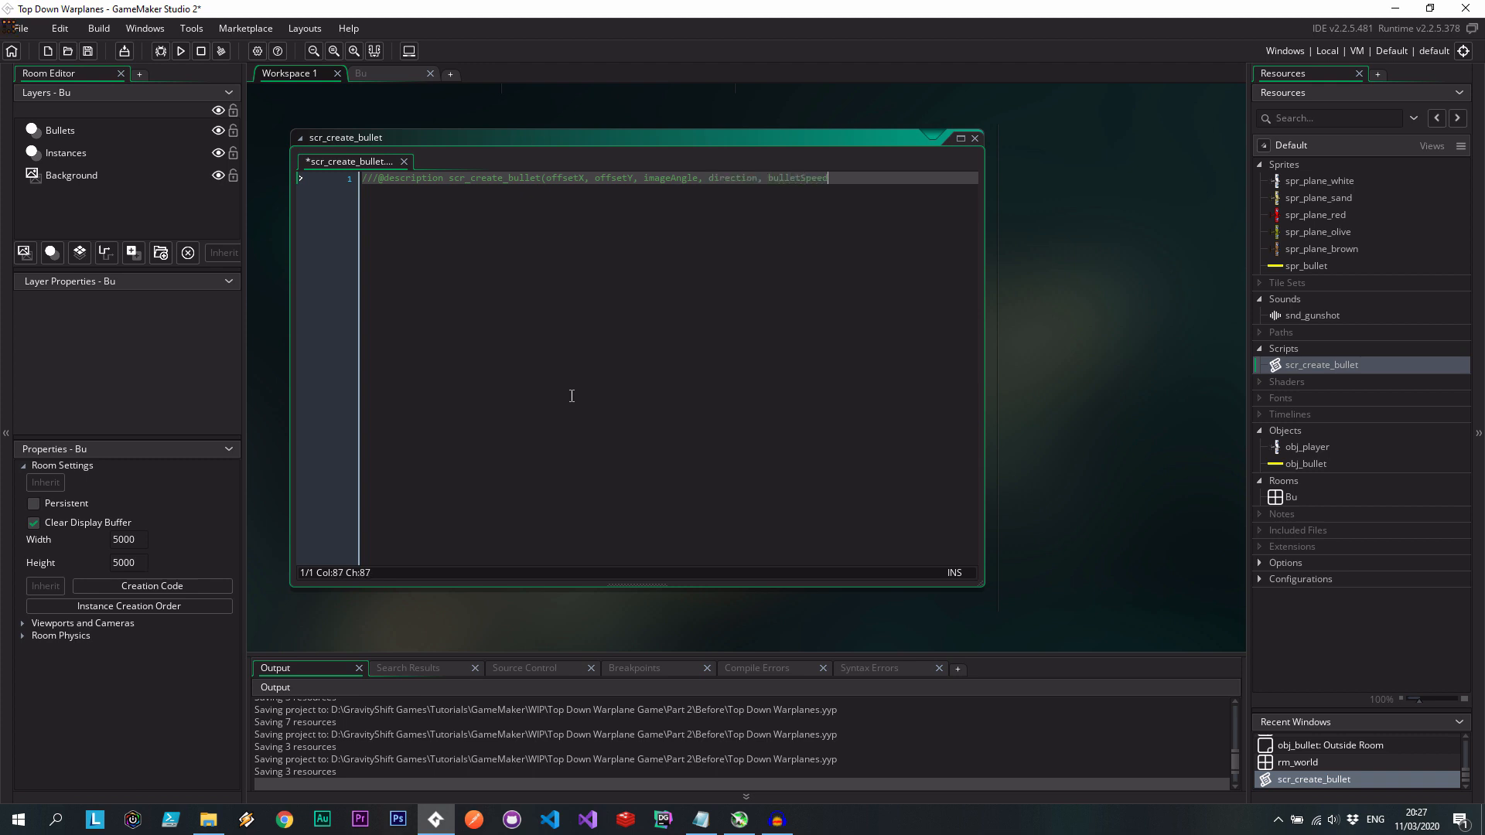
text(, owner)
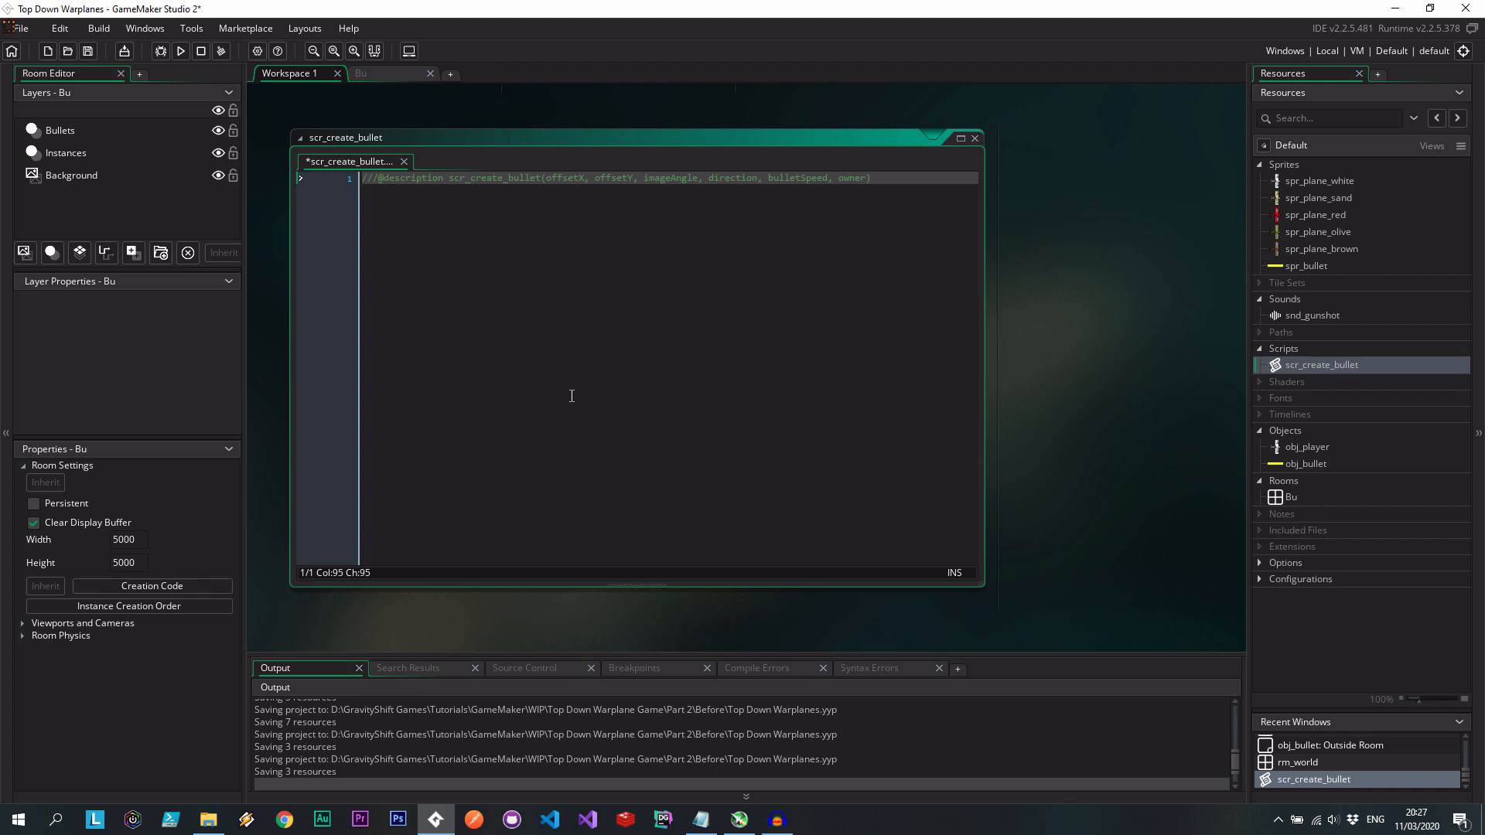
mouse_move(847, 176)
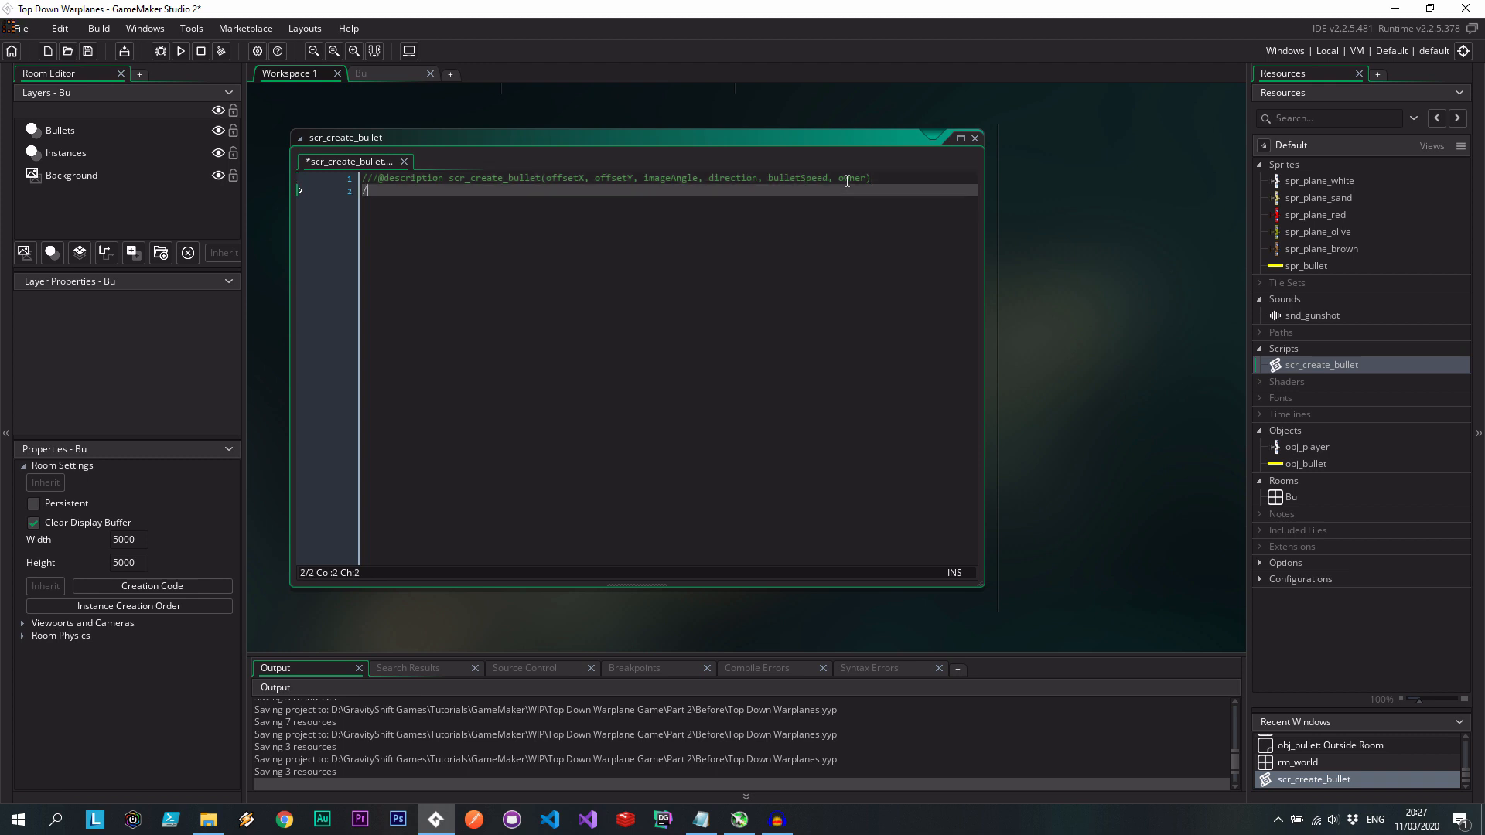
text(///@param)
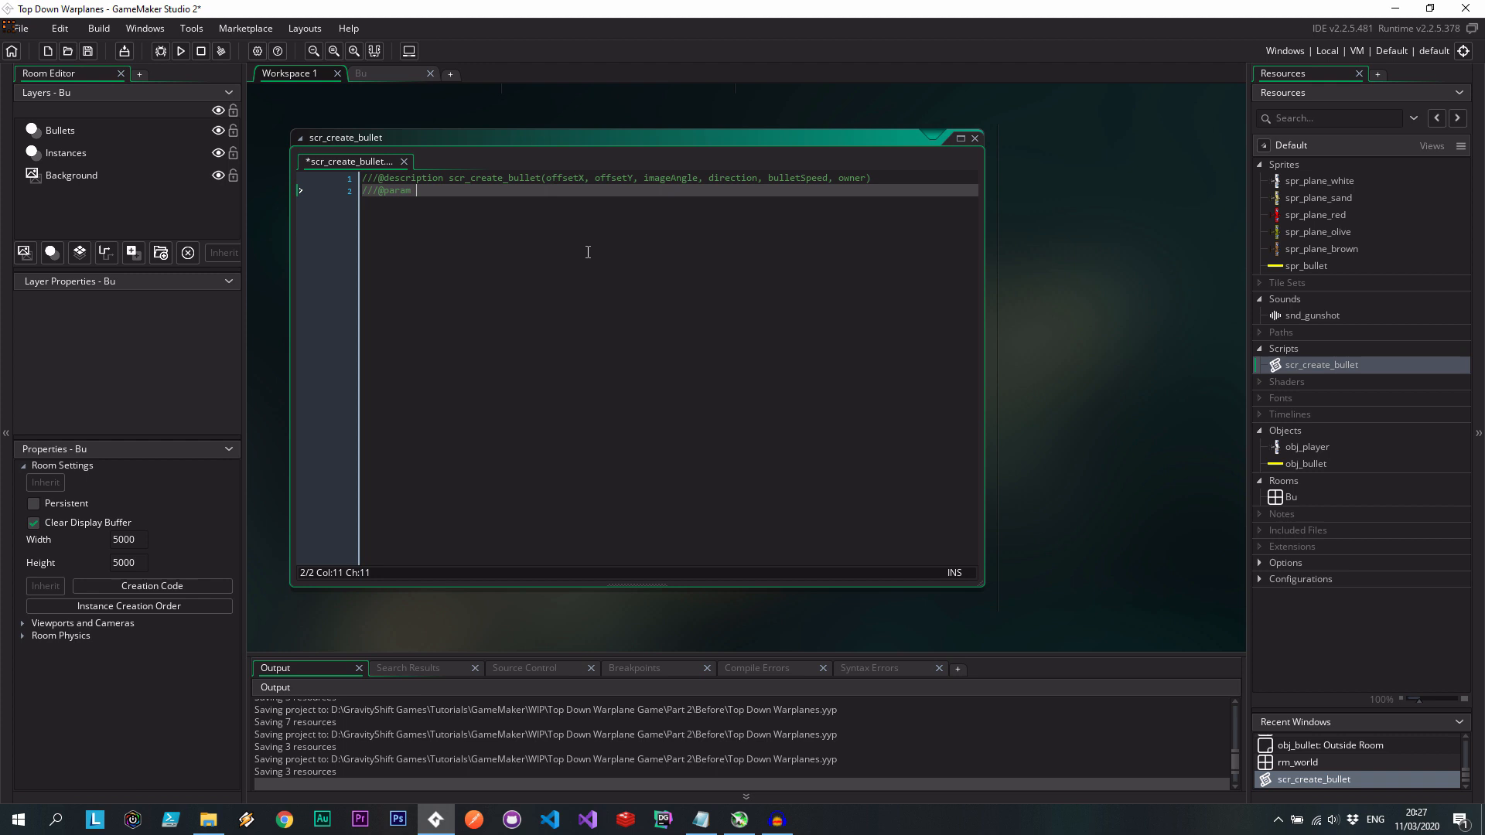
click(561, 177)
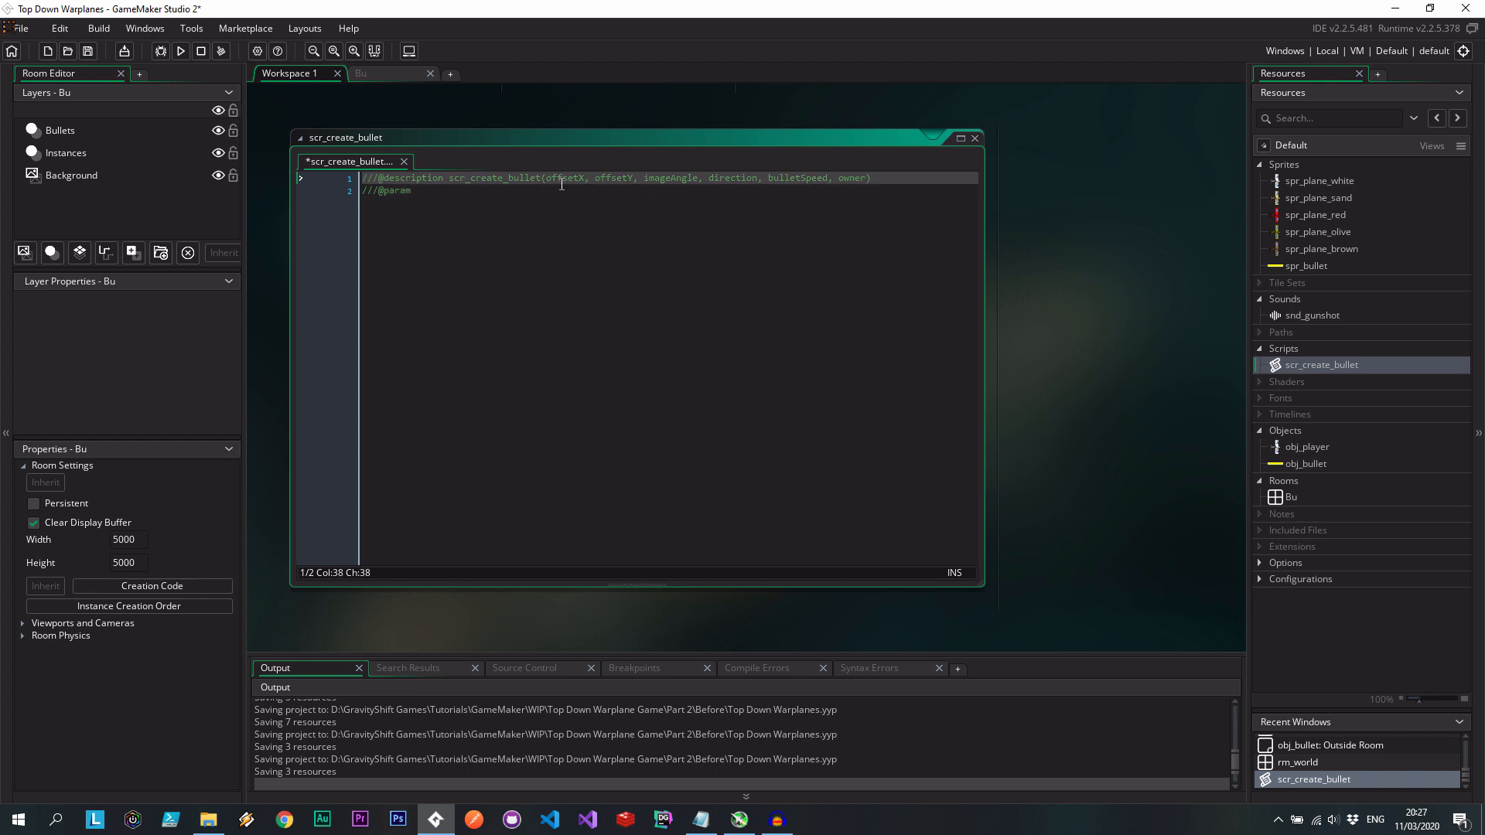
text(offsetX)
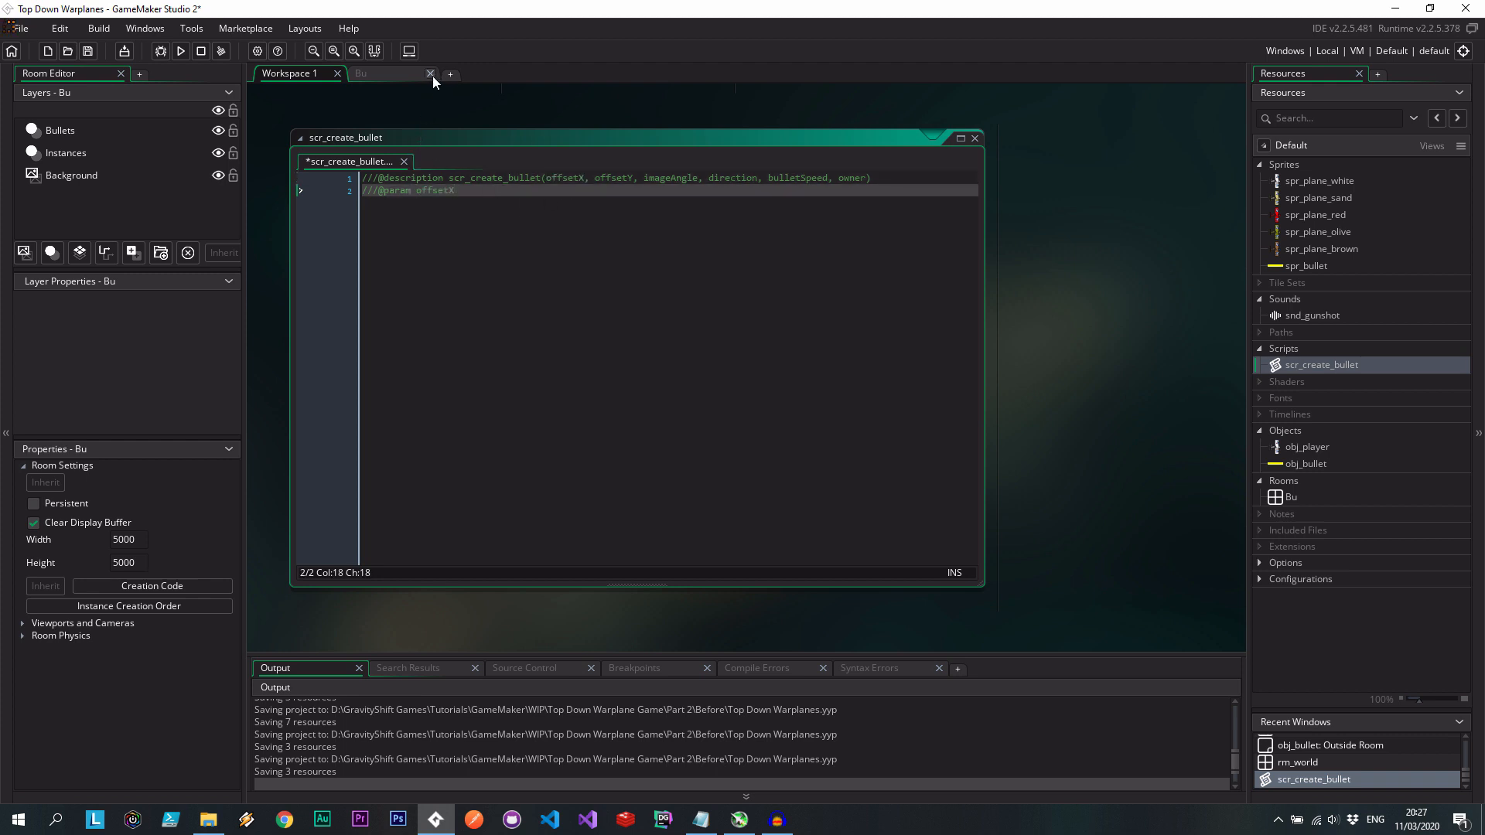
right_click(1291, 496)
text(rm_world)
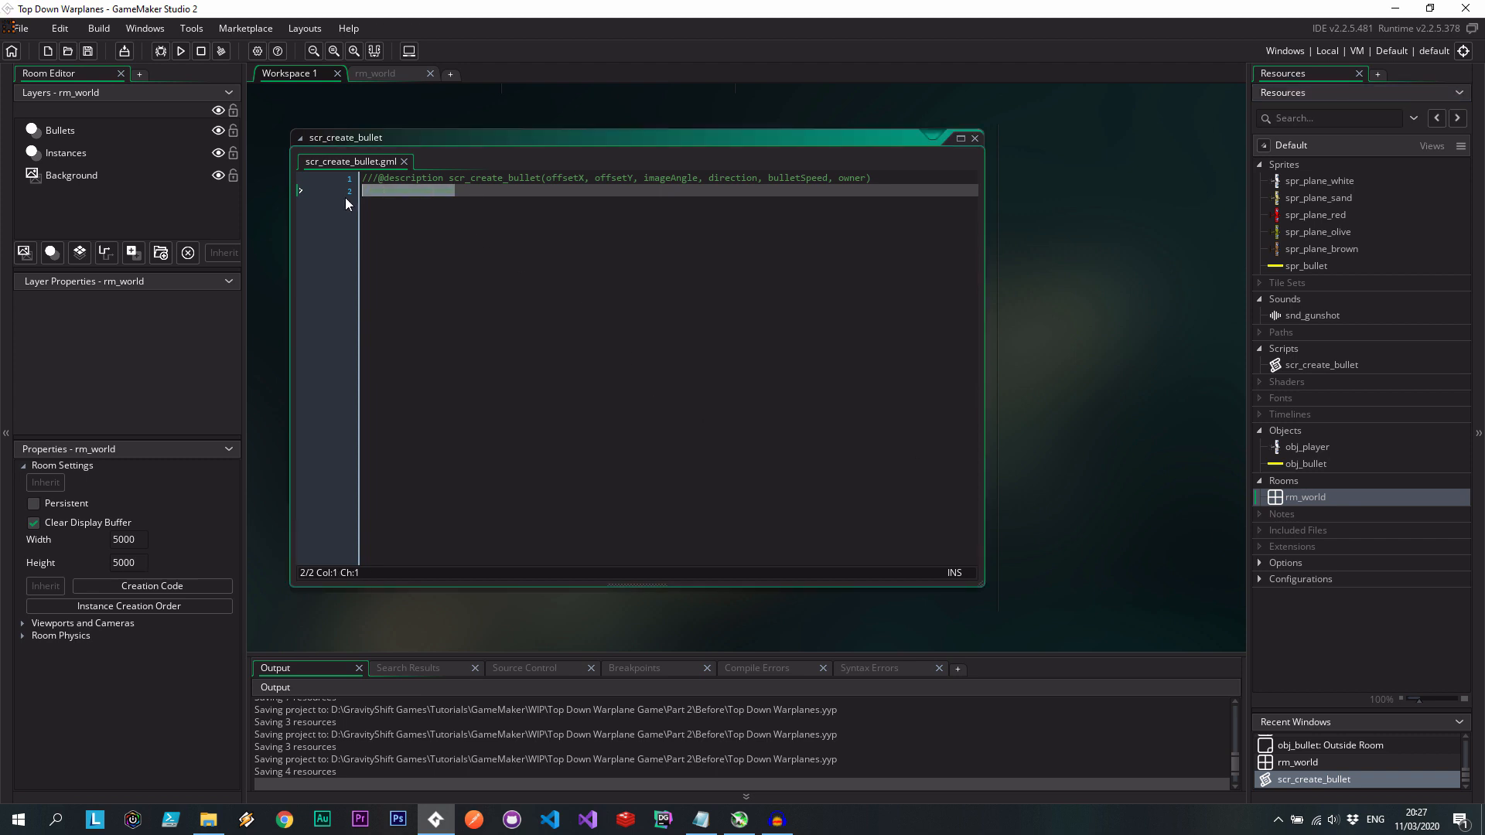
text(///@param offsetX)
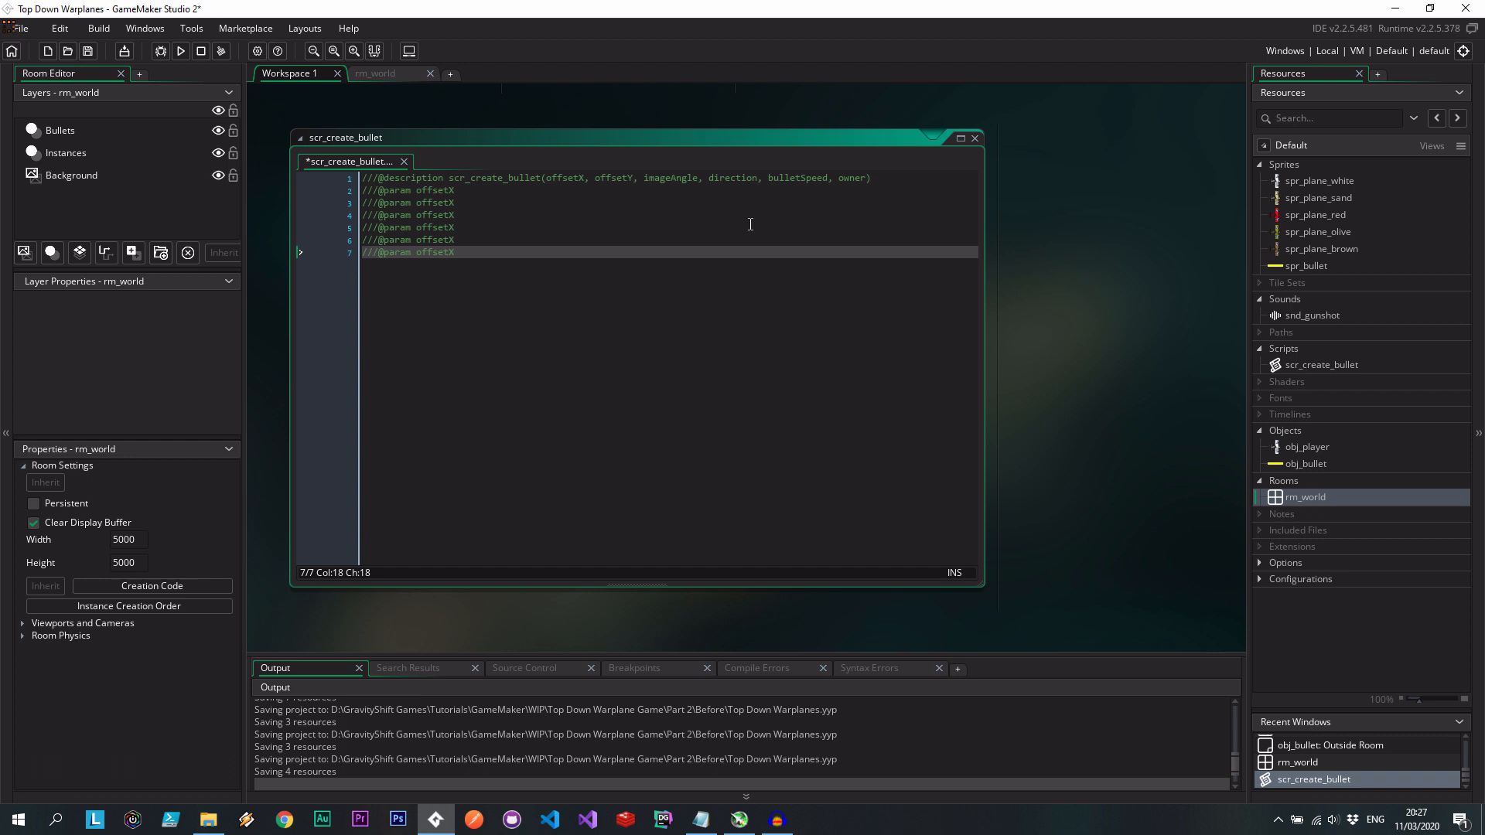
text(owner)
click(668, 215)
text(imageAngle)
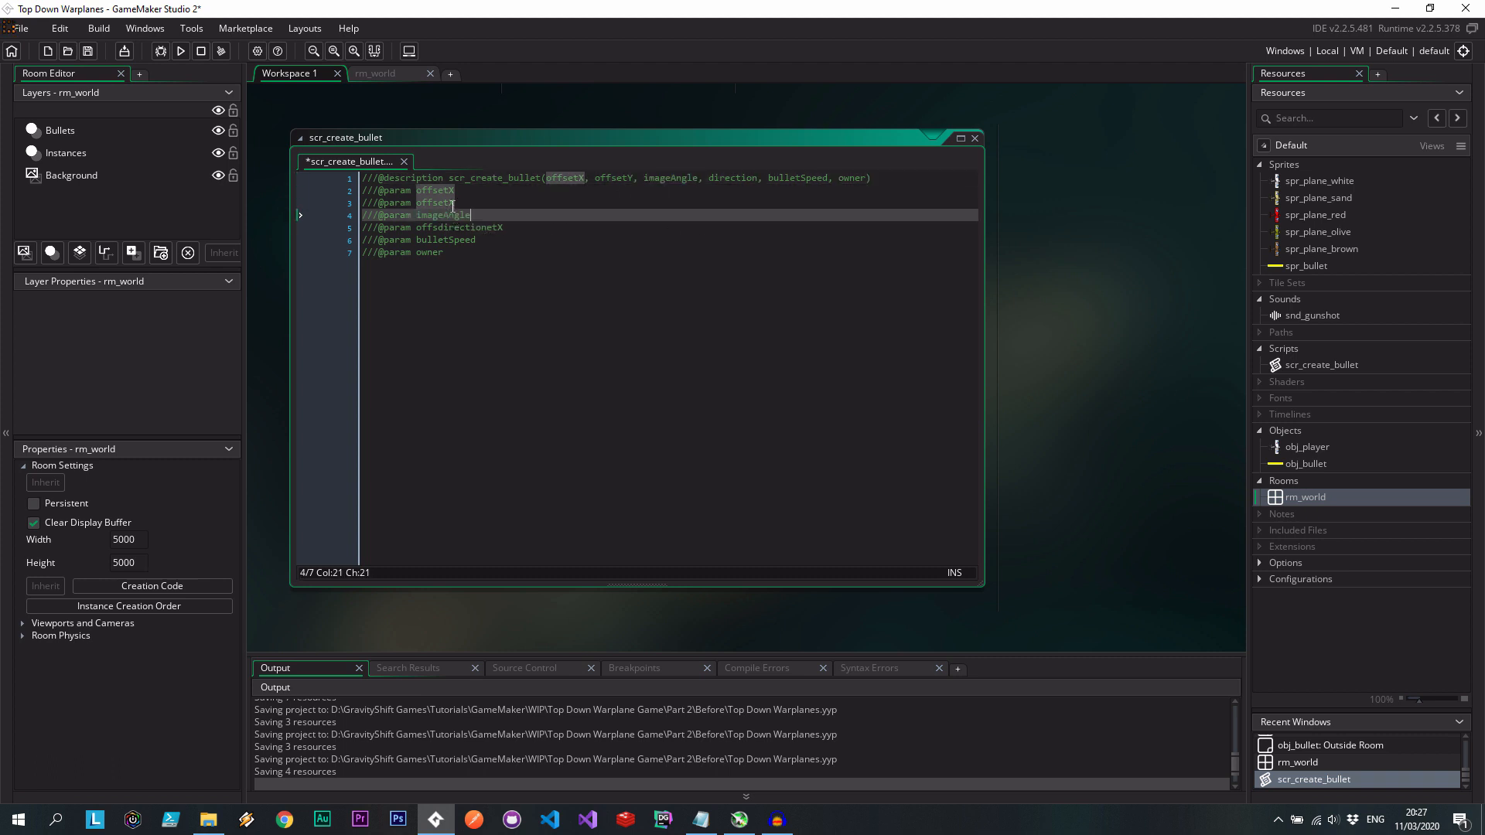
Declare vars offsetX, offsetY, imageAngle, dir, bulletSpeed and owner from argument0–argument5.
text(var)
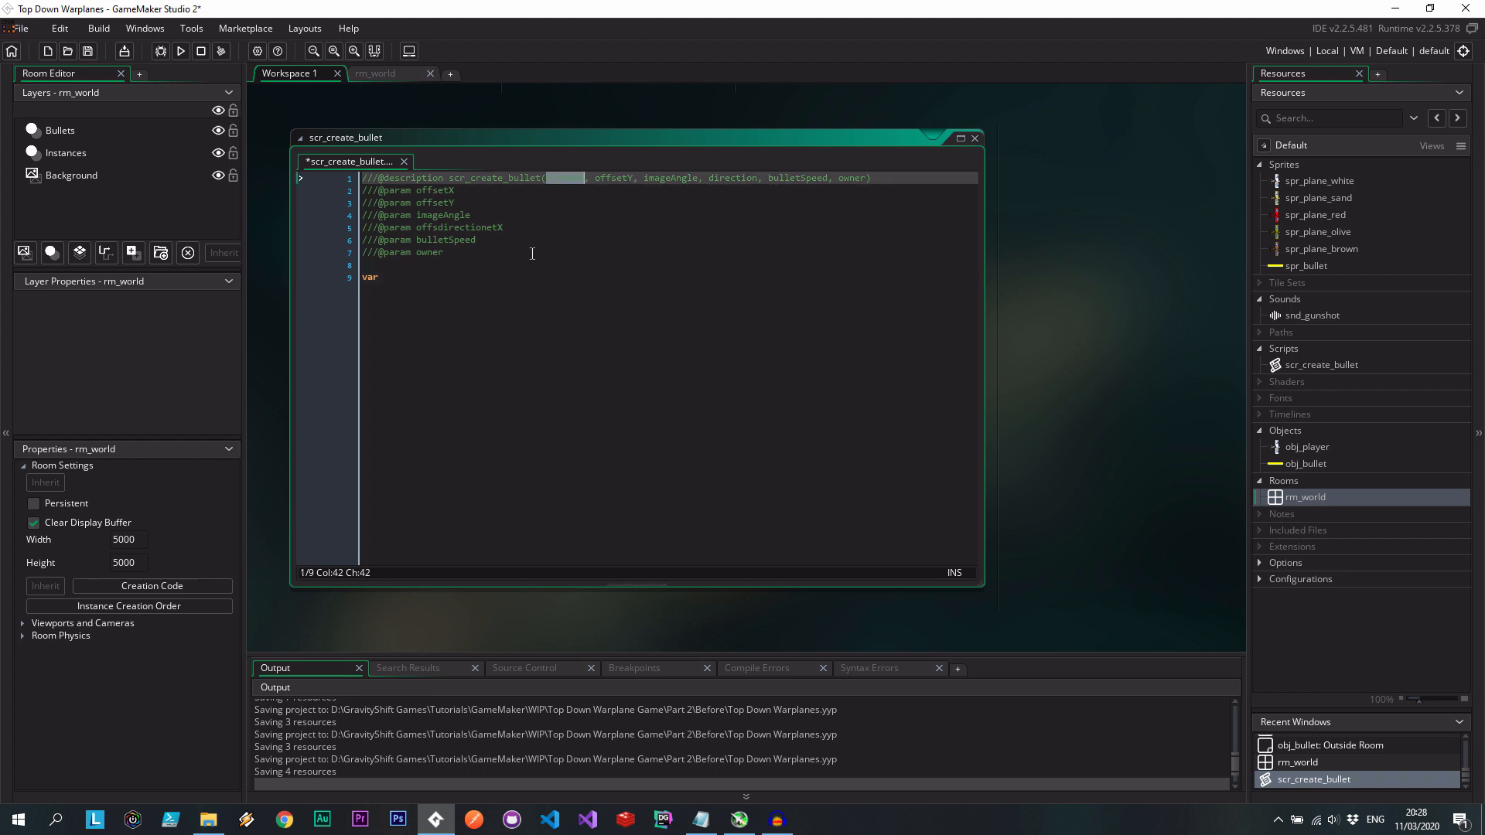
text(offsetX)
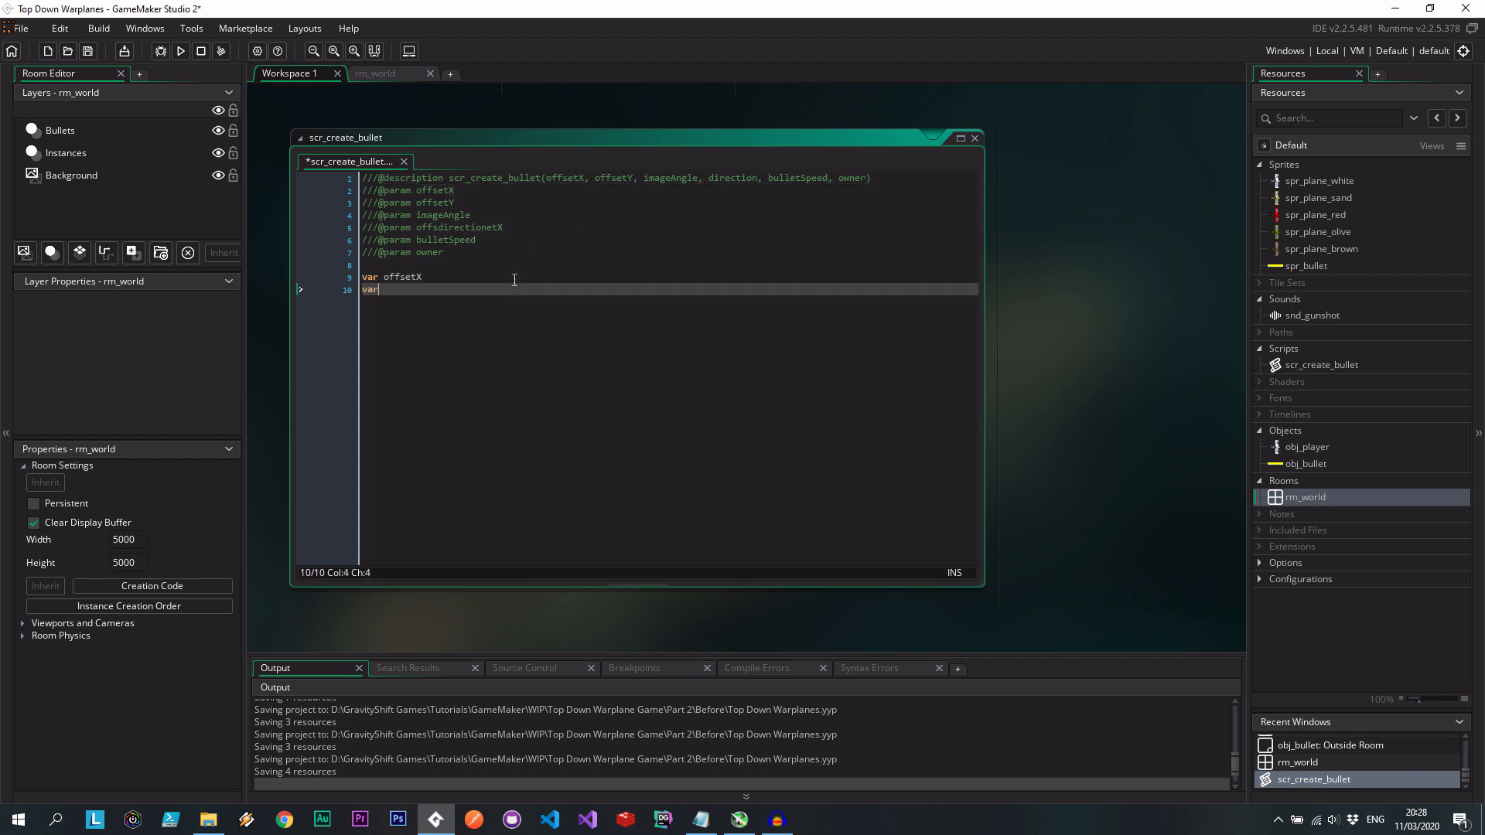
text(offsetY)
text(var imageAngle)
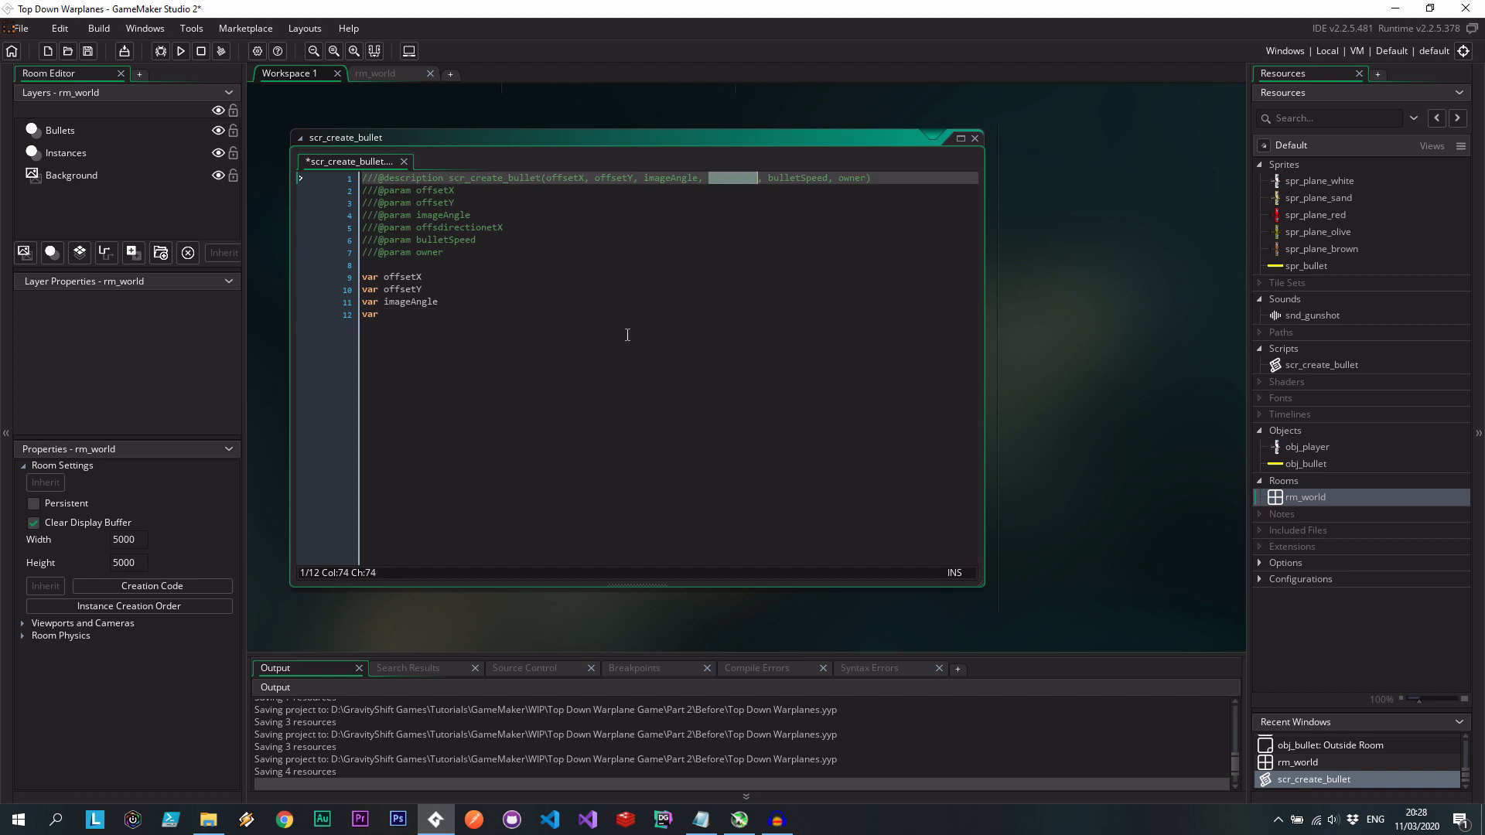
text(direction)
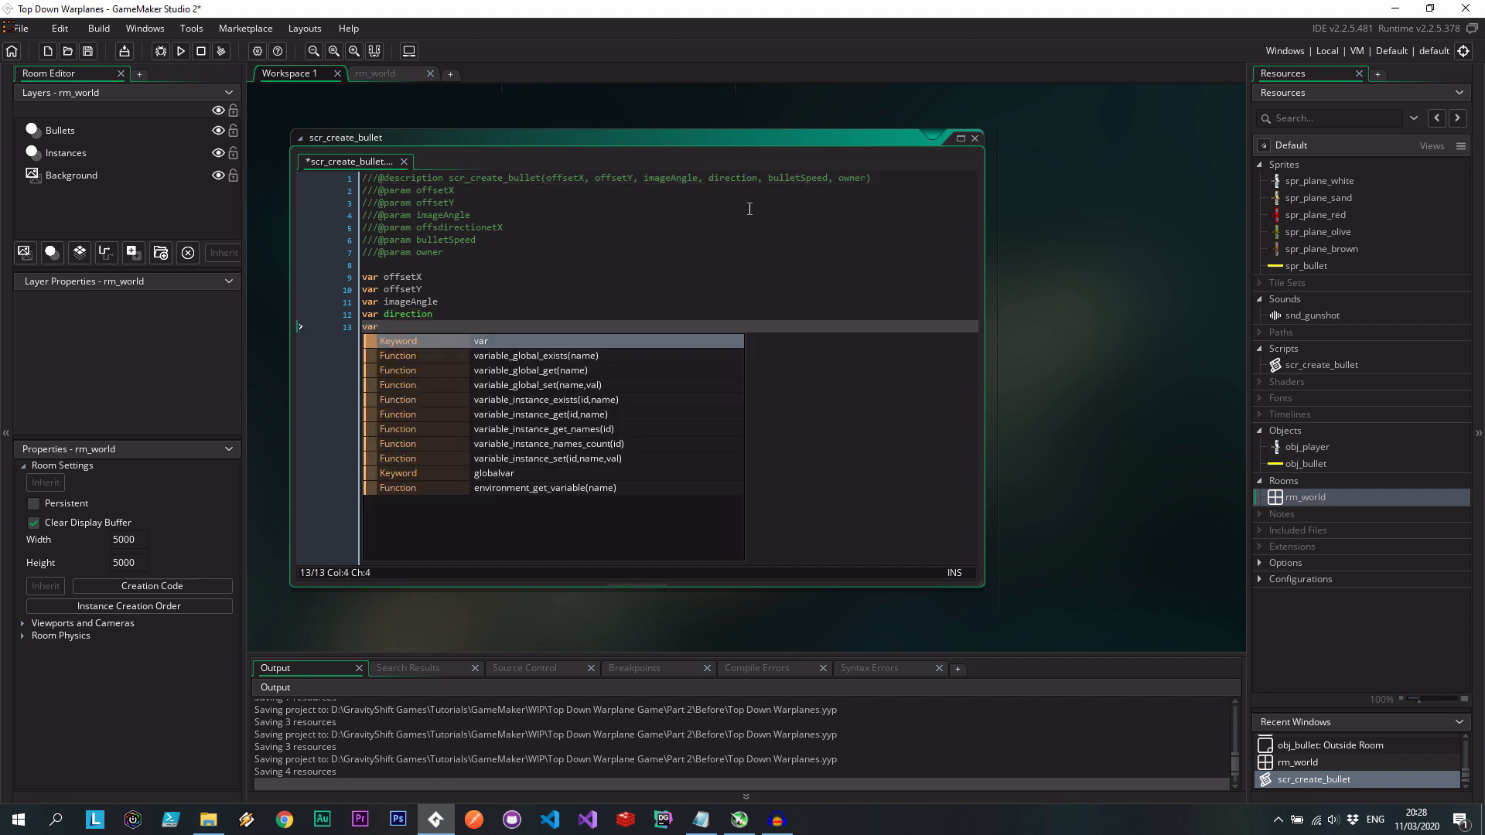
text(bulletSpeed)
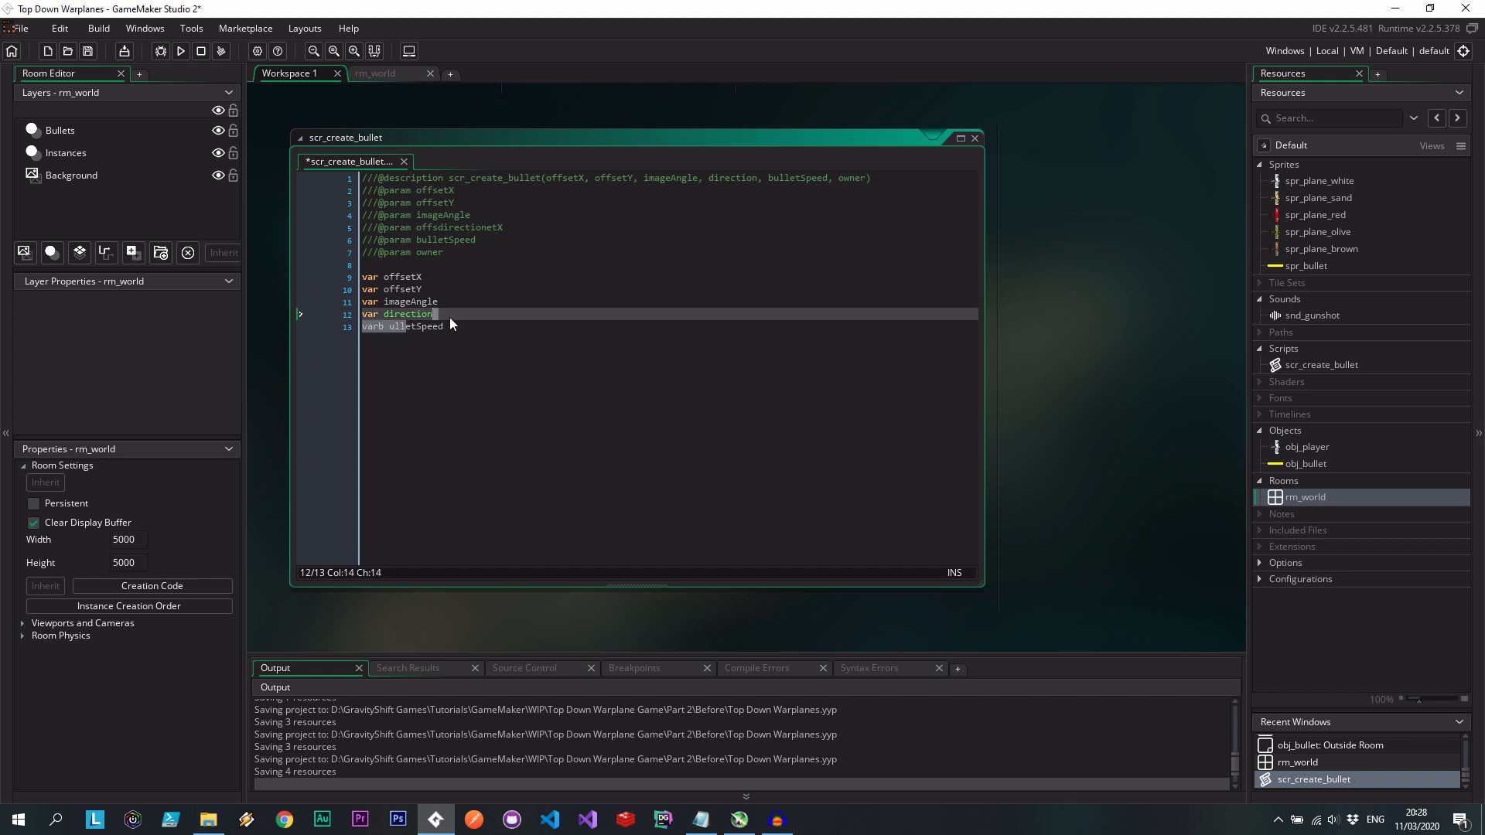
key(BackSpace)
text(var owner)
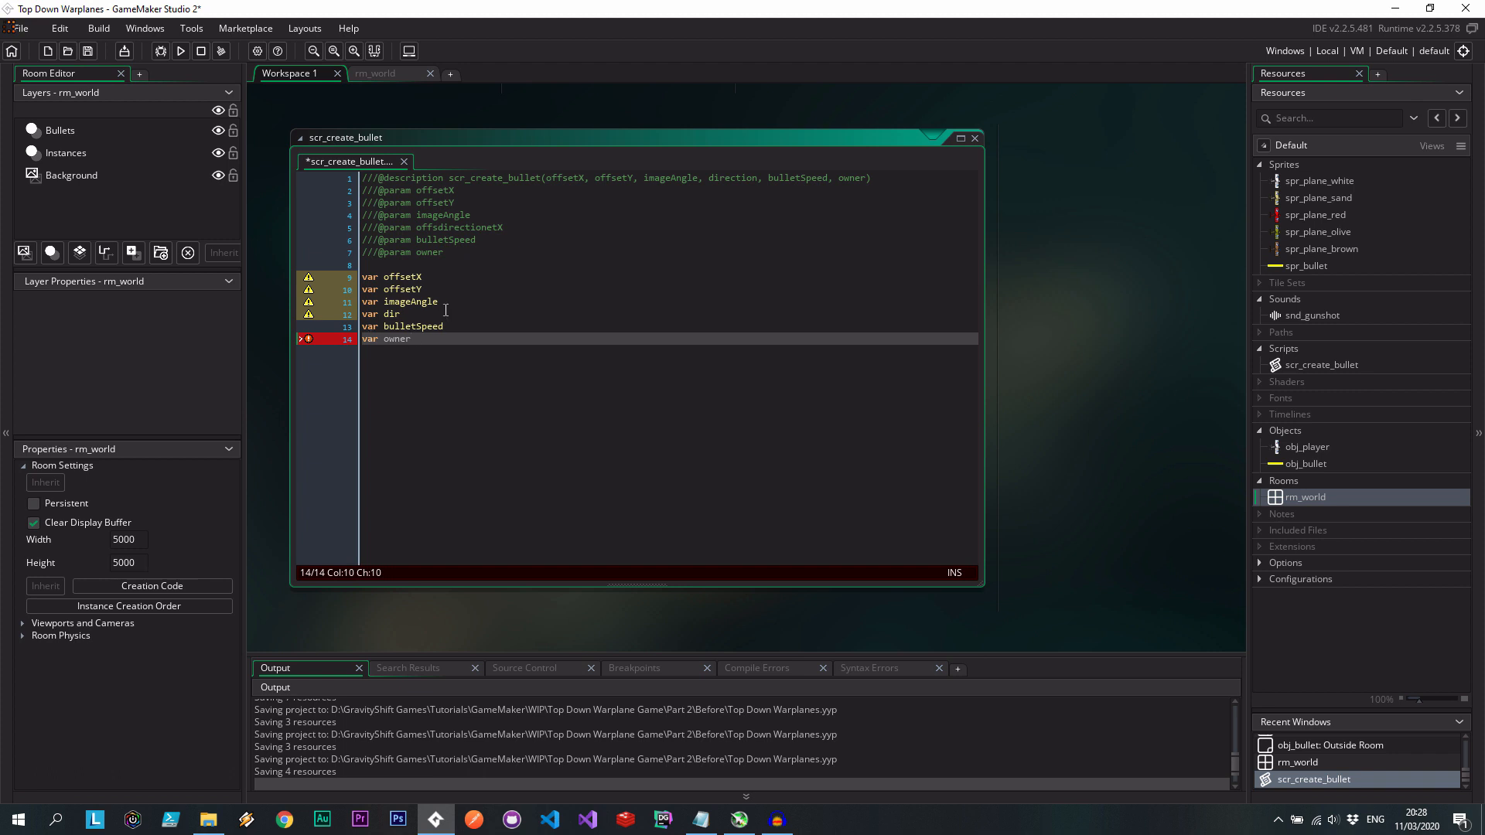
text(= argument0;)
text(var)
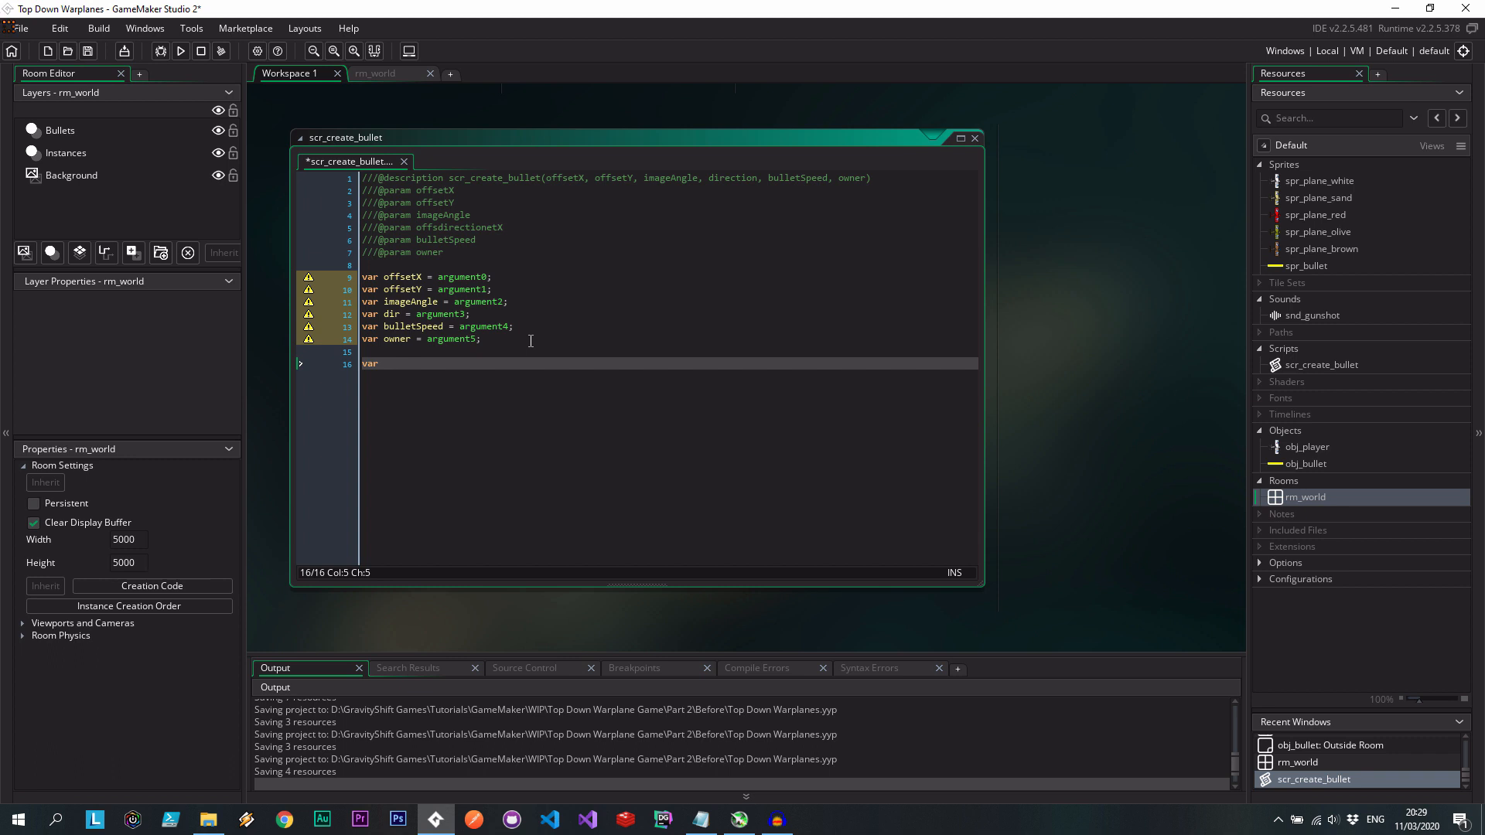
Set var xx and yy using lengthdir_x/lengthdir_y of offsetX, offsetY and imageAngle.
text(xx)
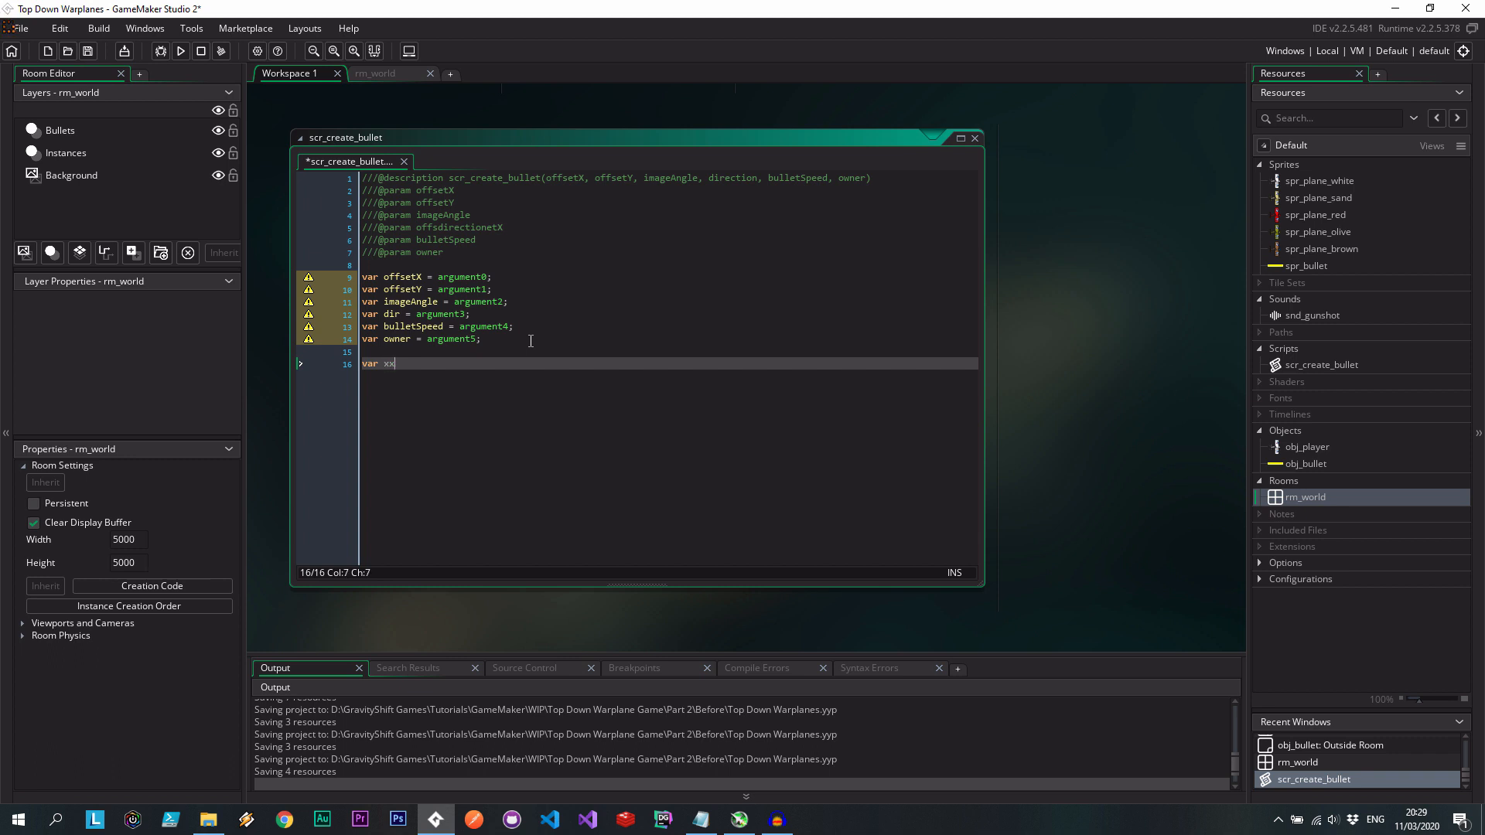
text(= x +)
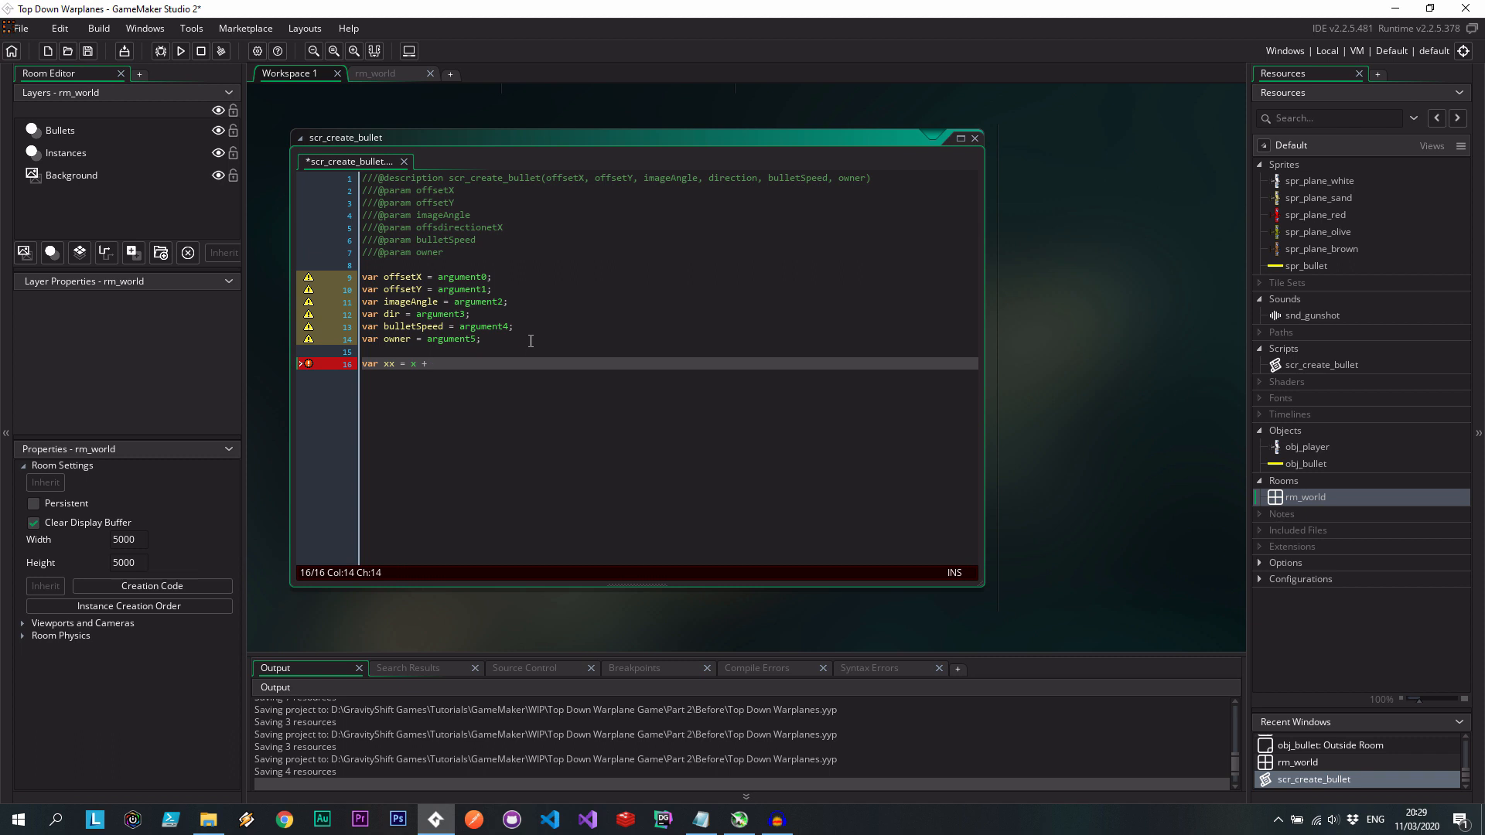
text(lengthdir_x()
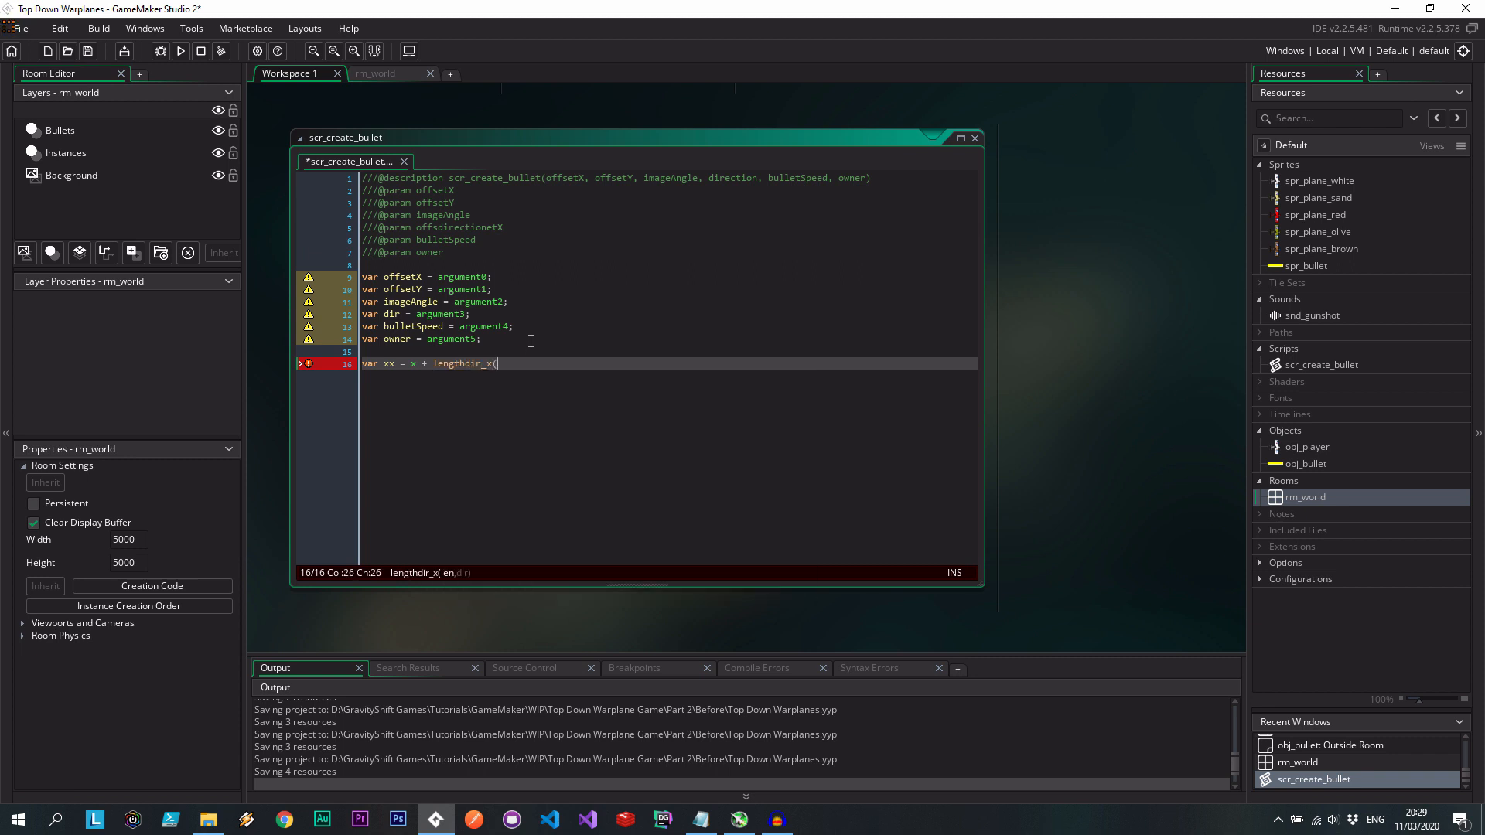
text(offs)
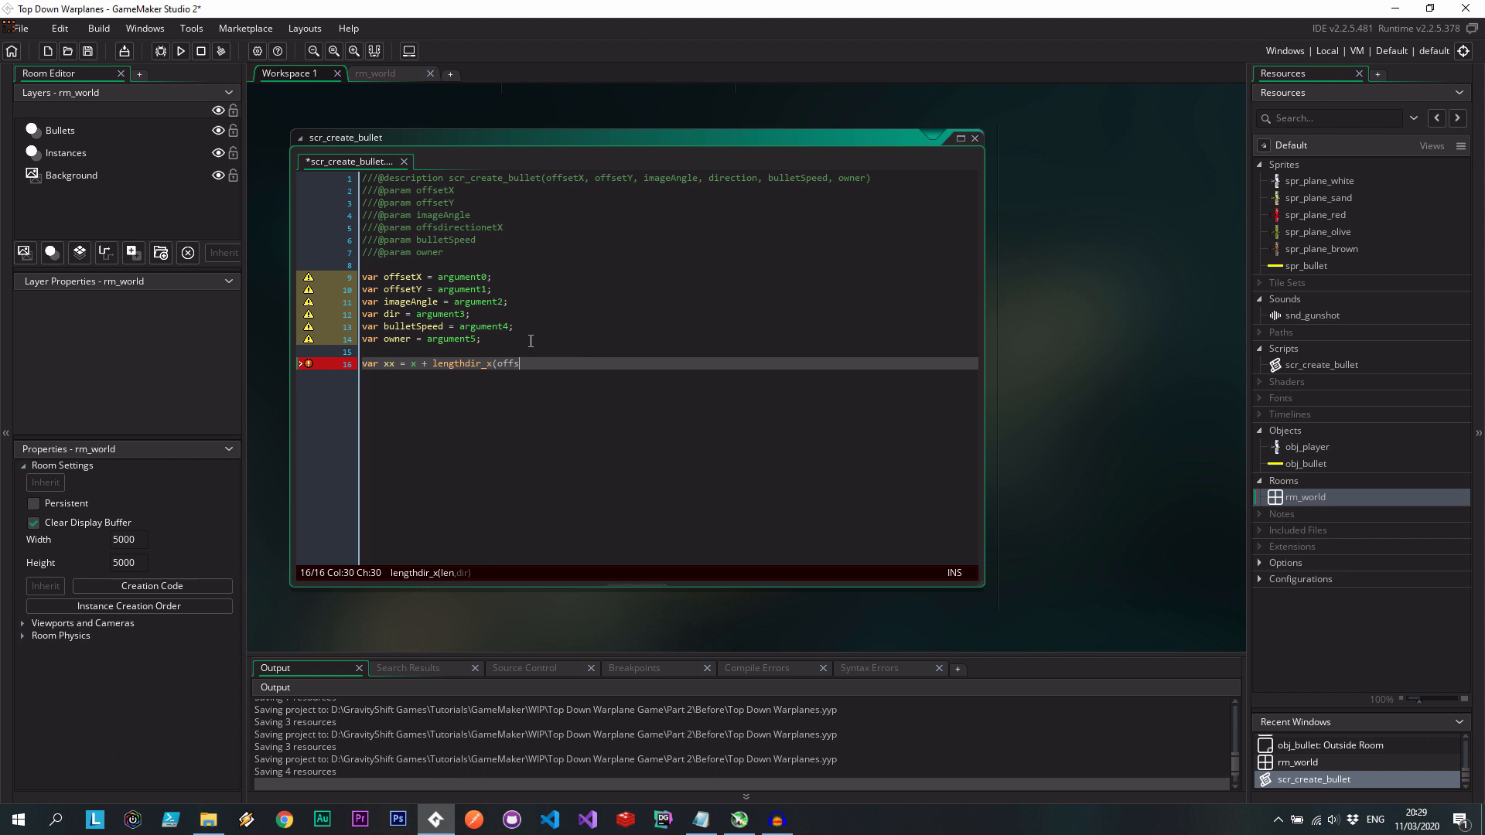
text(etX,)
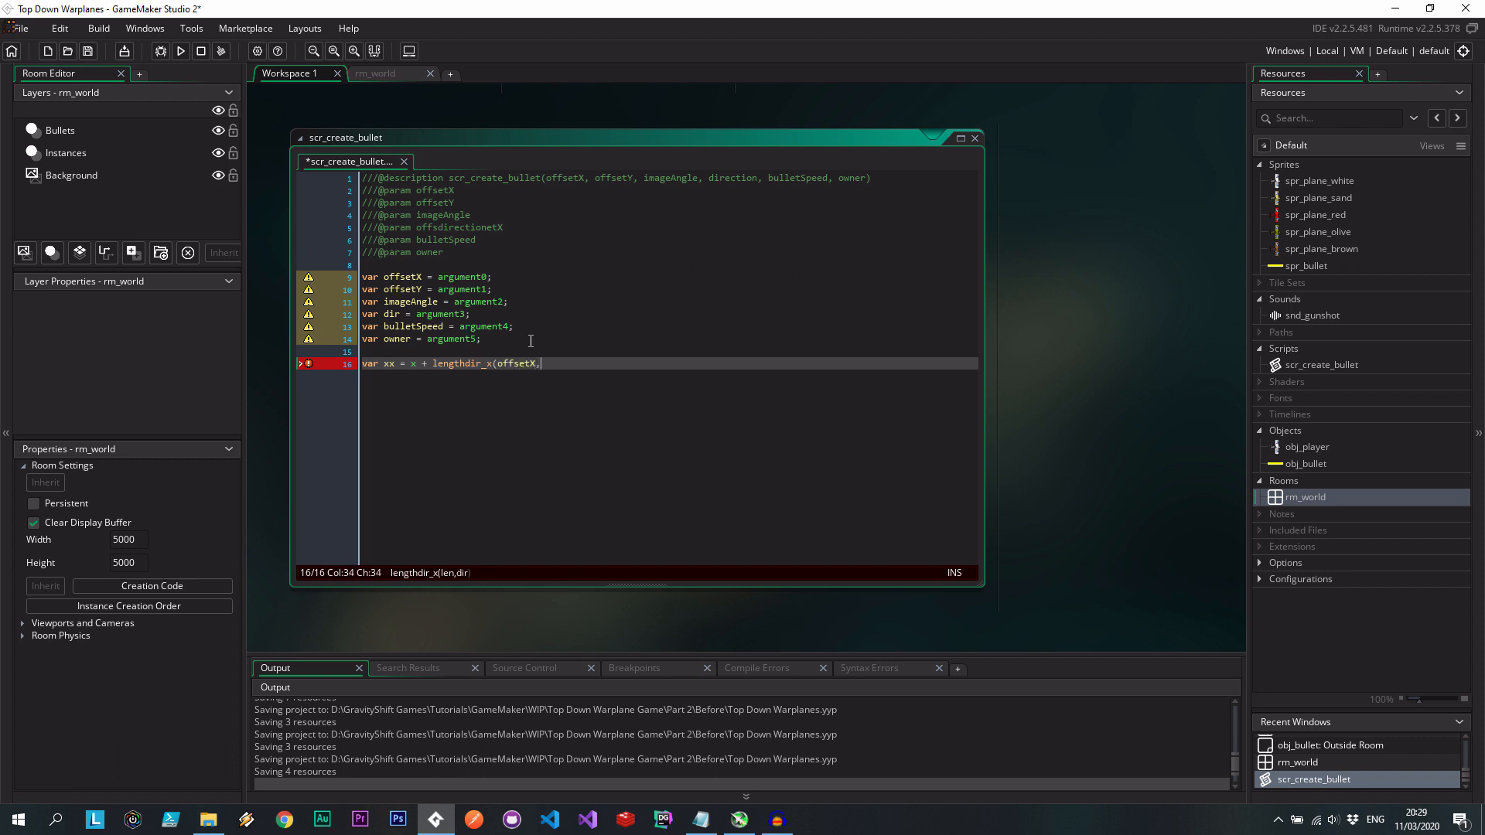
text(imageAngle) -)
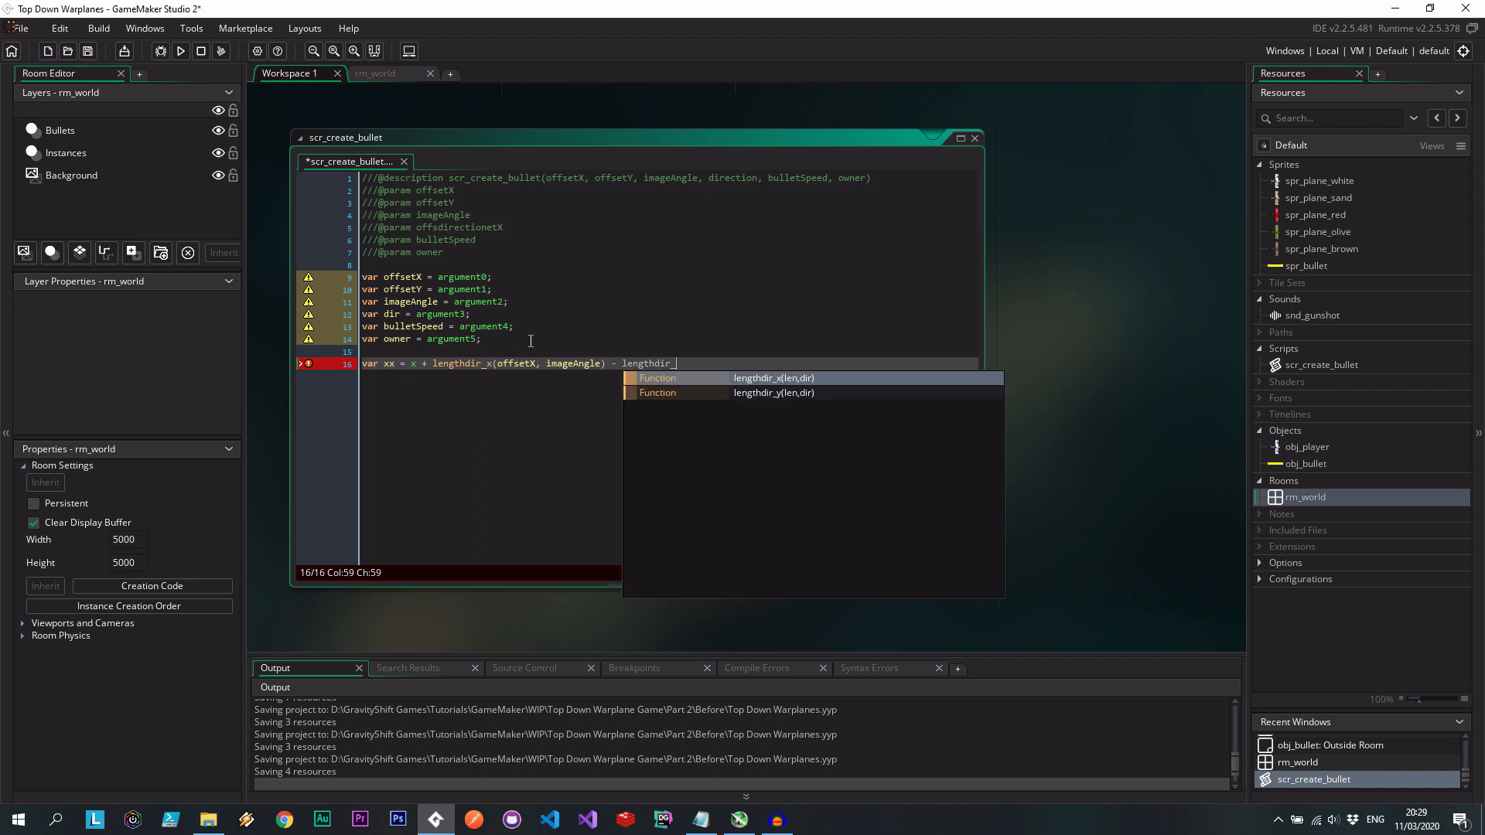
text(lengthdir_y(offsetY)
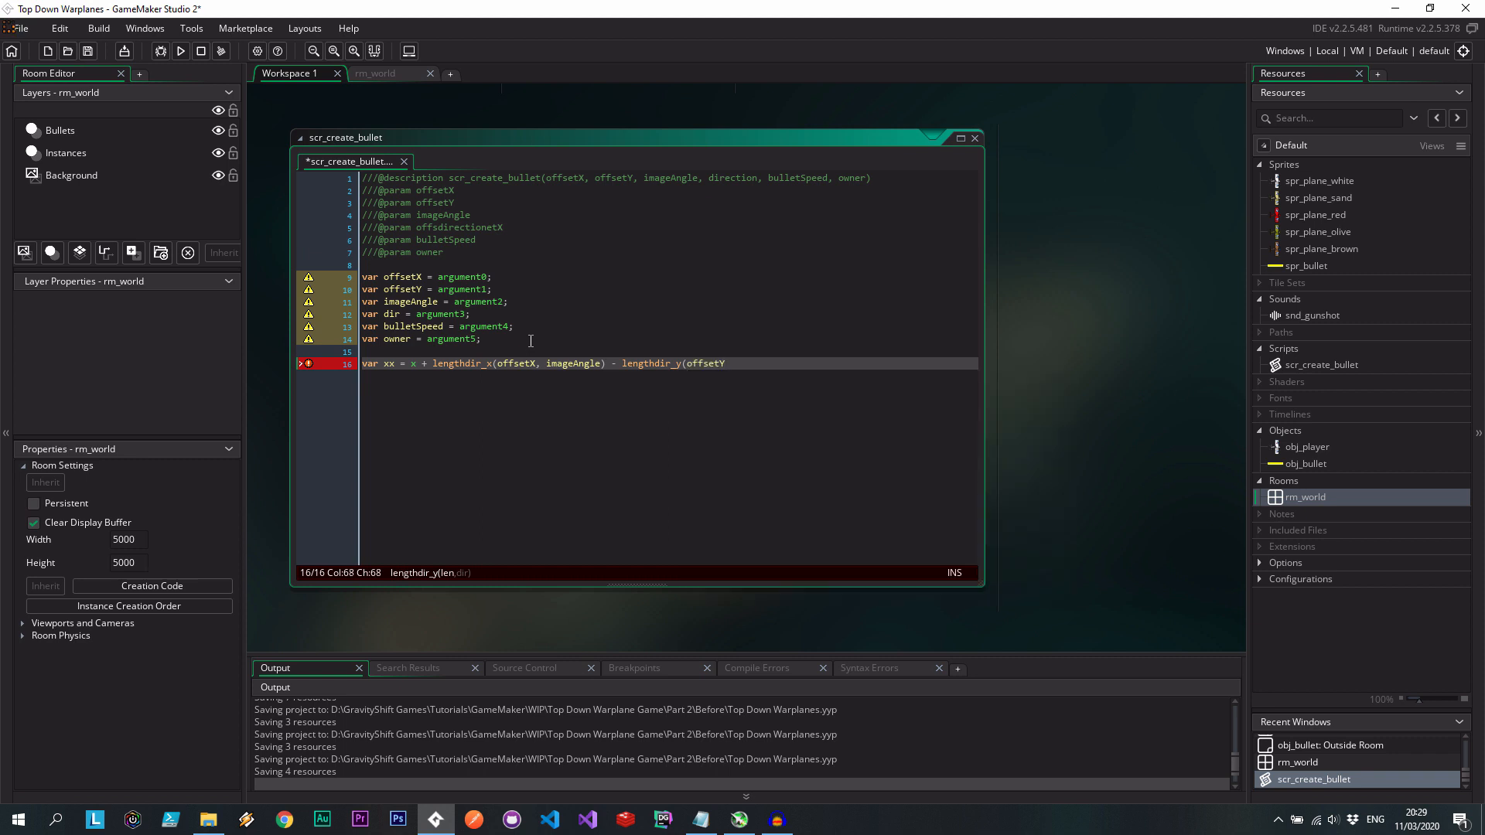
text(, imageAngle))
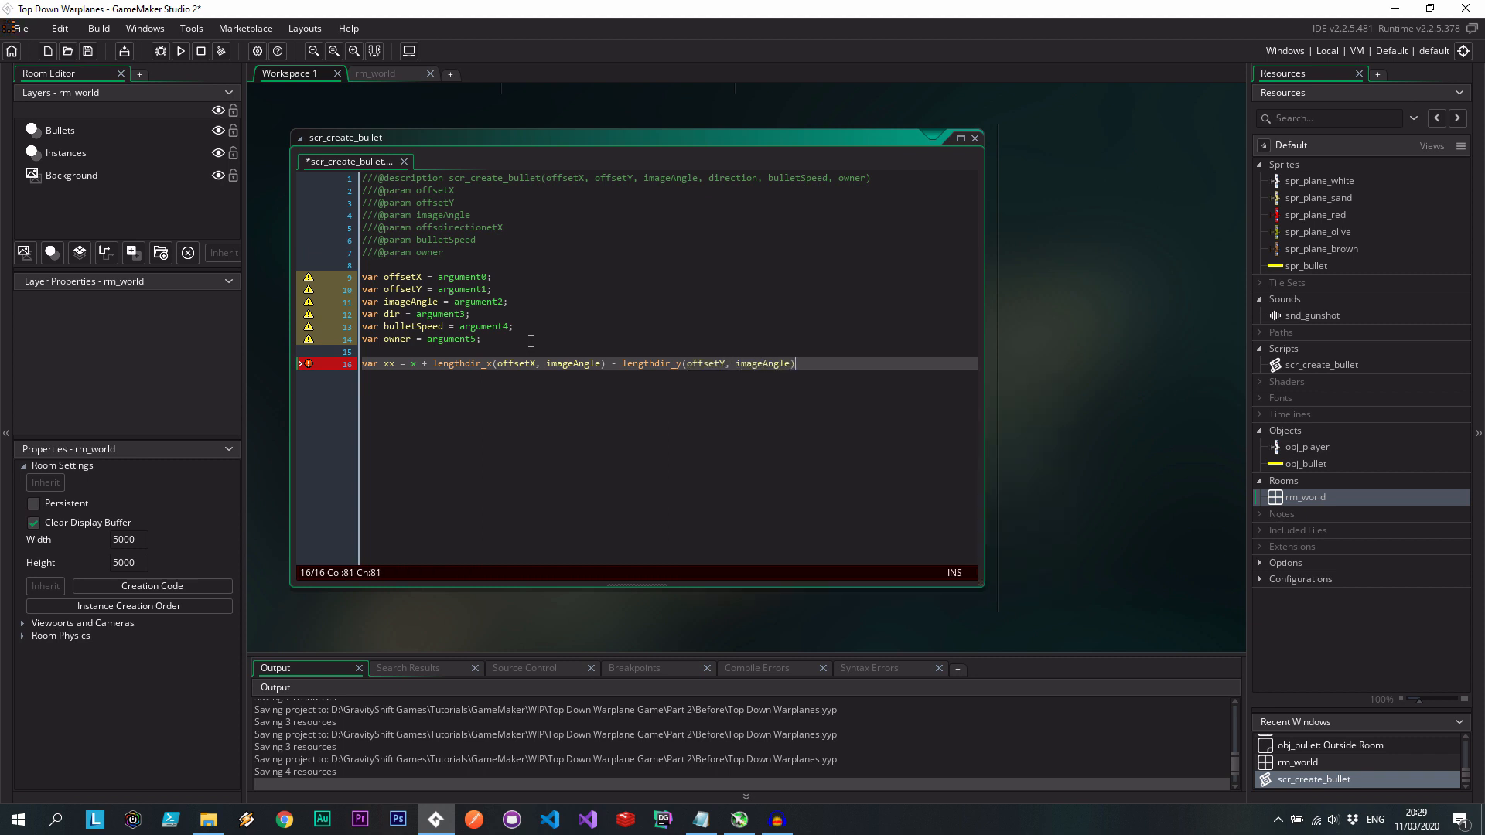
text(;)
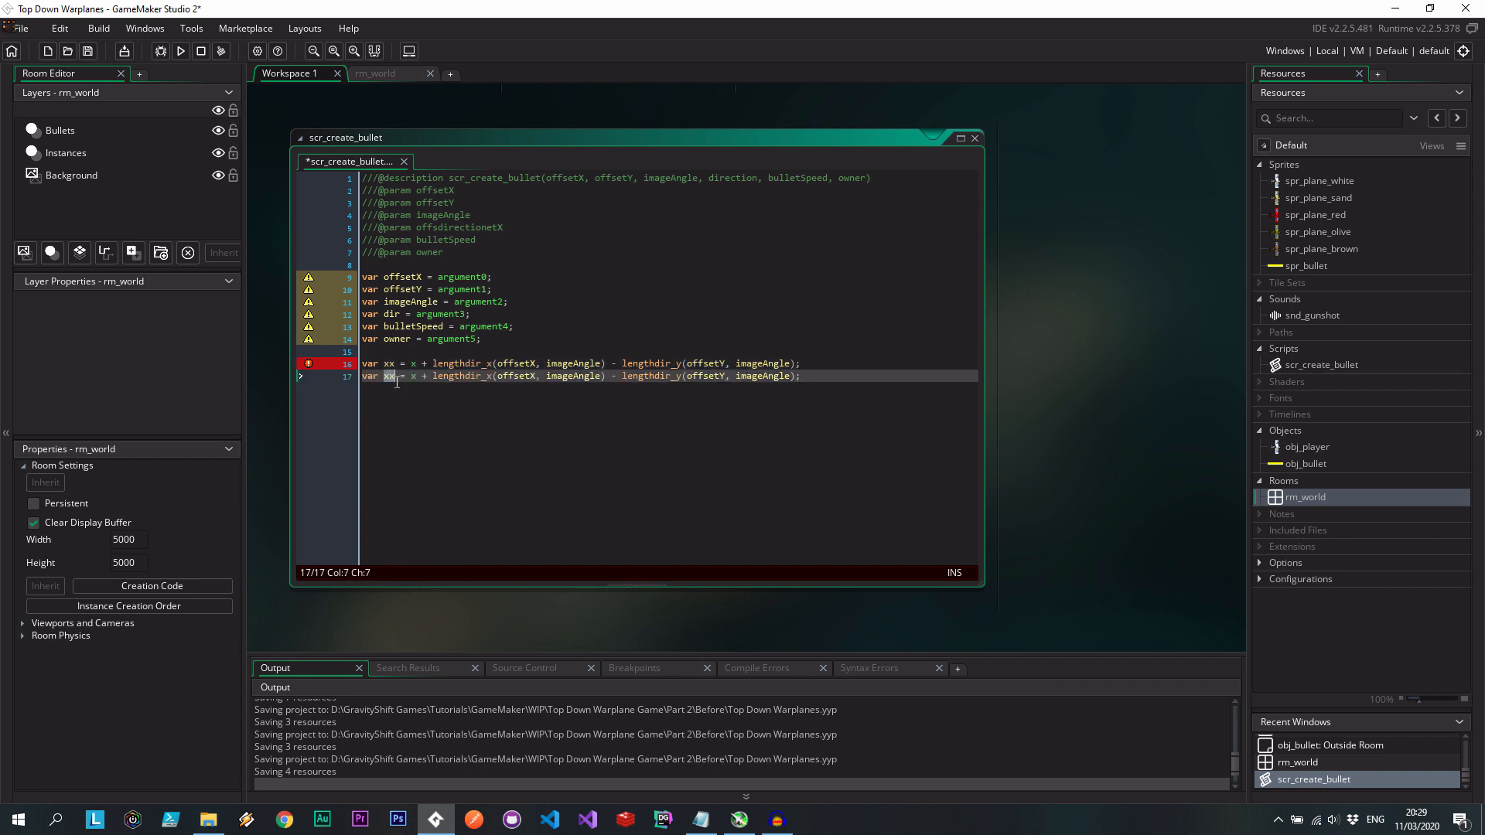
text(yy)
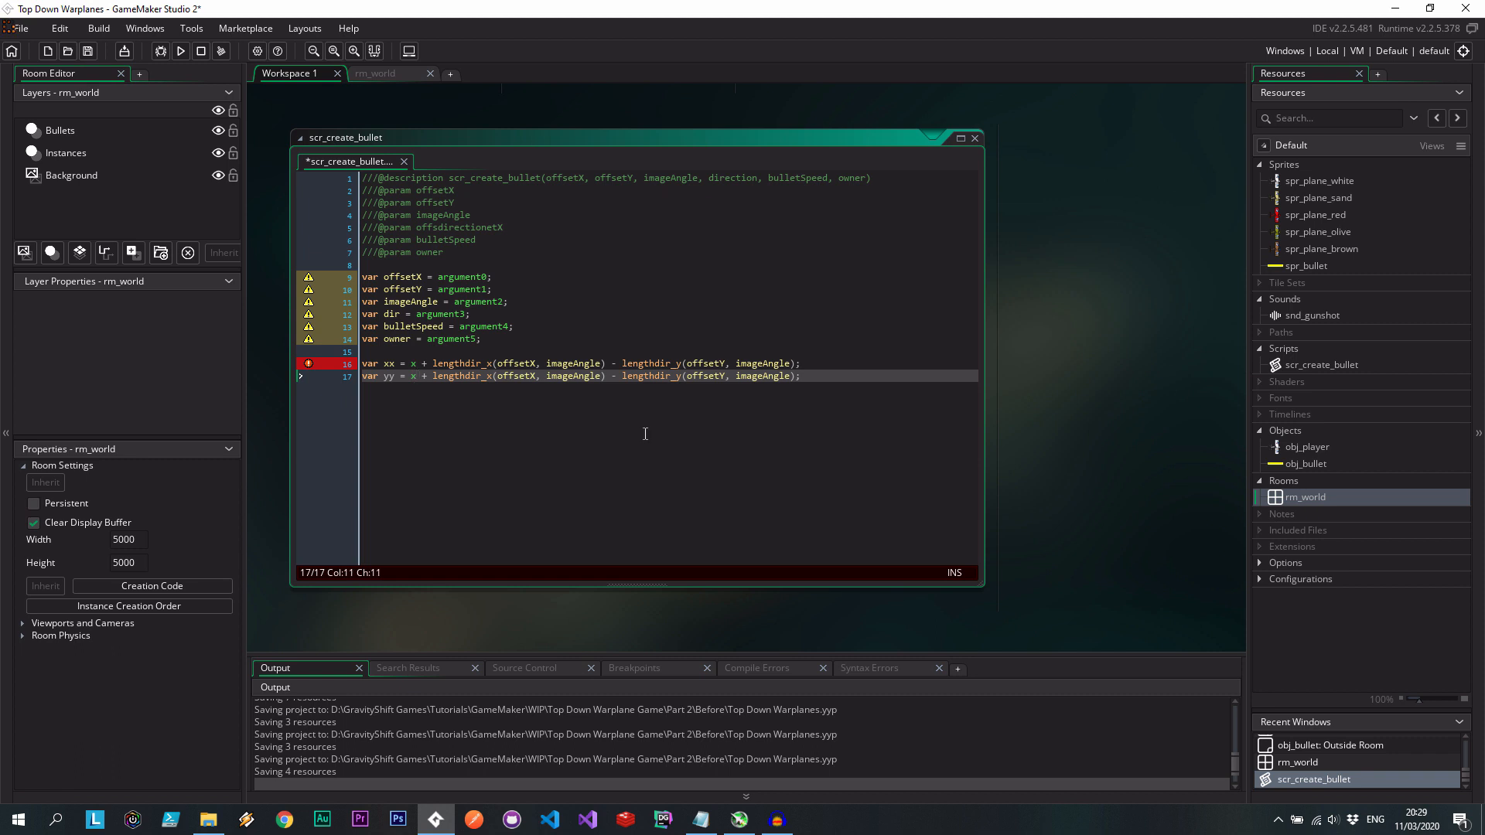
text(t)
text(var)
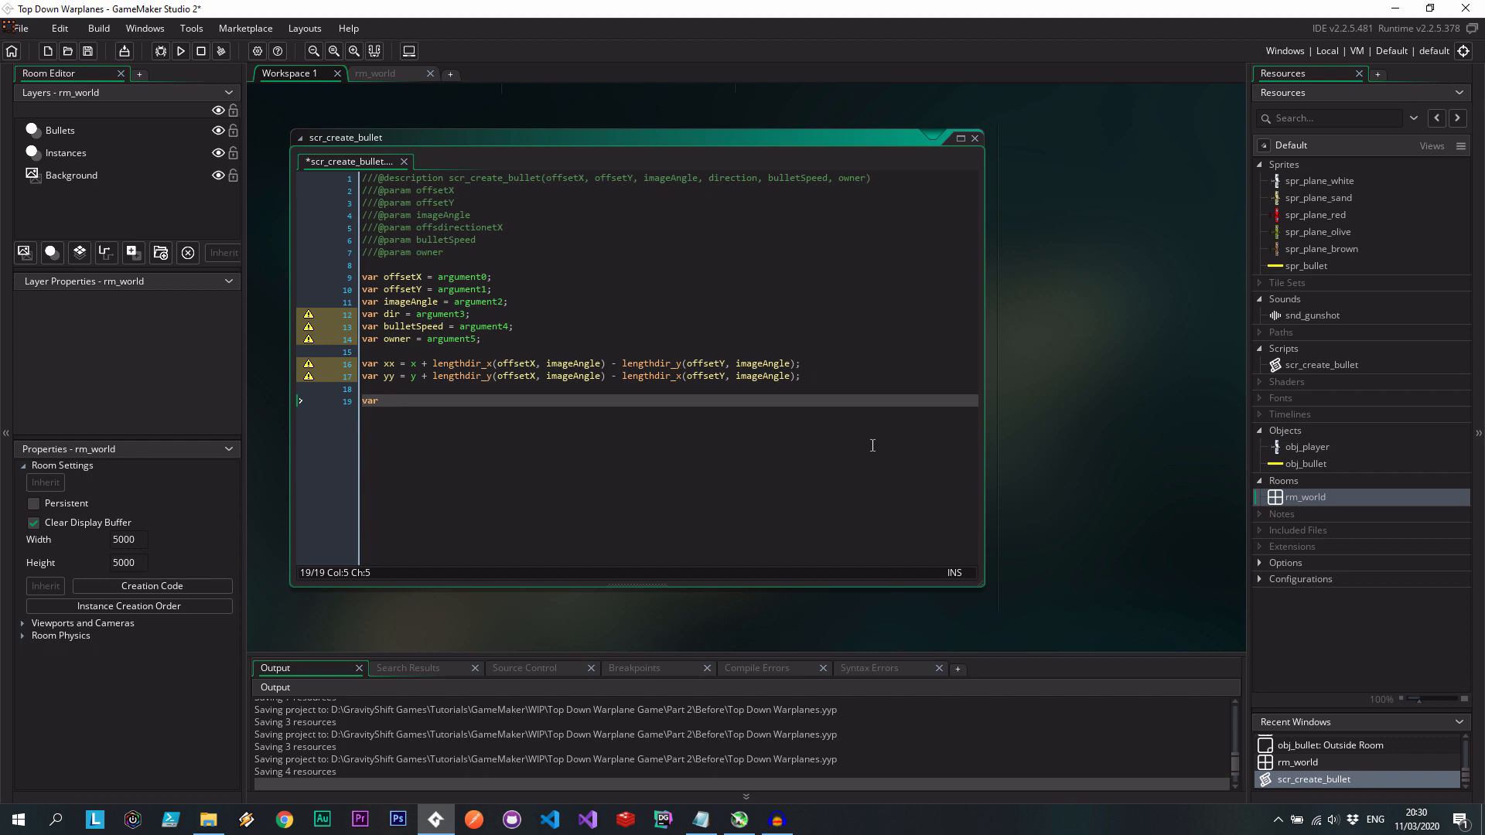
Create obj_bullet at xx, yy on the "Bullets" layer with instance_create_layer.
text(bullet =)
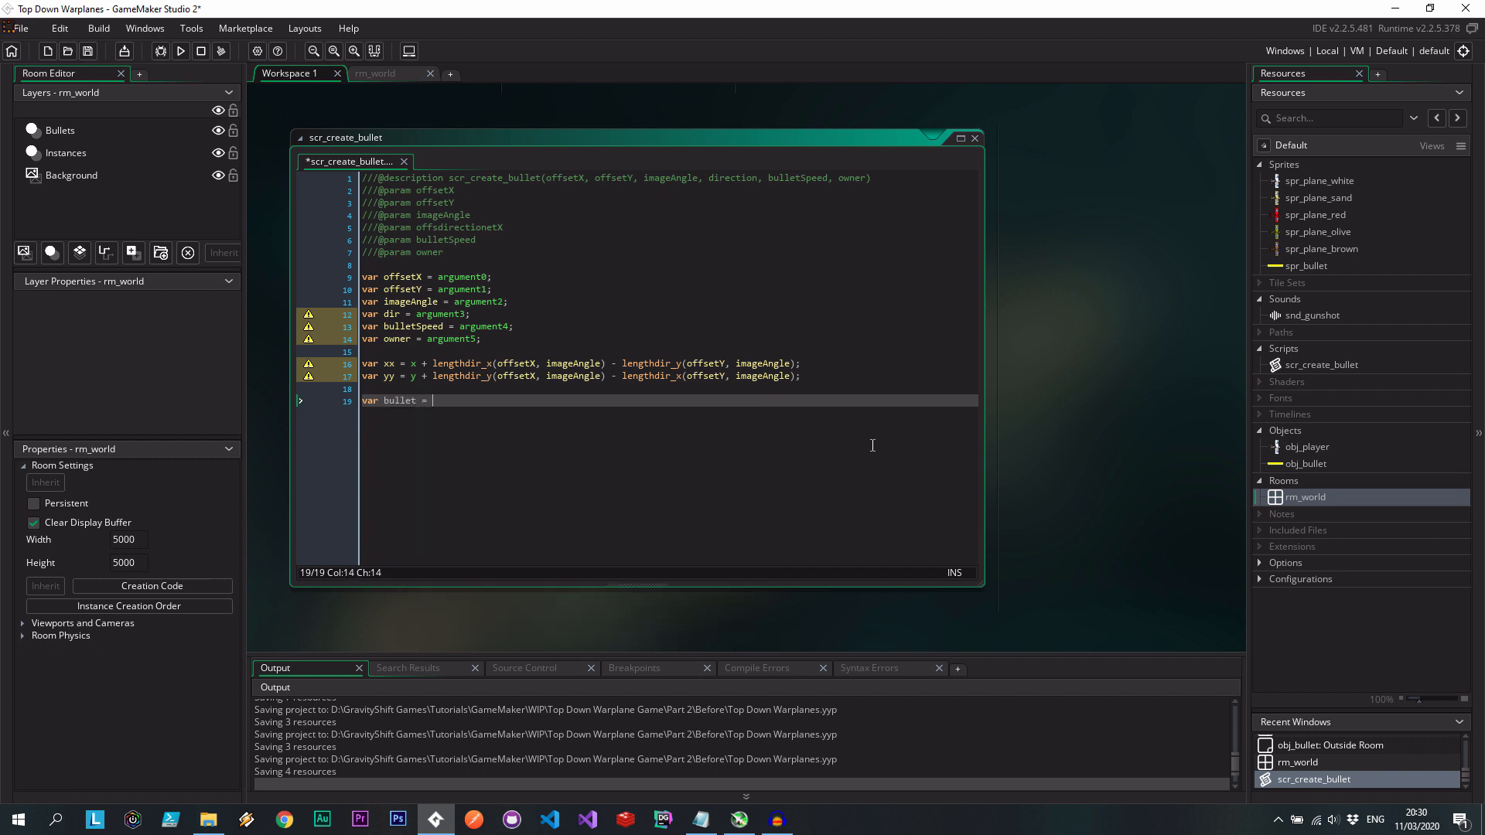
text(instance)
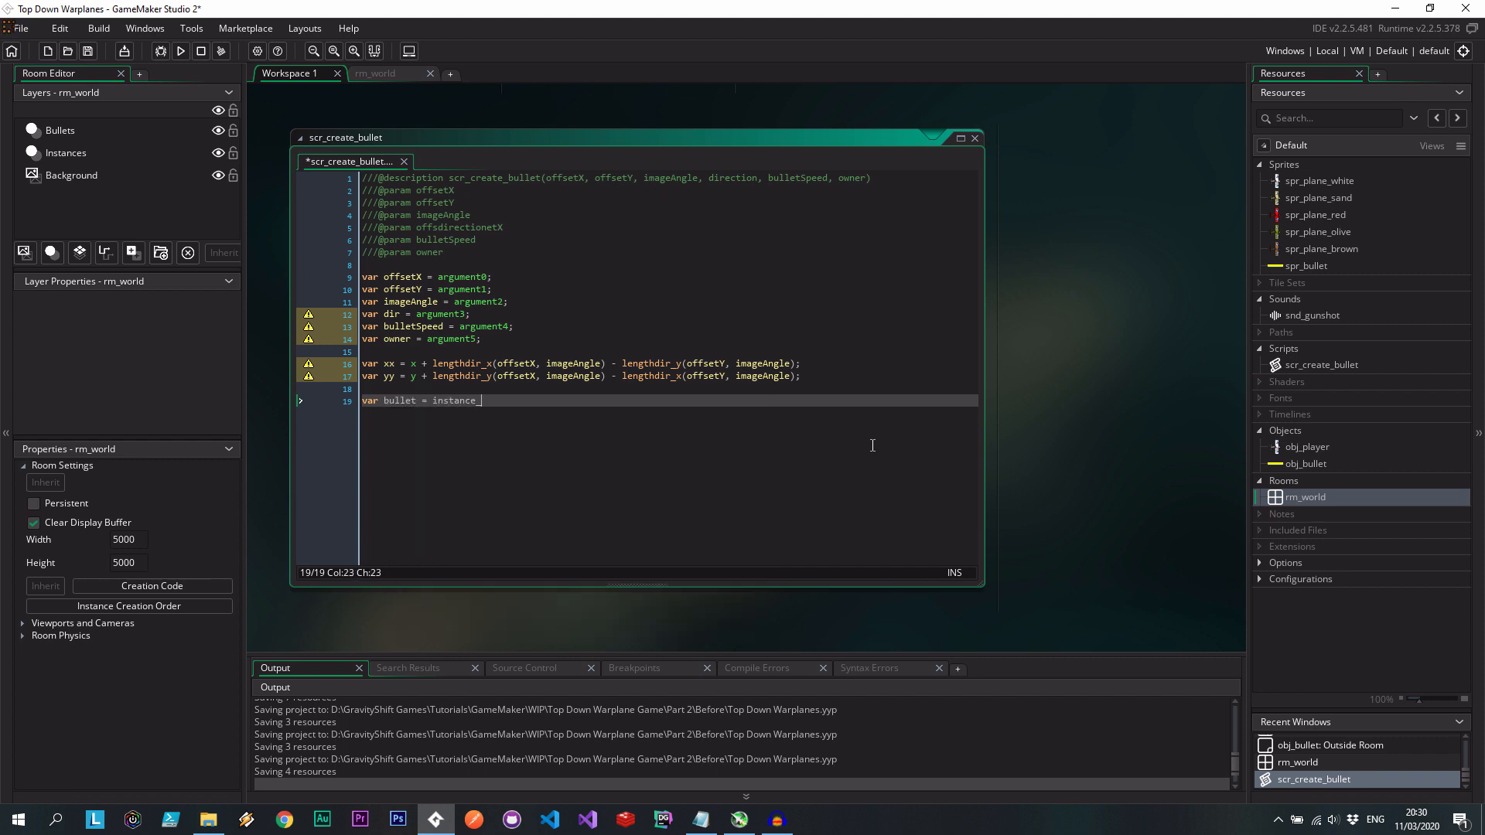
text(_create)
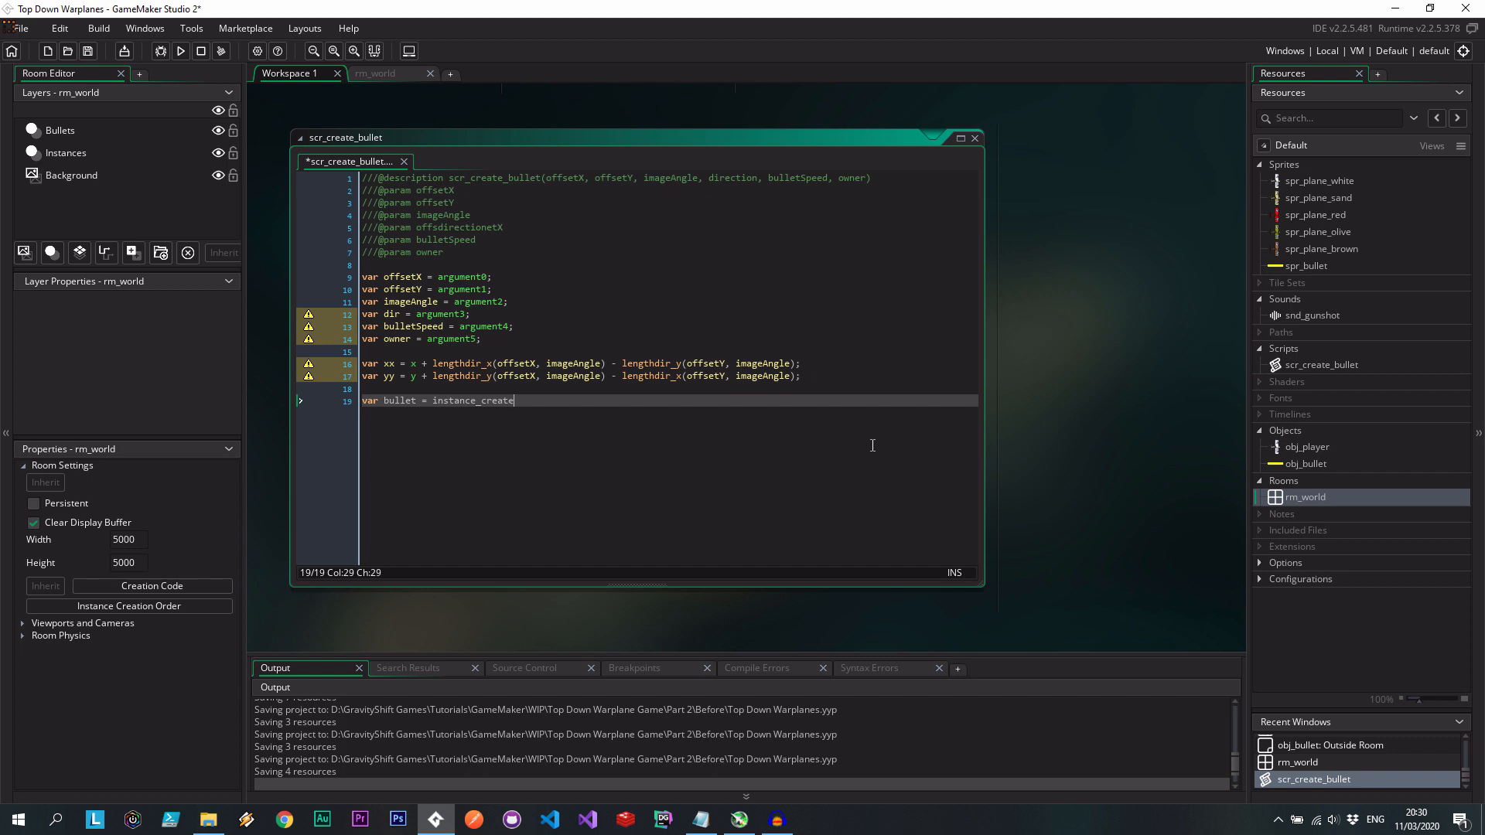
text(instance_create)
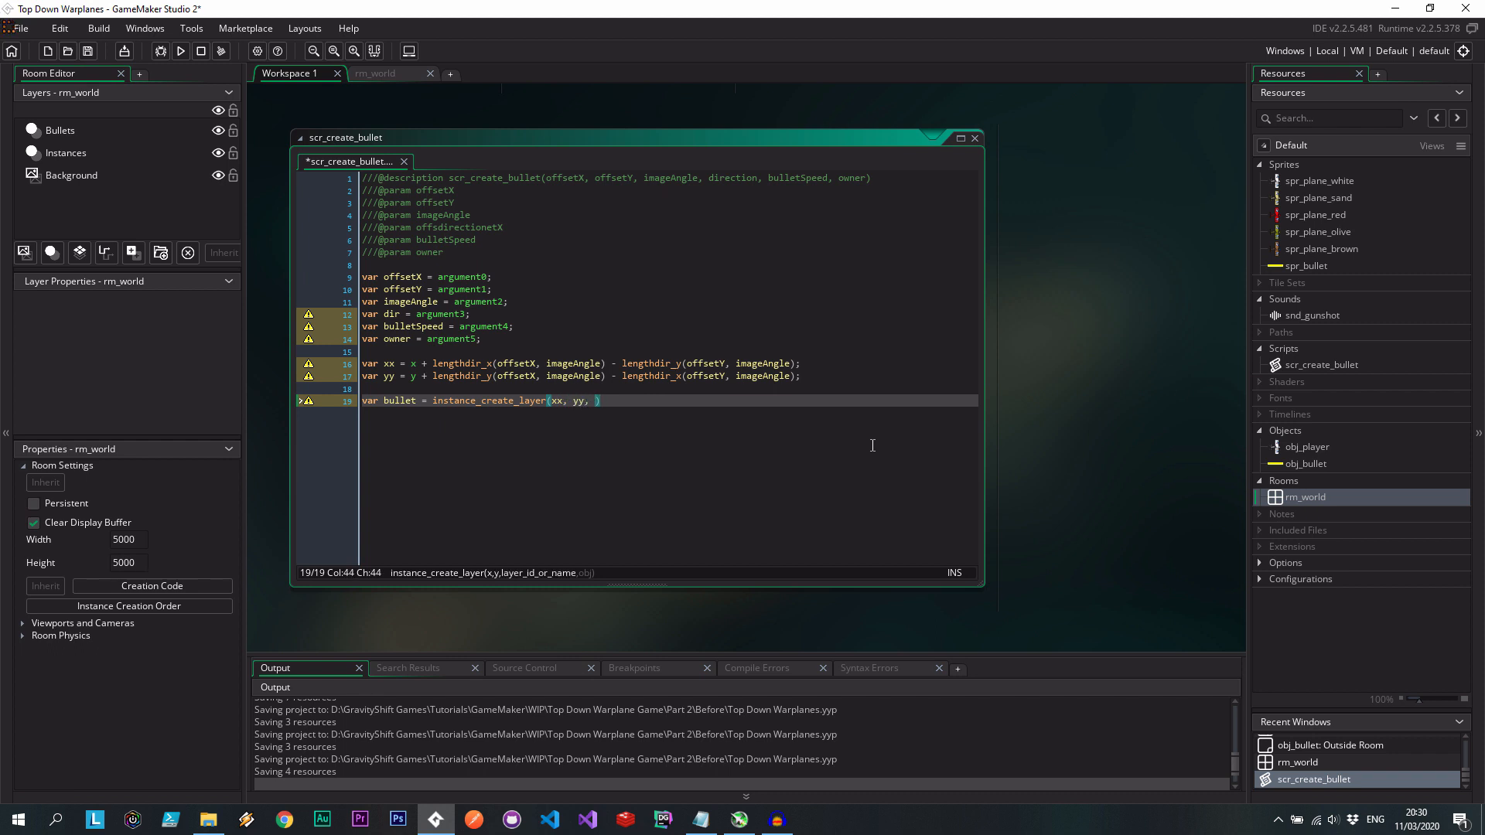
text("Bullets")
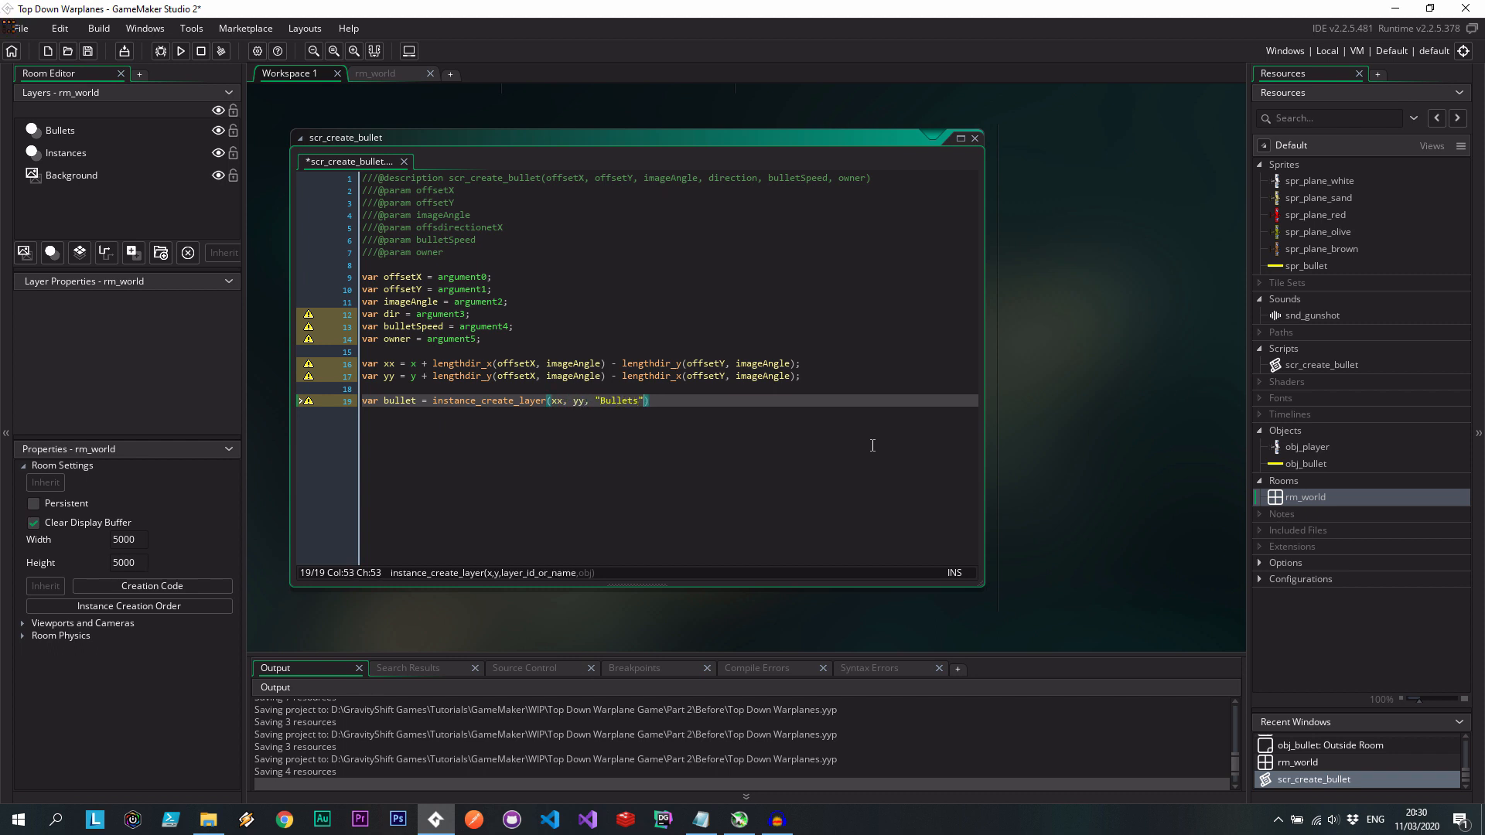
text(, obj_)
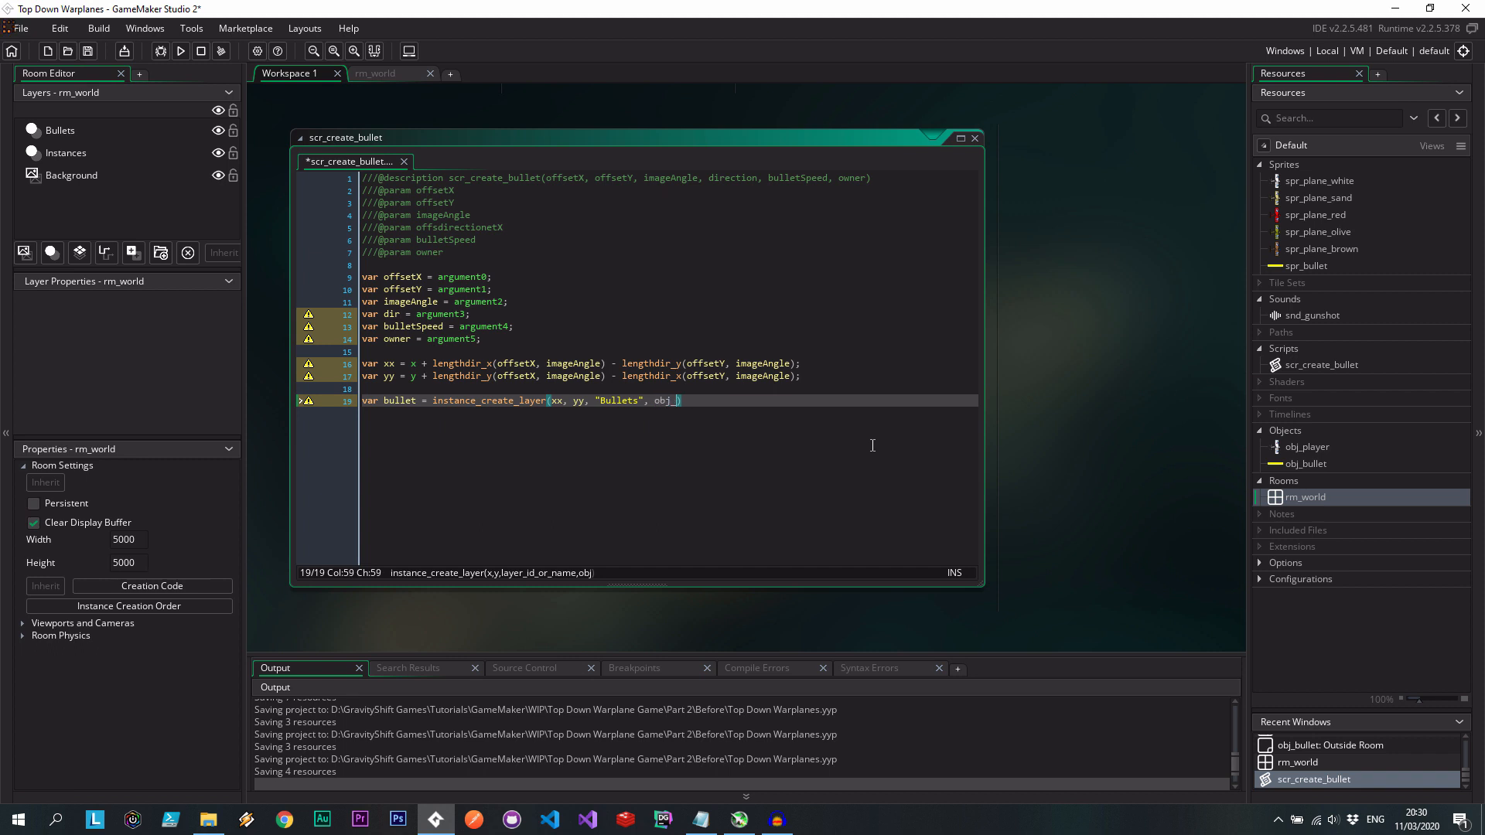
text(bullet);)
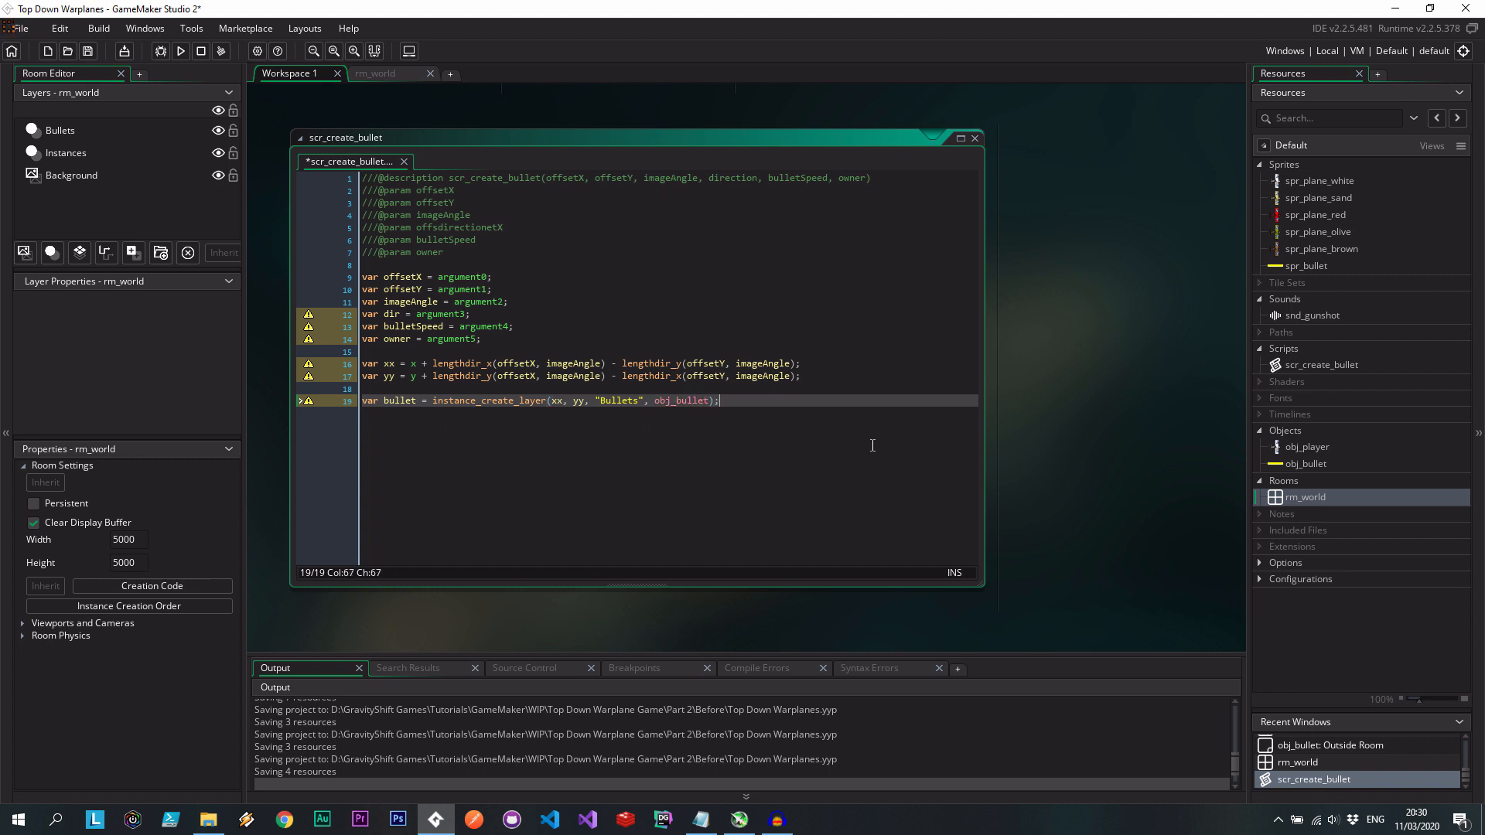
Set the bullet's direction and image_angle to dir and speed to bulletSpeed.
text(bullet.d)
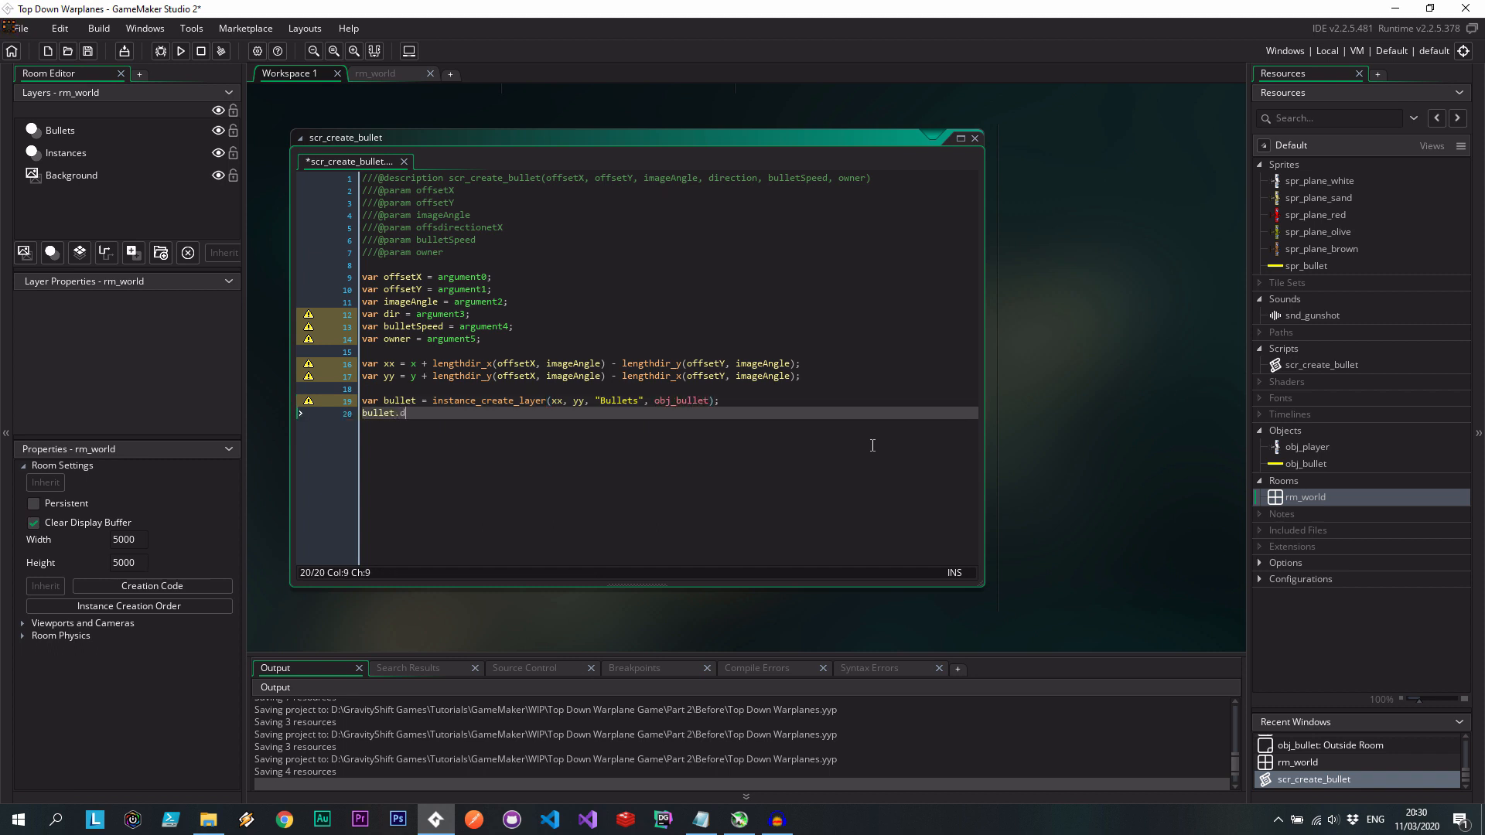
text(irection)
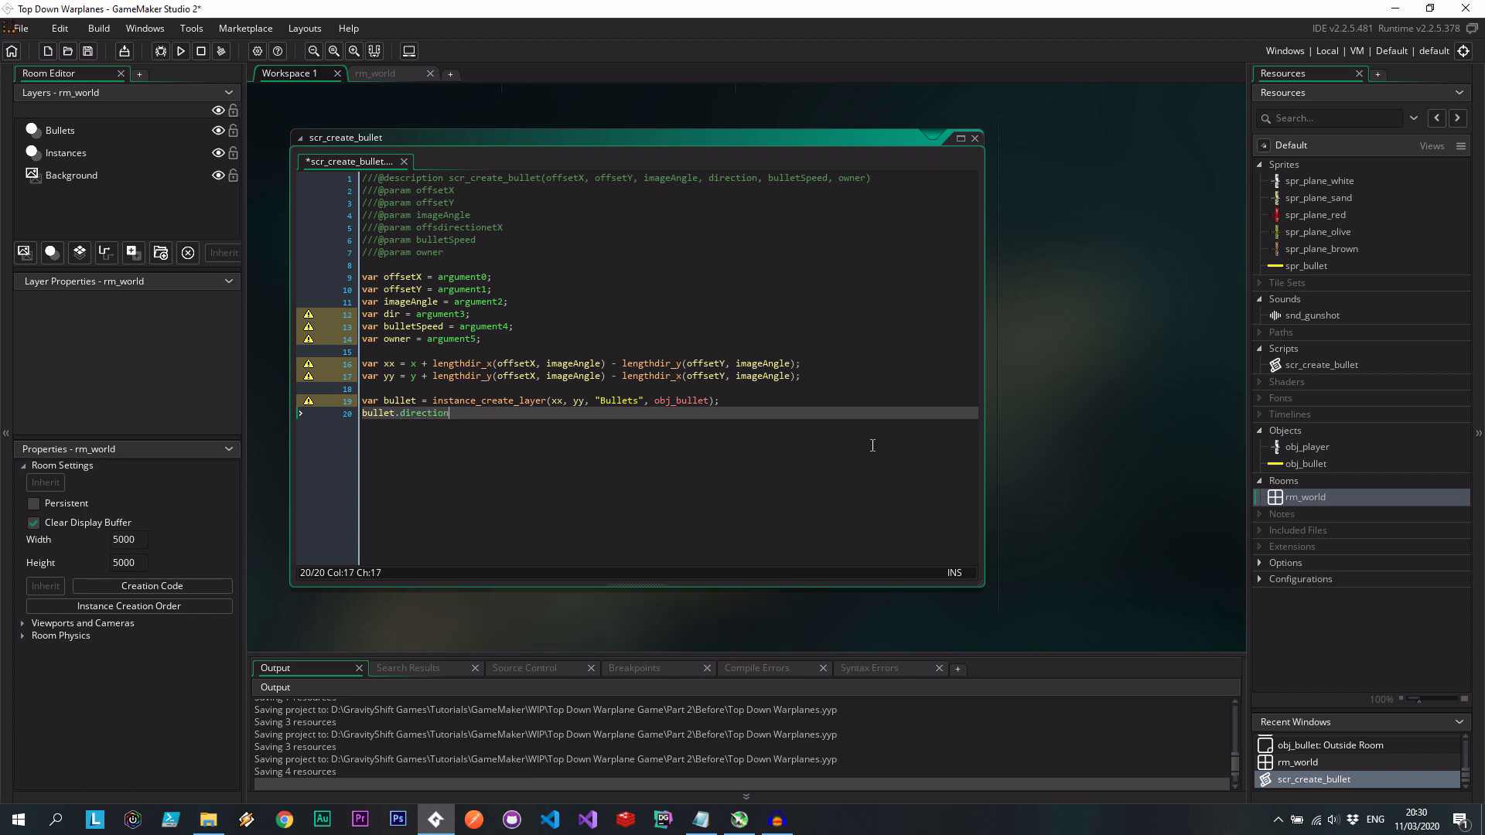
text(= dir;)
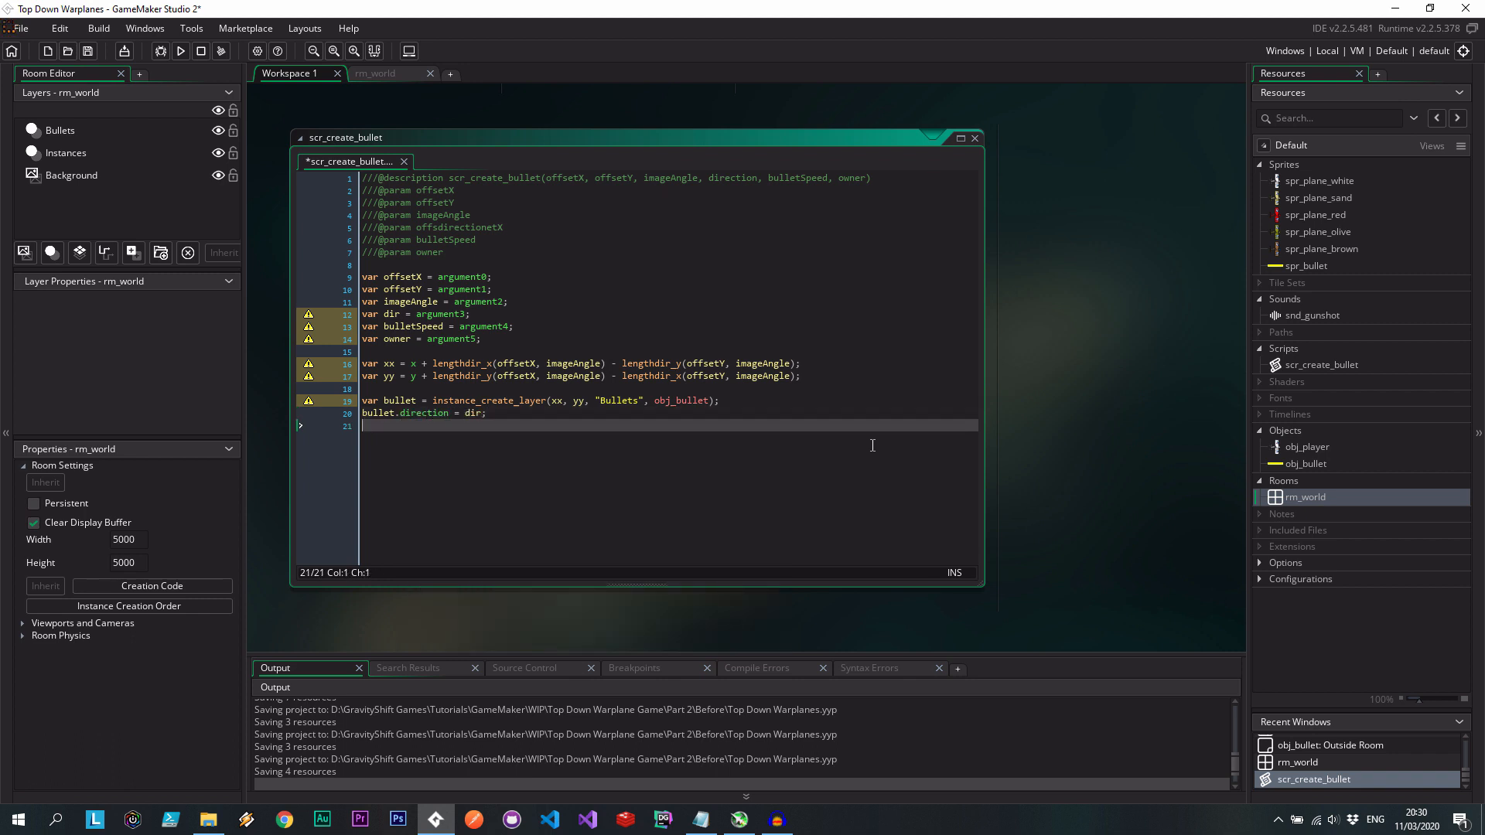
text(bullet)
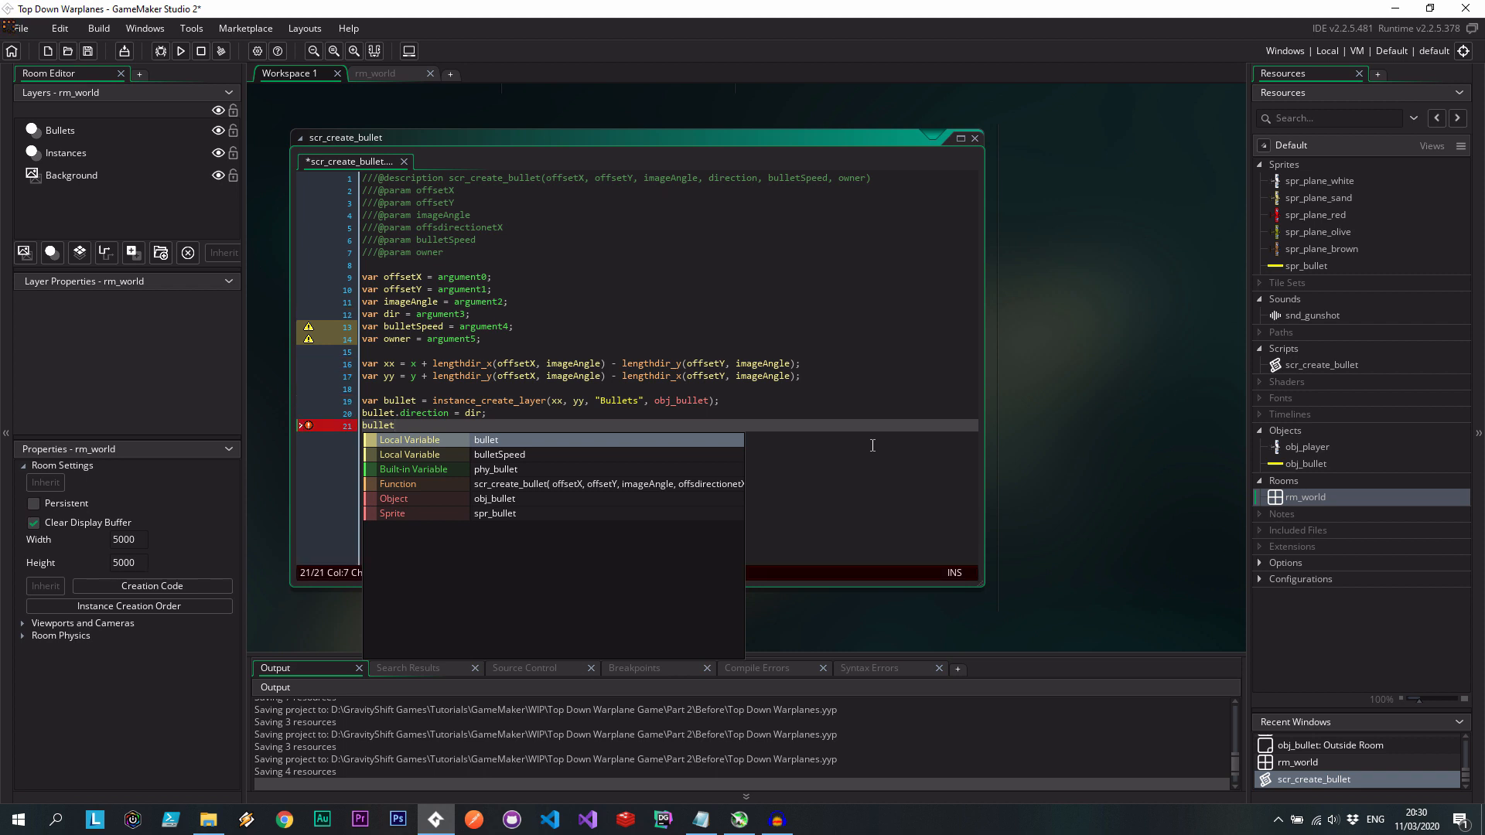
text(.image_angl)
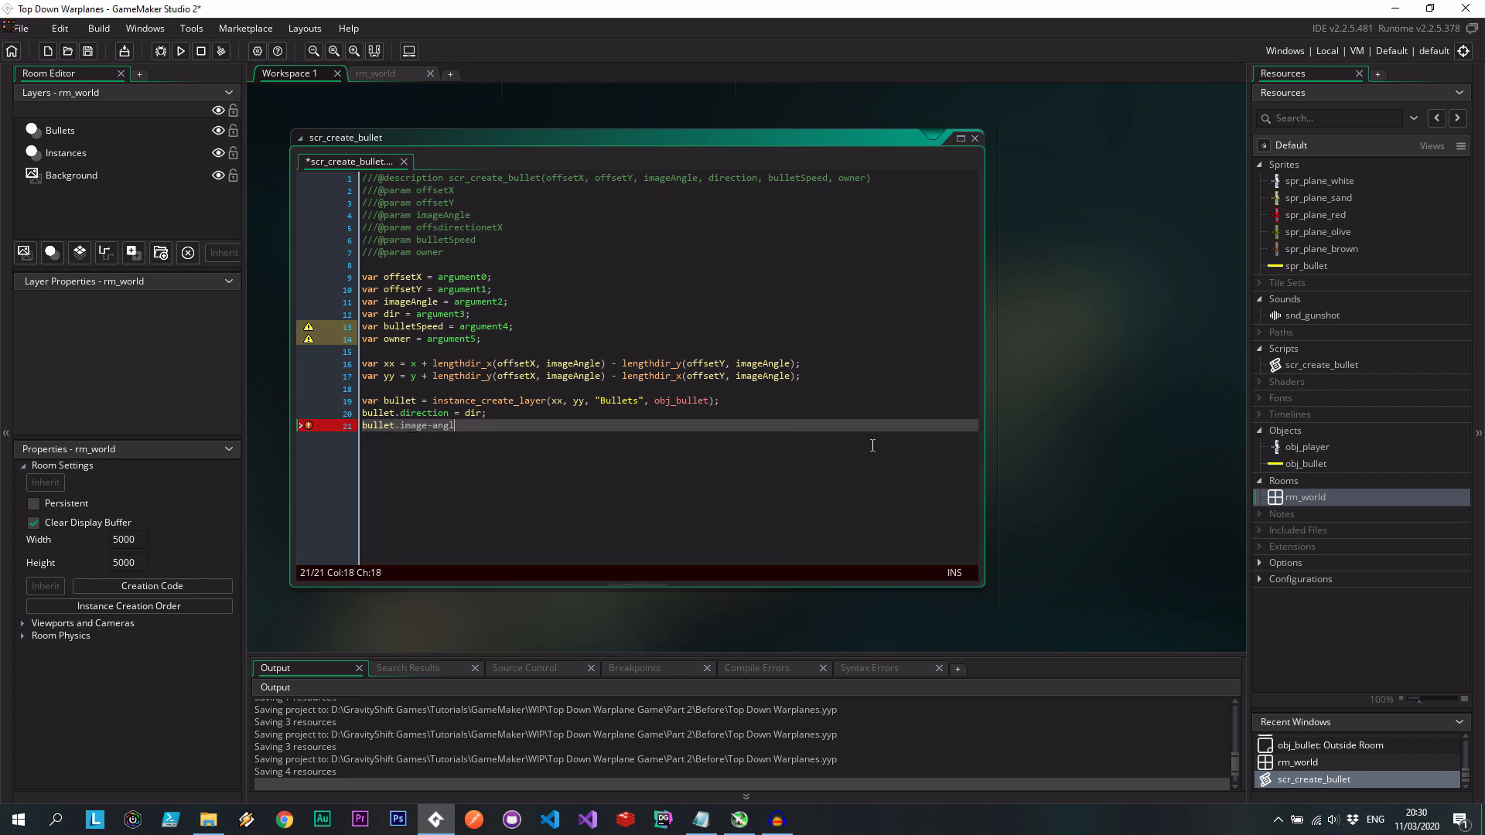
text(e= dir;)
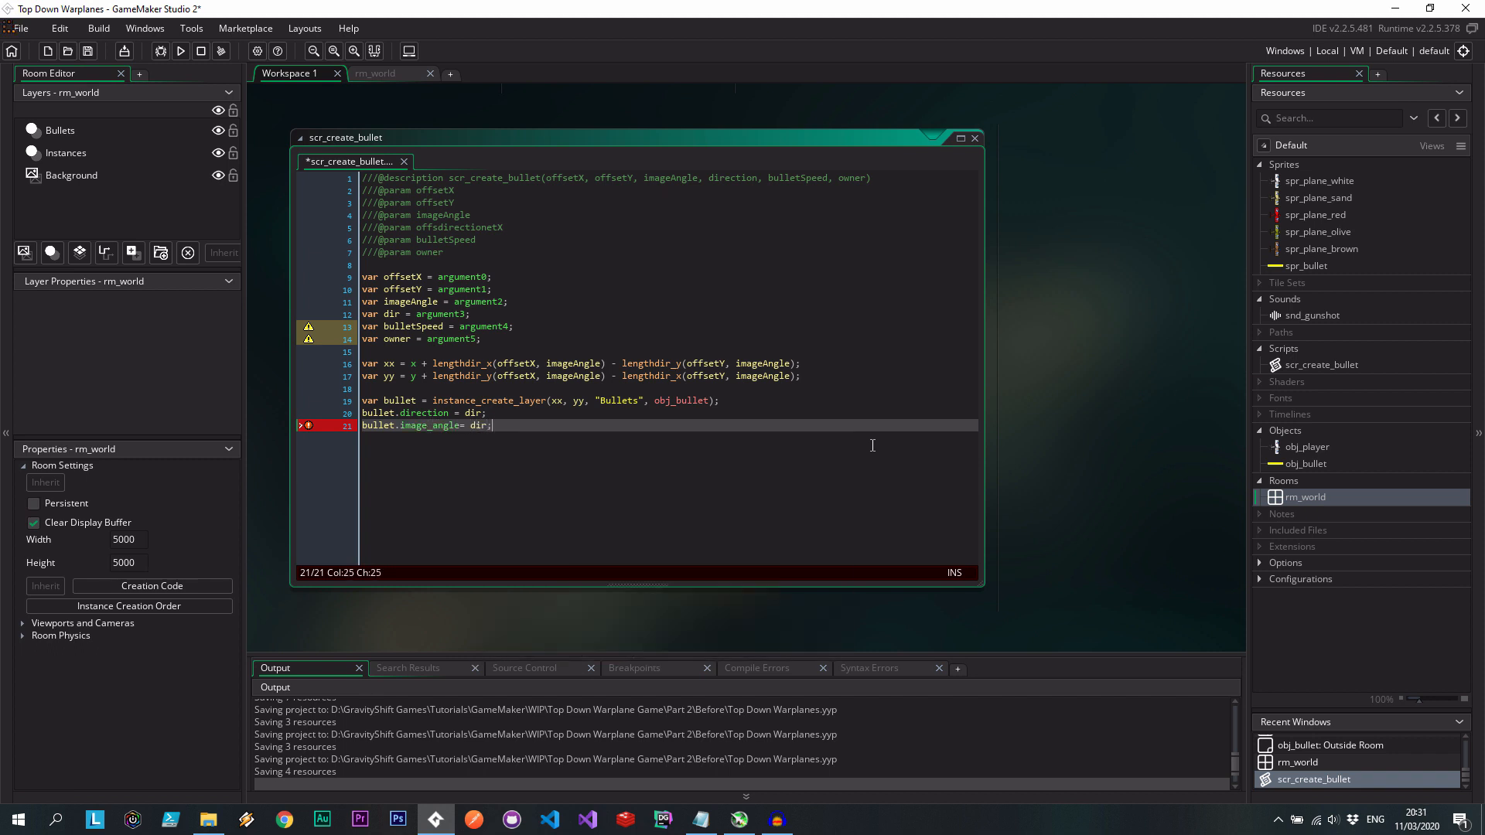
key(Enter)
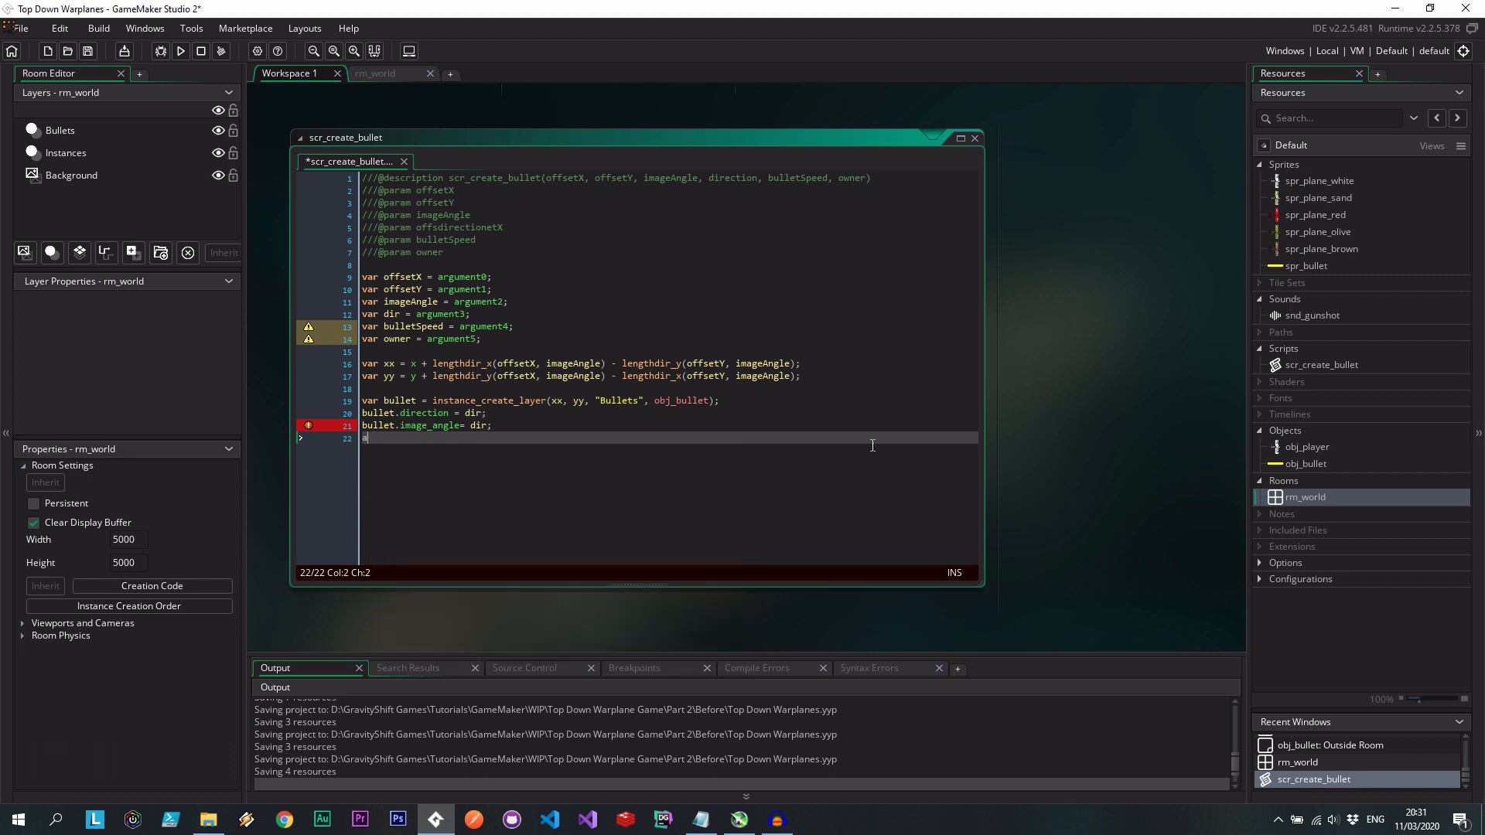
text(bullet.spe)
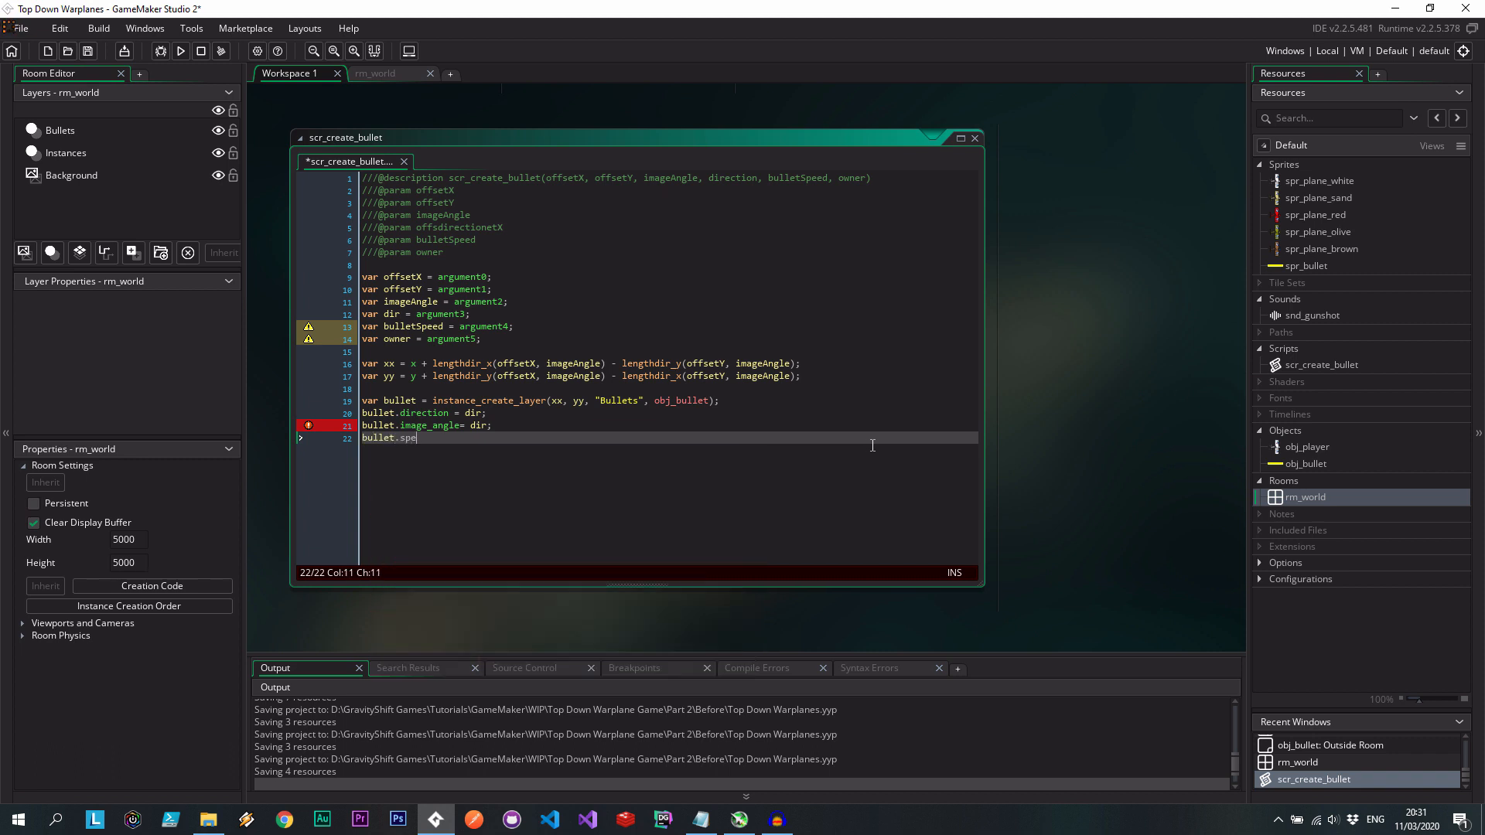
text(ed =)
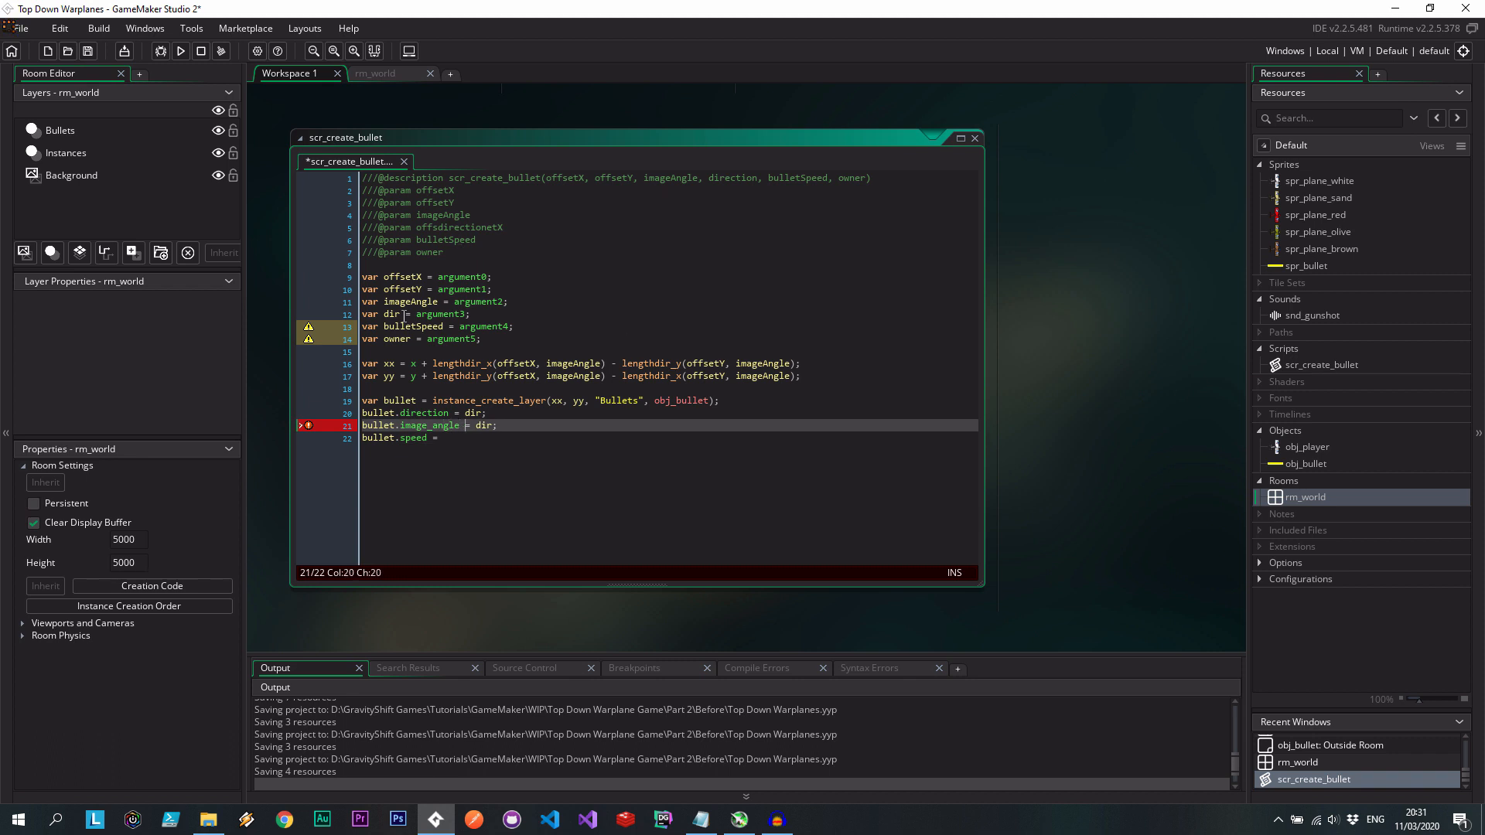
text(bulletSpeed;)
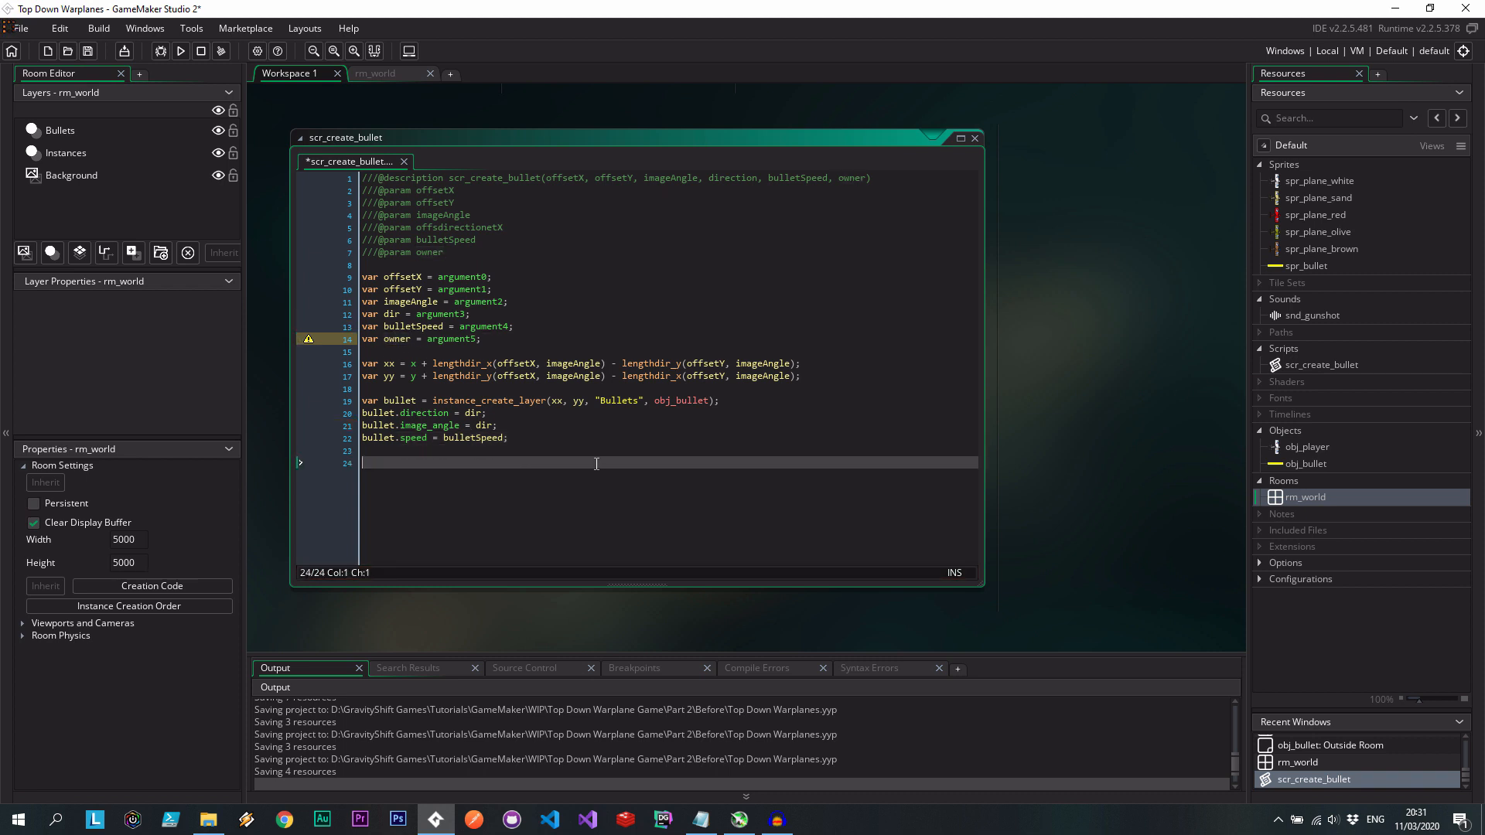
Append audio_play_sound(snd_gunshot, 100, false); to scr_create_bullet.
text(audio_play_sound()
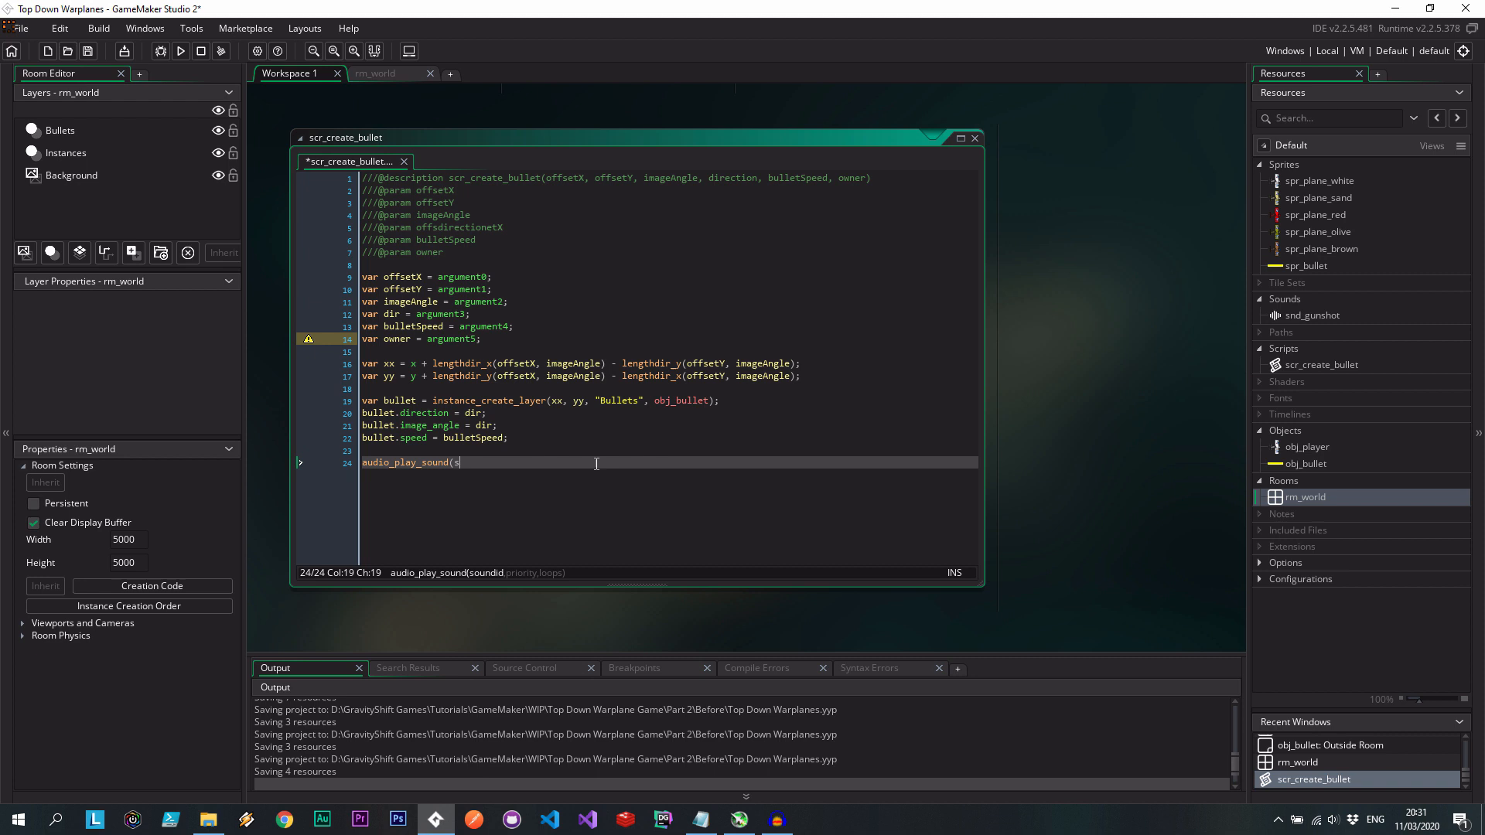
text(snd_gunshot)
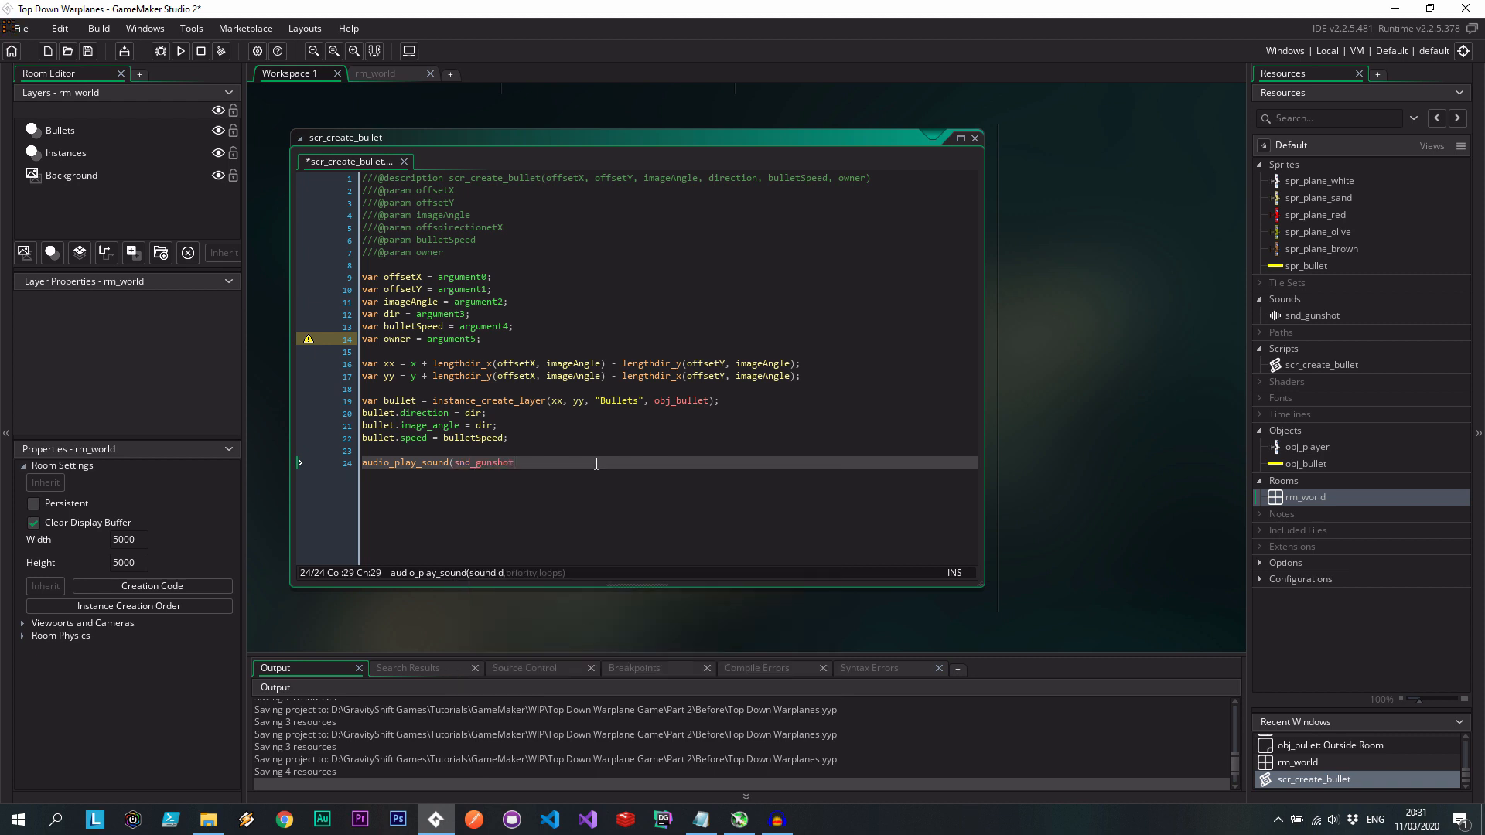
text(, 100,)
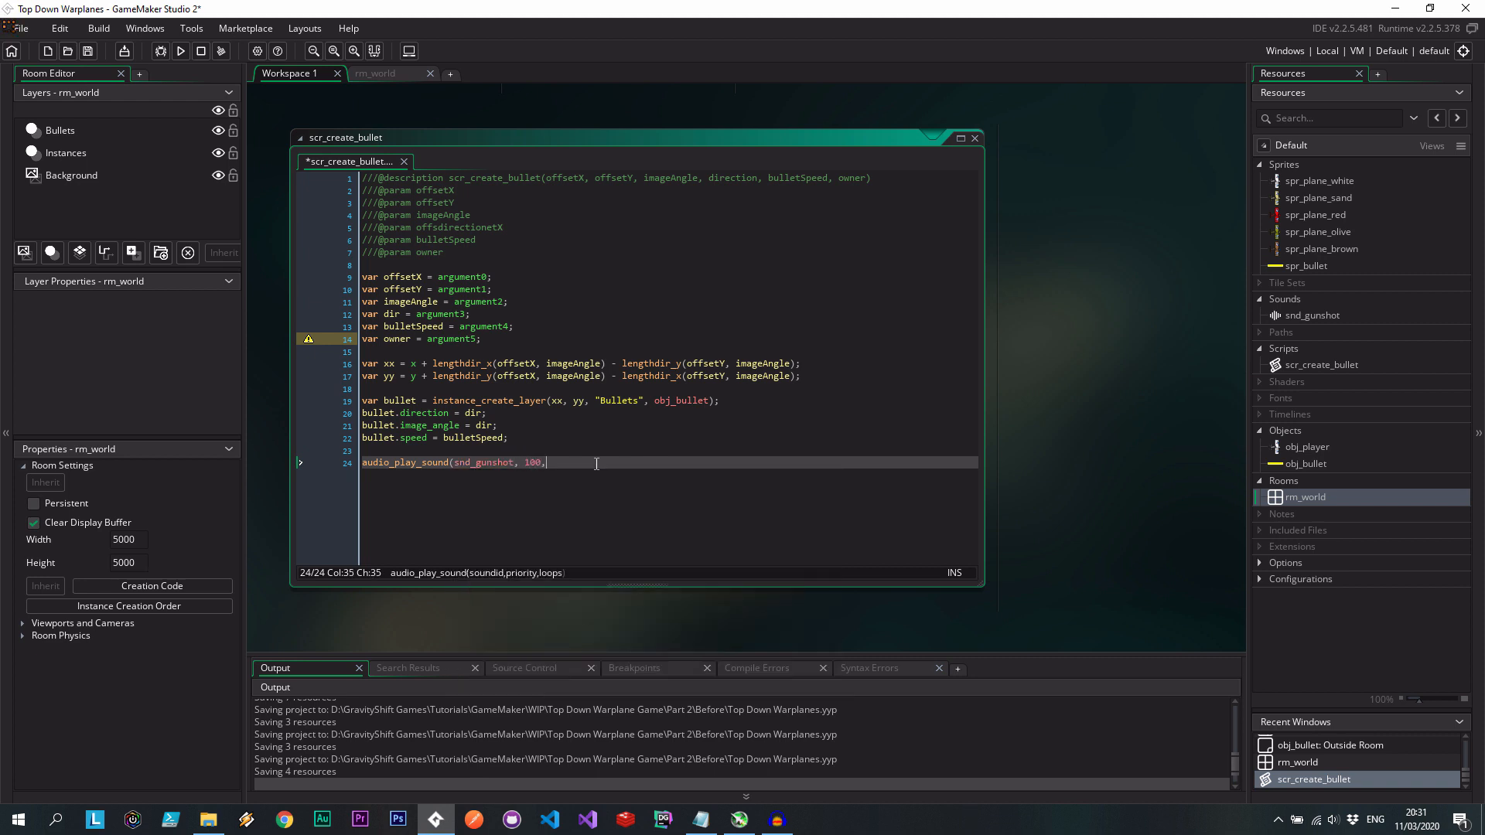
text(false);)
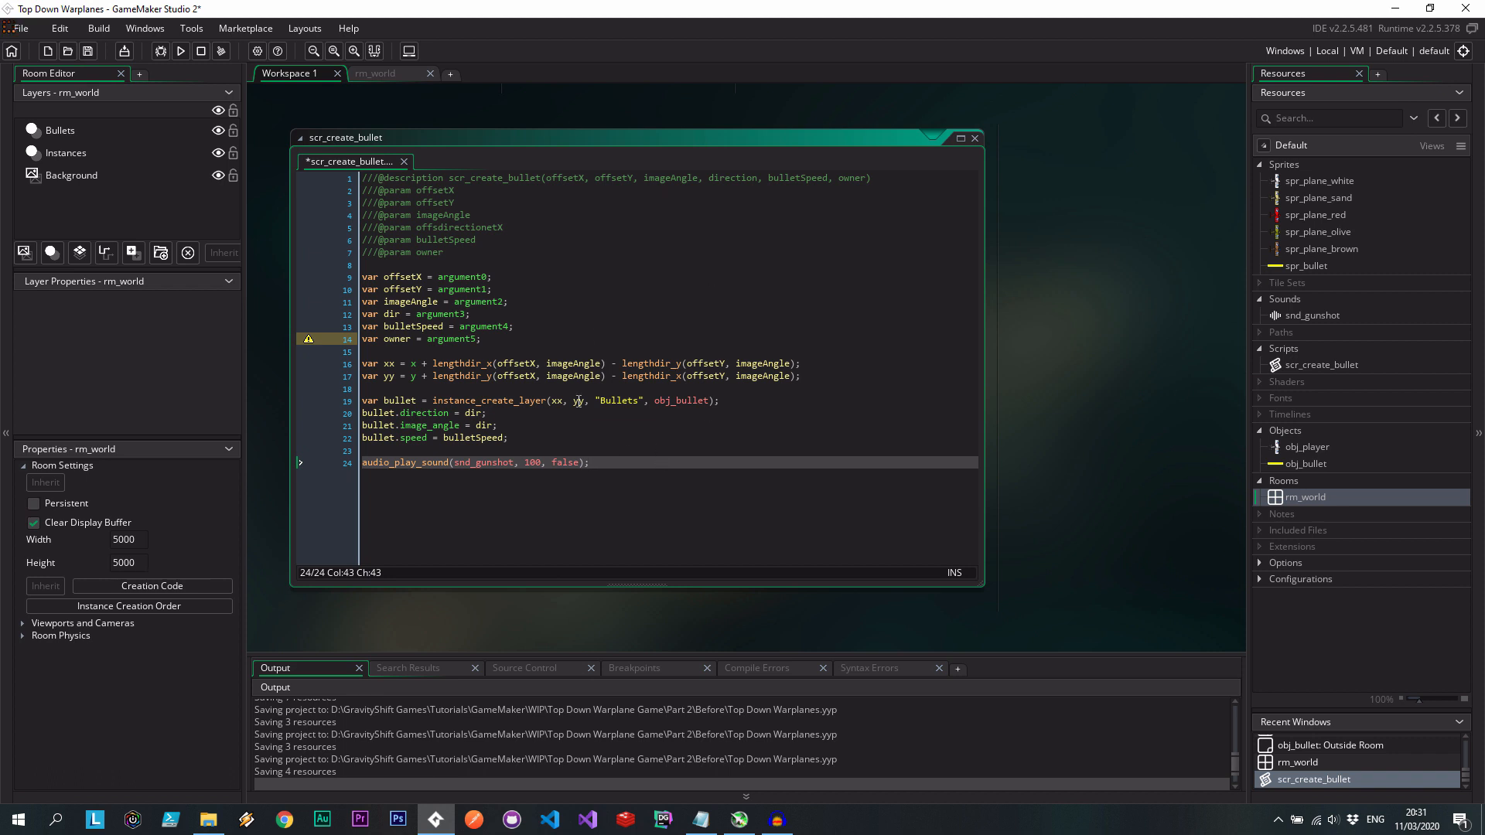
mouse_move(452, 484)
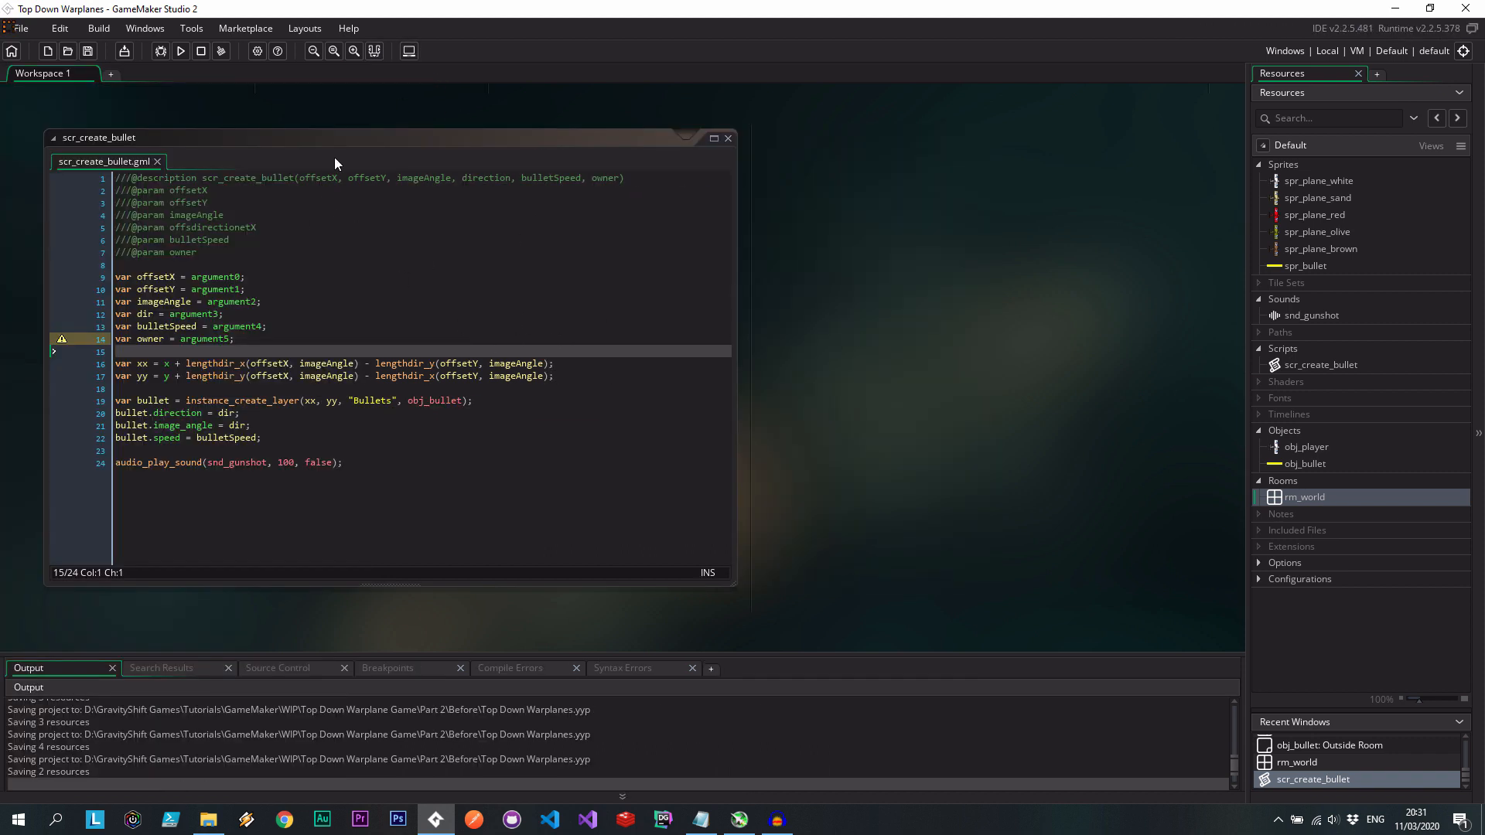
Open obj_player and add a Global Left Down mouse event.
double_click(1305, 446)
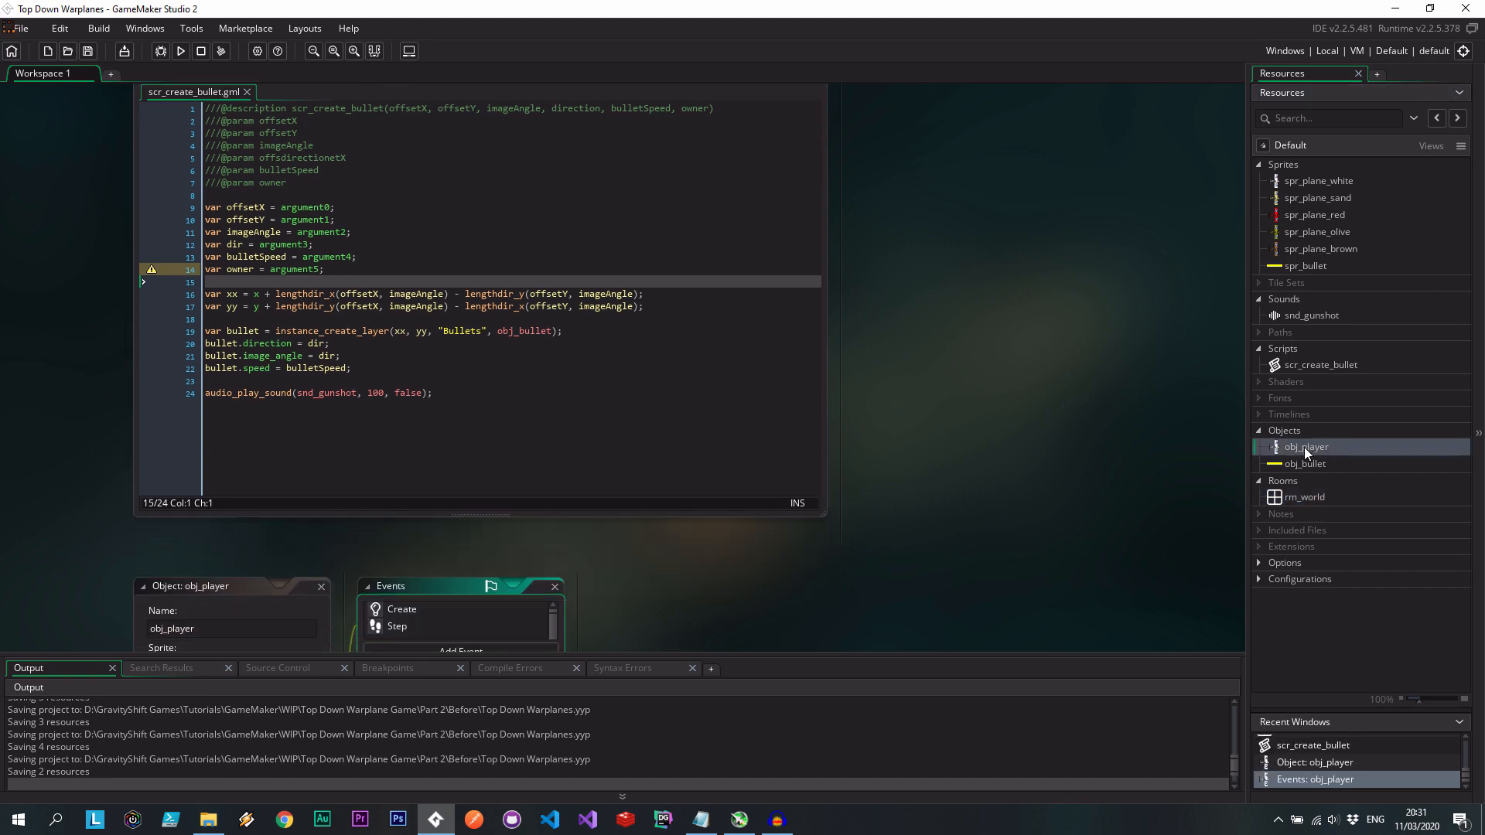
click(446, 395)
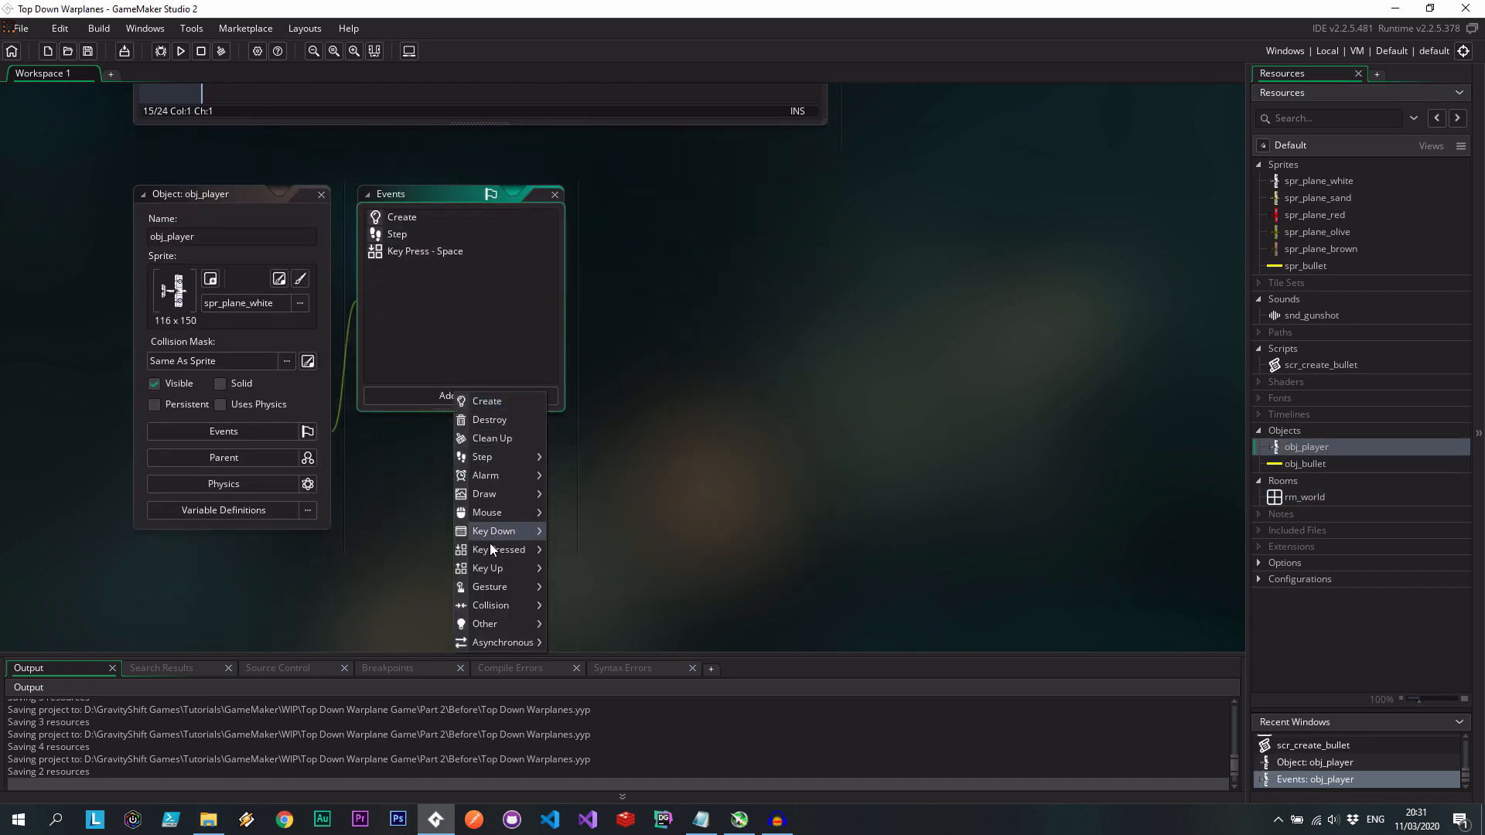
mouse_move(491, 605)
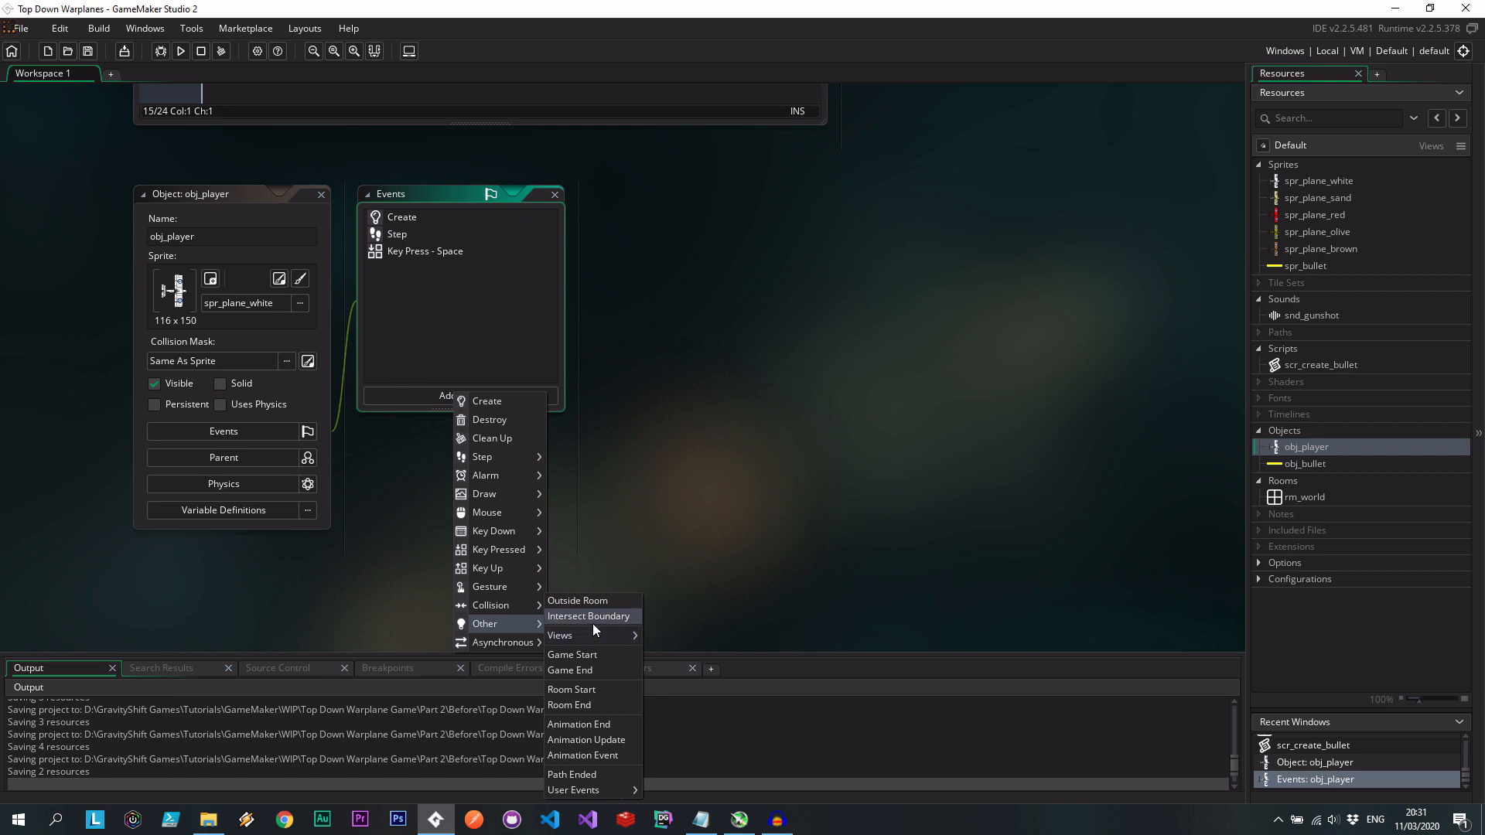
mouse_move(486, 511)
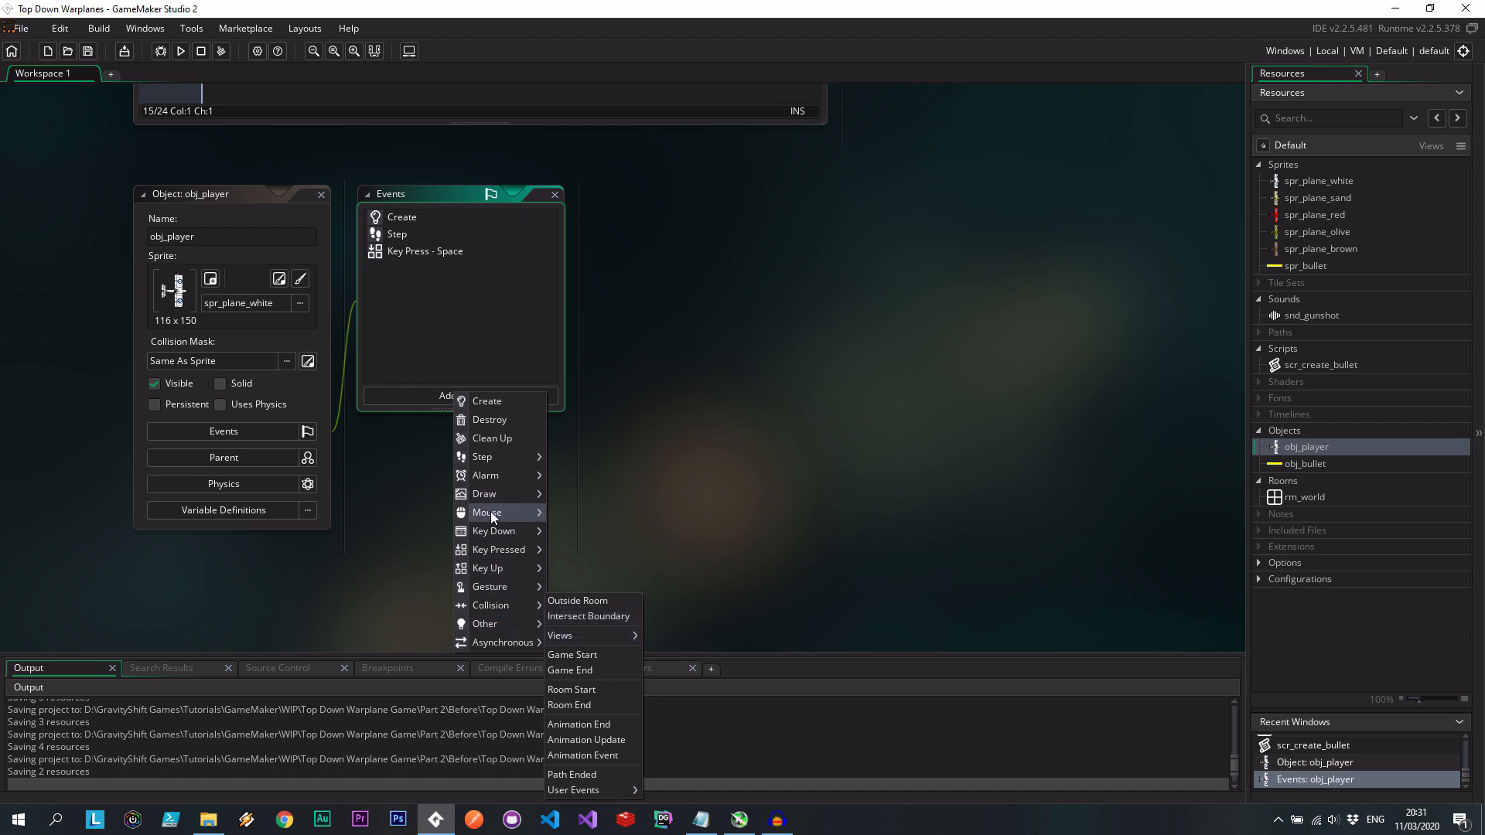
mouse_move(560, 751)
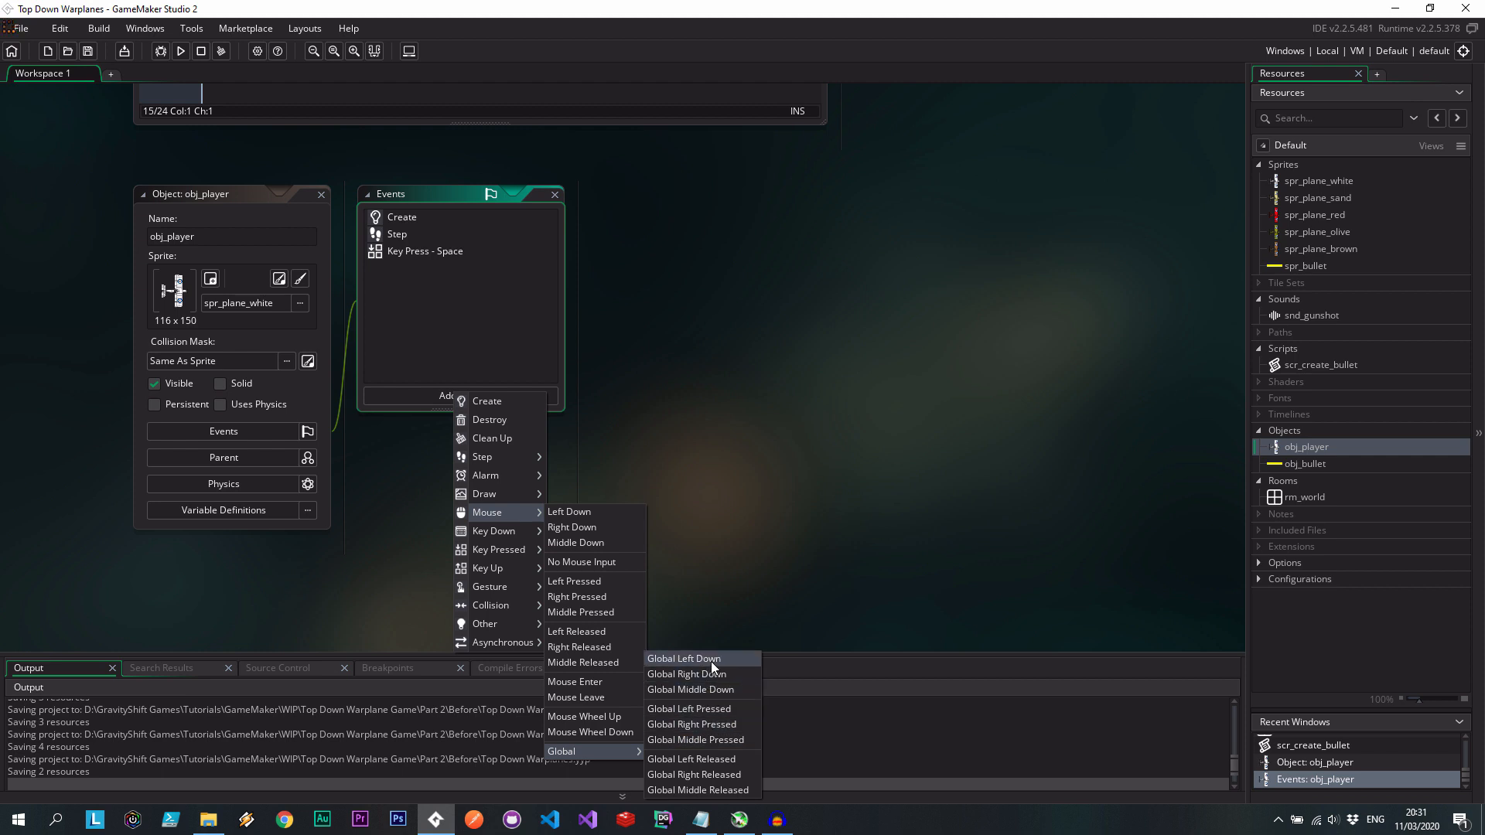
click(682, 658)
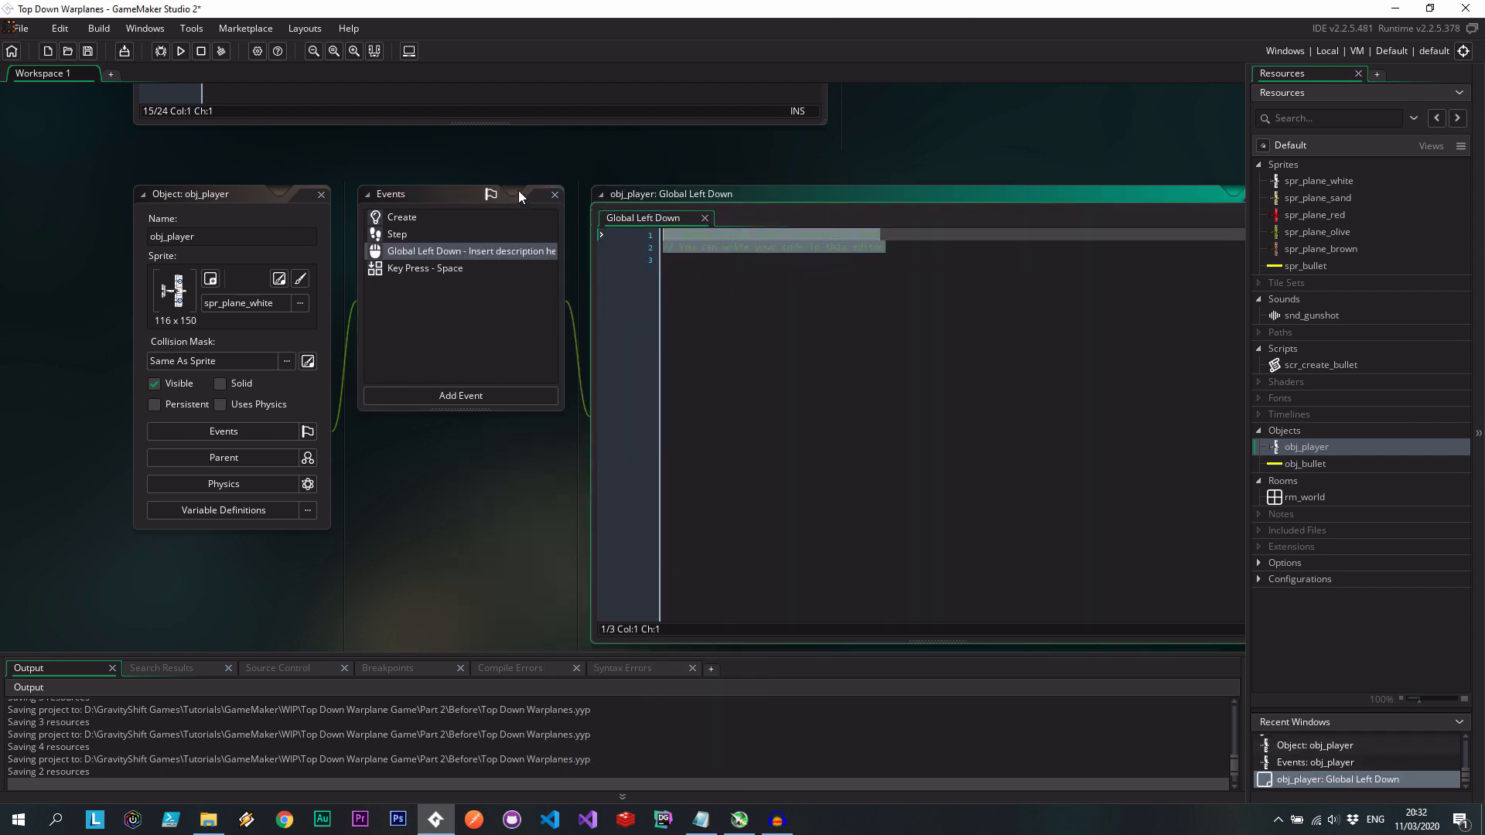
Type the scr_create_bullet(offsetX, offsetY, image_angle, call, checking the Create event code.
text(scr_create_bullet()
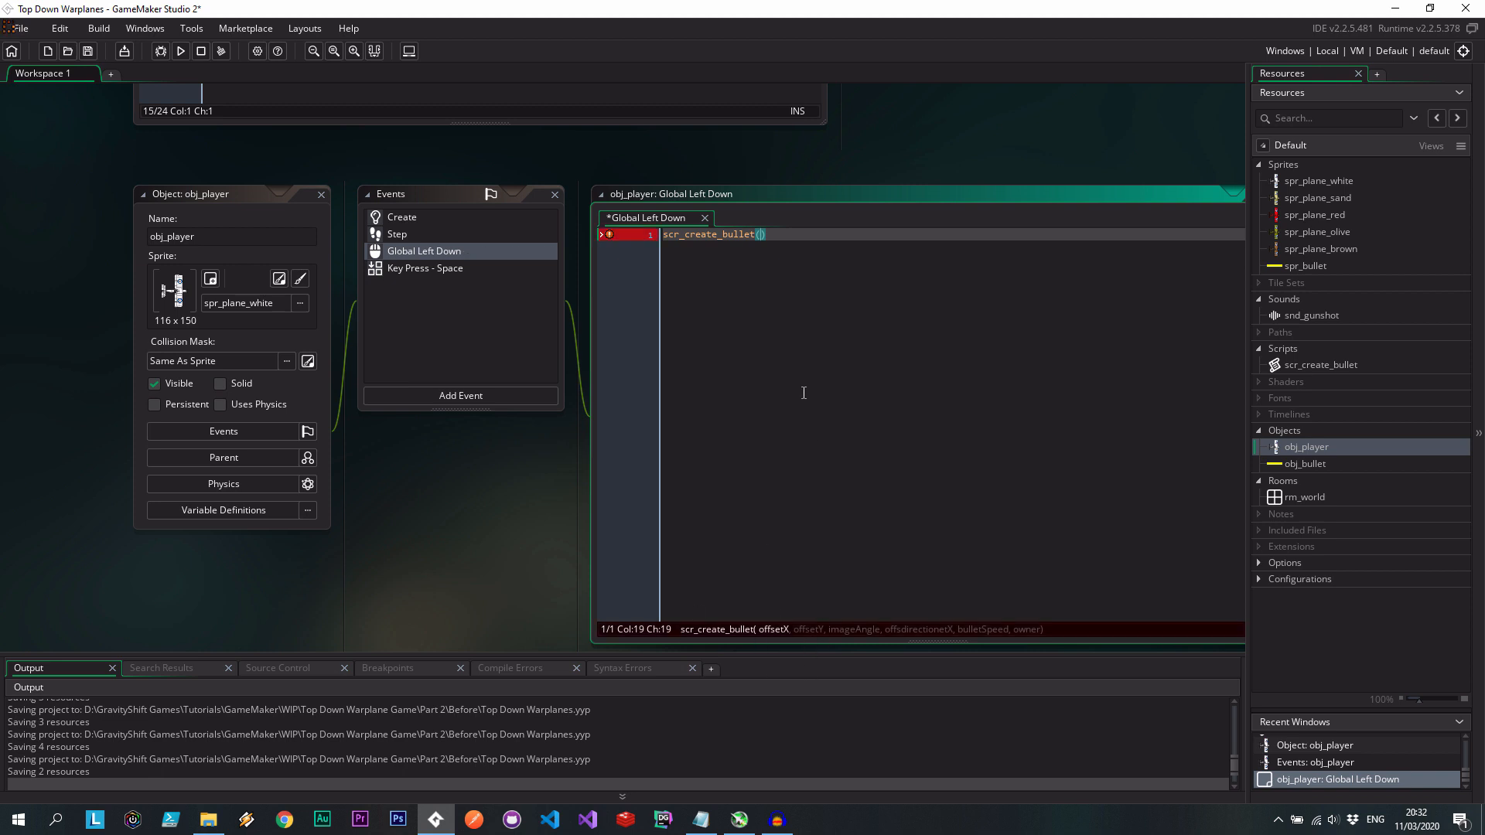
click(401, 217)
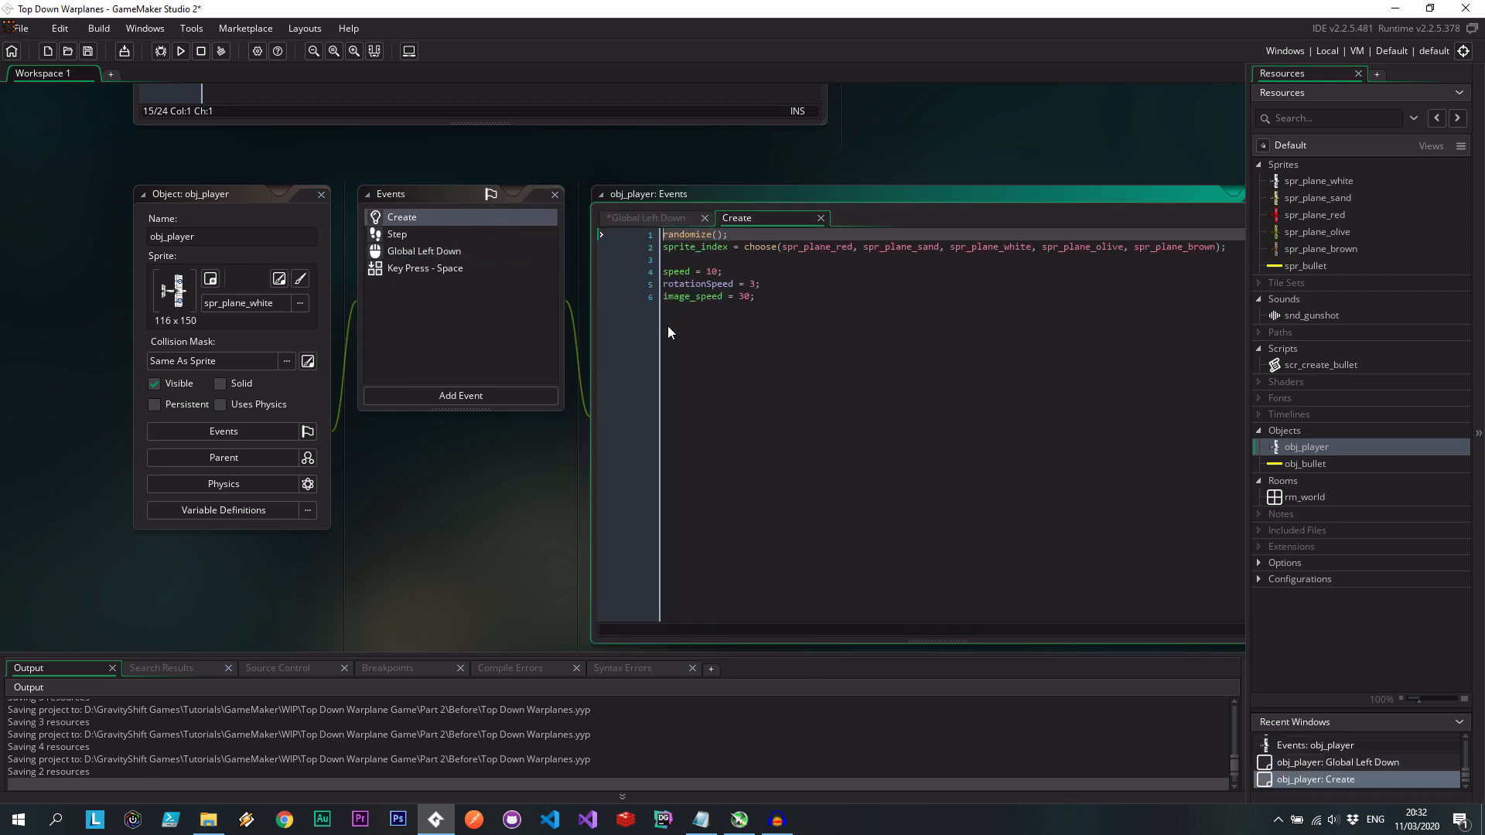
click(424, 250)
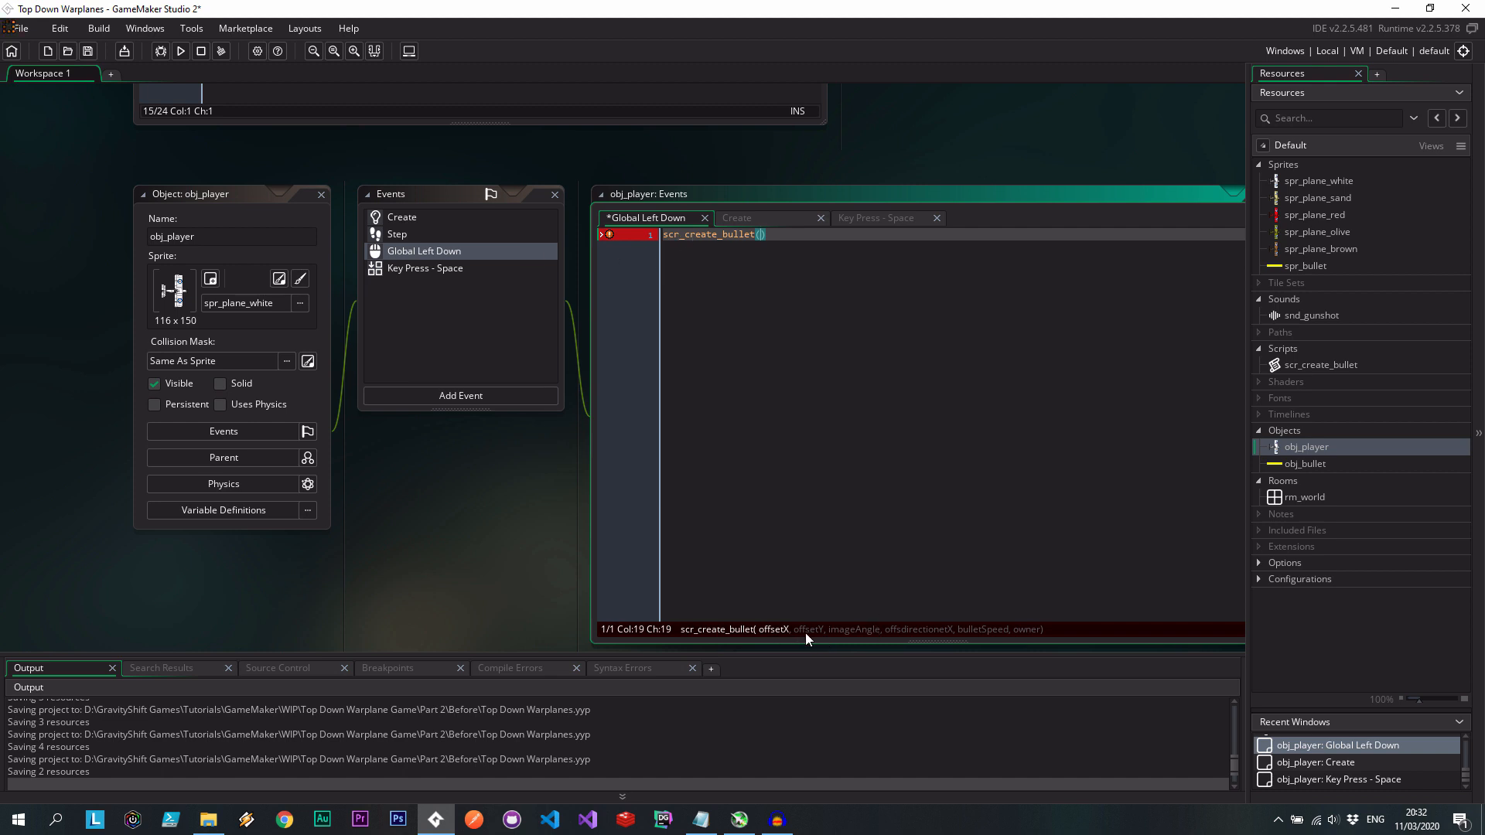
text(offsetX,)
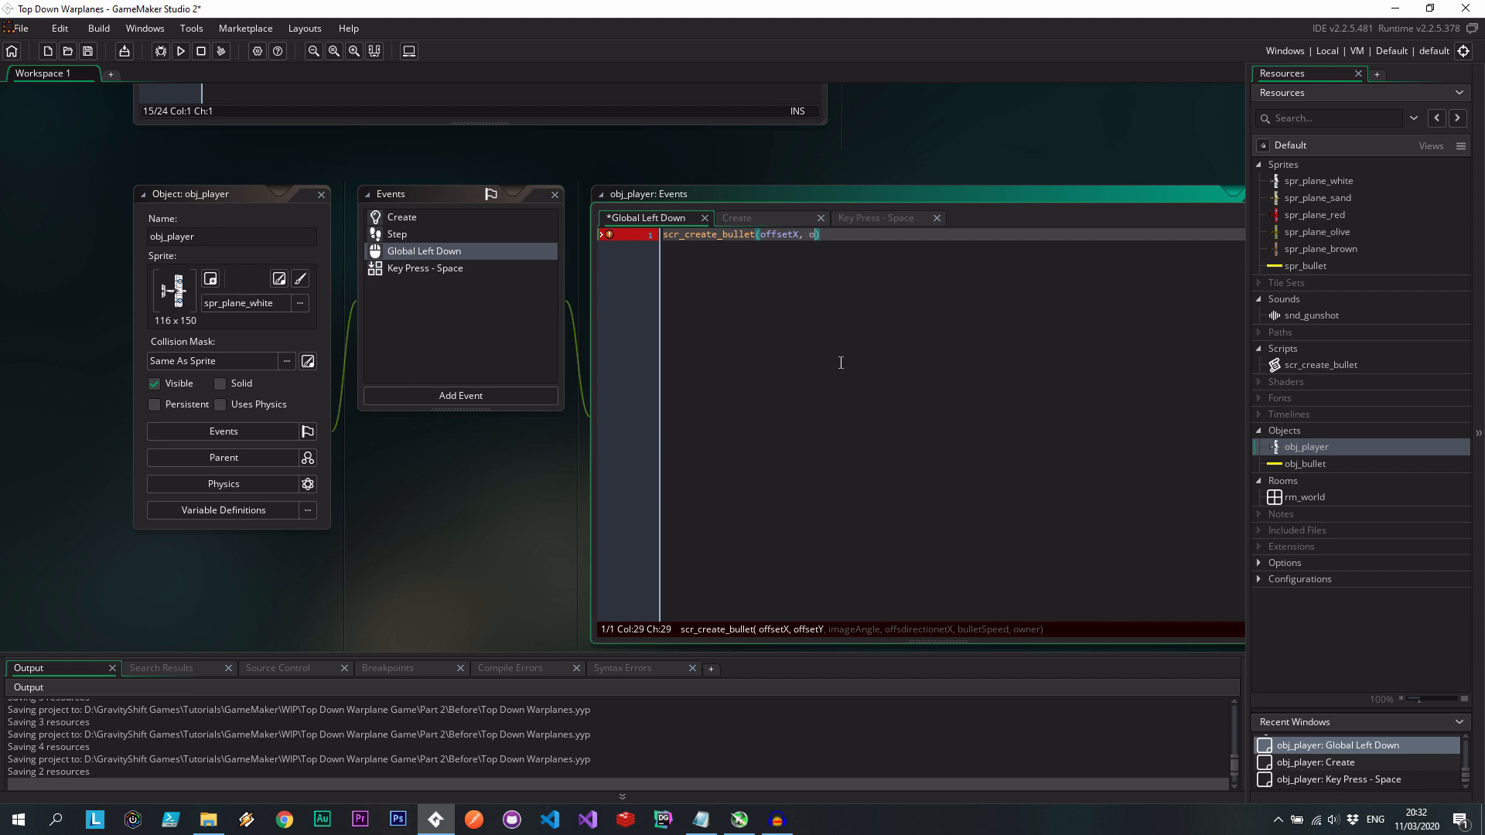
text(offsetY,)
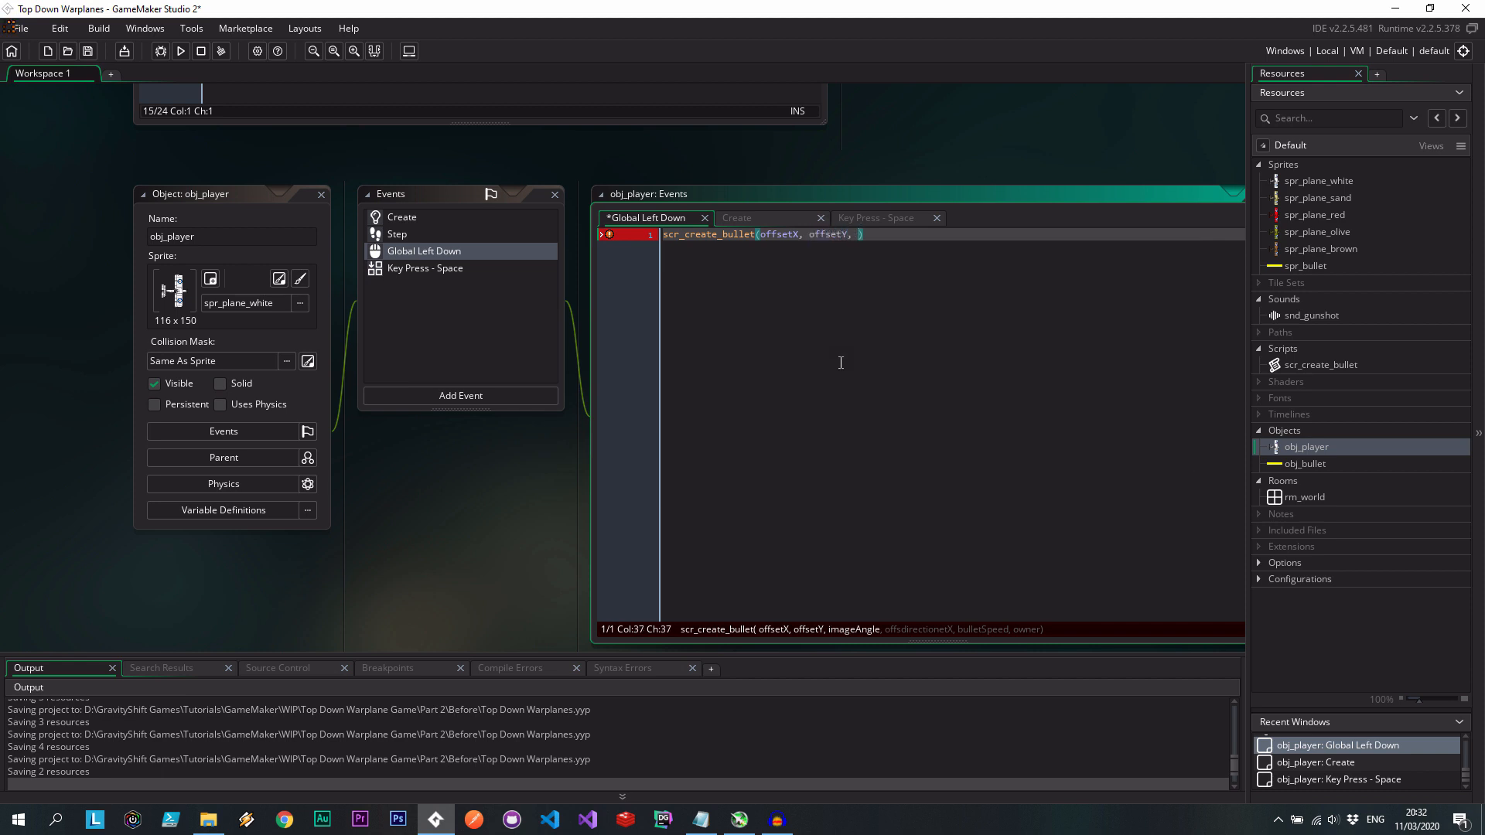
text(image_angle,)
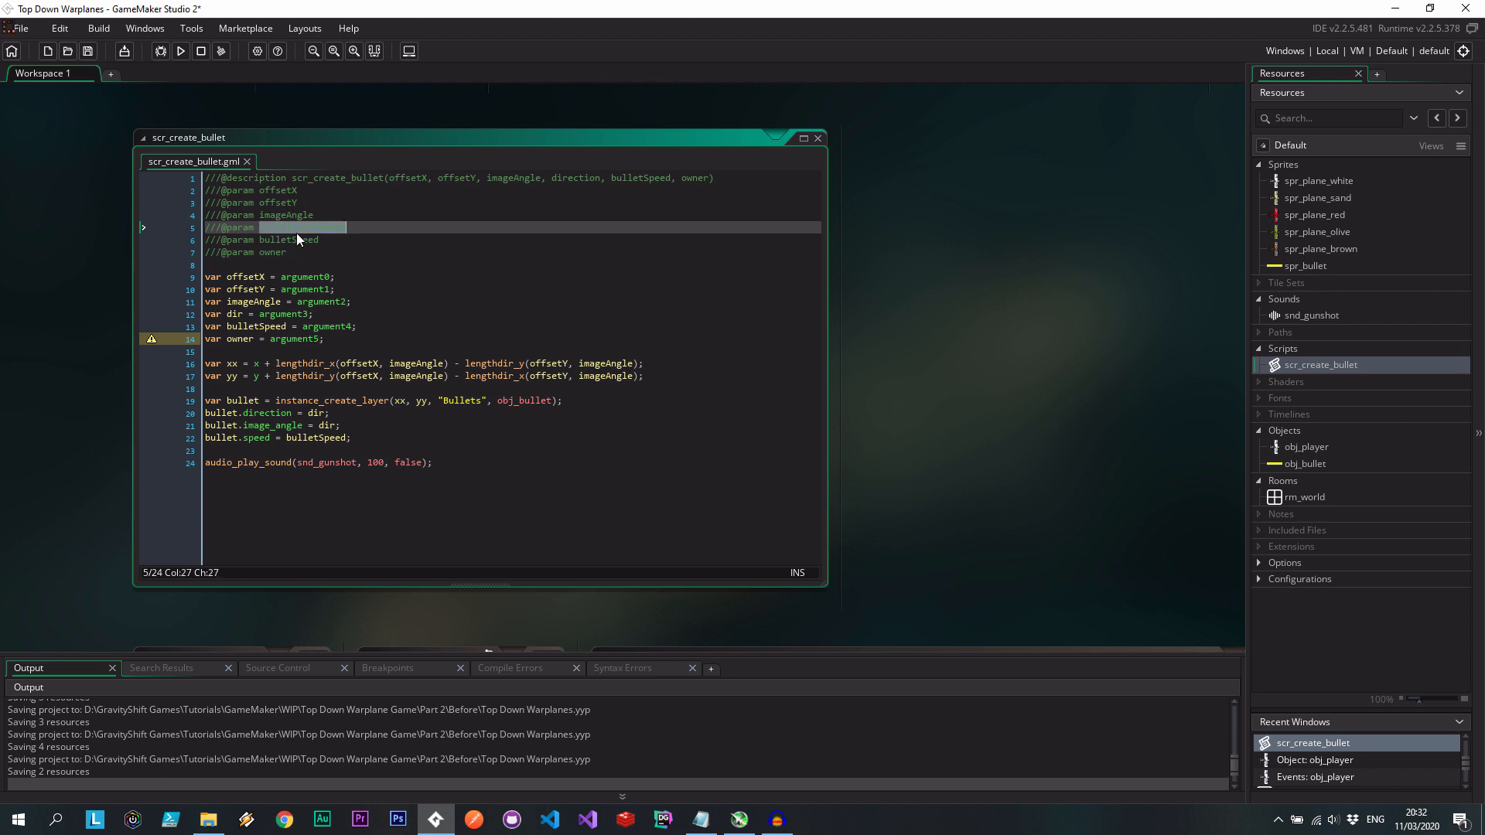
Pass direction and 30 as the final scr_create_bullet arguments, then open obj_player's Create code.
text(direction)
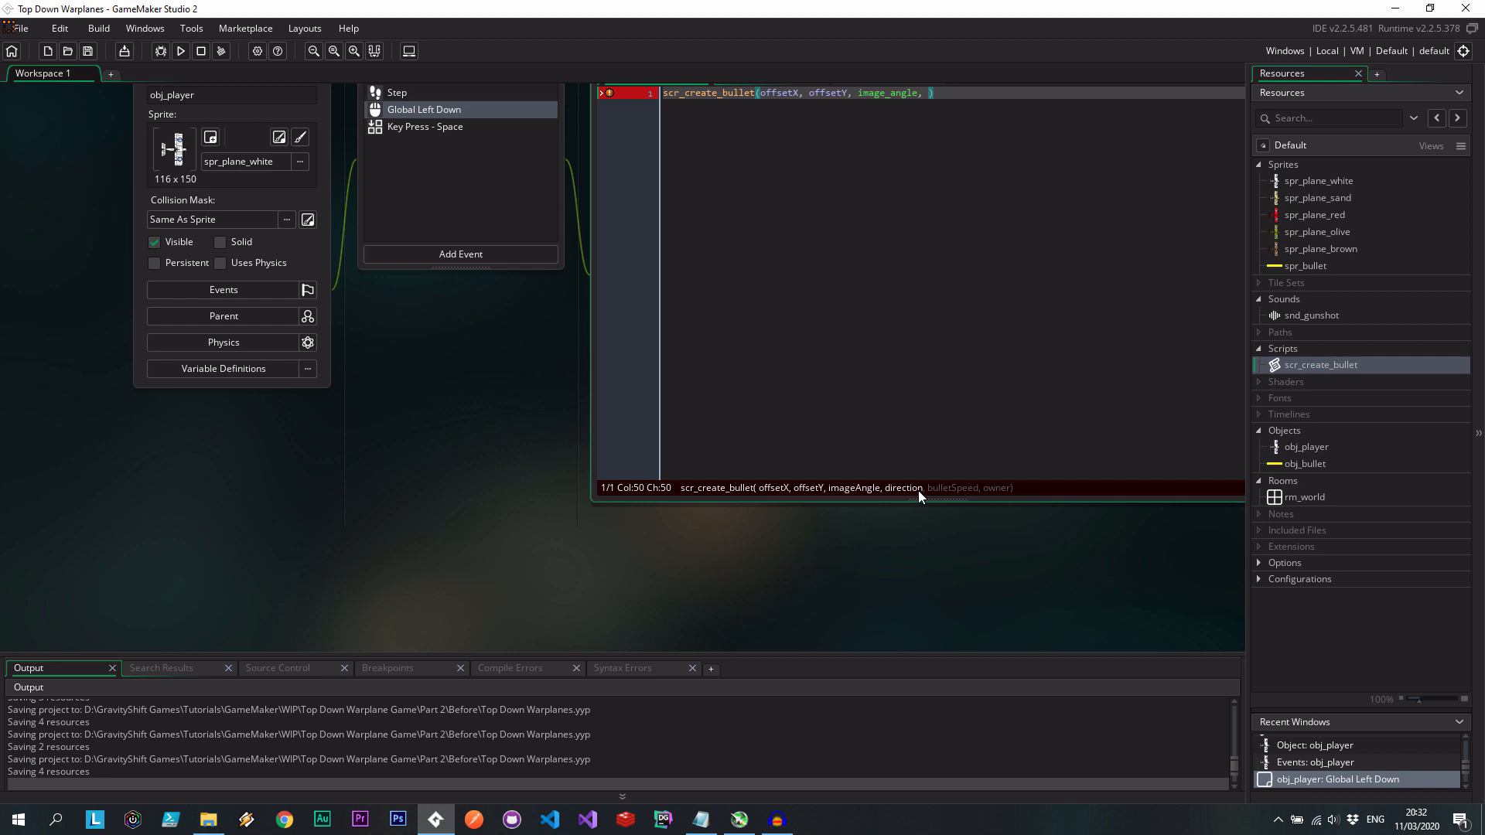
text(direction,)
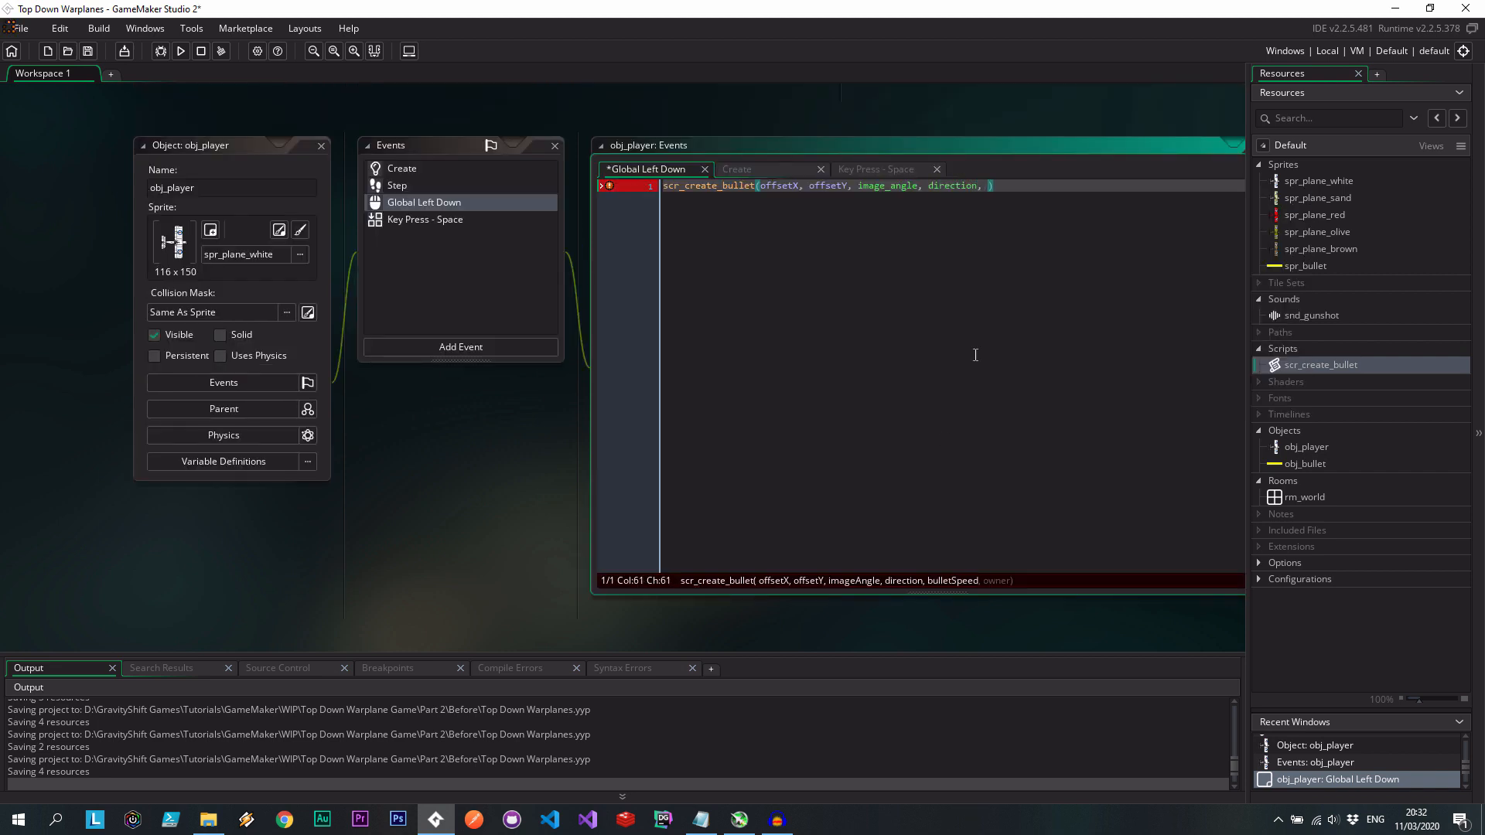
text(30)
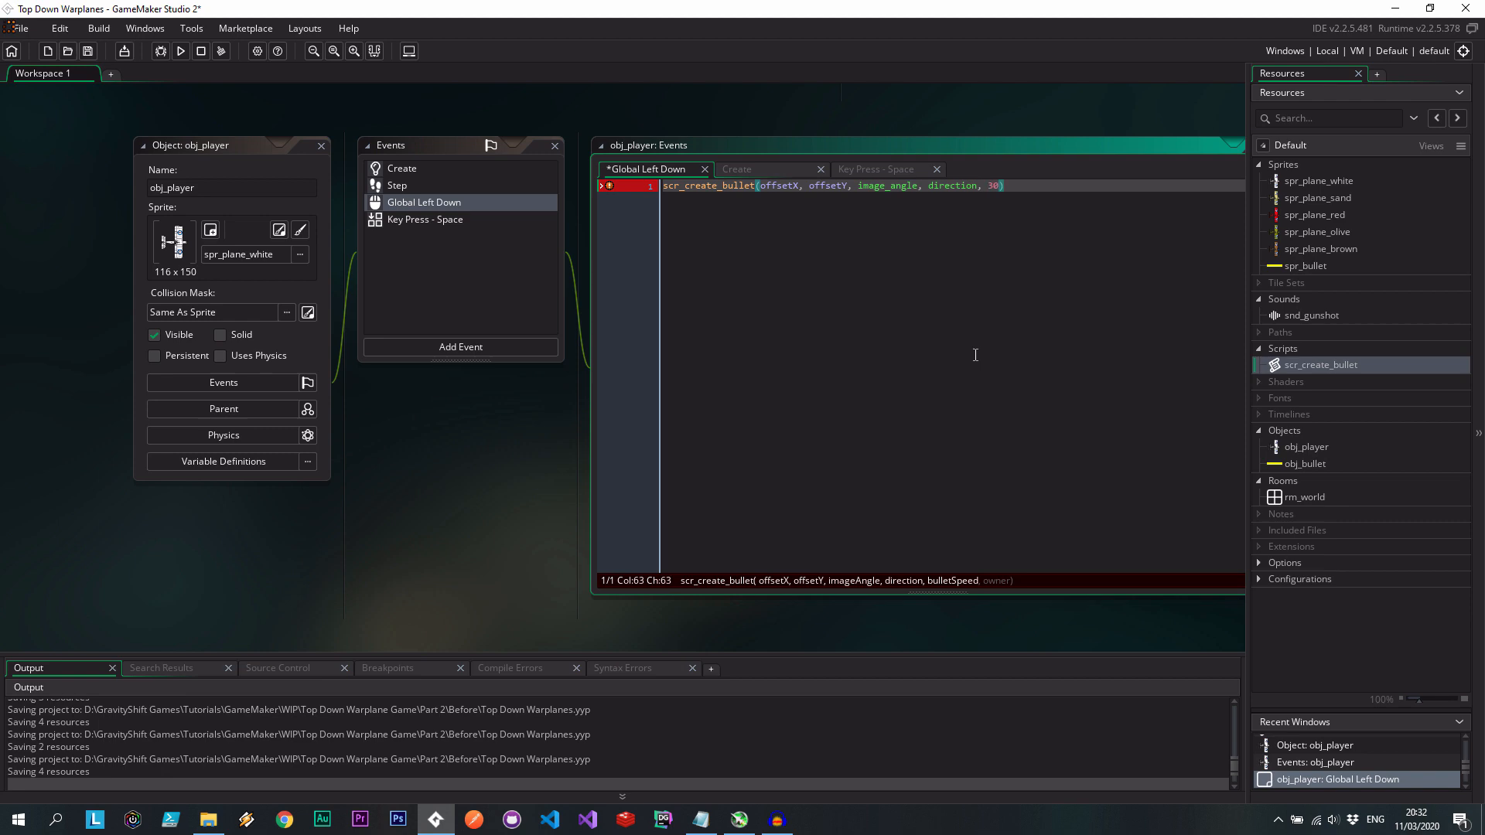
double_click(1320, 364)
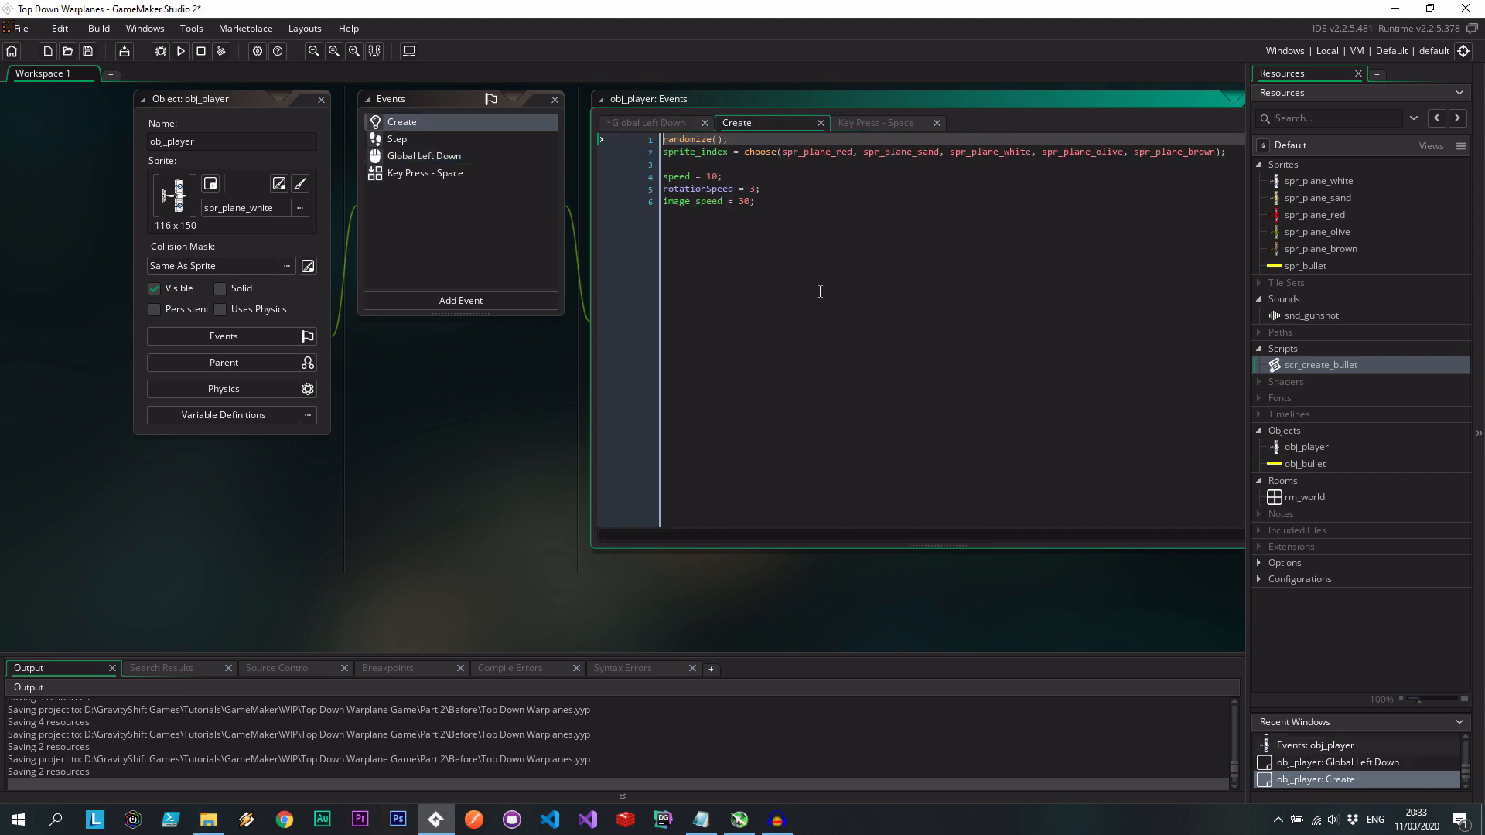
click(424, 156)
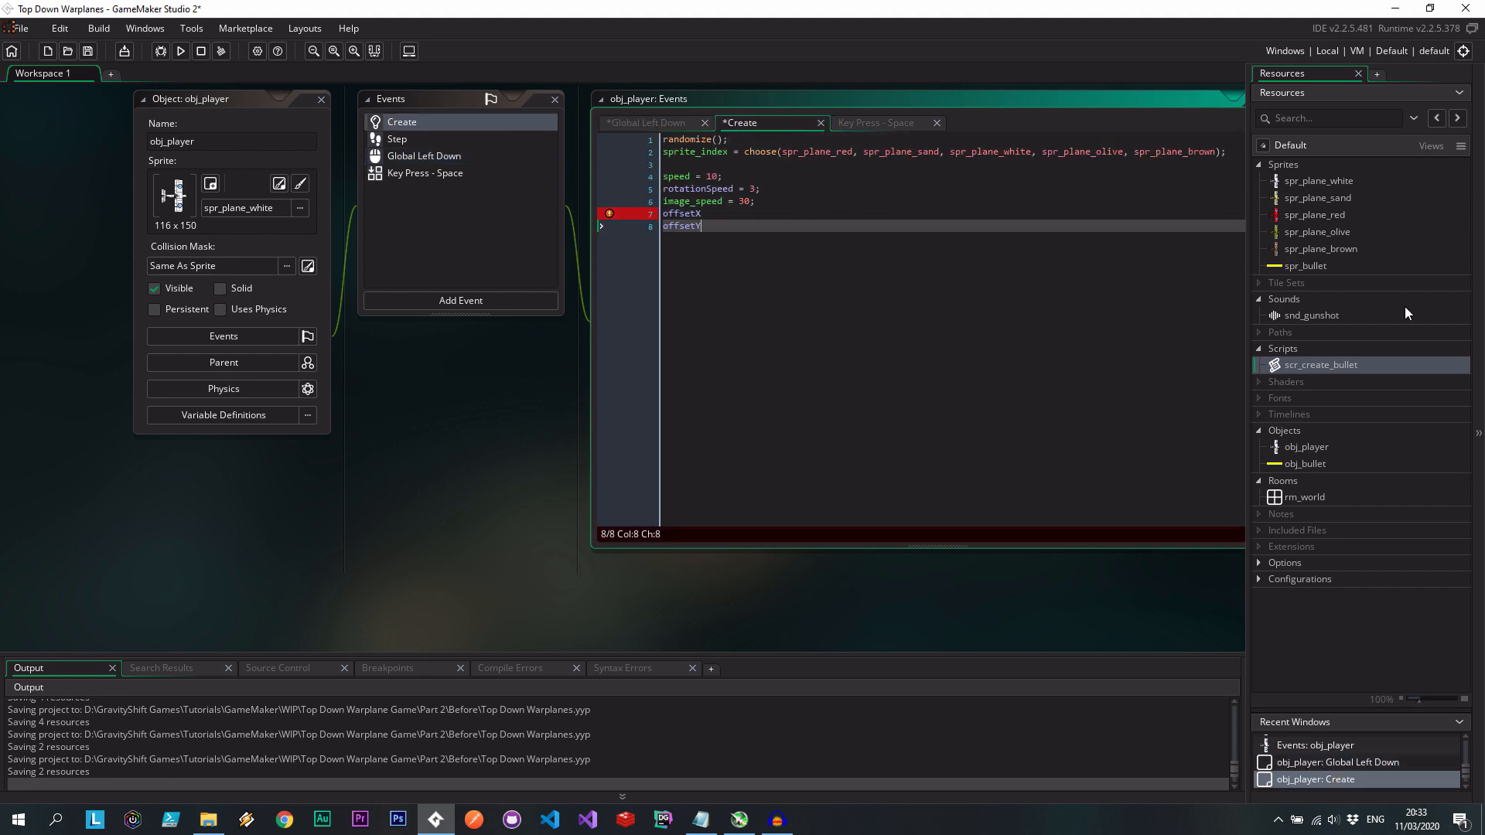
Inspect spr_plane_white's origin, moving it toward the nose and picking an origin preset.
double_click(1318, 180)
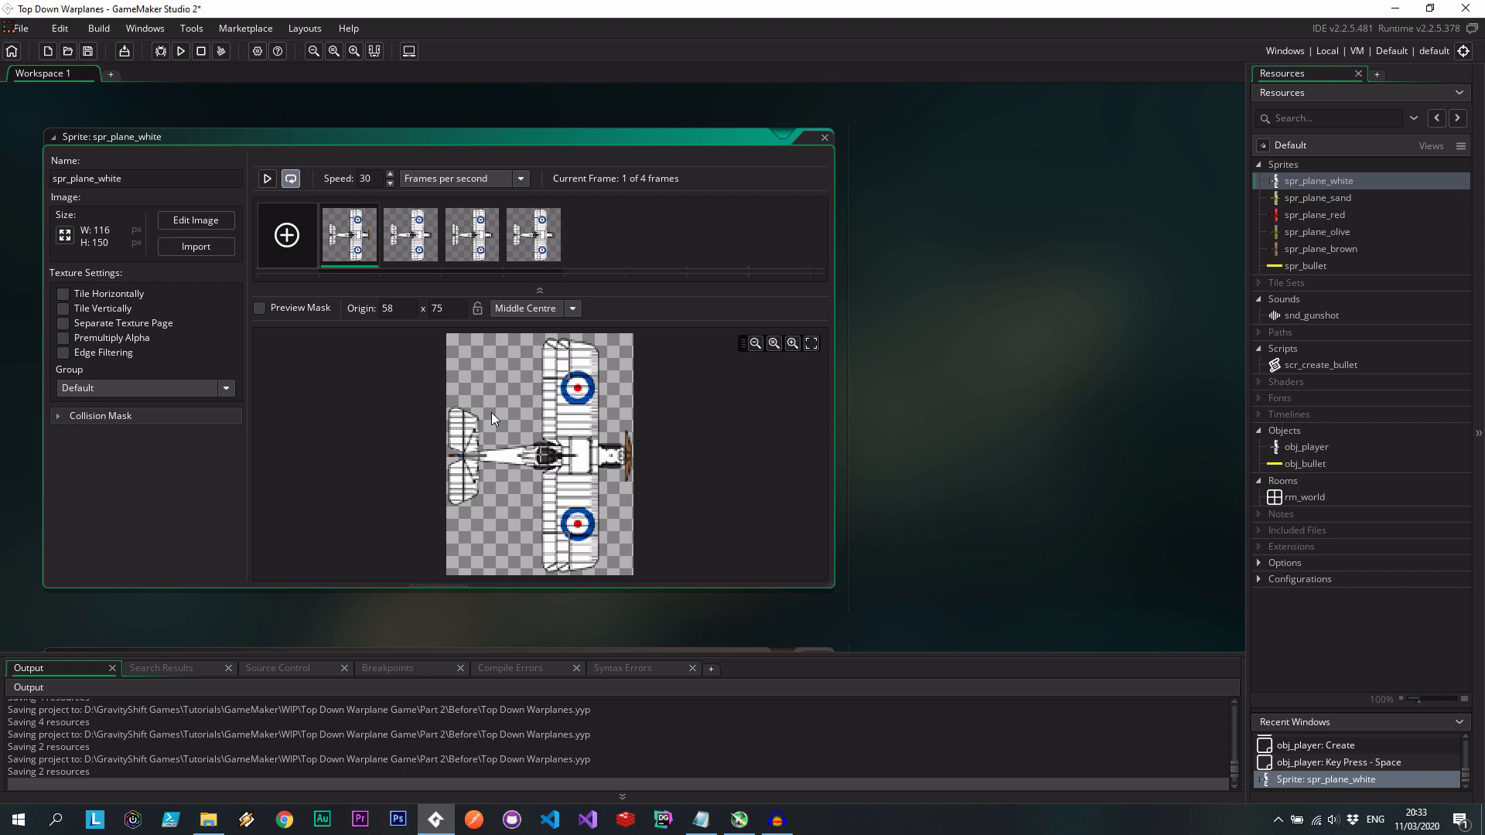
click(396, 308)
text(80)
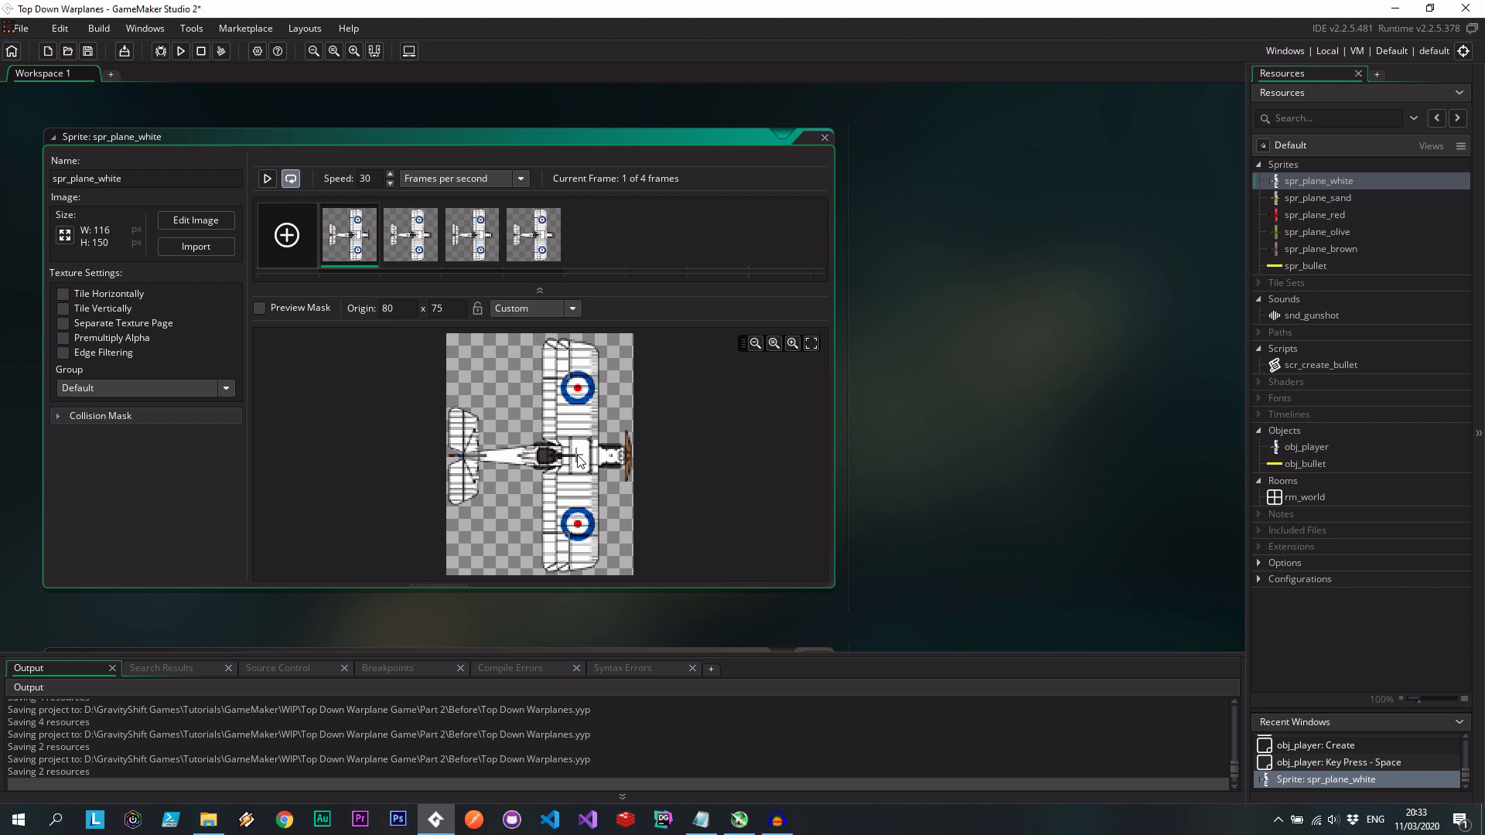
mouse_move(587, 483)
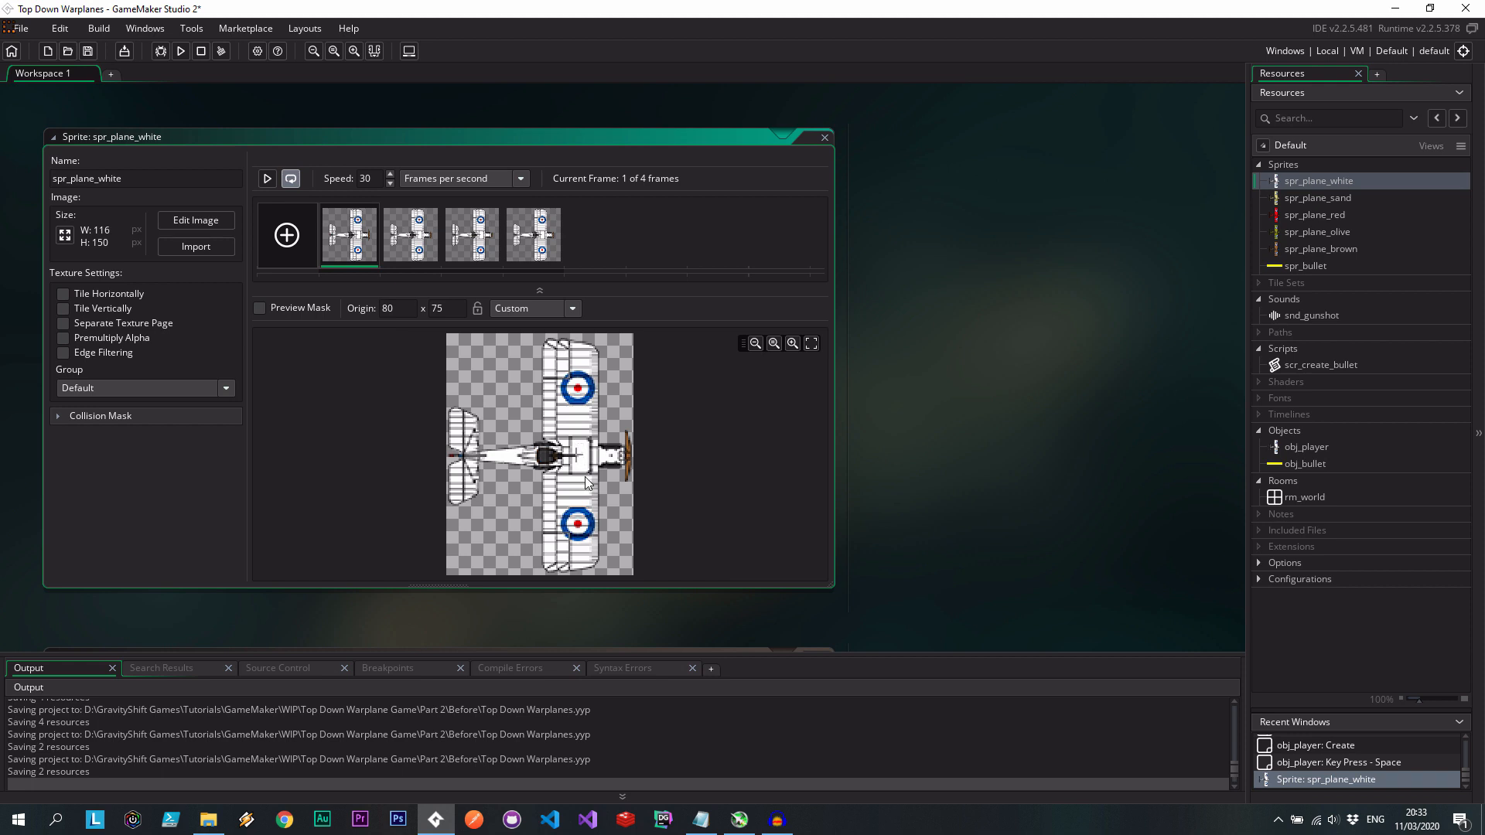
mouse_move(554, 462)
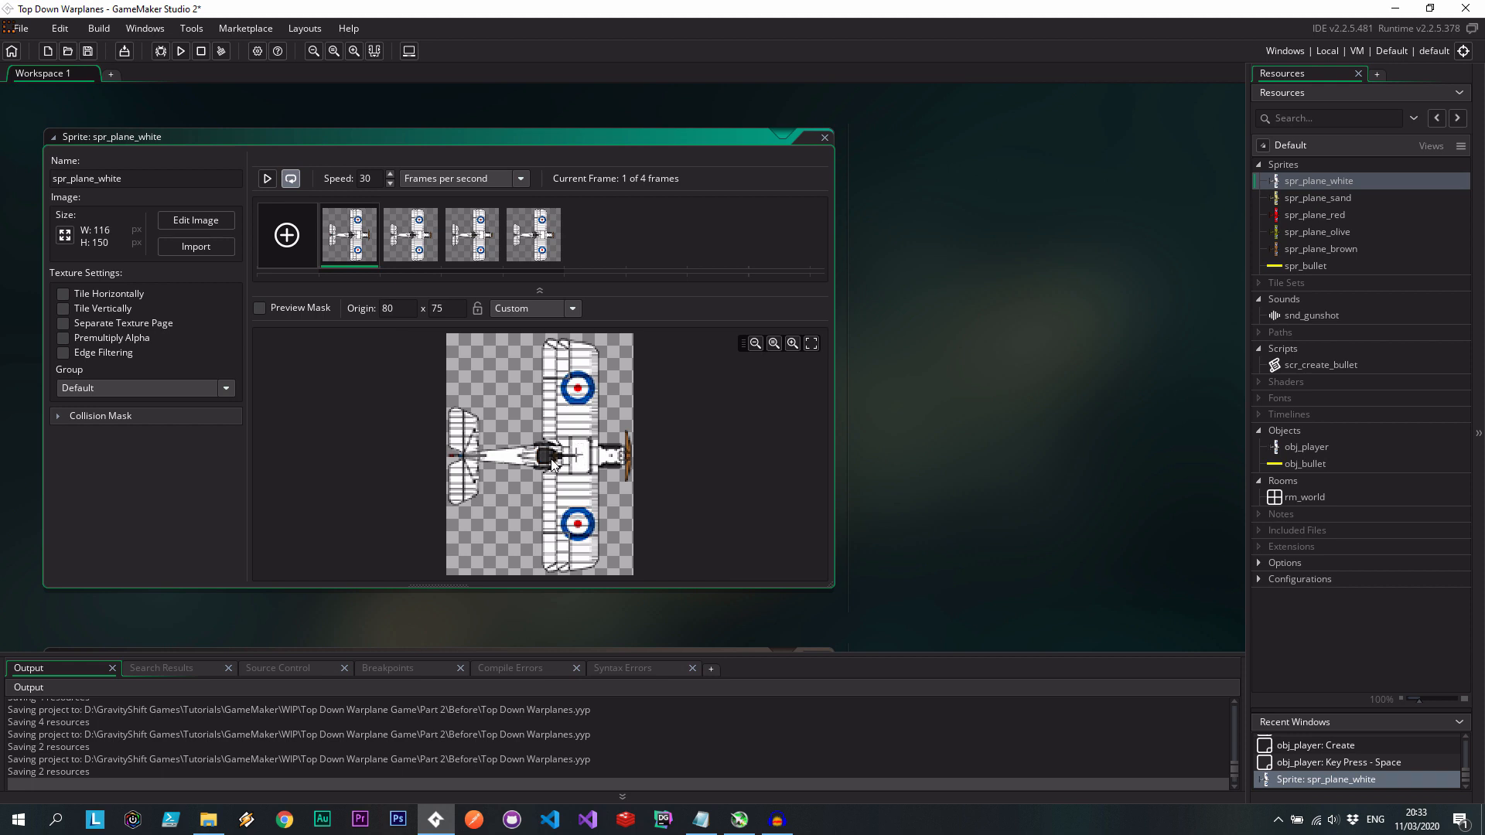
mouse_move(705, 368)
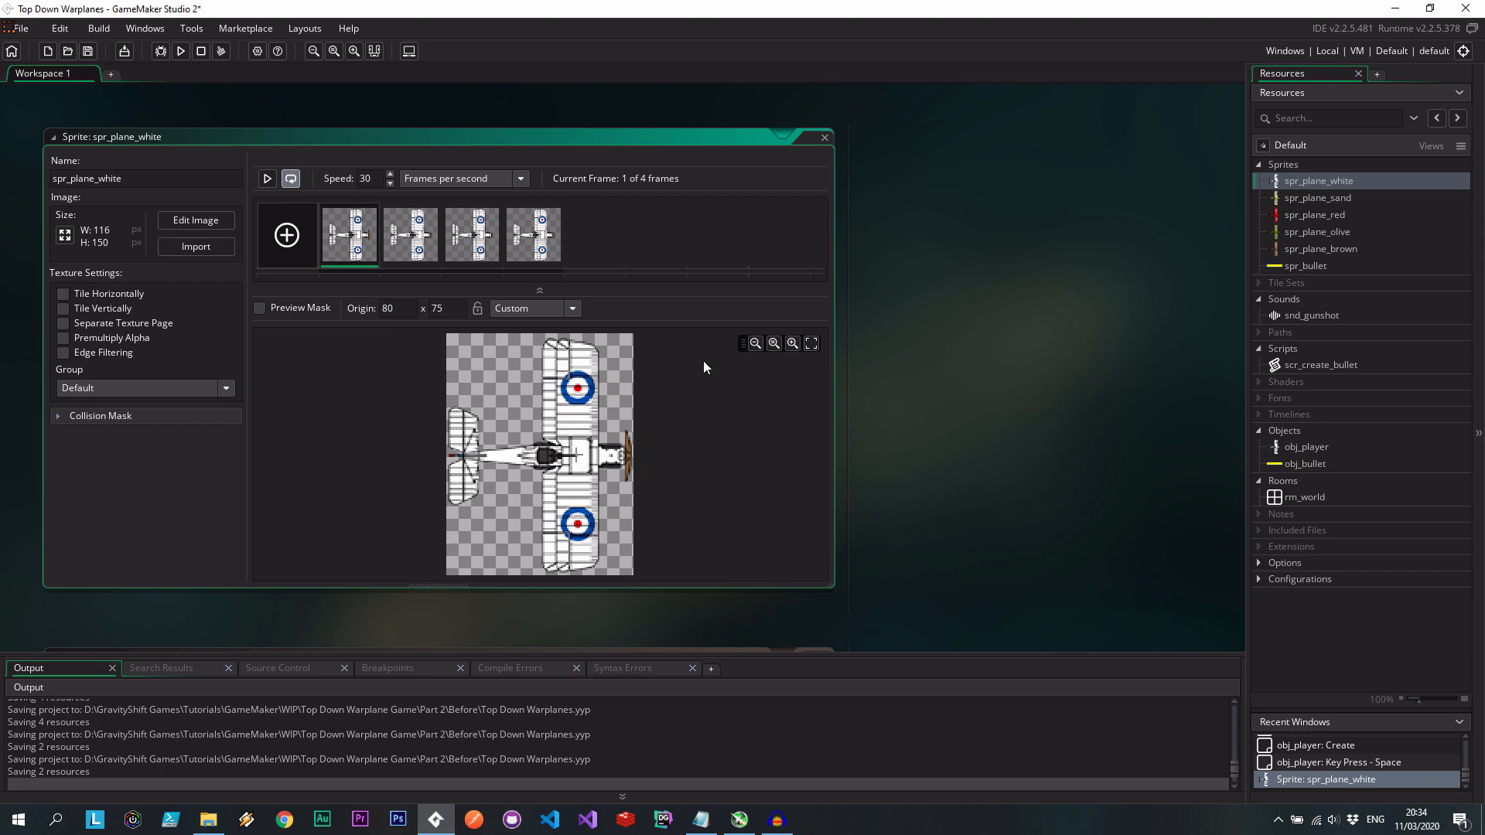
click(570, 308)
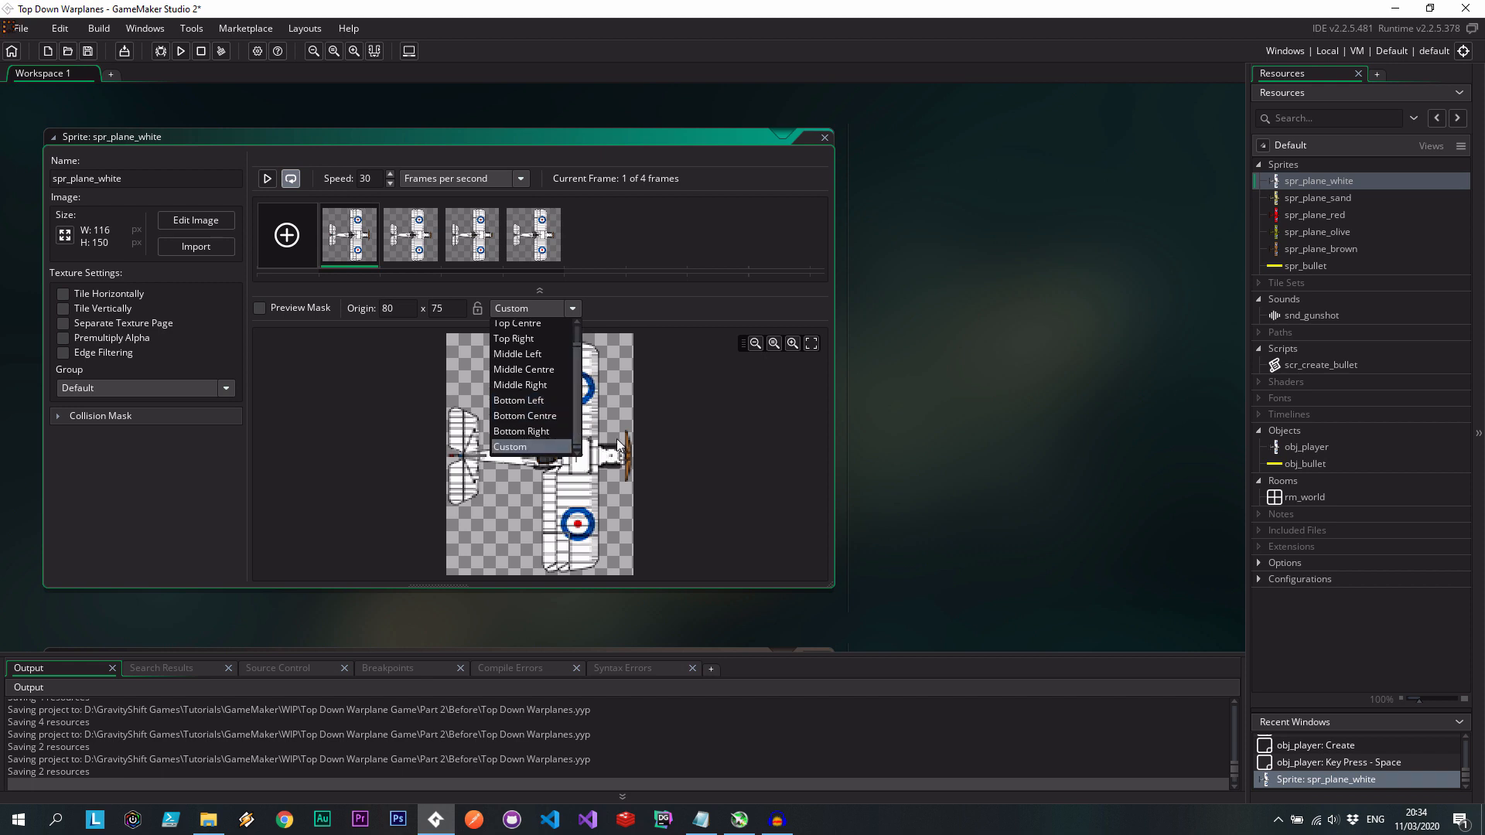
click(524, 369)
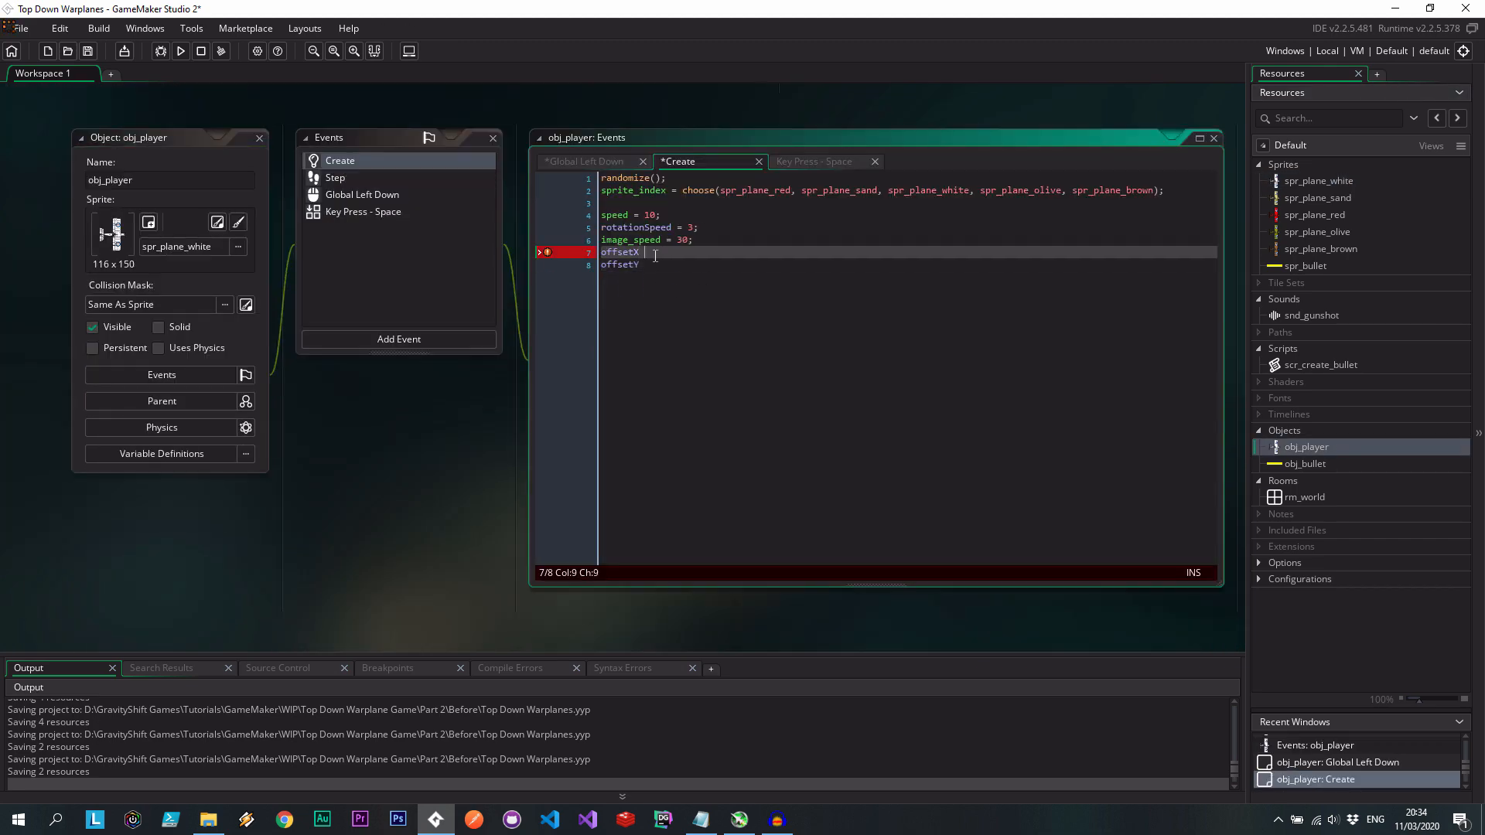
Set the offset value to 58, test-run the game, and add canShoot = true.
text(= 58)
click(909, 264)
text( = 0)
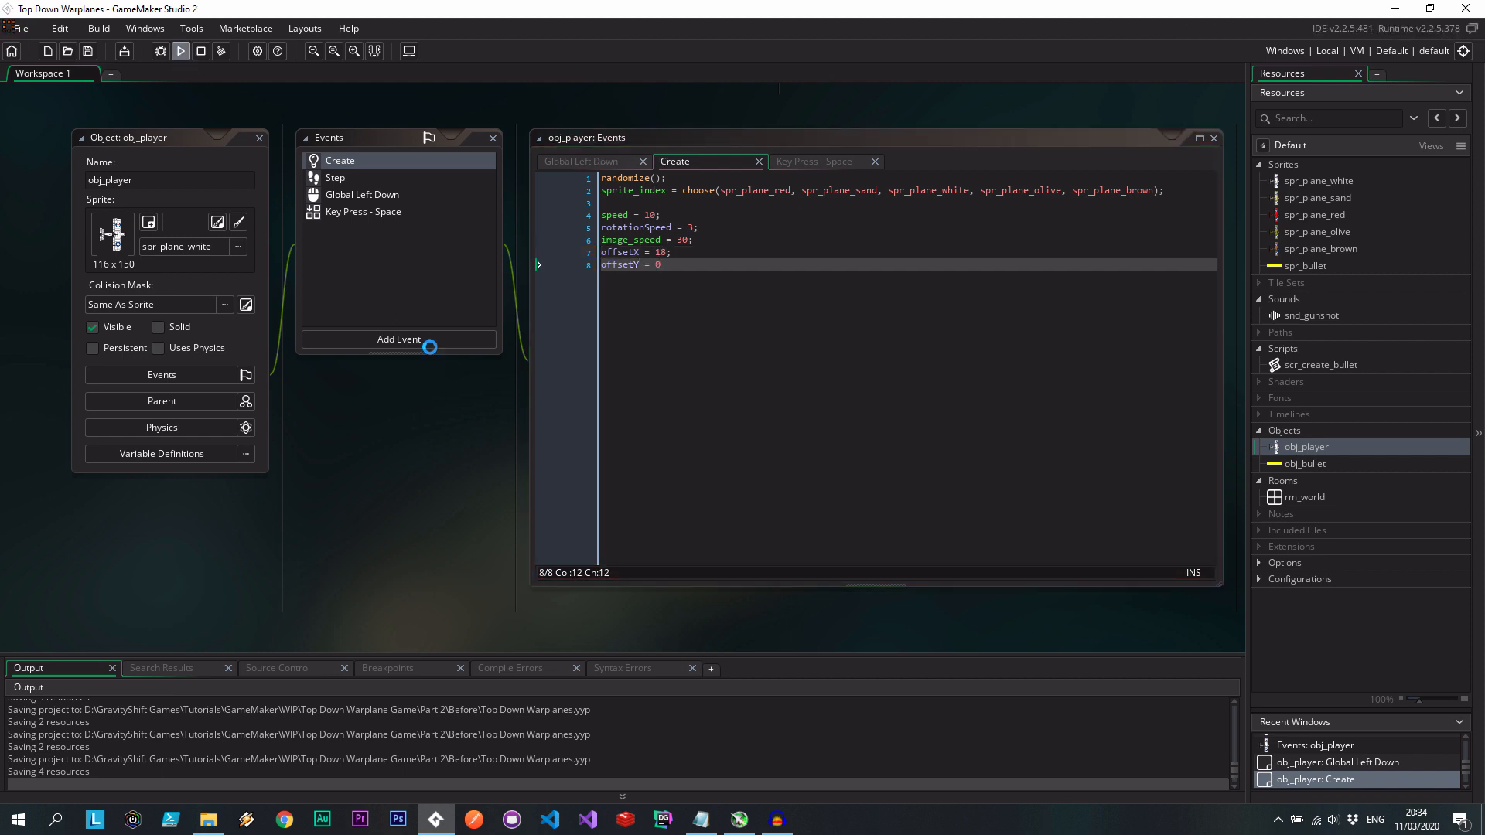
click(180, 51)
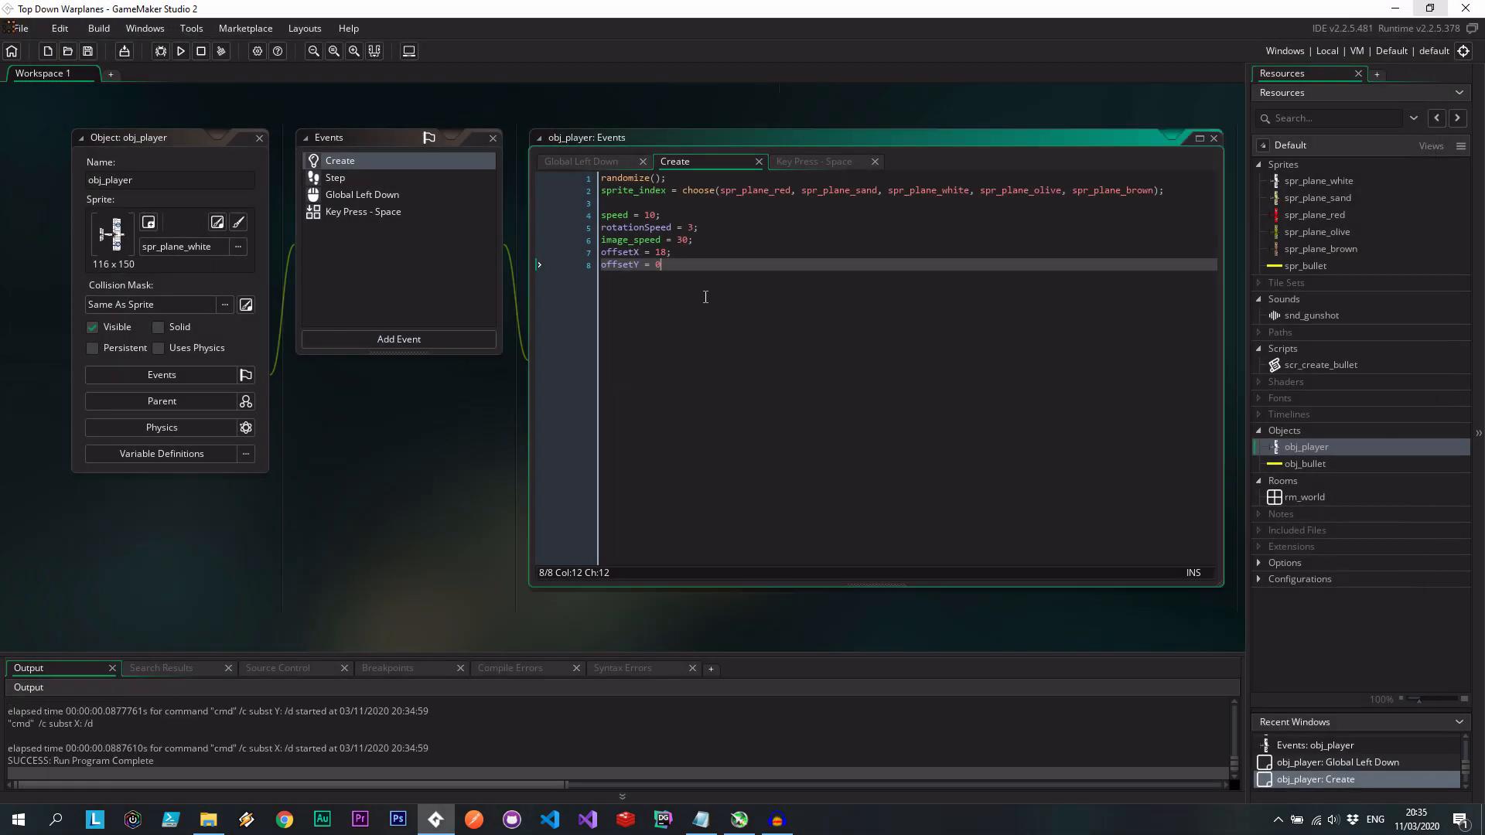
text(canShoot = t)
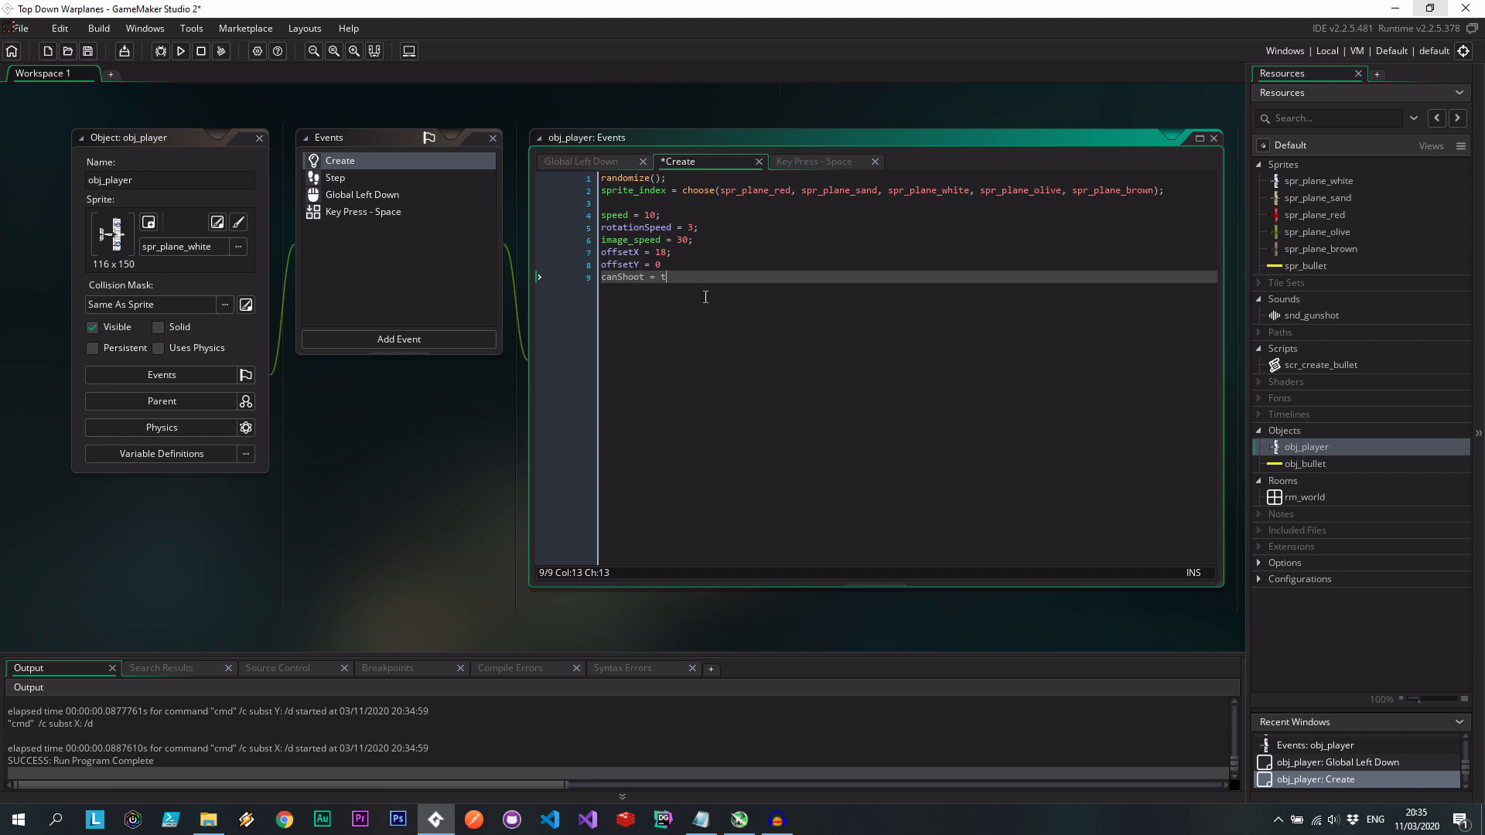
text(rue;)
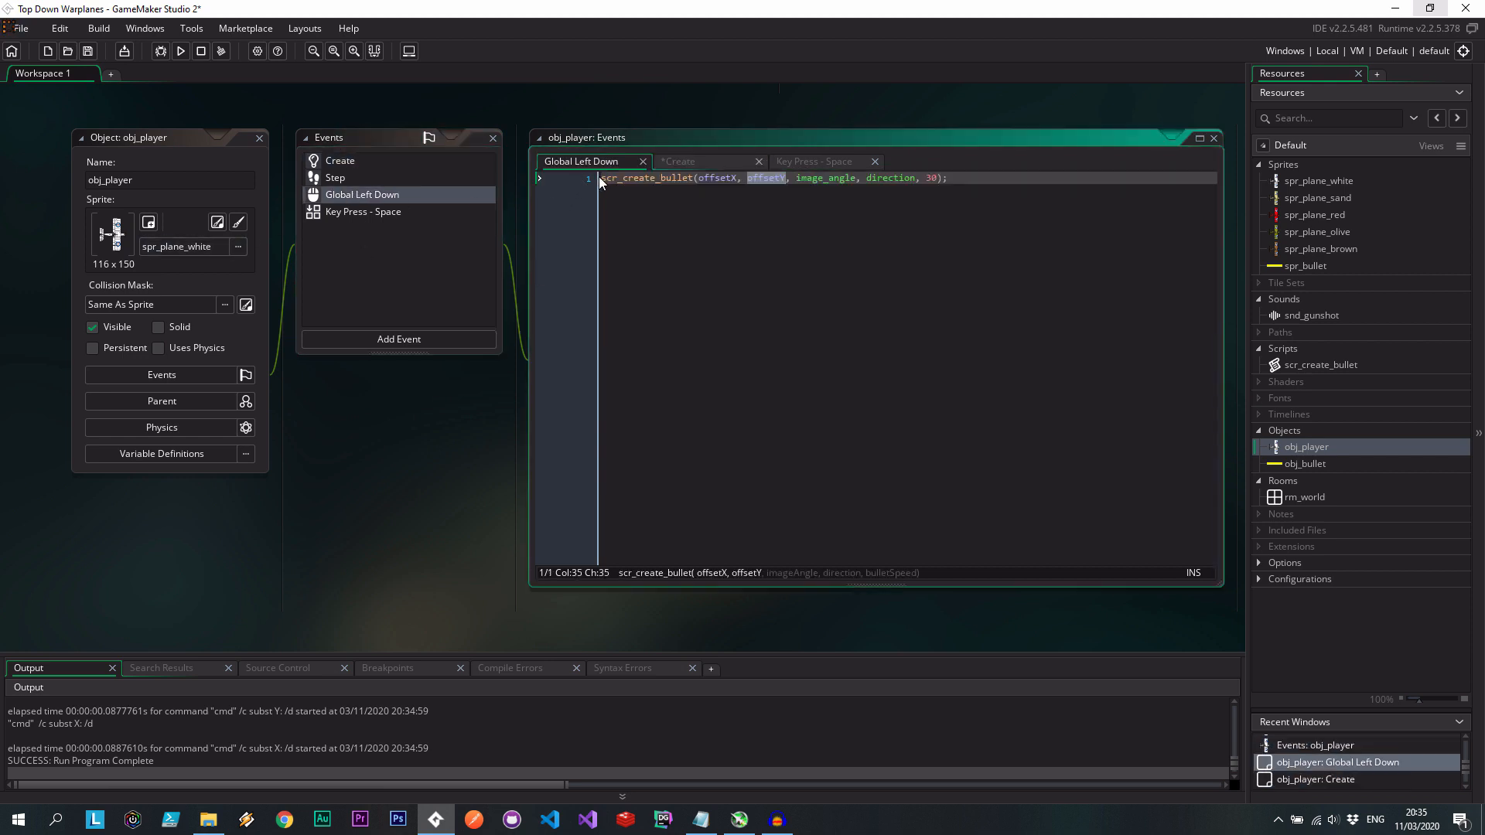
Wrap the bullet call in if (canShoot), then set canShoot = false and alarm[0] = 0.01.
text(if)
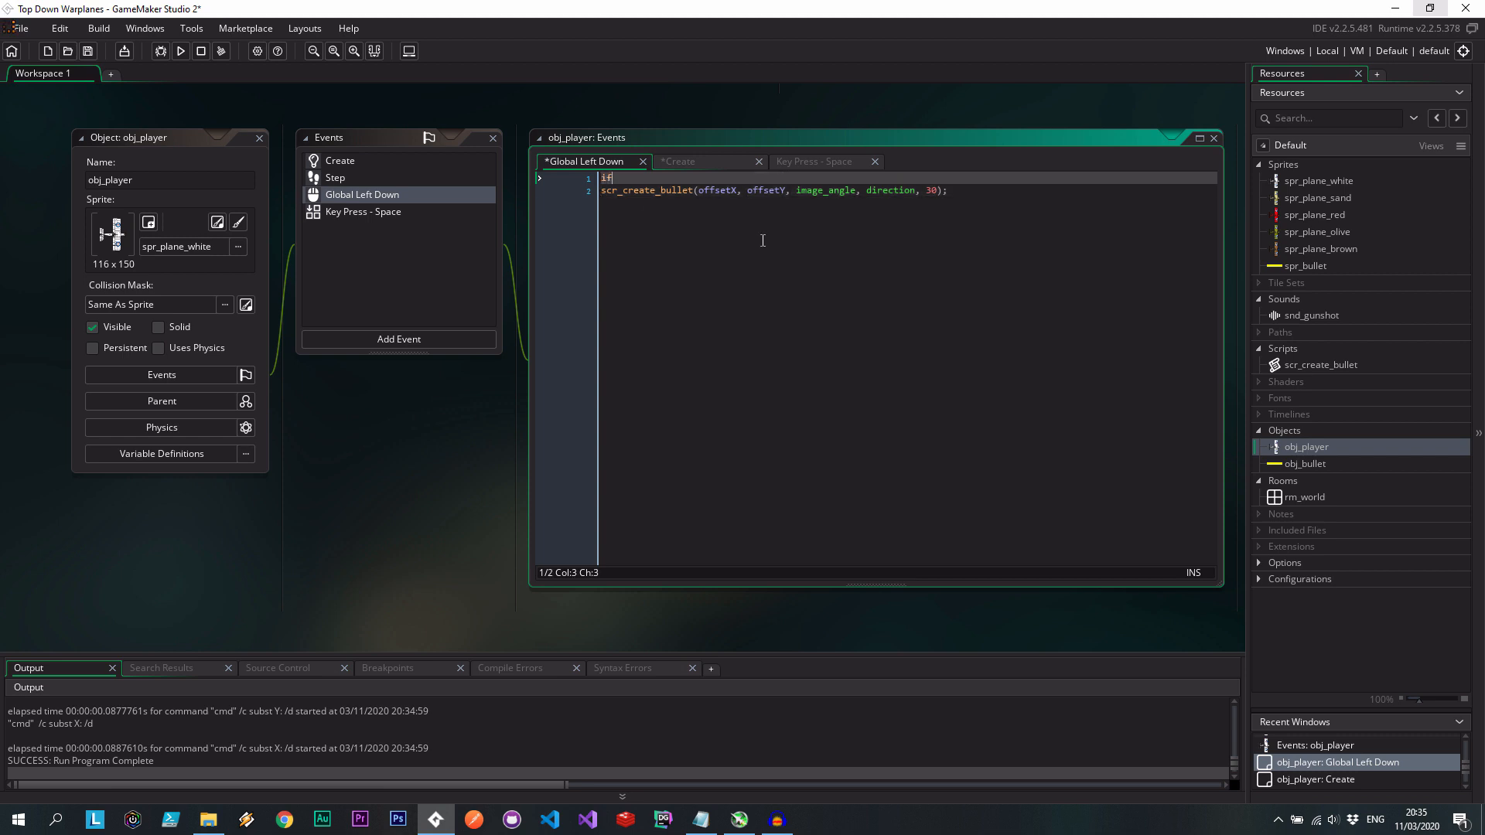
text((canShoot)
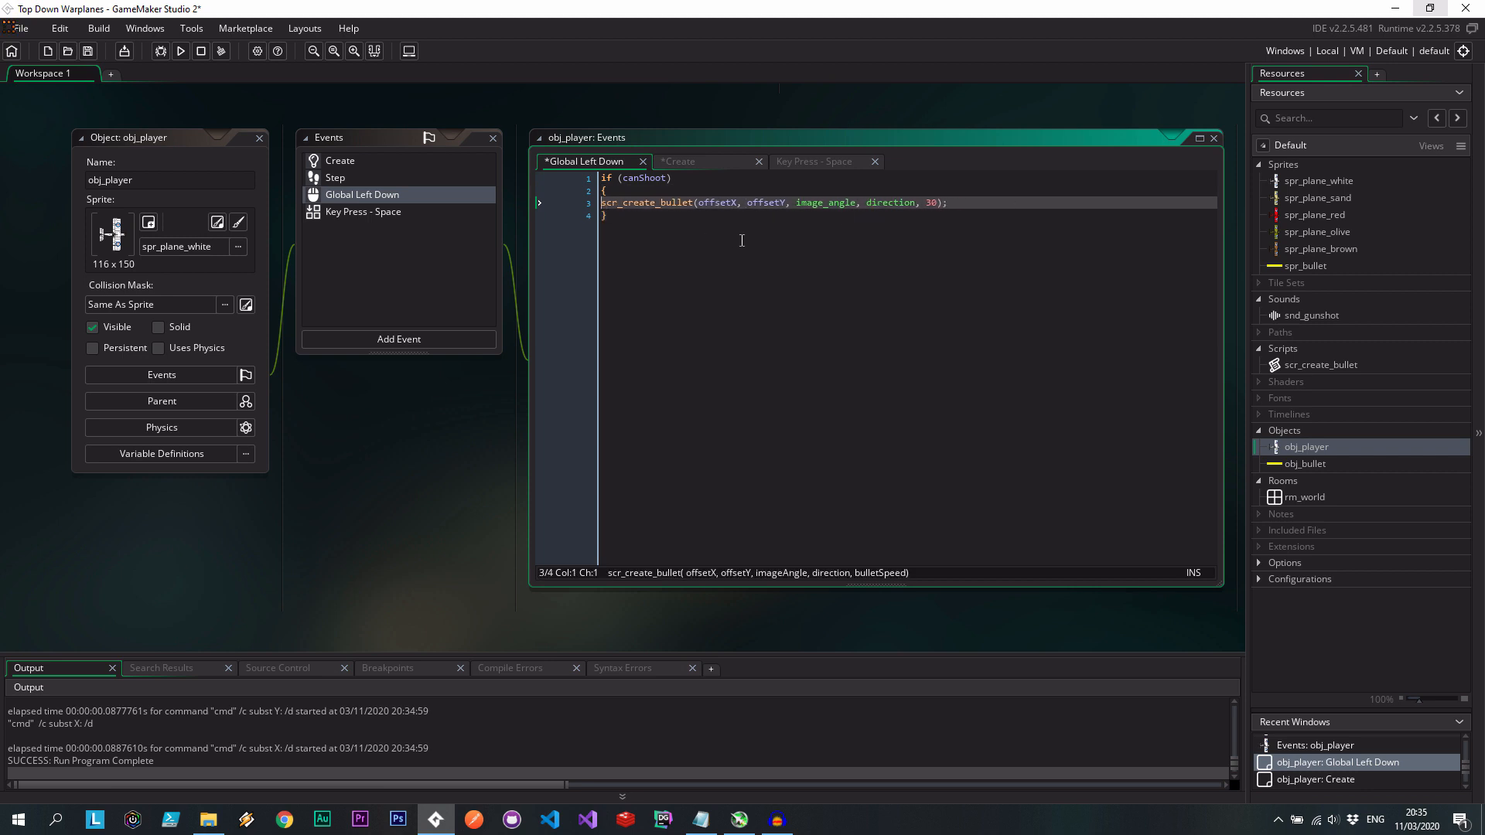
key(Tab)
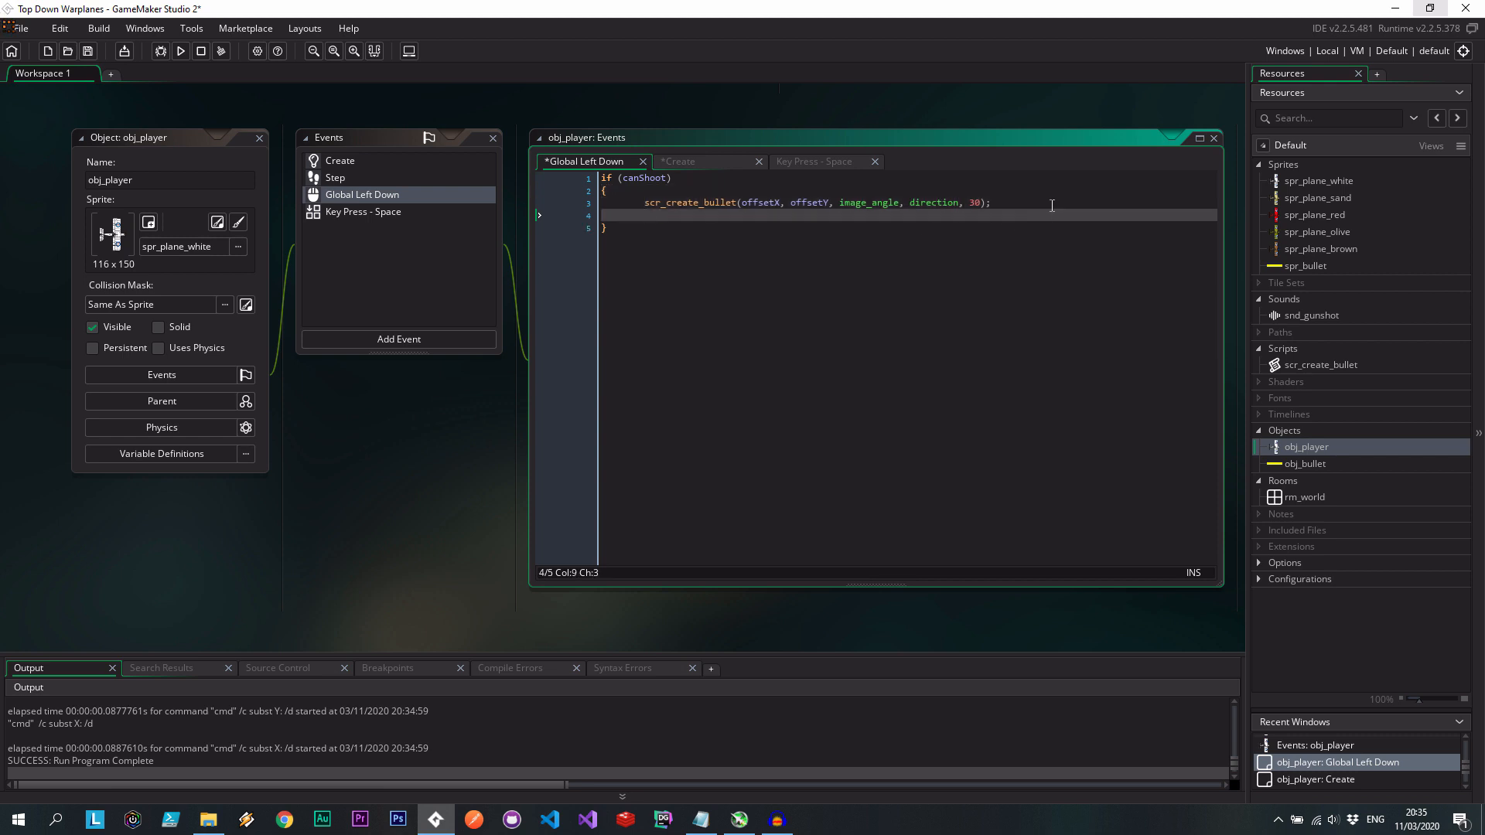
text(canShoo)
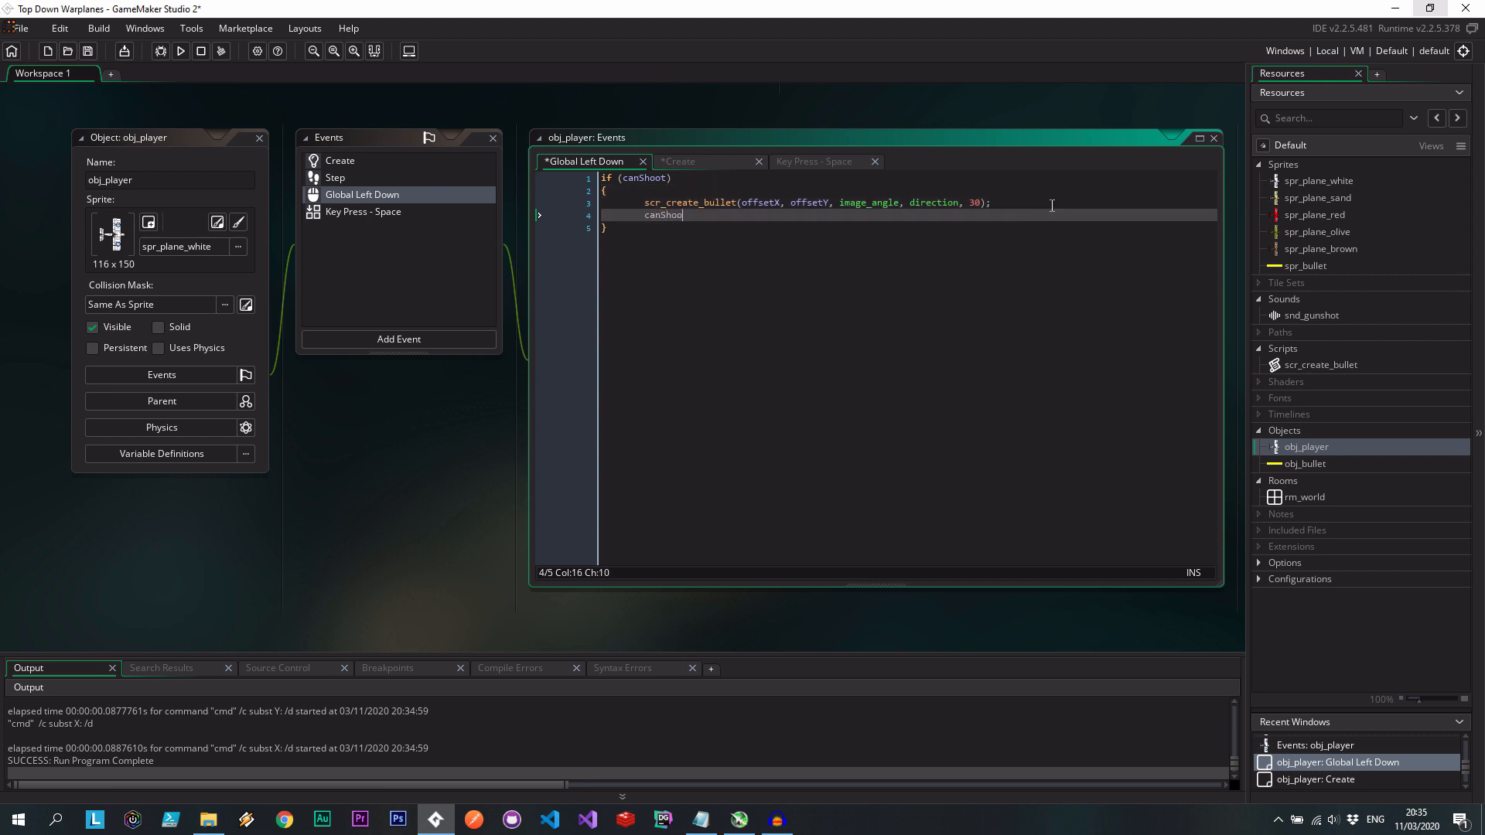
text(= false;)
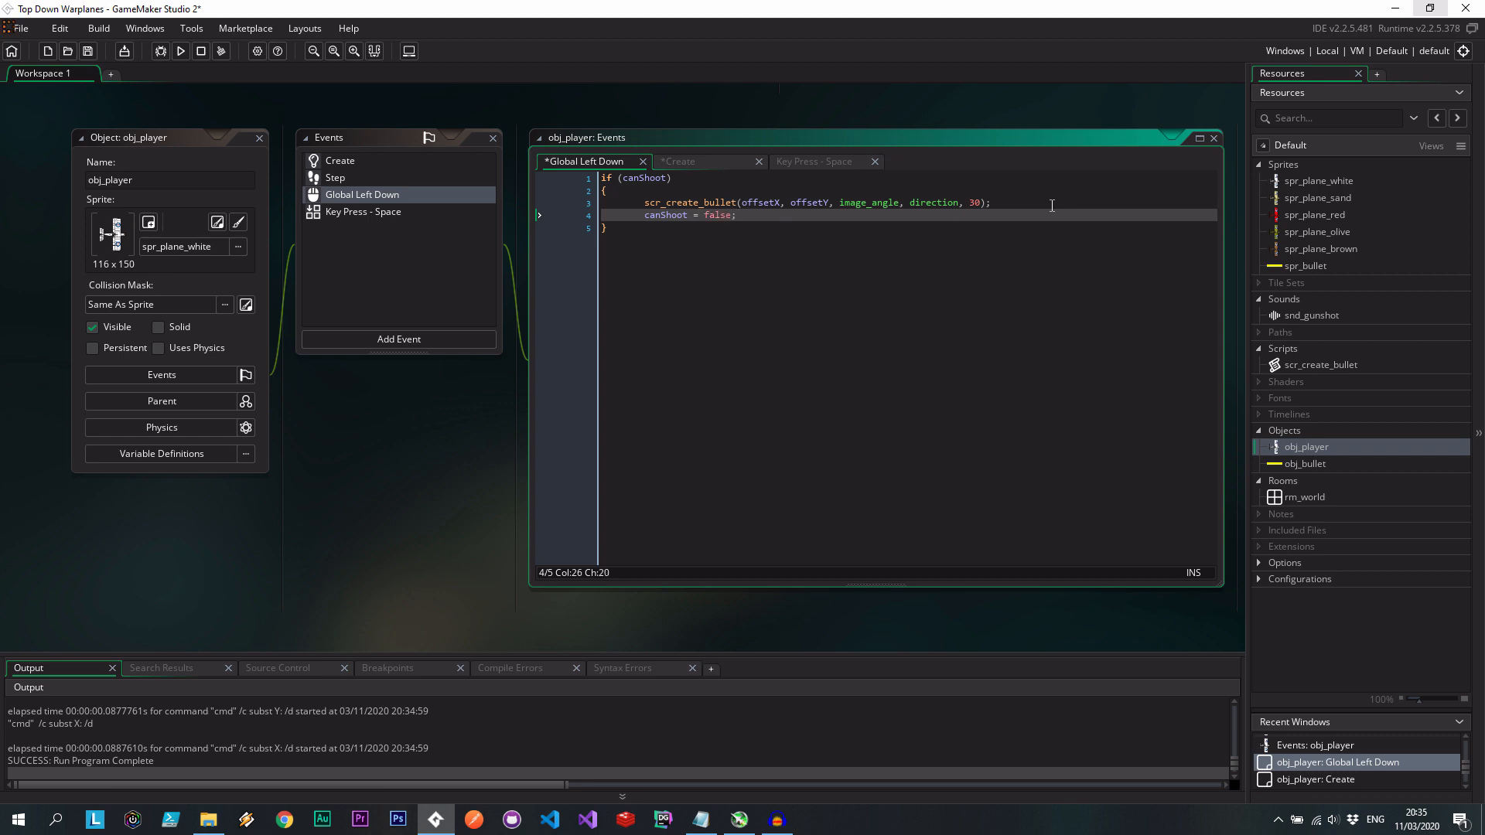
text(alarm)
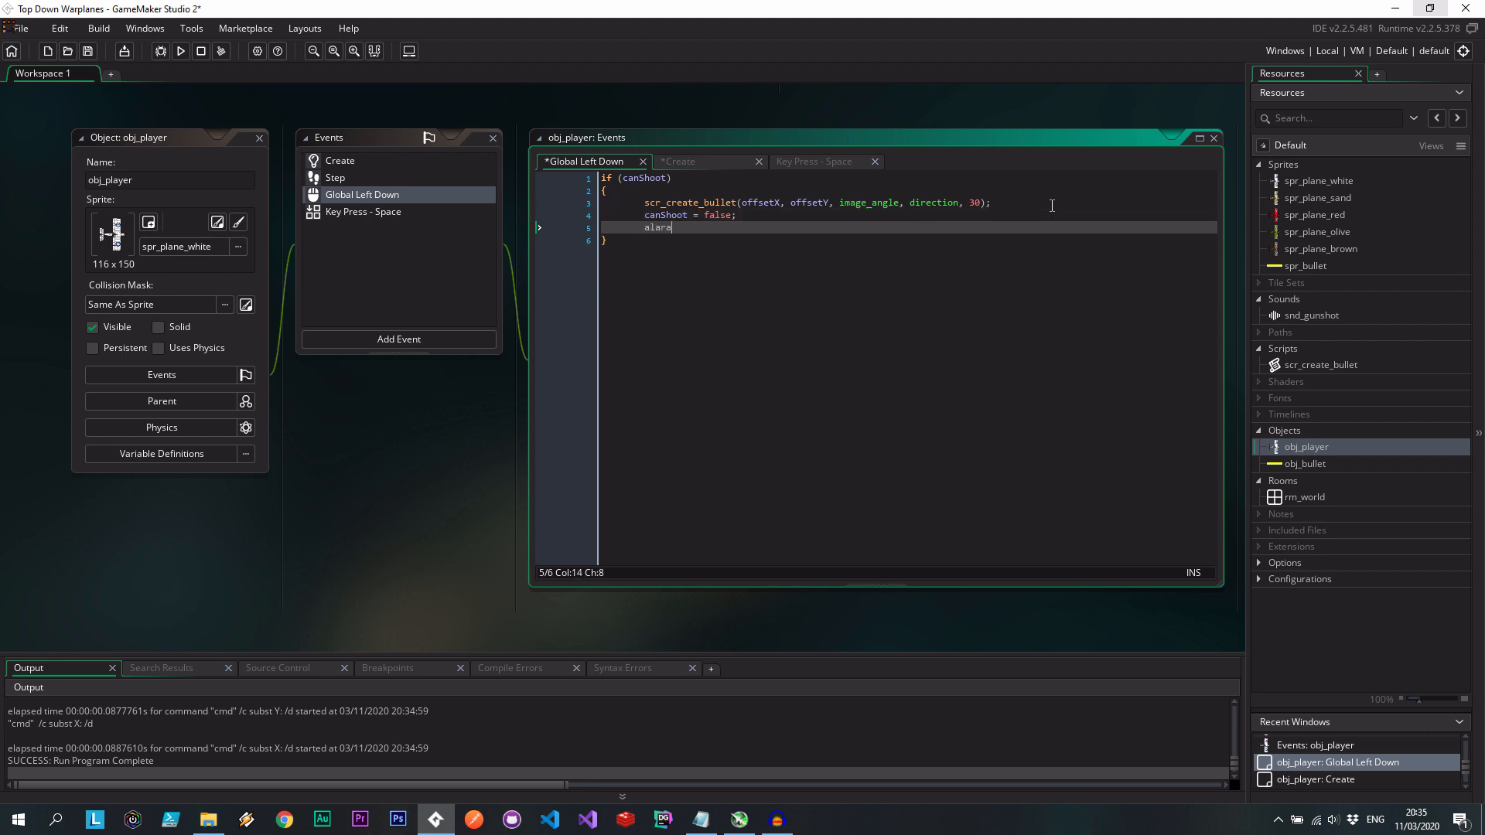
key(Backspace)
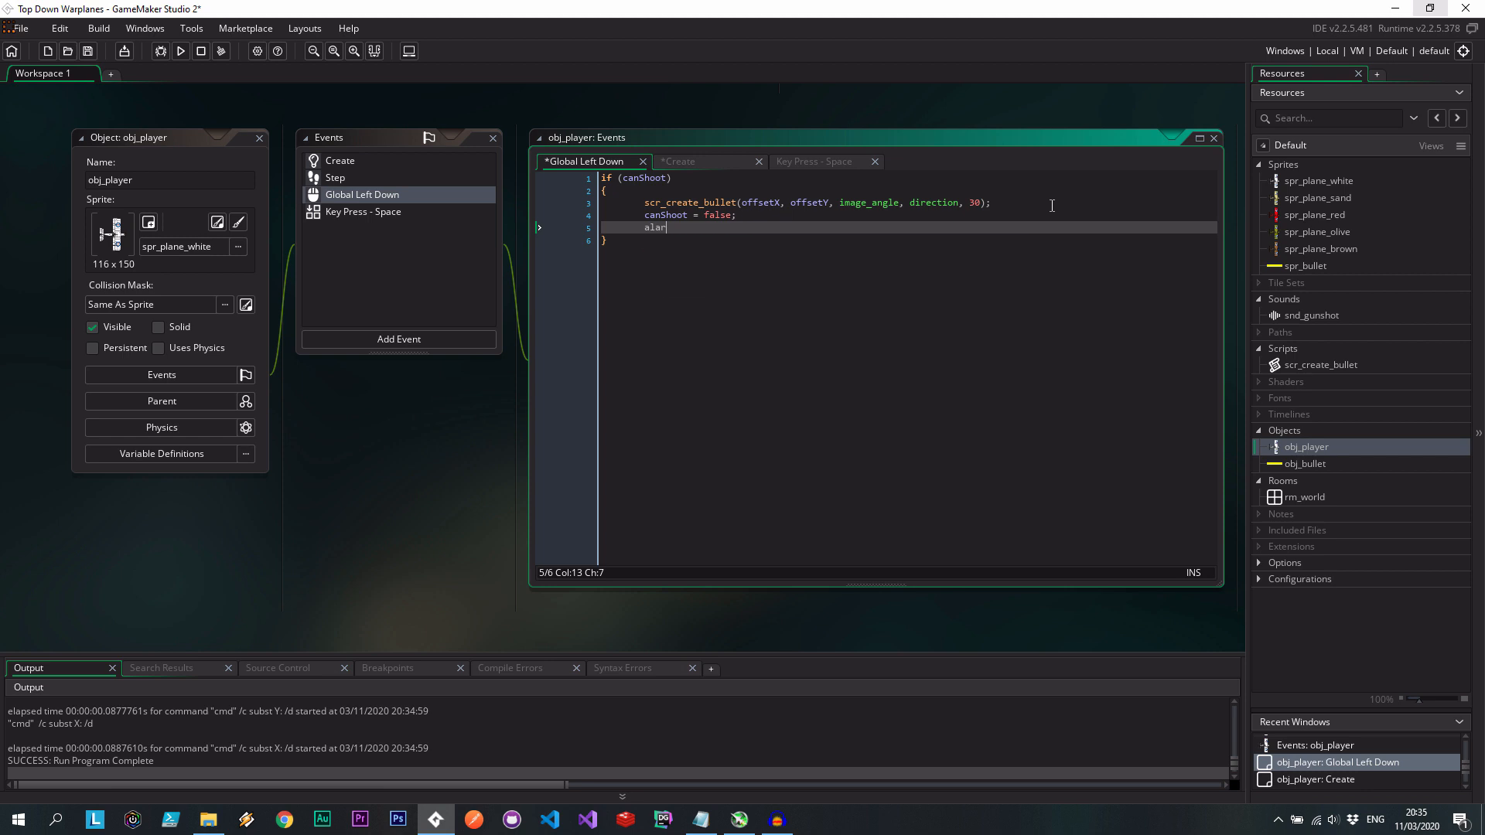
text(m[0])
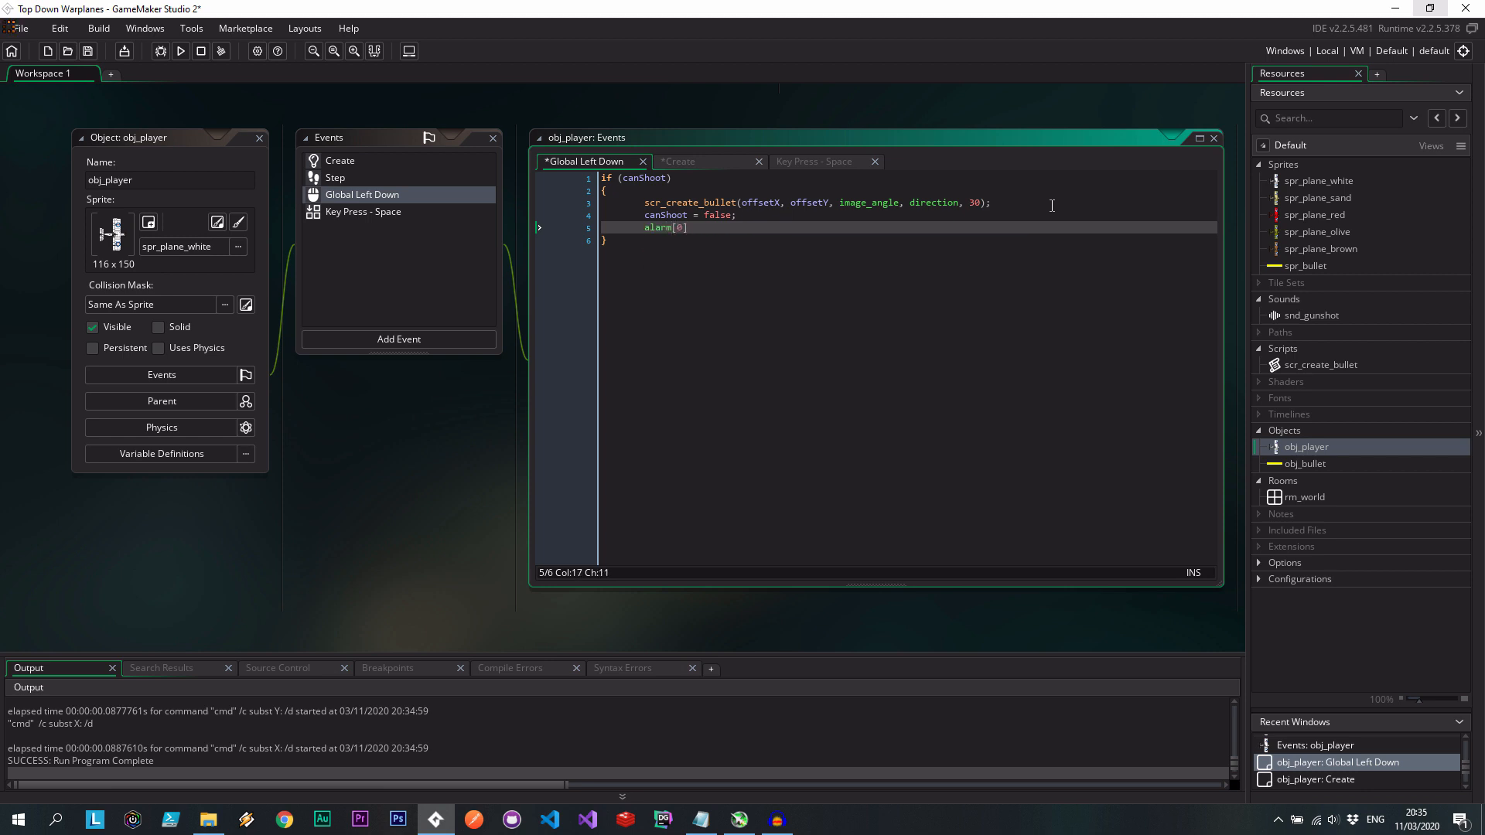
text(=)
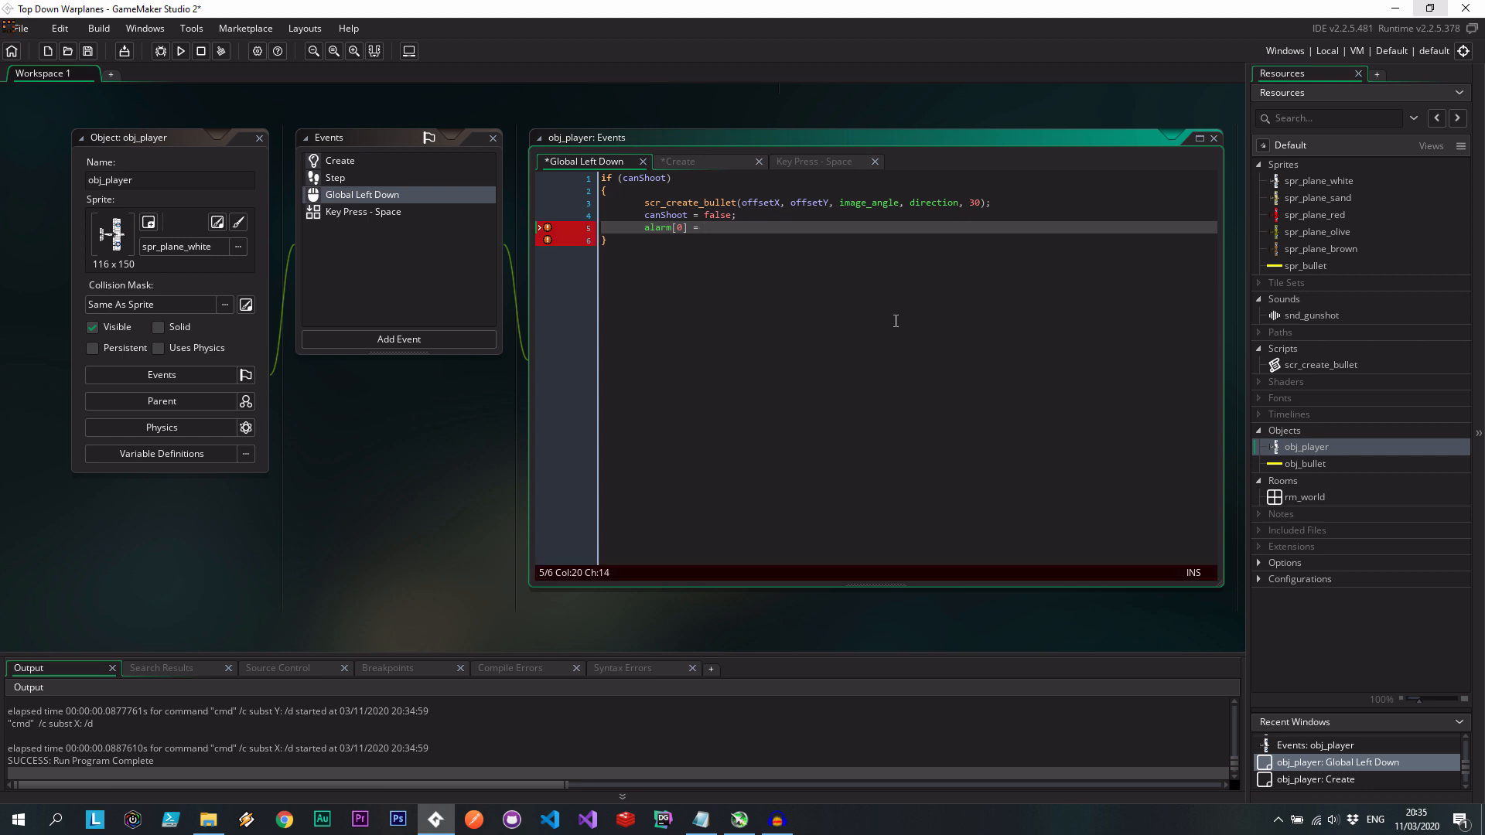
text(0.01;)
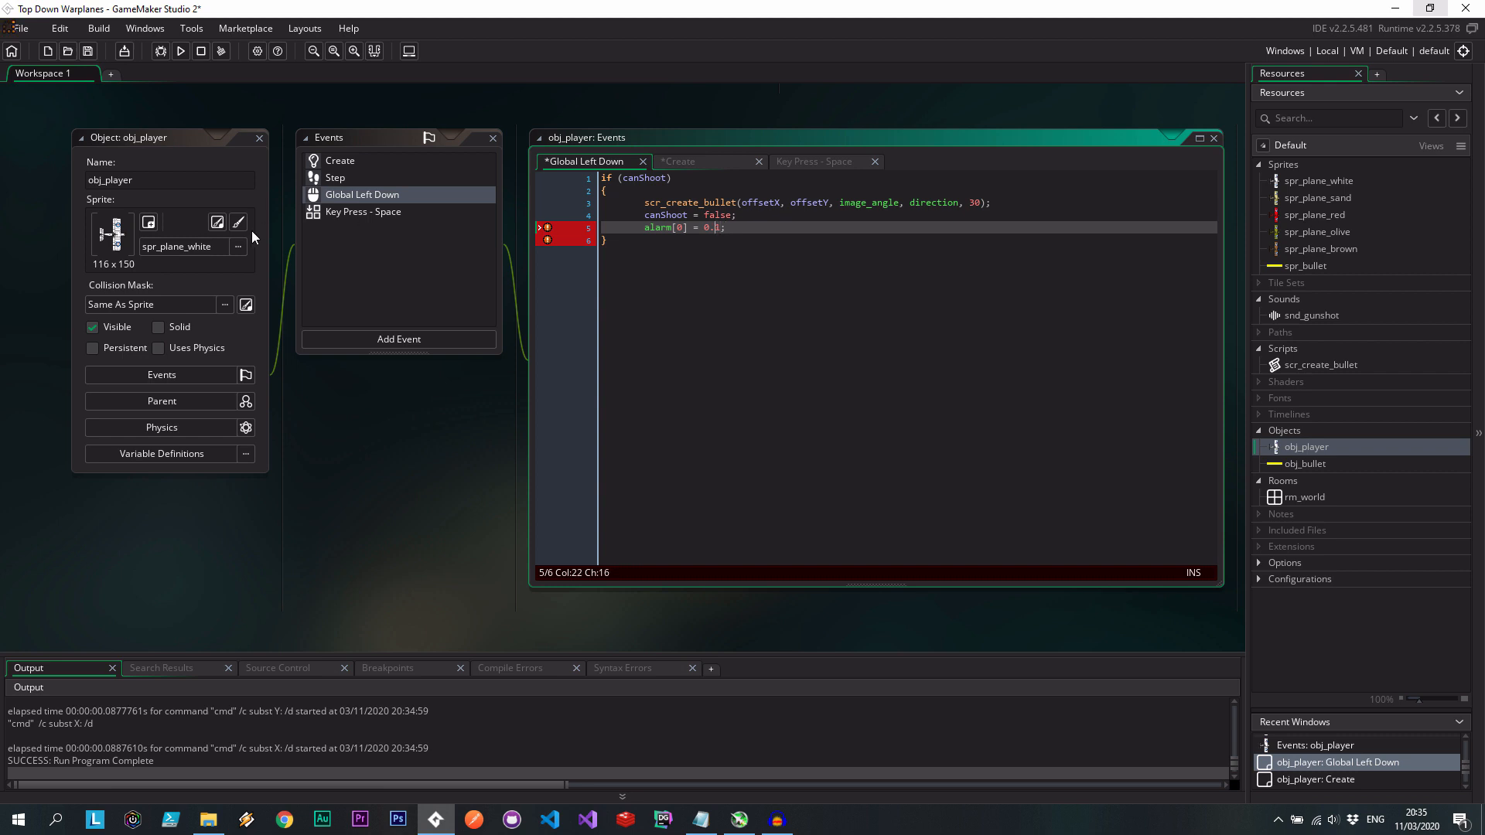
Add an Alarm 0 event to obj_player containing canShoot = !canShoot;.
click(398, 338)
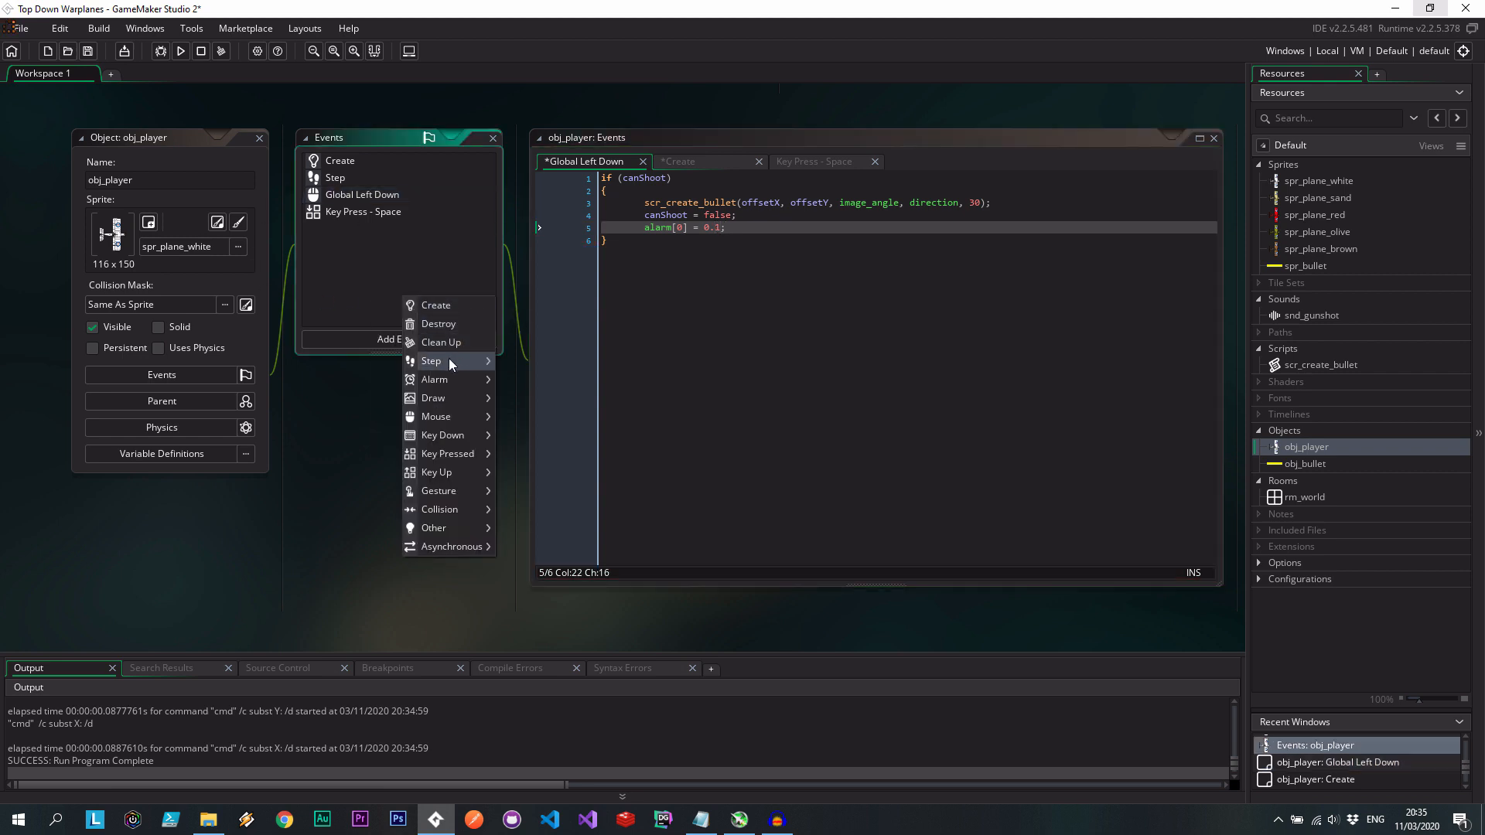
click(434, 379)
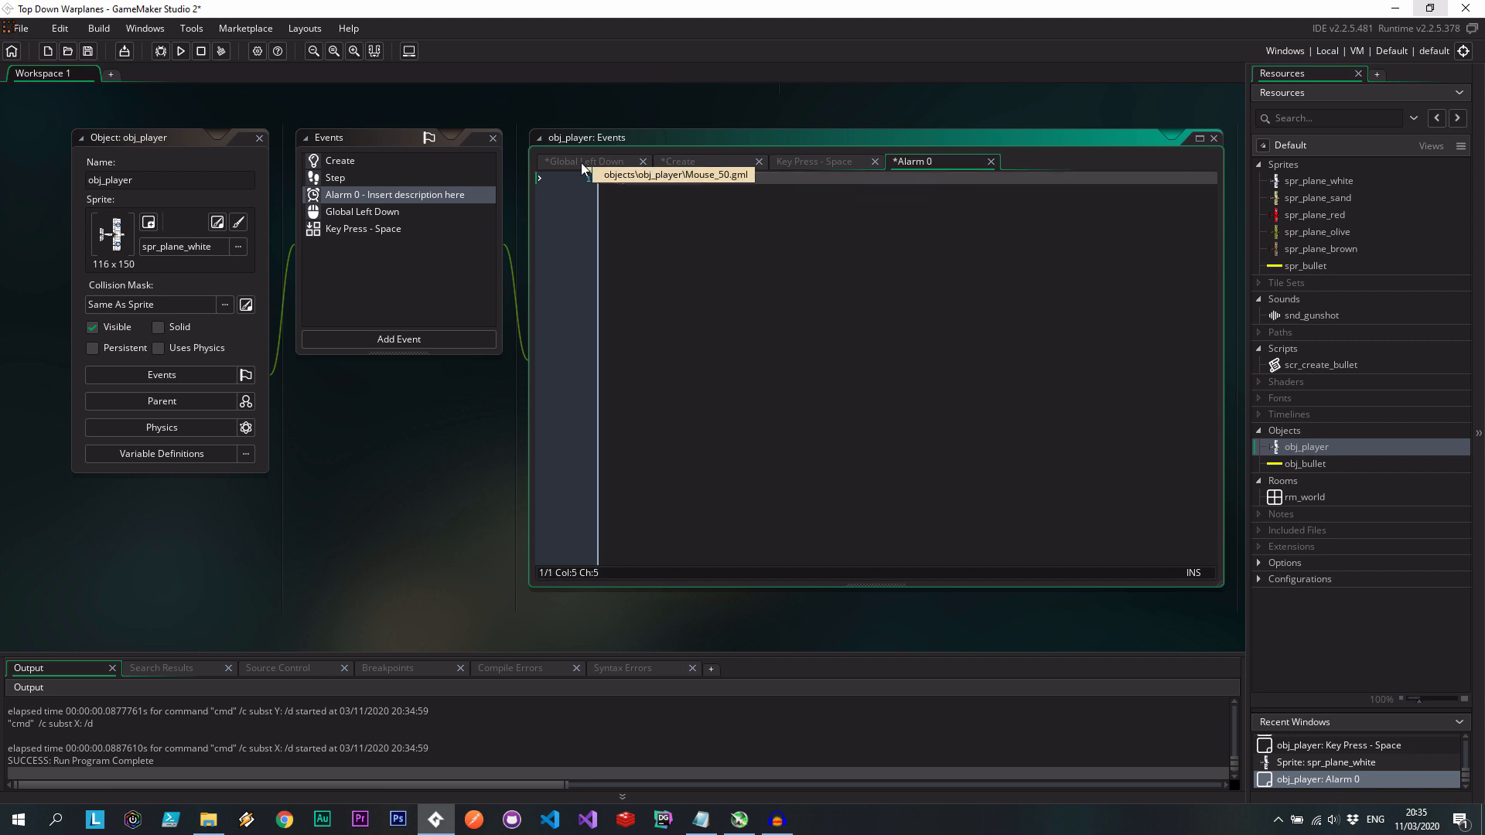
text(canShoot)
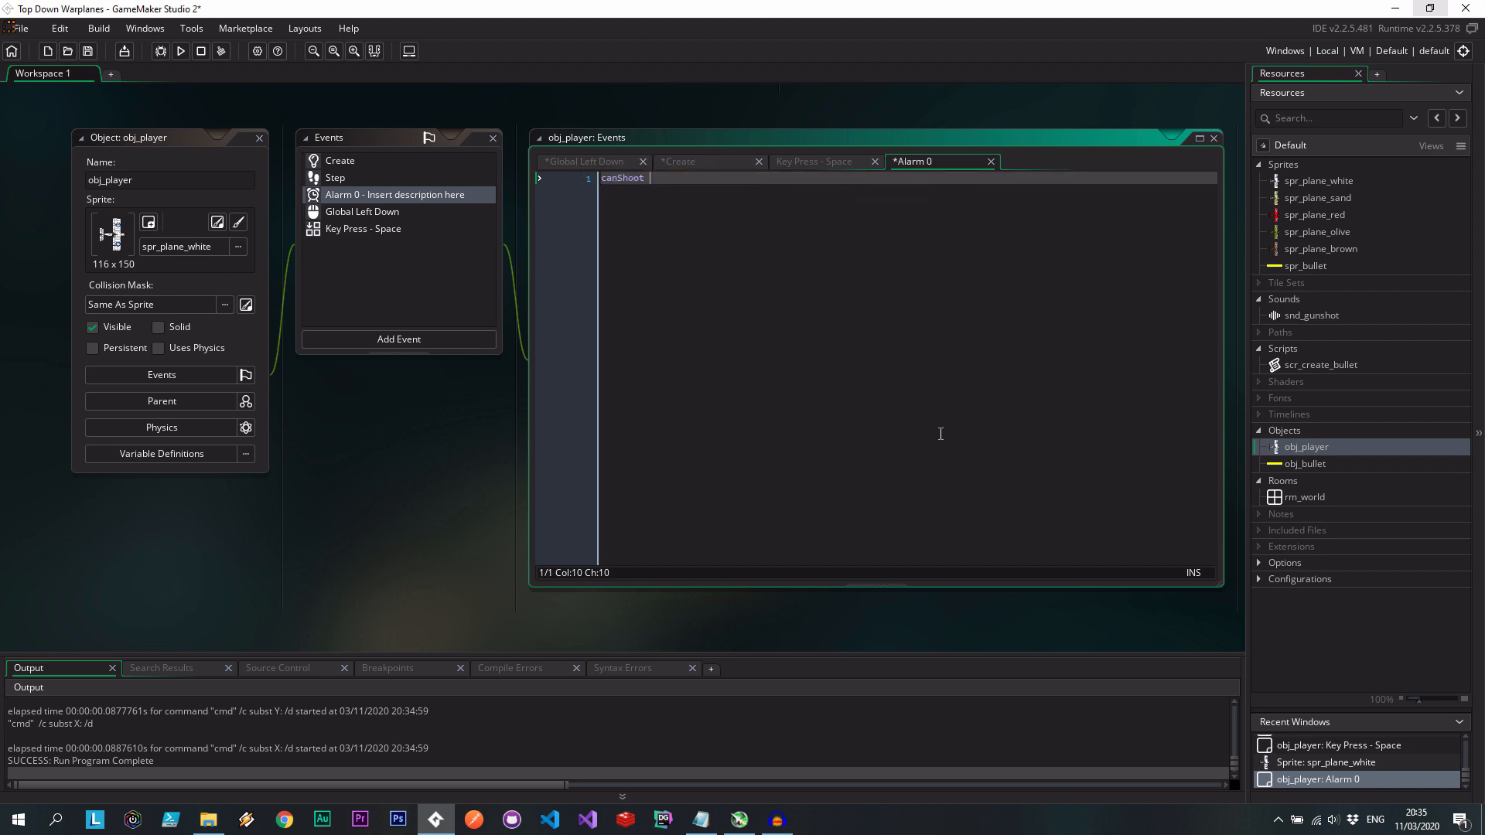
text(= !canShoot)
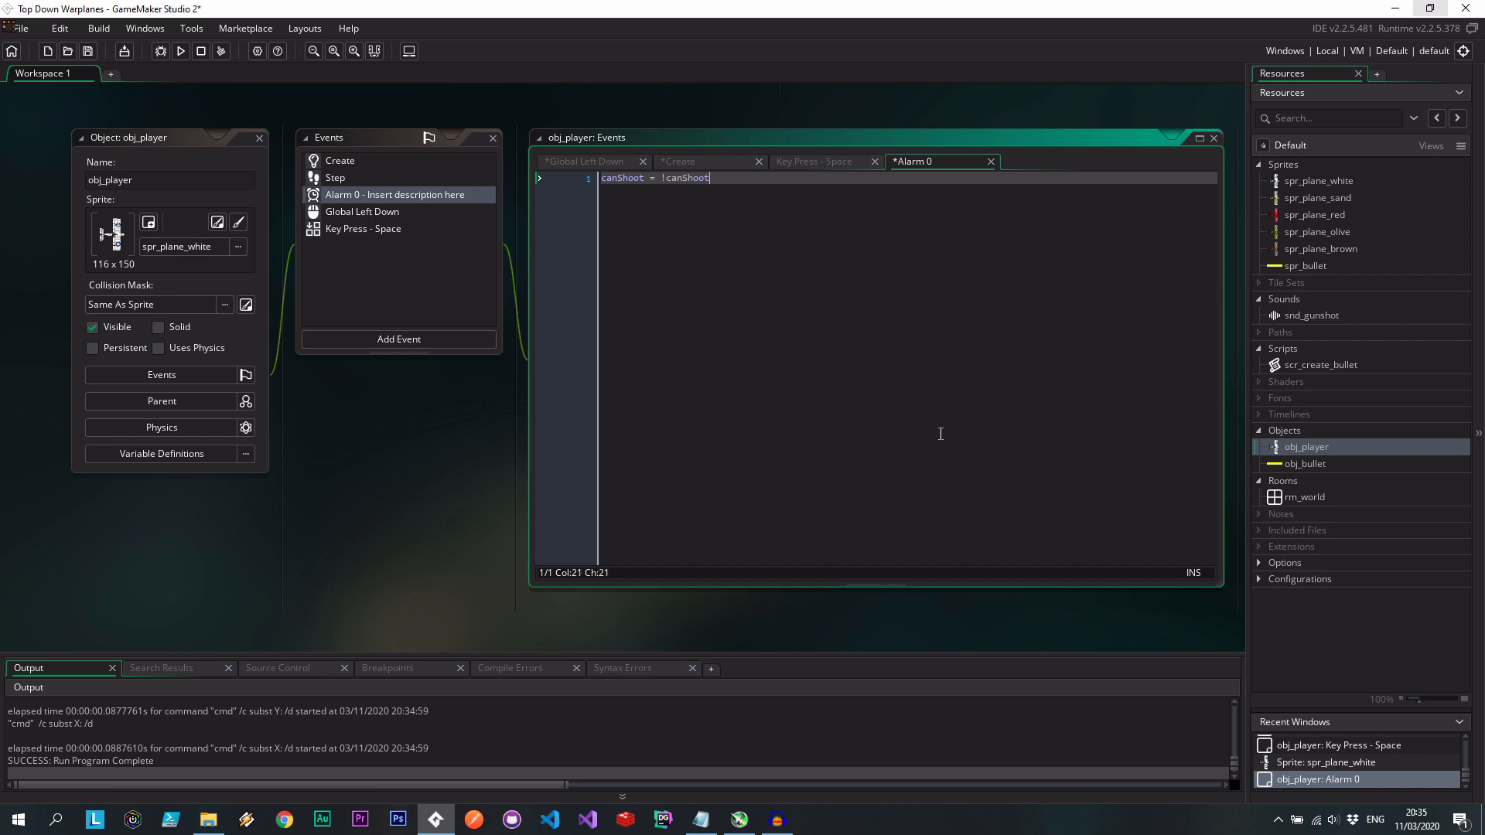
text(;)
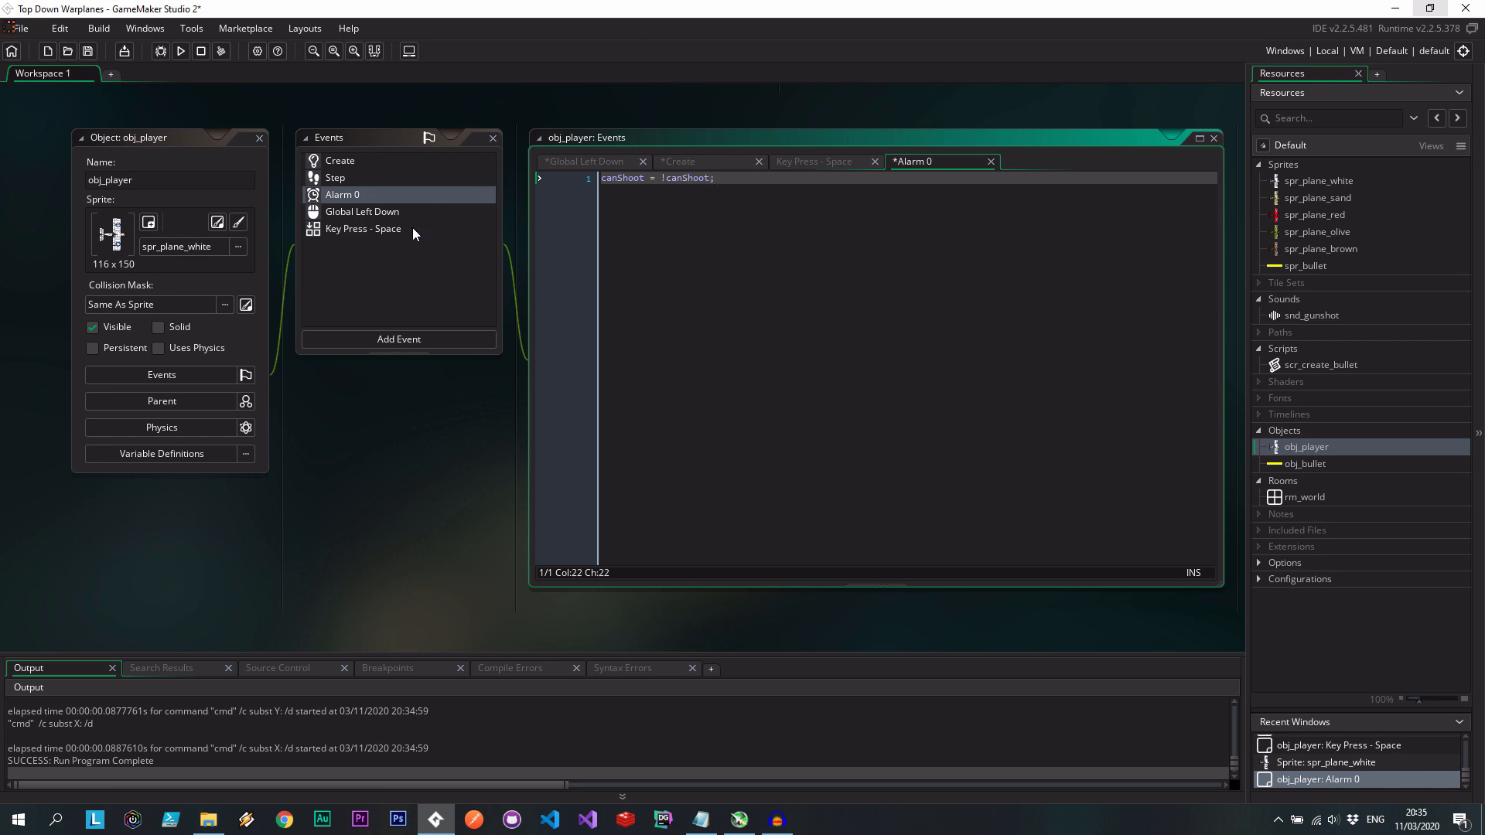
Test-run shooting, change the Global Left Down delay to room_speed * 0.1, and rerun.
click(362, 211)
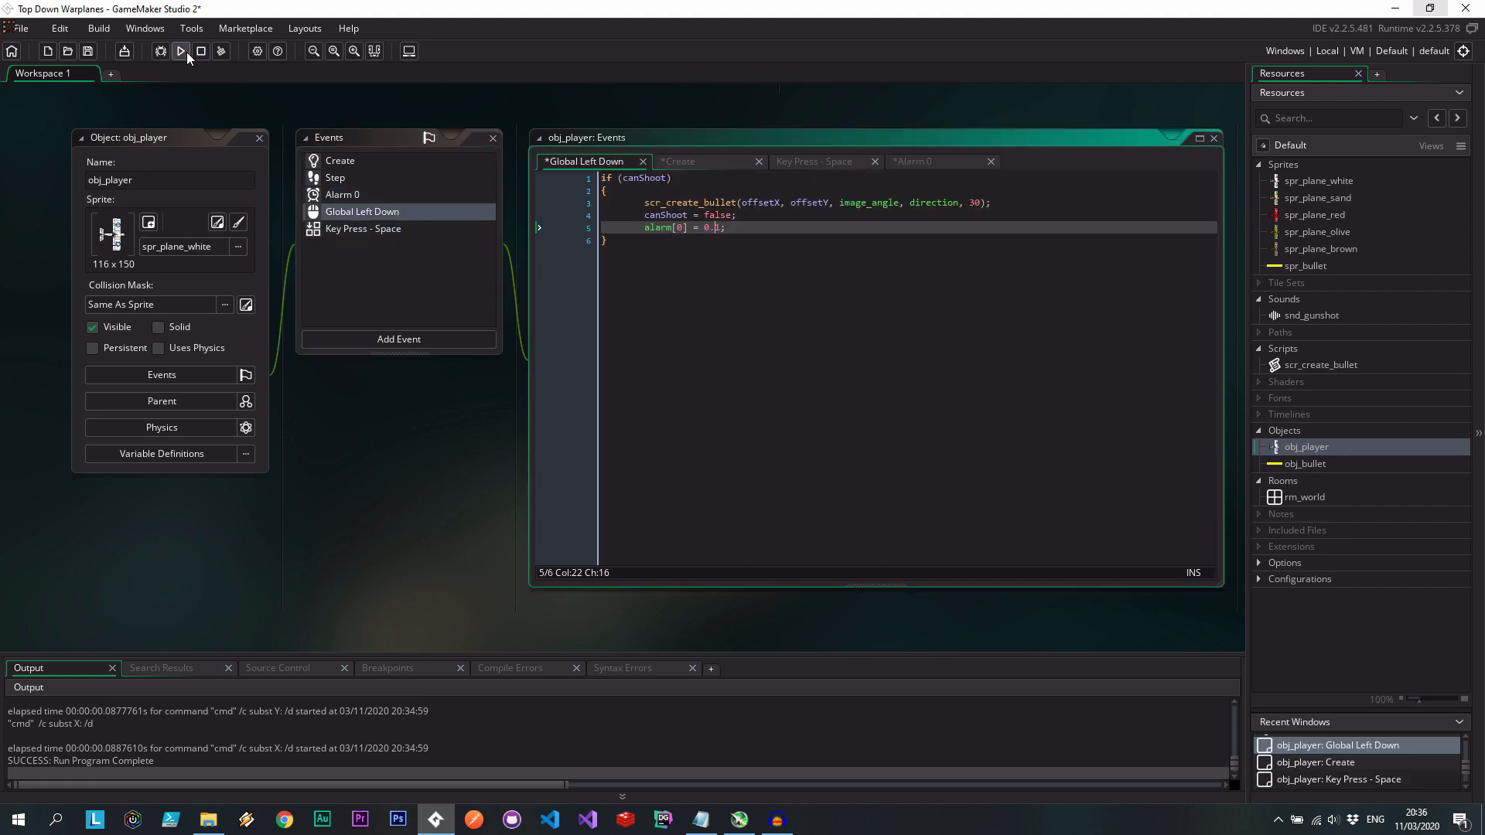
click(180, 50)
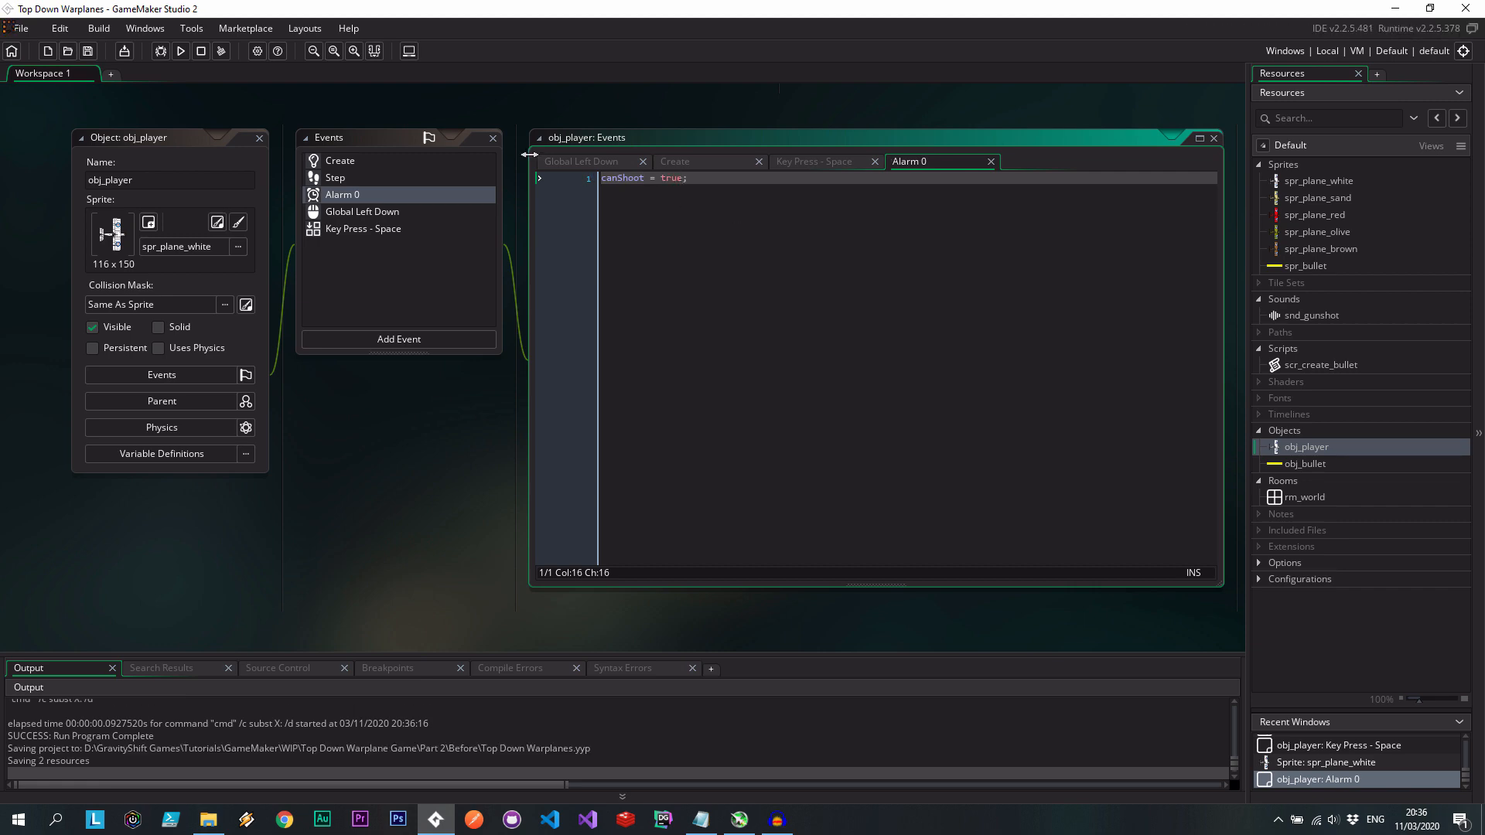
click(181, 50)
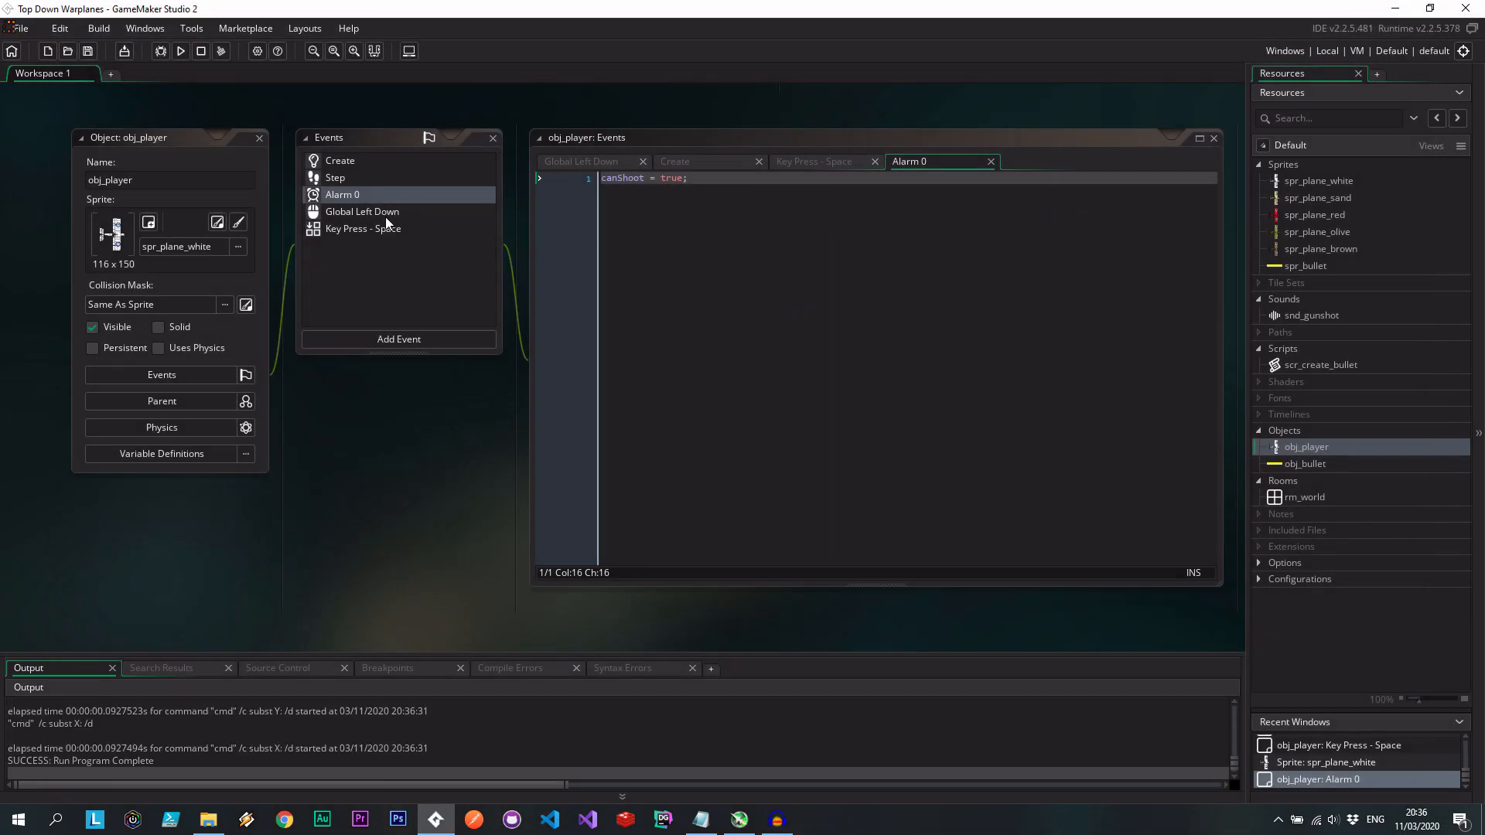
click(362, 211)
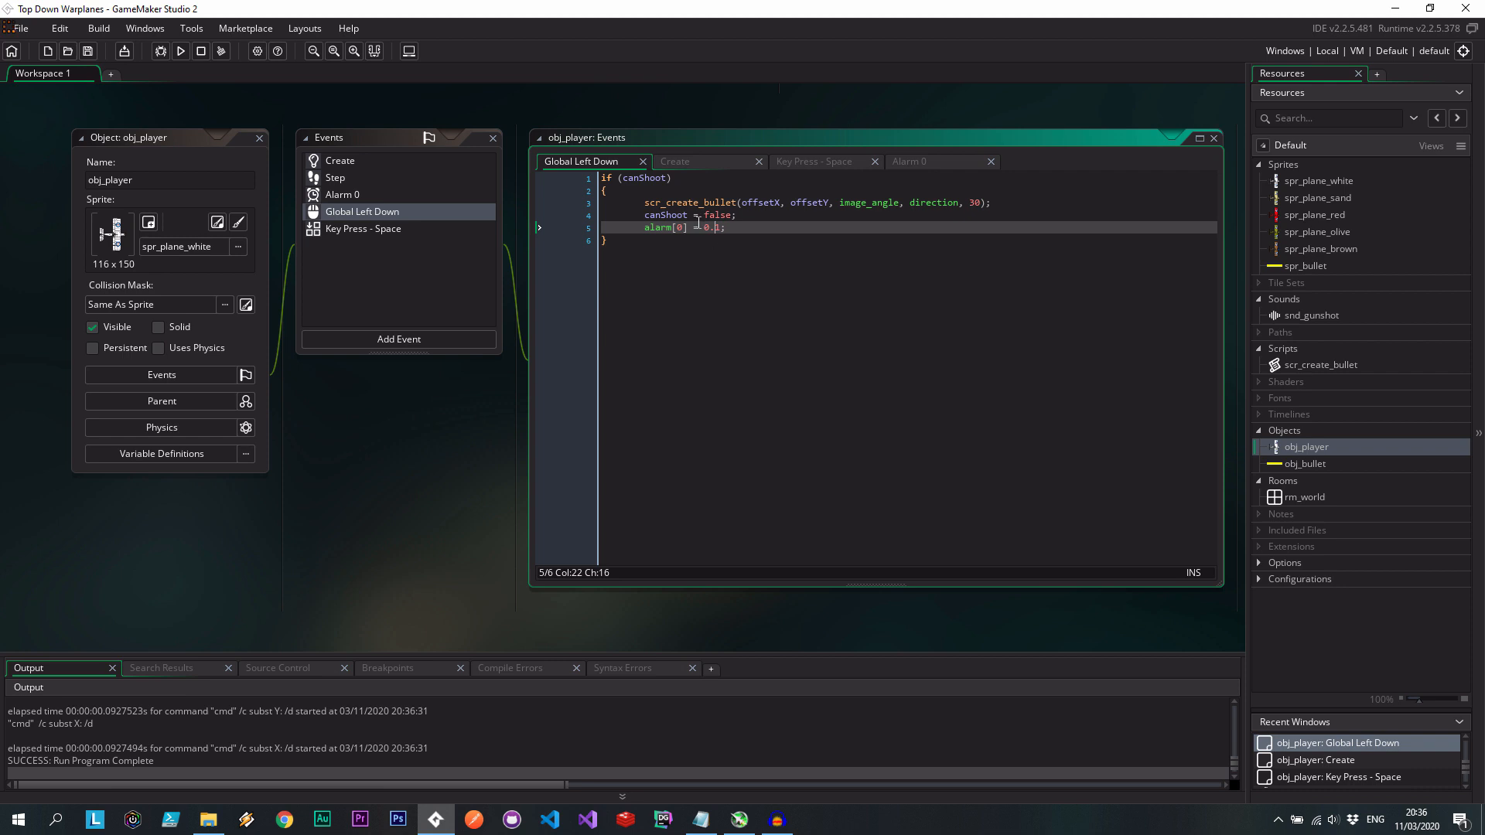
text(room_speed *)
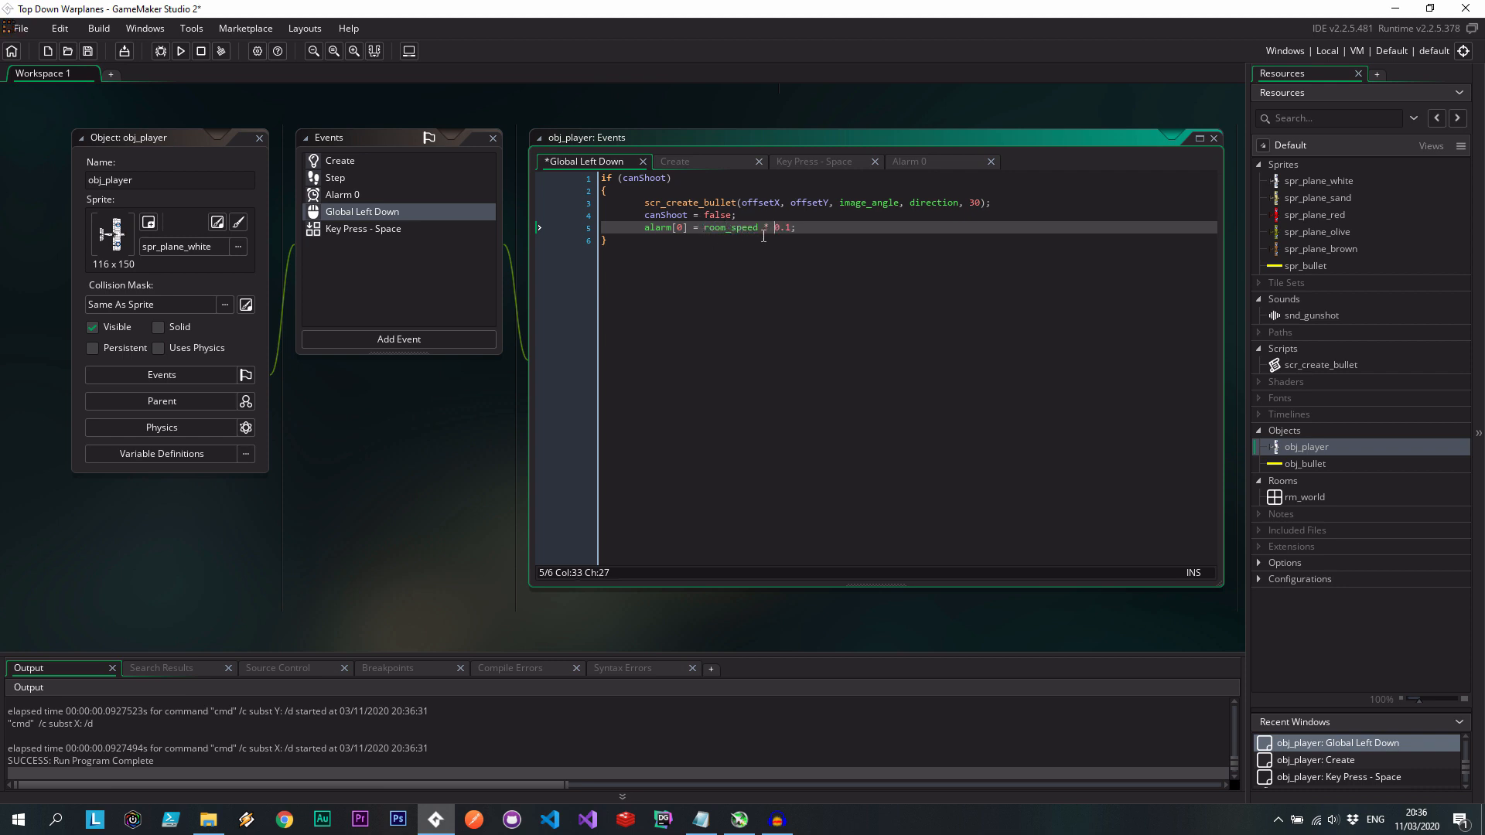
click(180, 50)
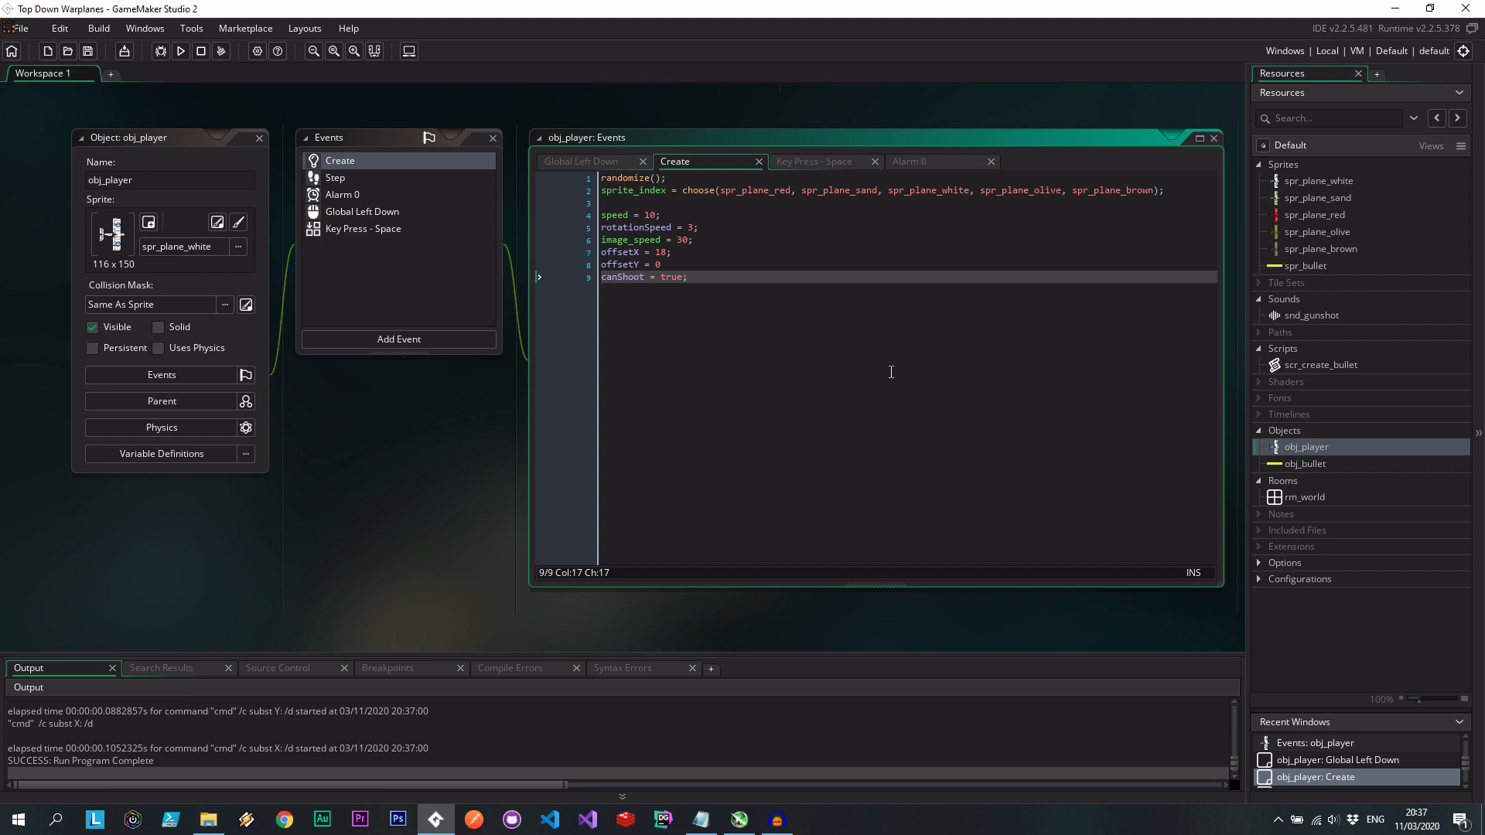
Add shootSpeed = 0.1 on a new line in obj_player's Create event.
key(Enter)
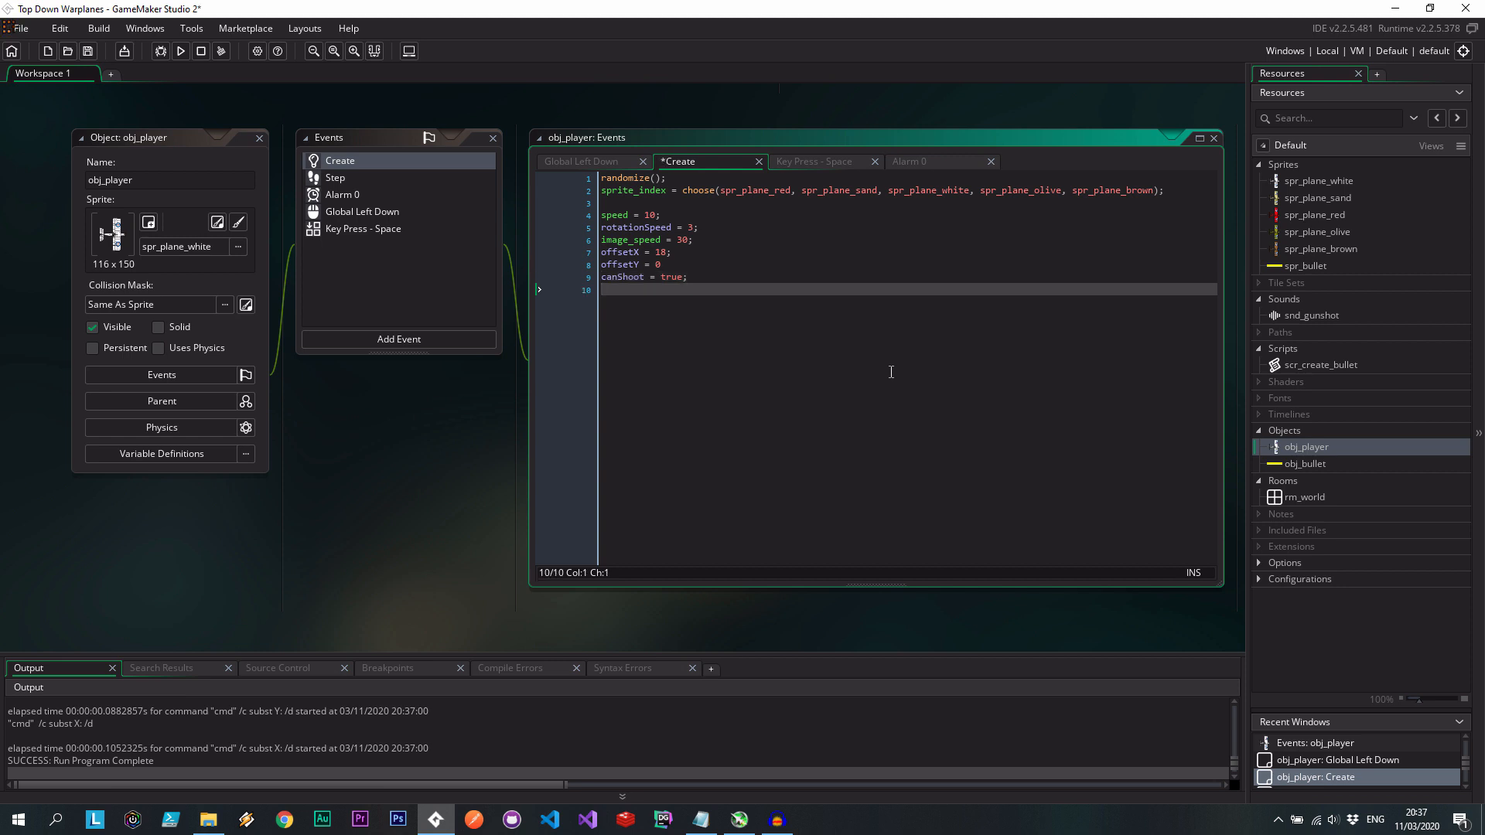
text(sh)
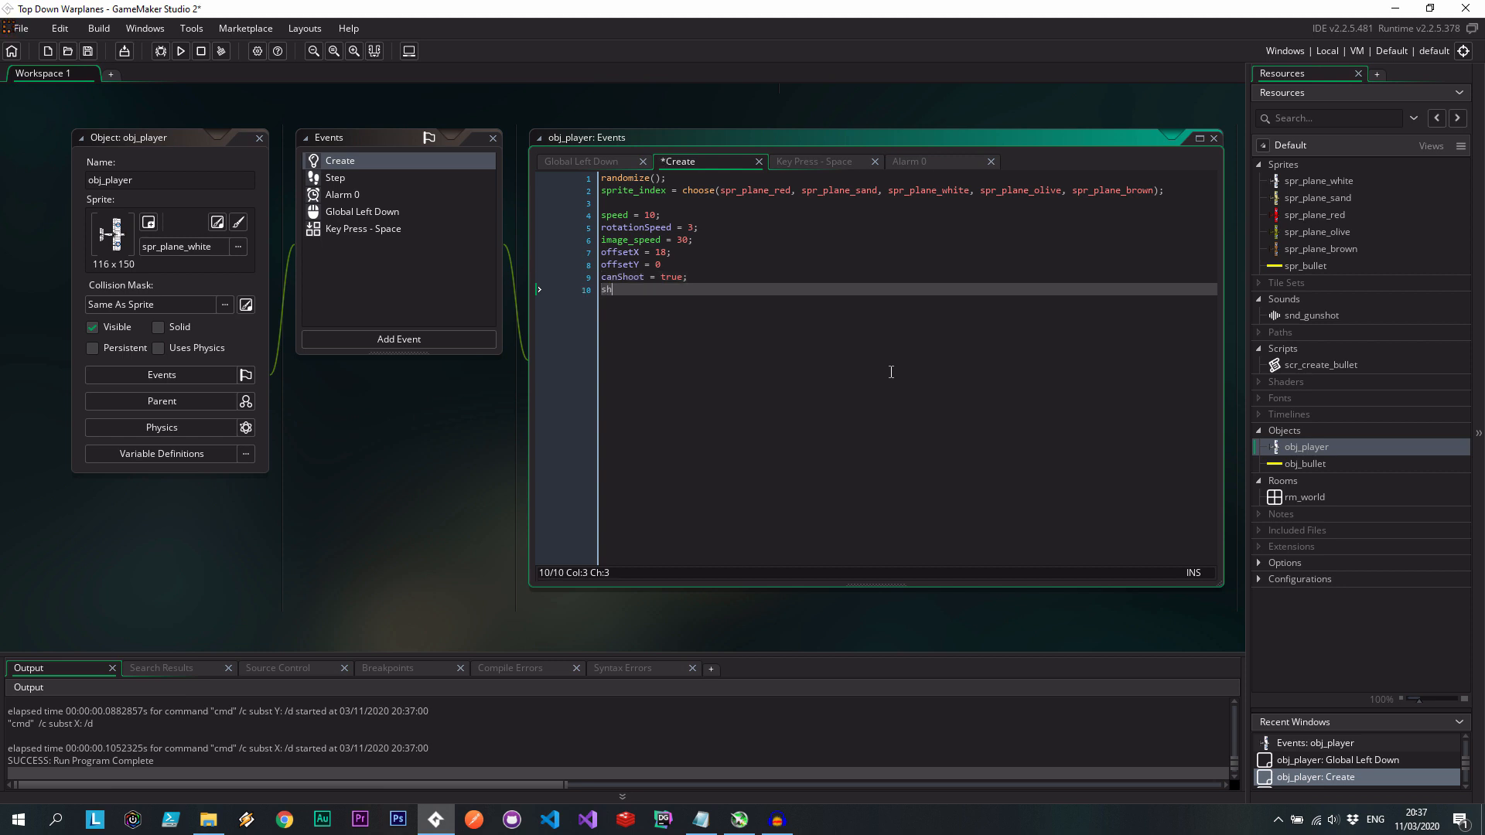
text(ootSp)
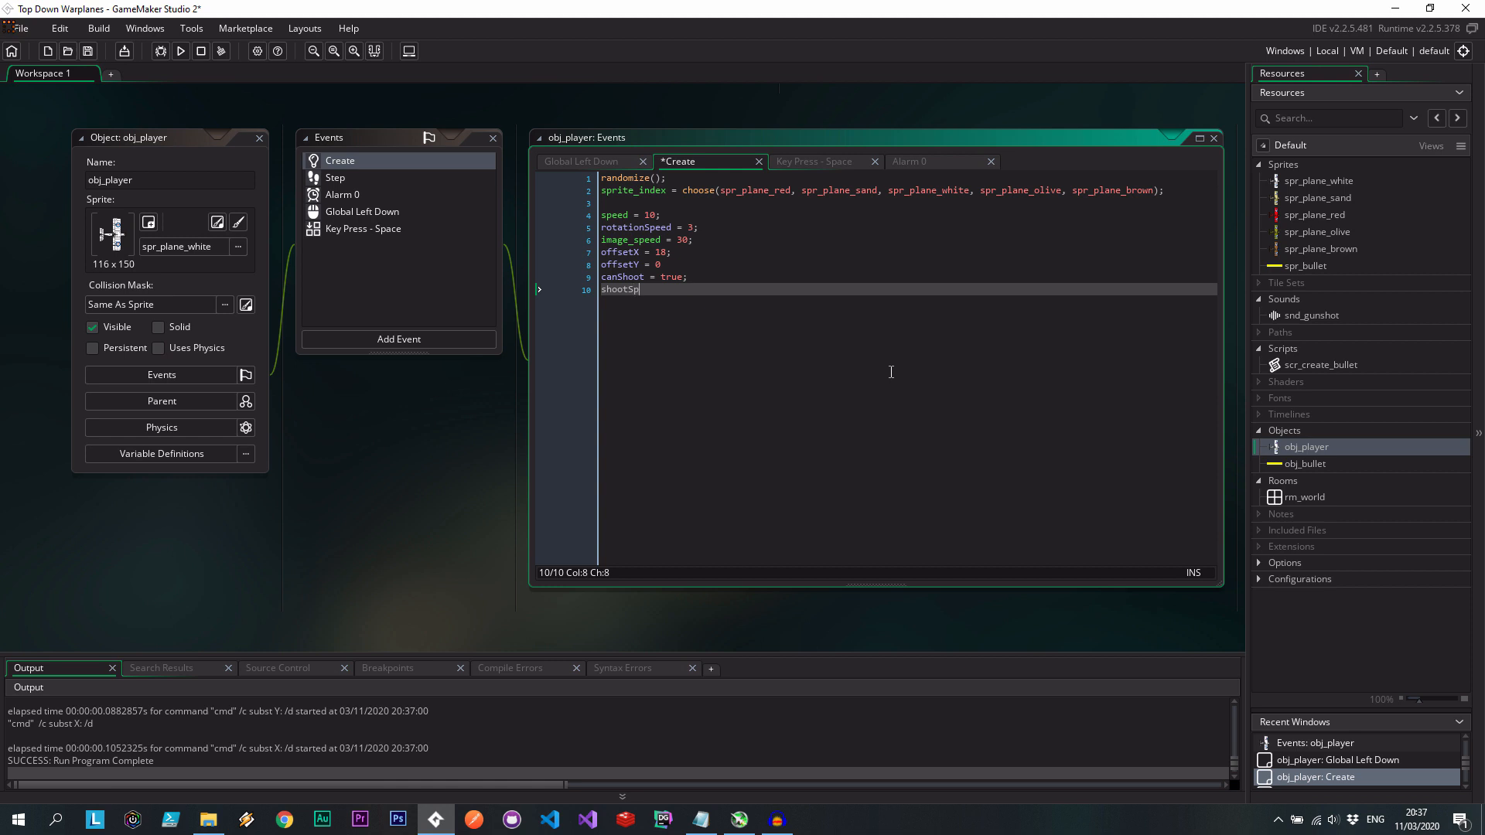
text(eed =)
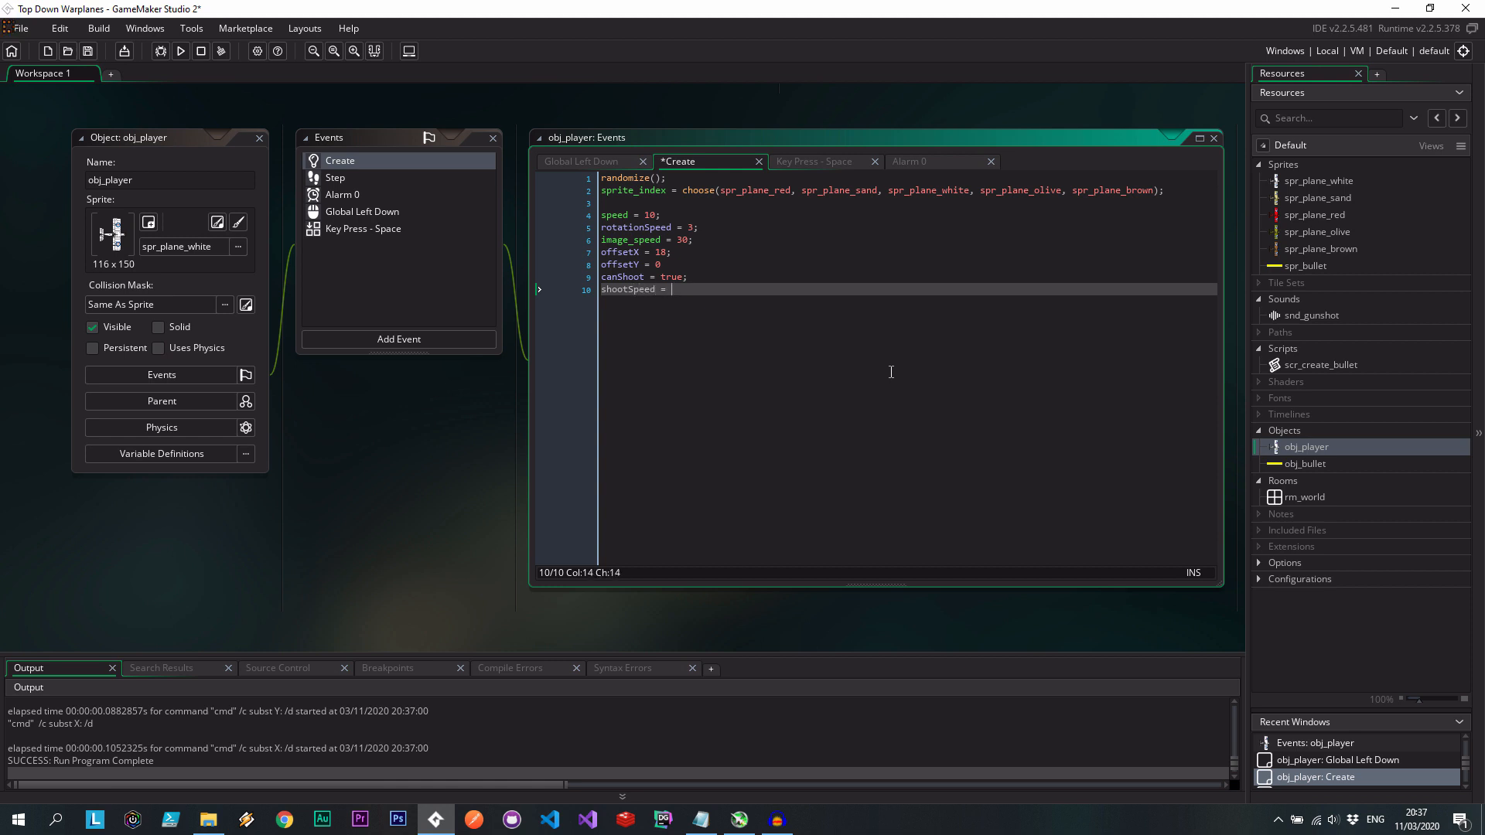
text(0.1)
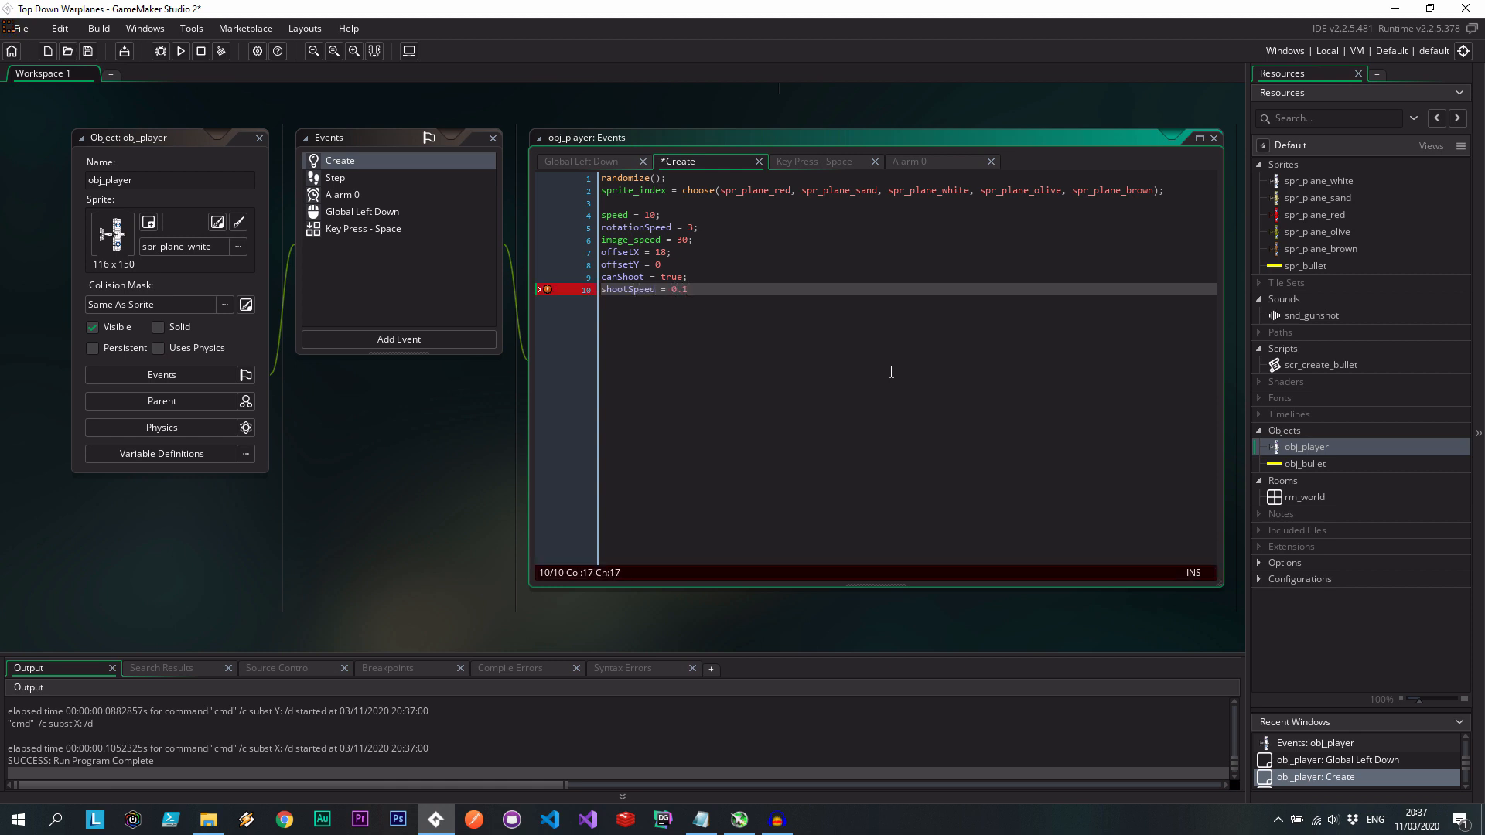
Replace 0.1 in the Global Left Down alarm delay with shootSpeed.
double_click(627, 289)
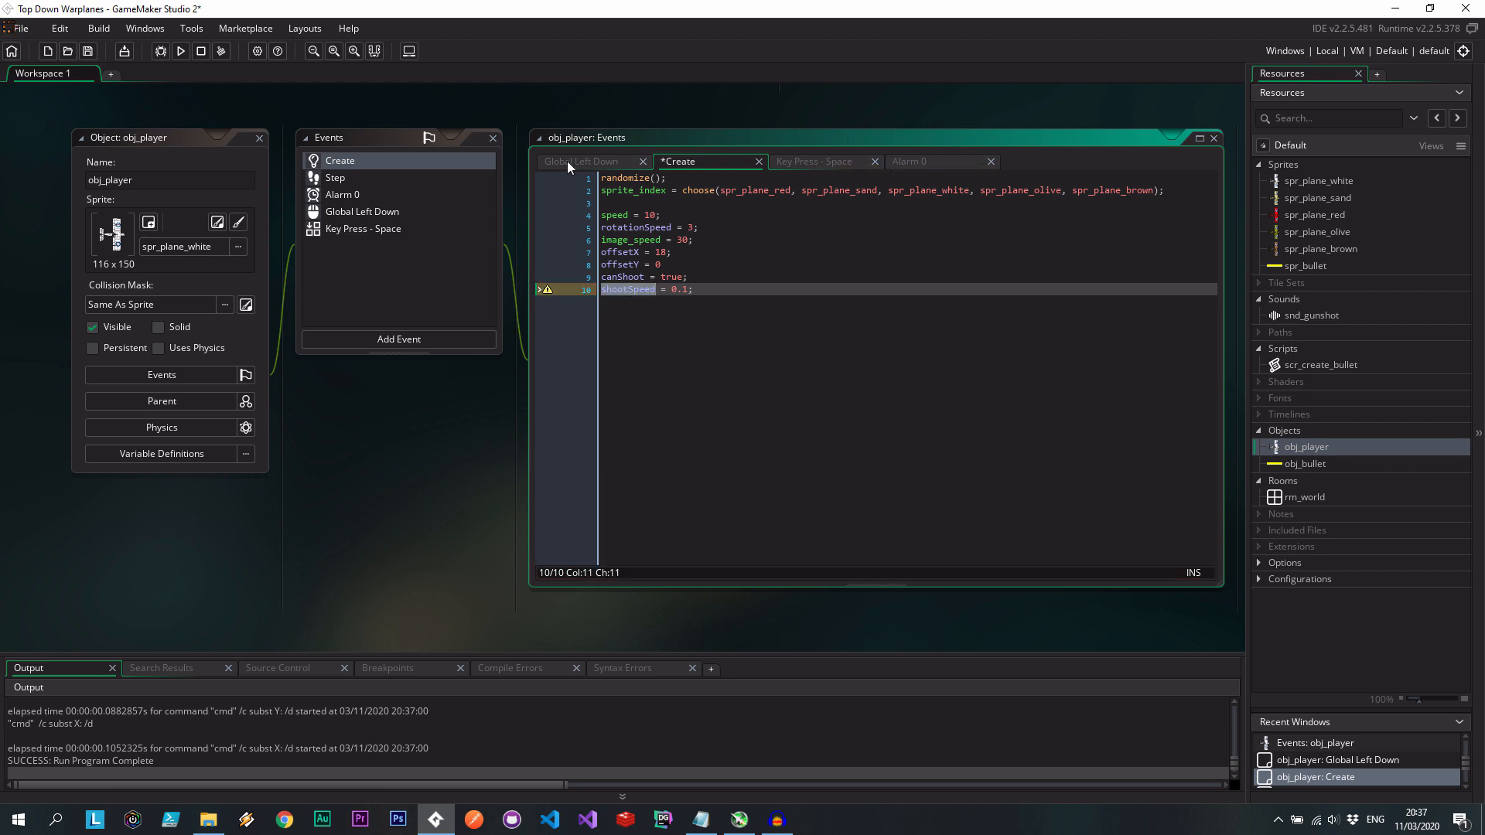
click(580, 161)
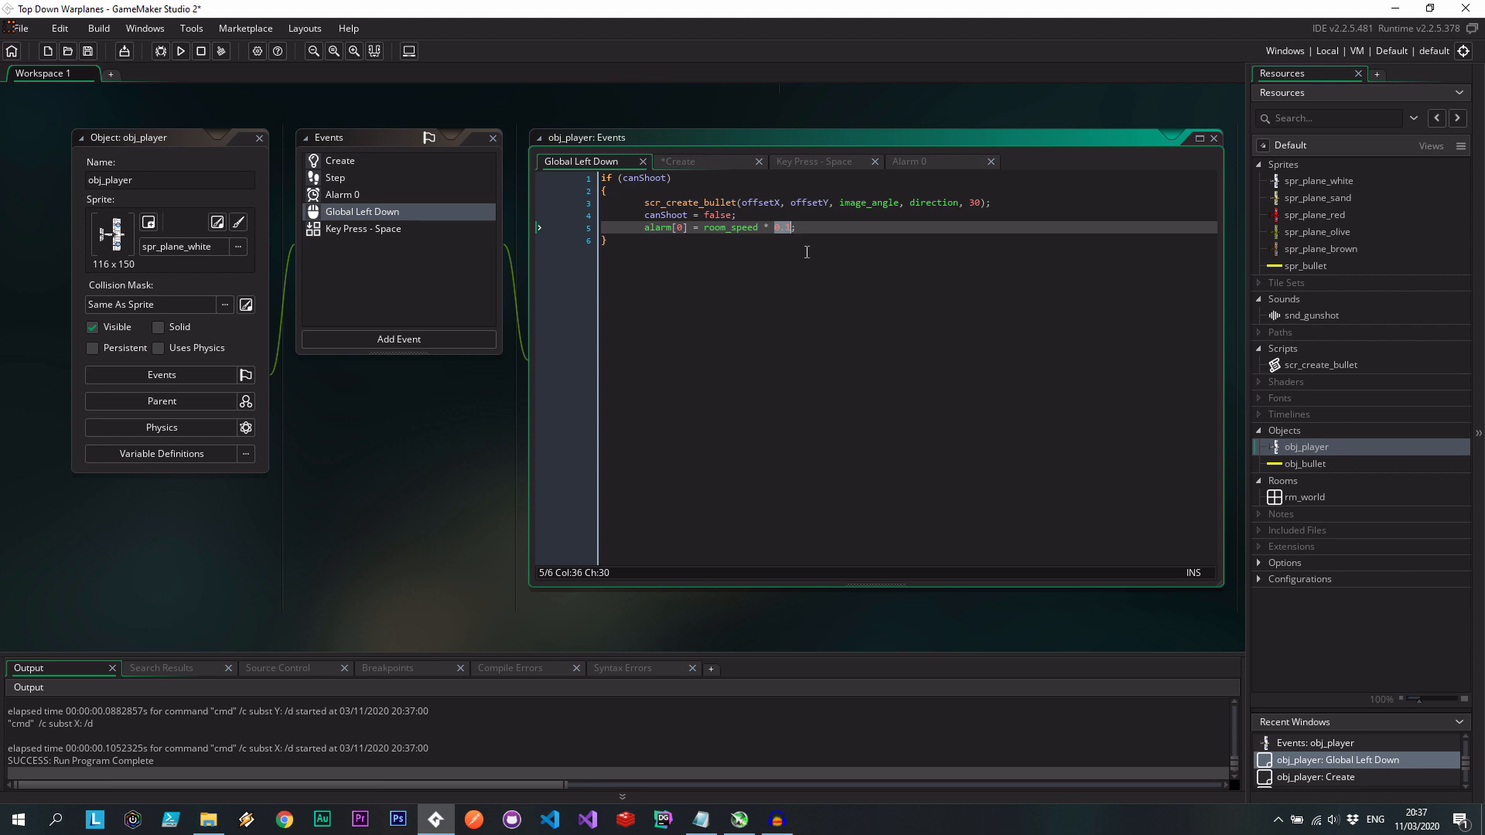
text(shootSpeed)
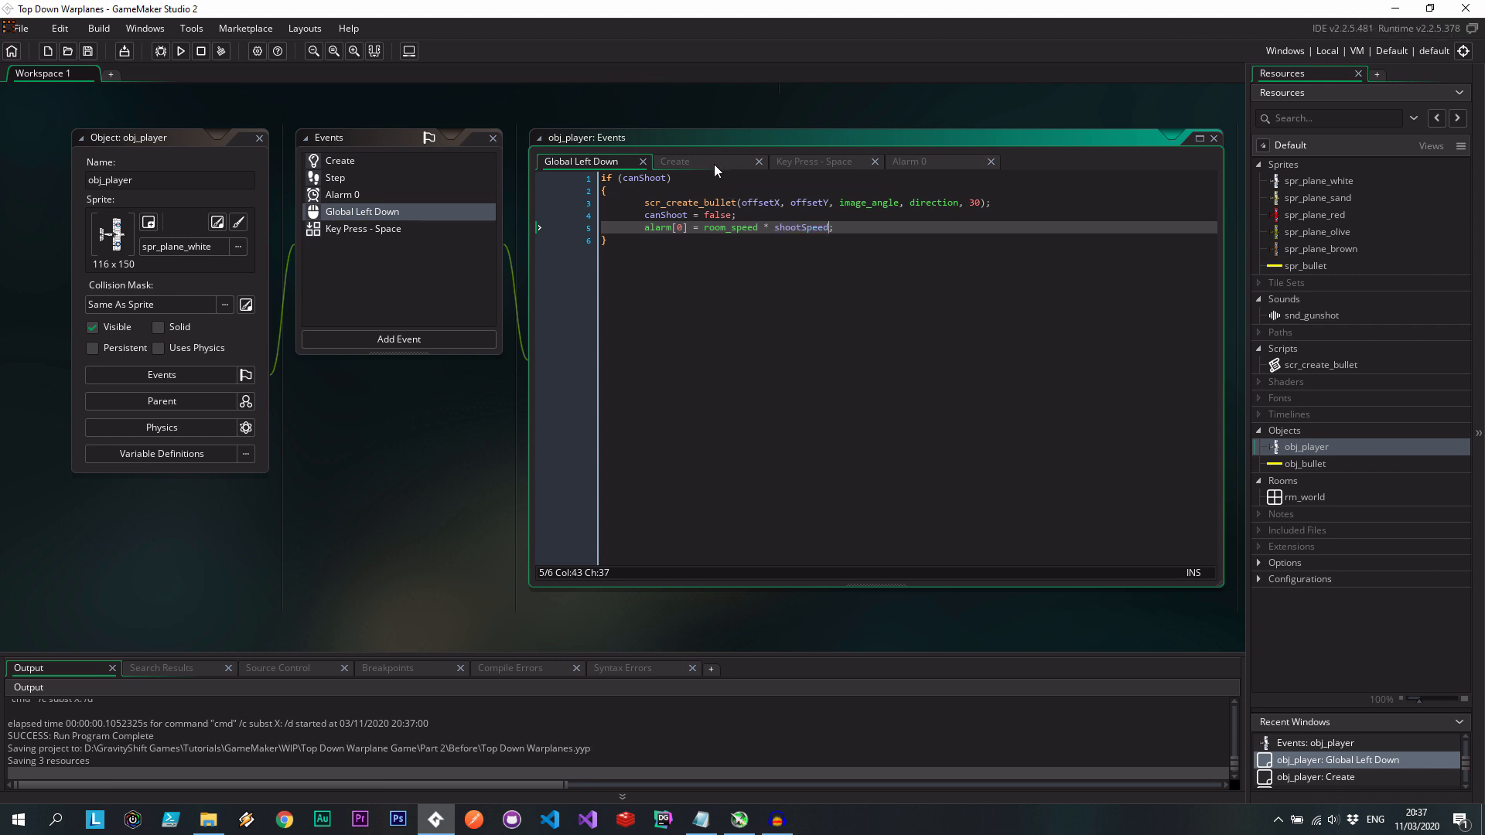
Change shootSpeed to 0.2, run the game, and fire bullets from the plane.
click(675, 161)
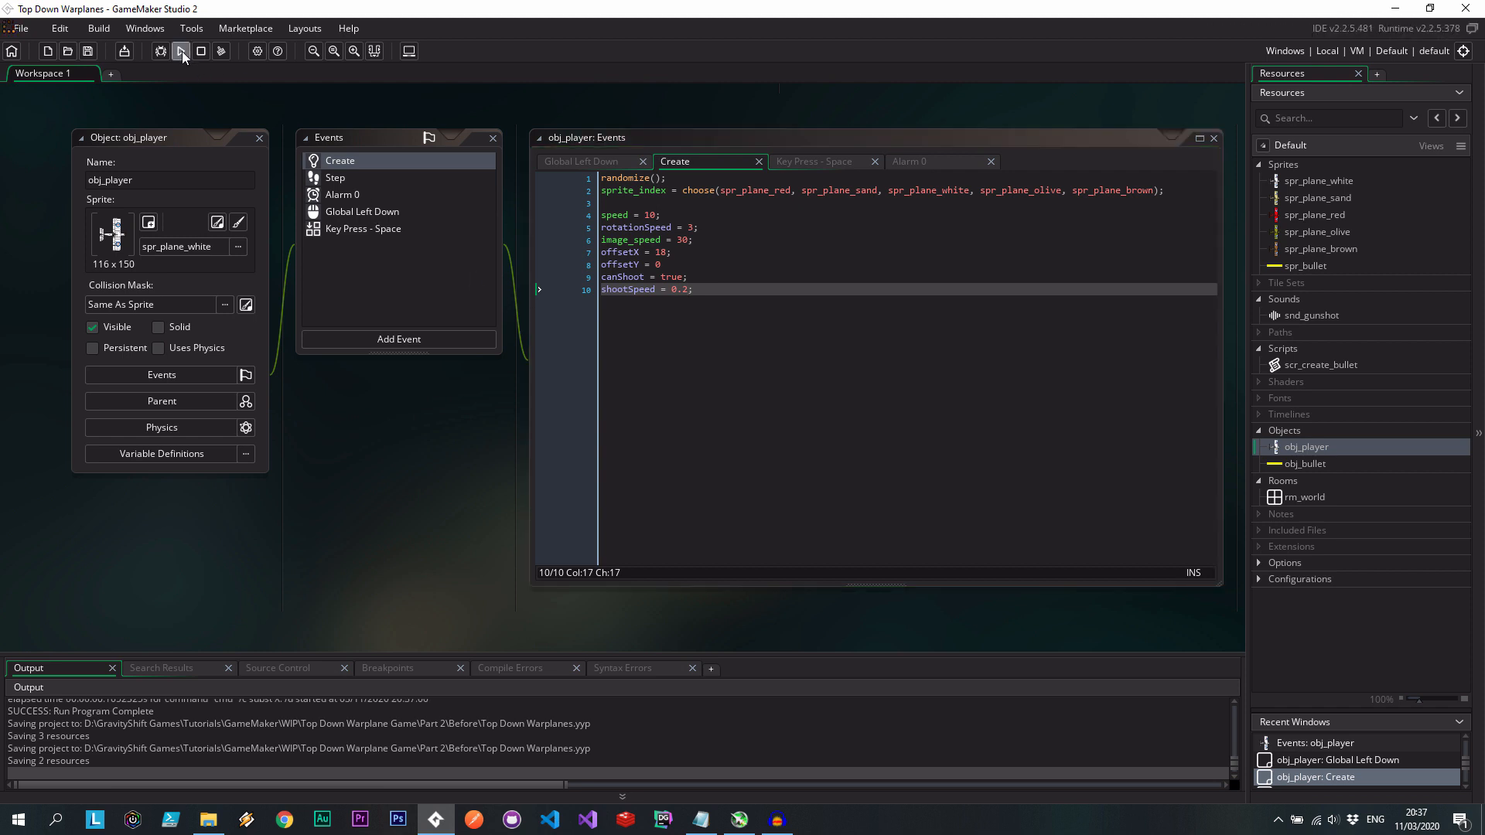
click(181, 51)
text(1)
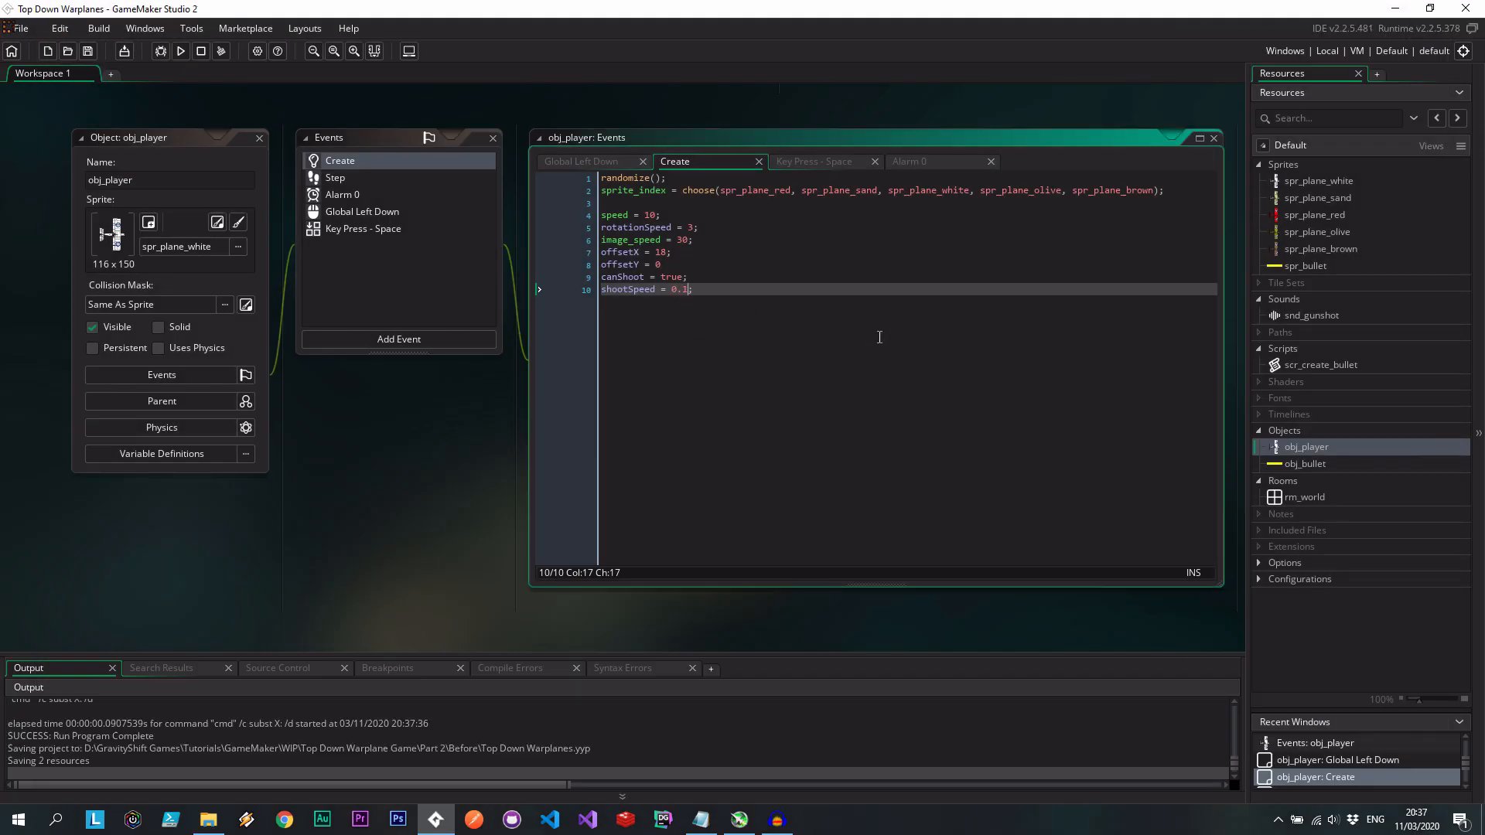
click(181, 50)
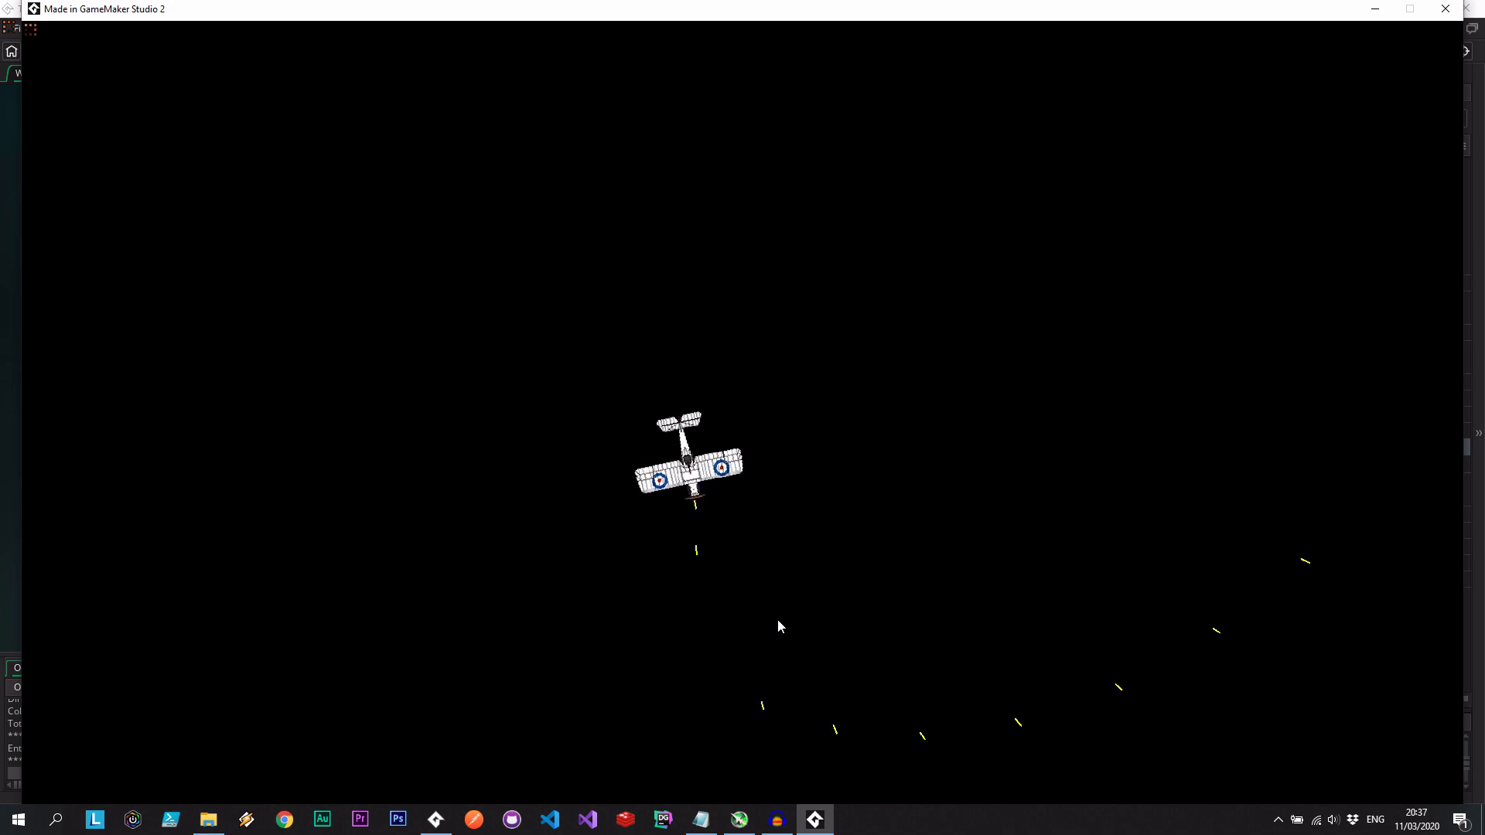